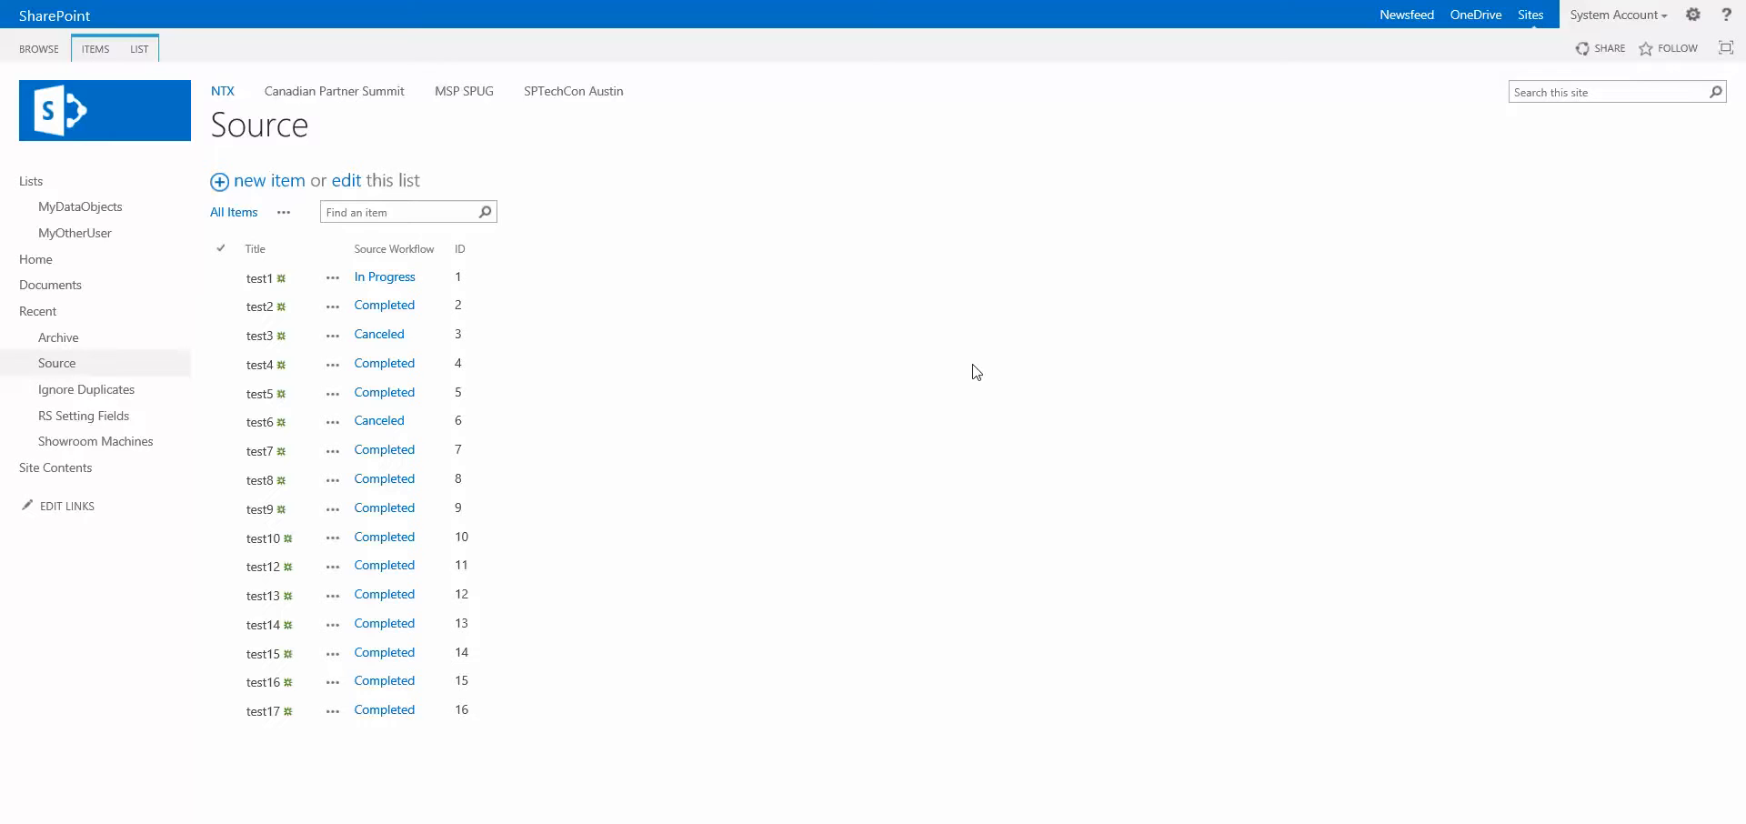
mouse_move(530, 162)
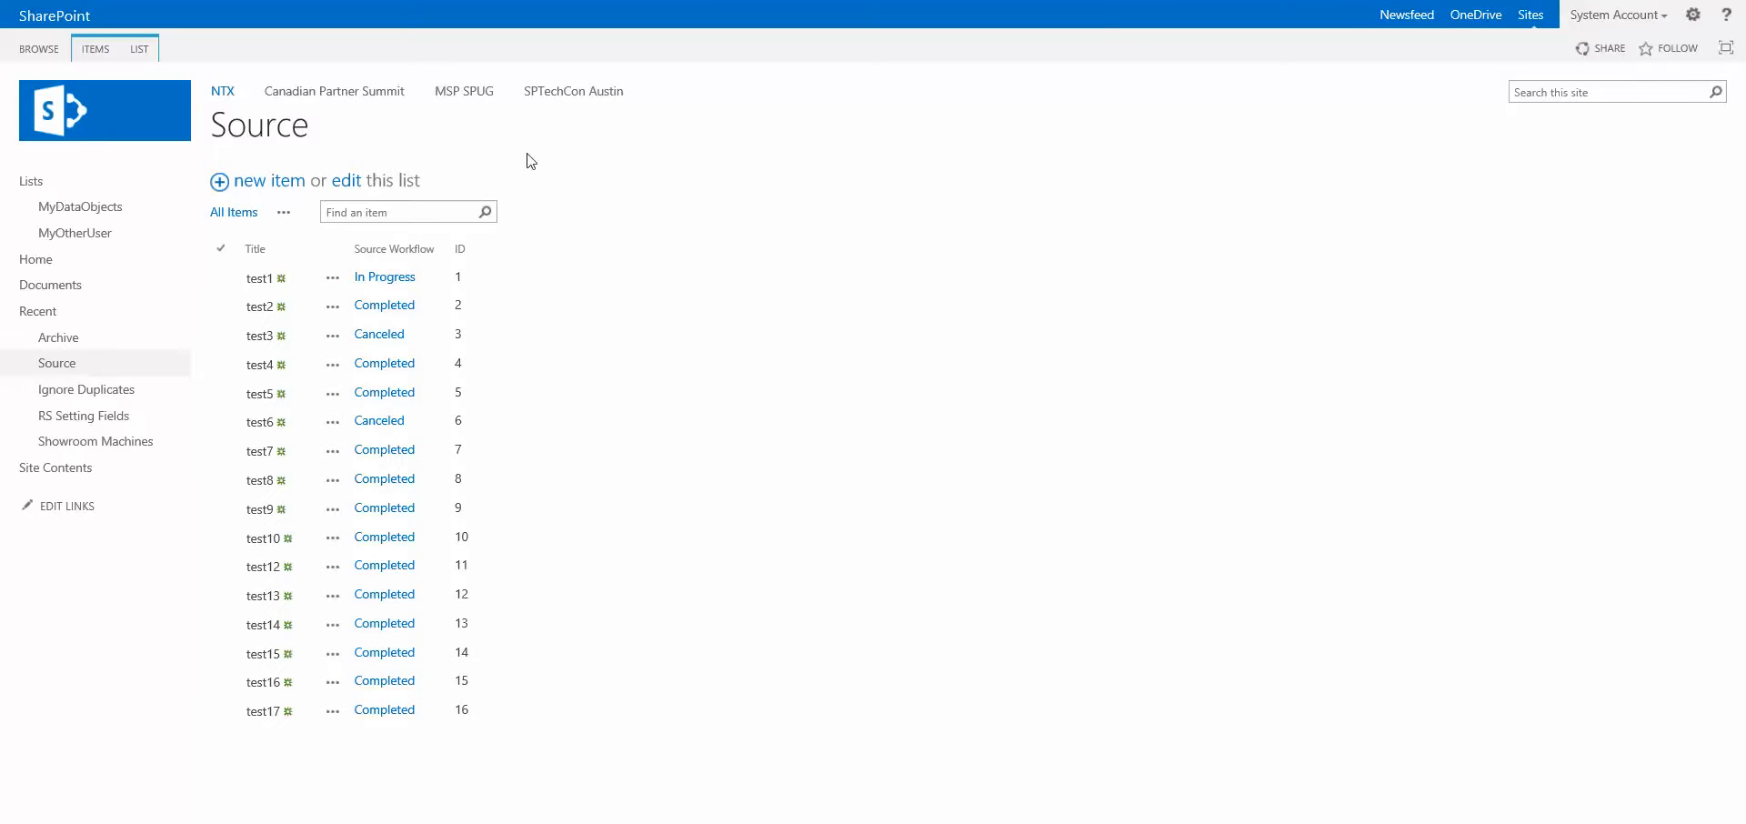
mouse_move(264, 187)
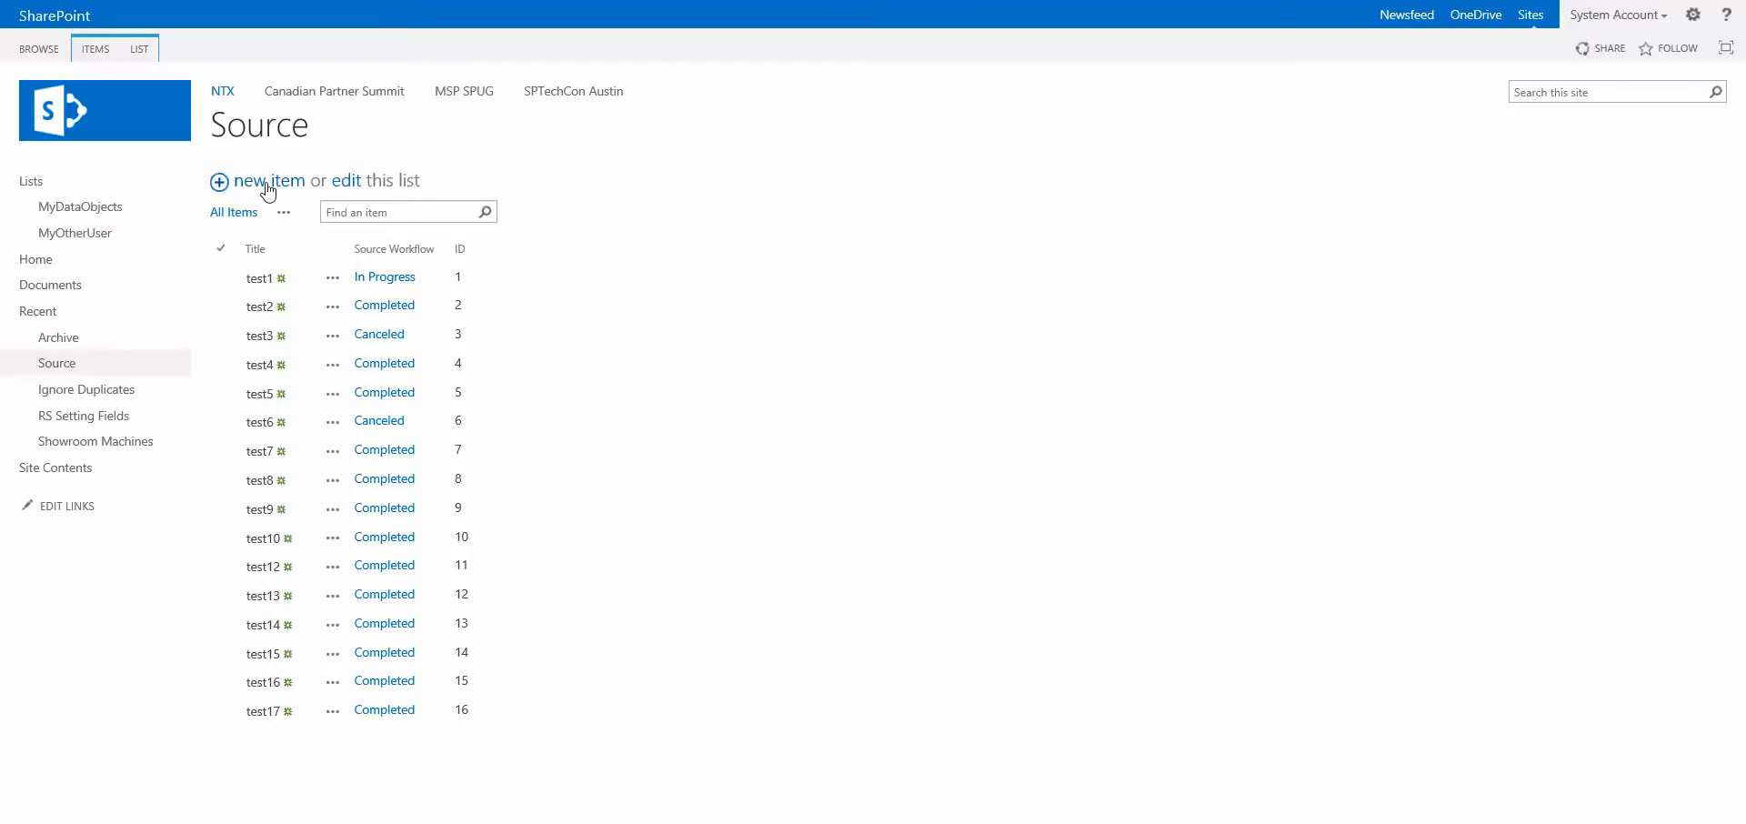
Step: Create and save a new Source list item titled 'test18'
click(269, 180)
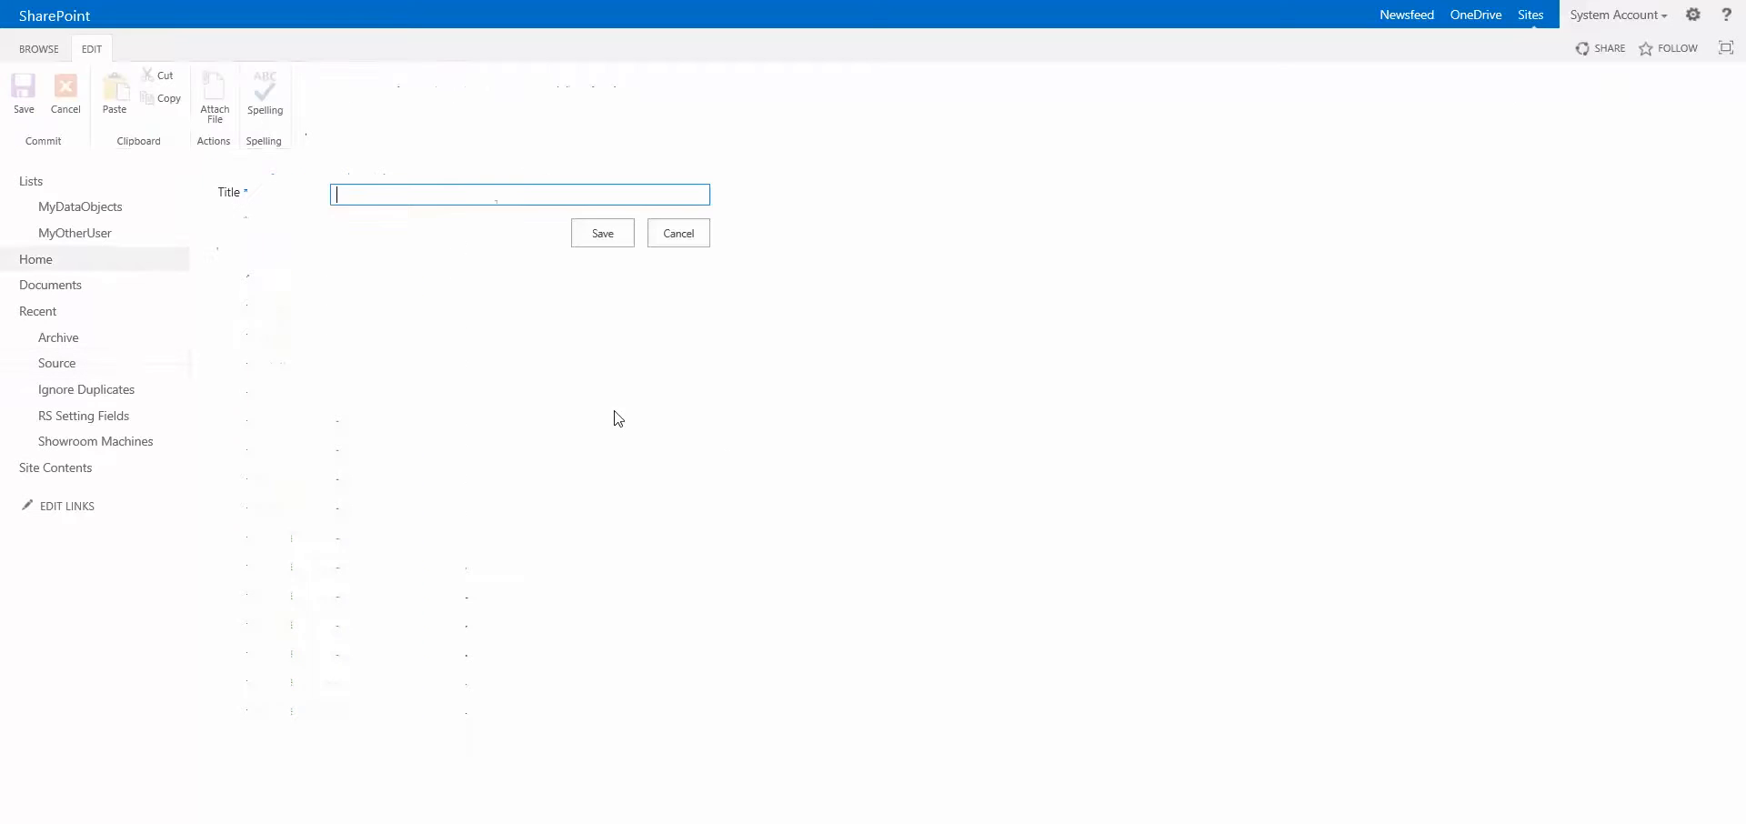
text(test18)
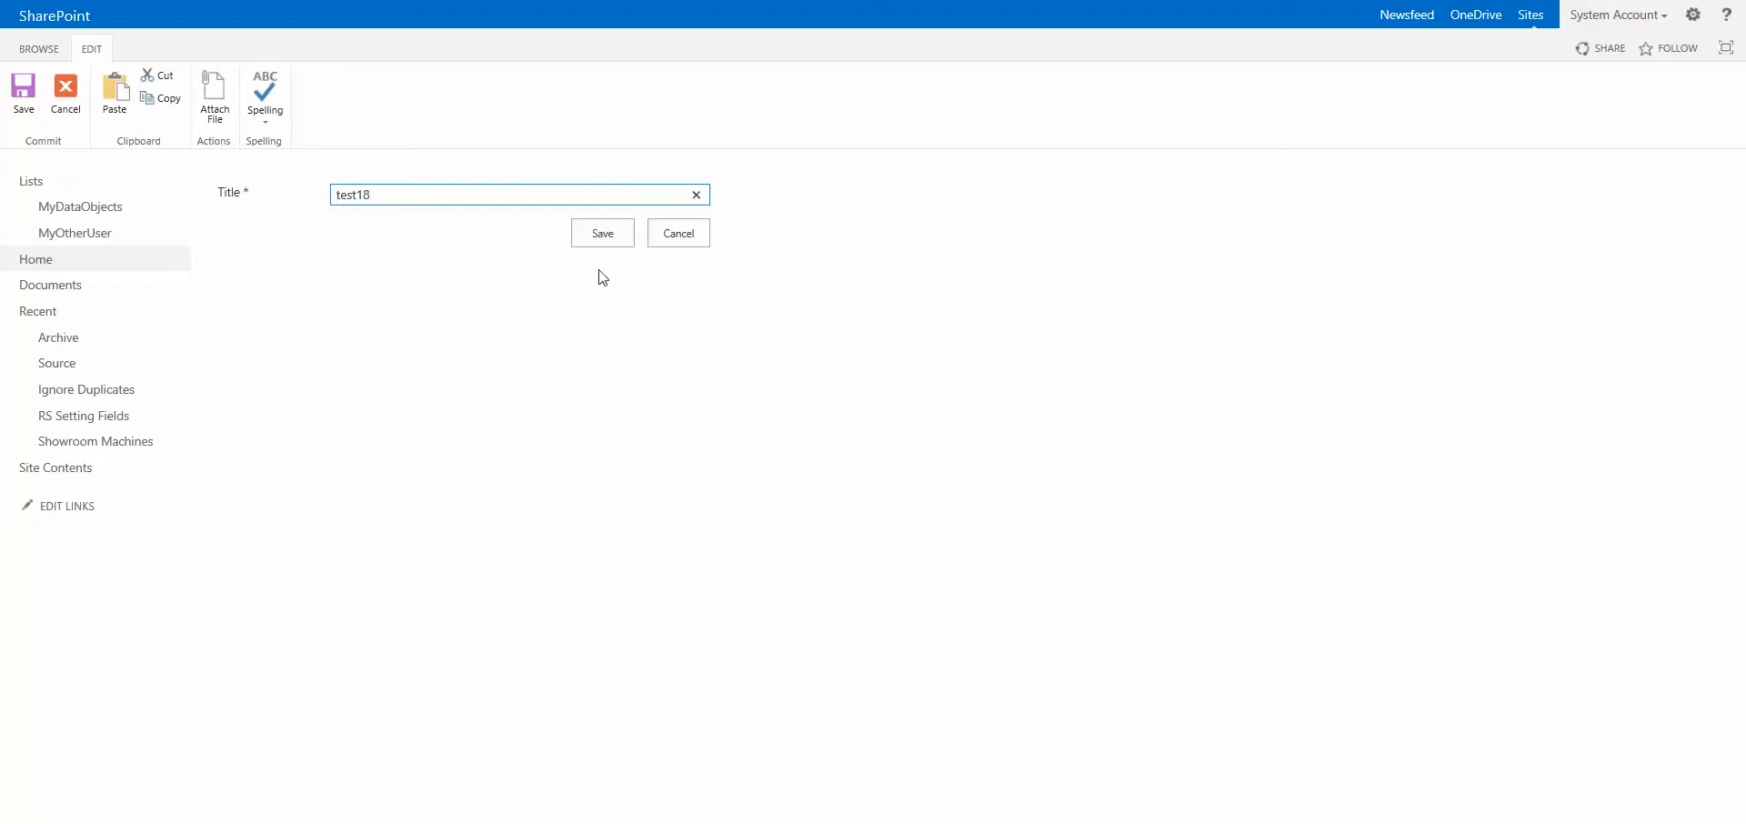
click(601, 234)
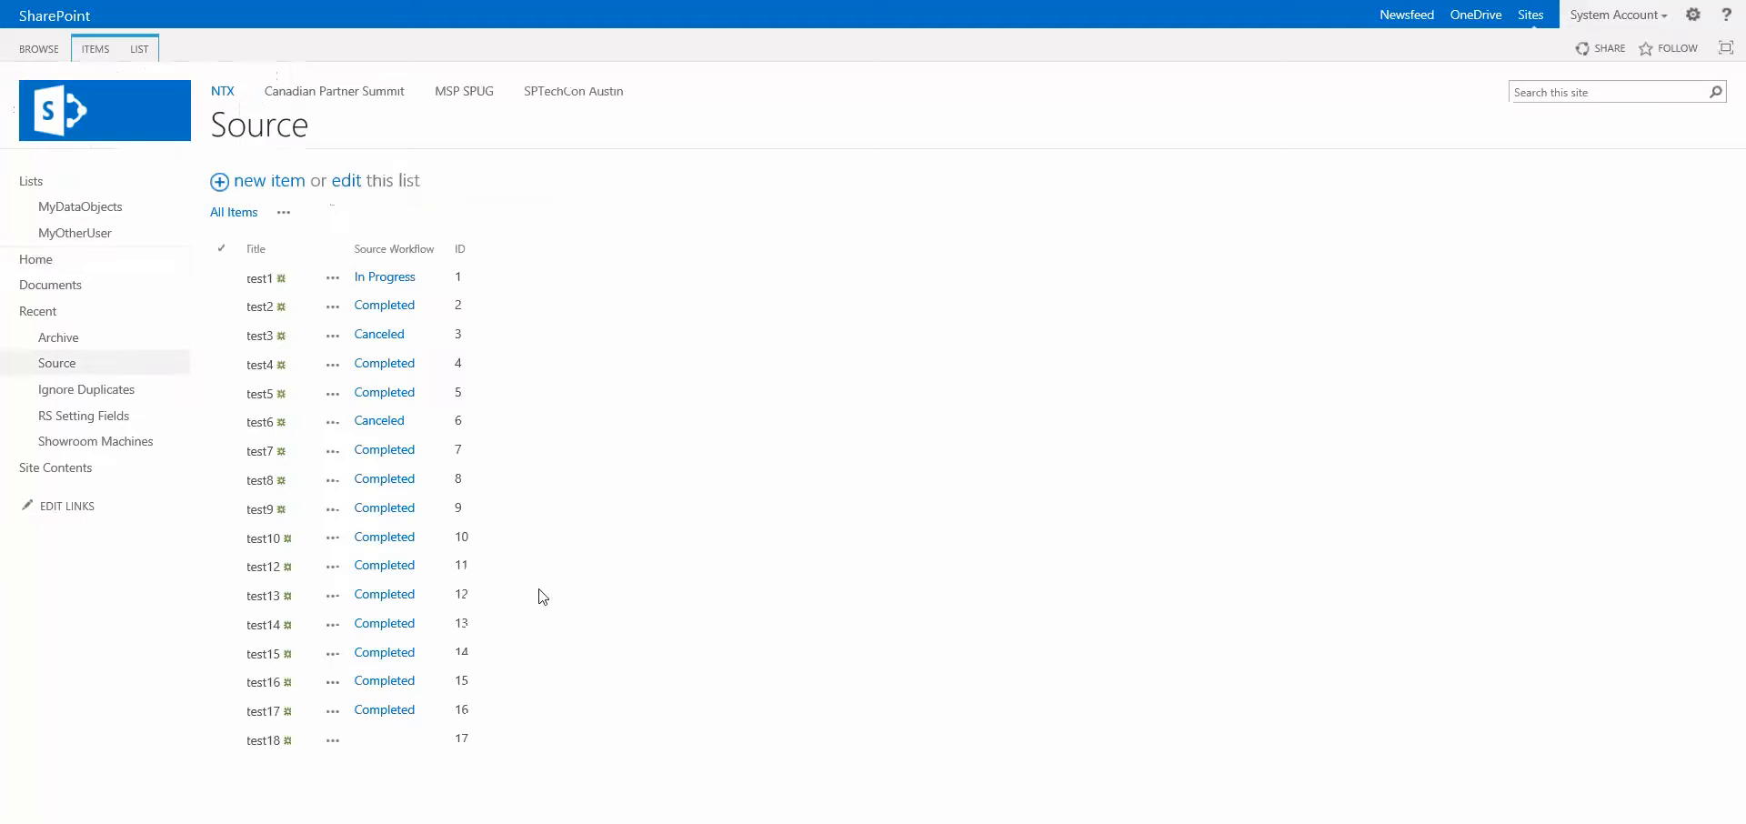
Step: Start the Source Workflow on the test18 item
click(331, 740)
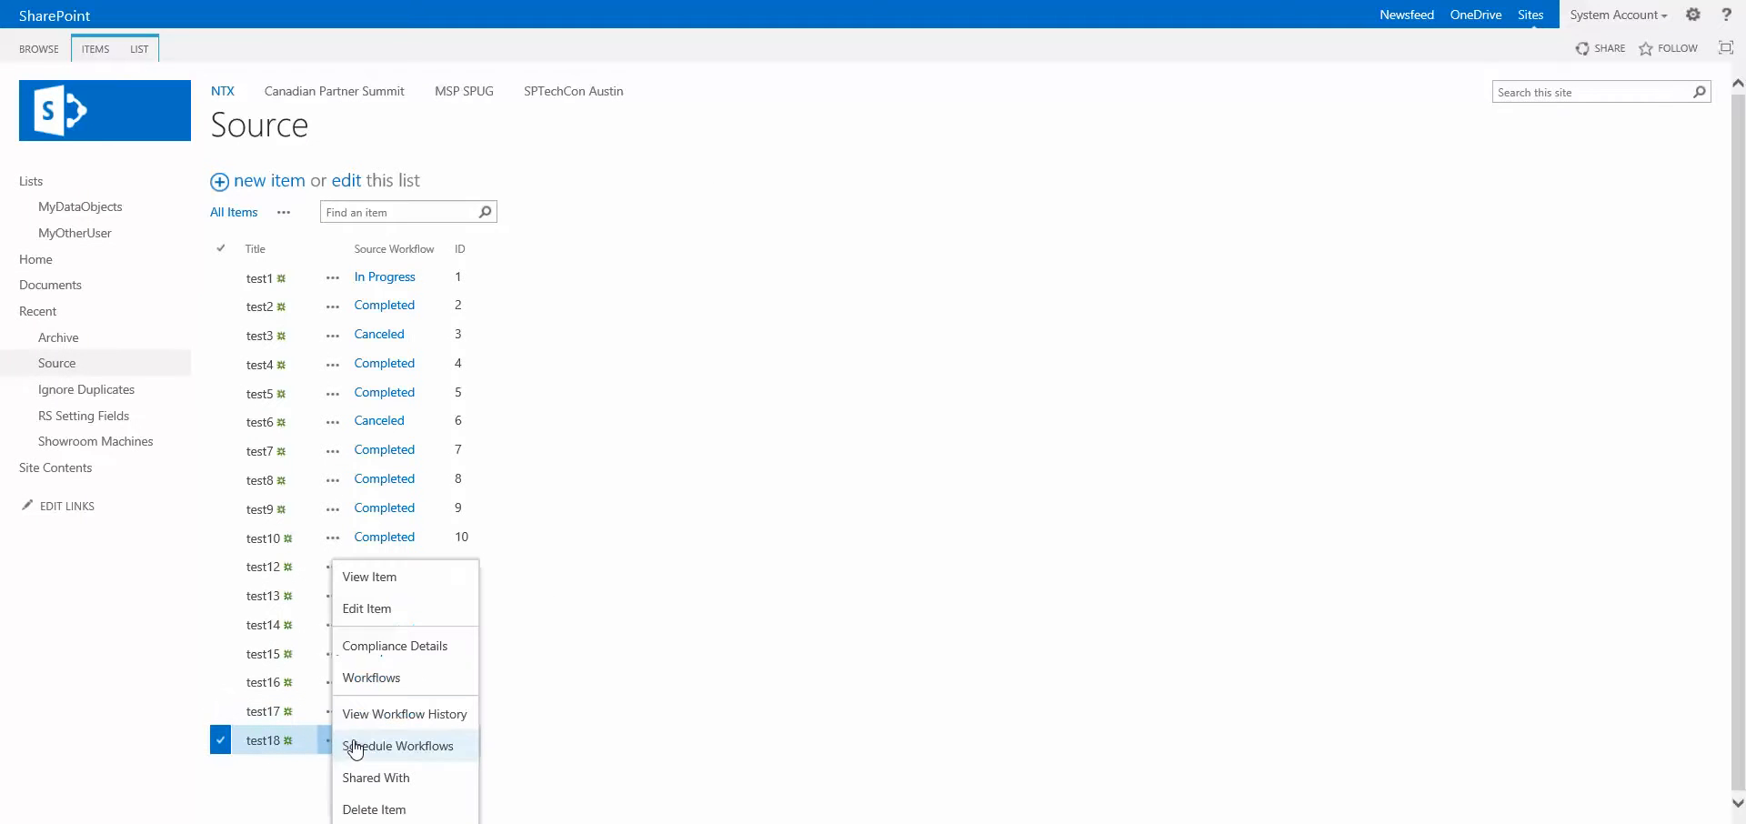
click(372, 677)
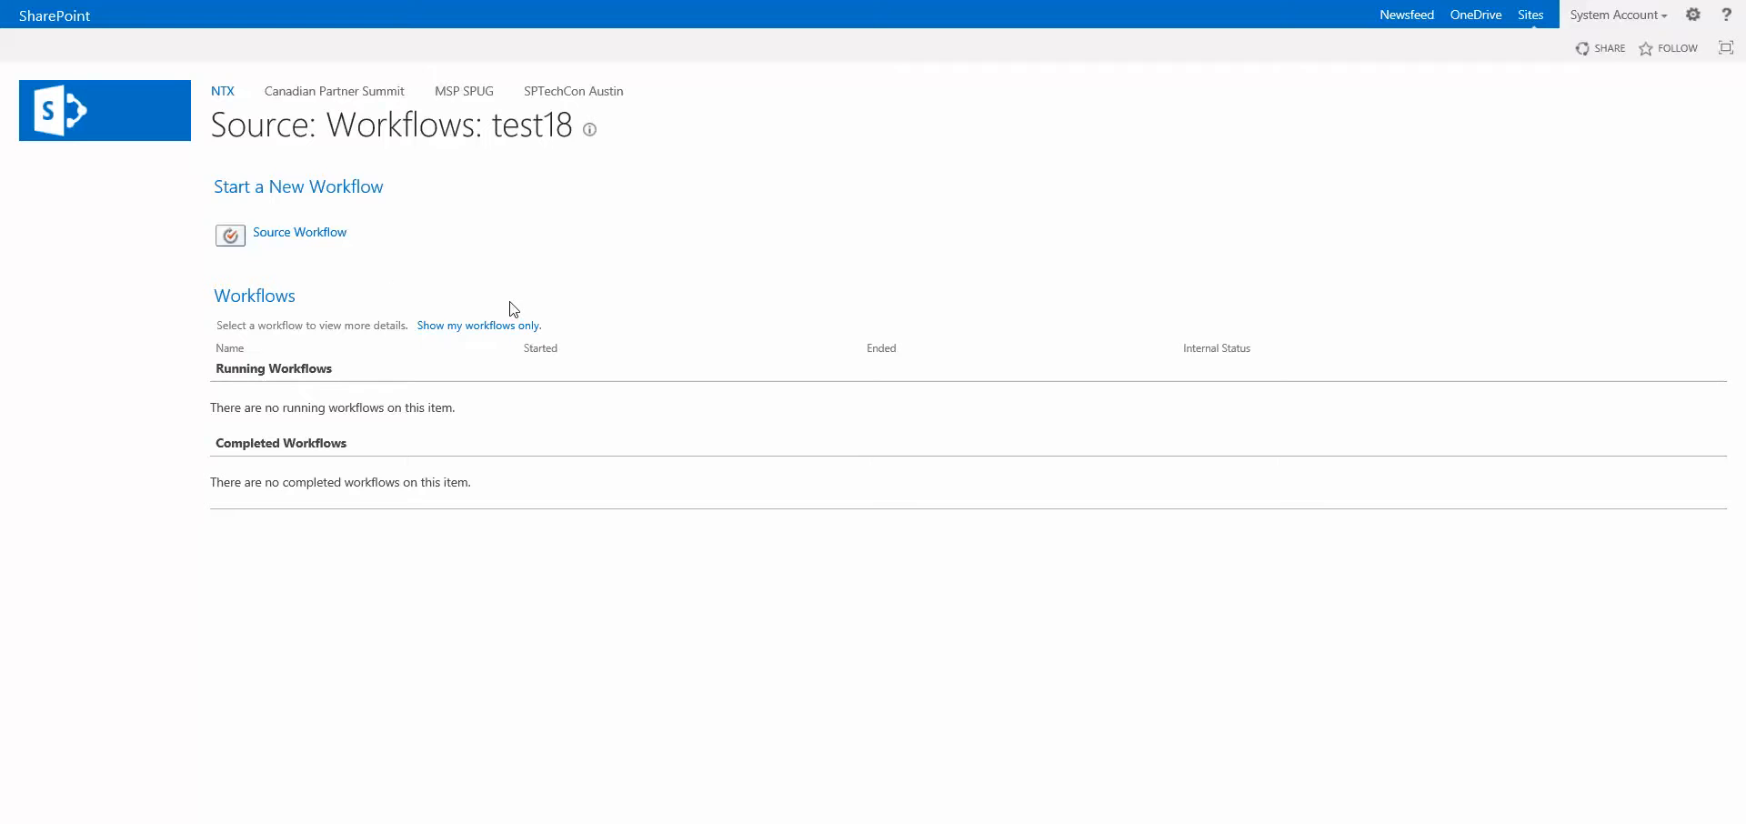
click(299, 232)
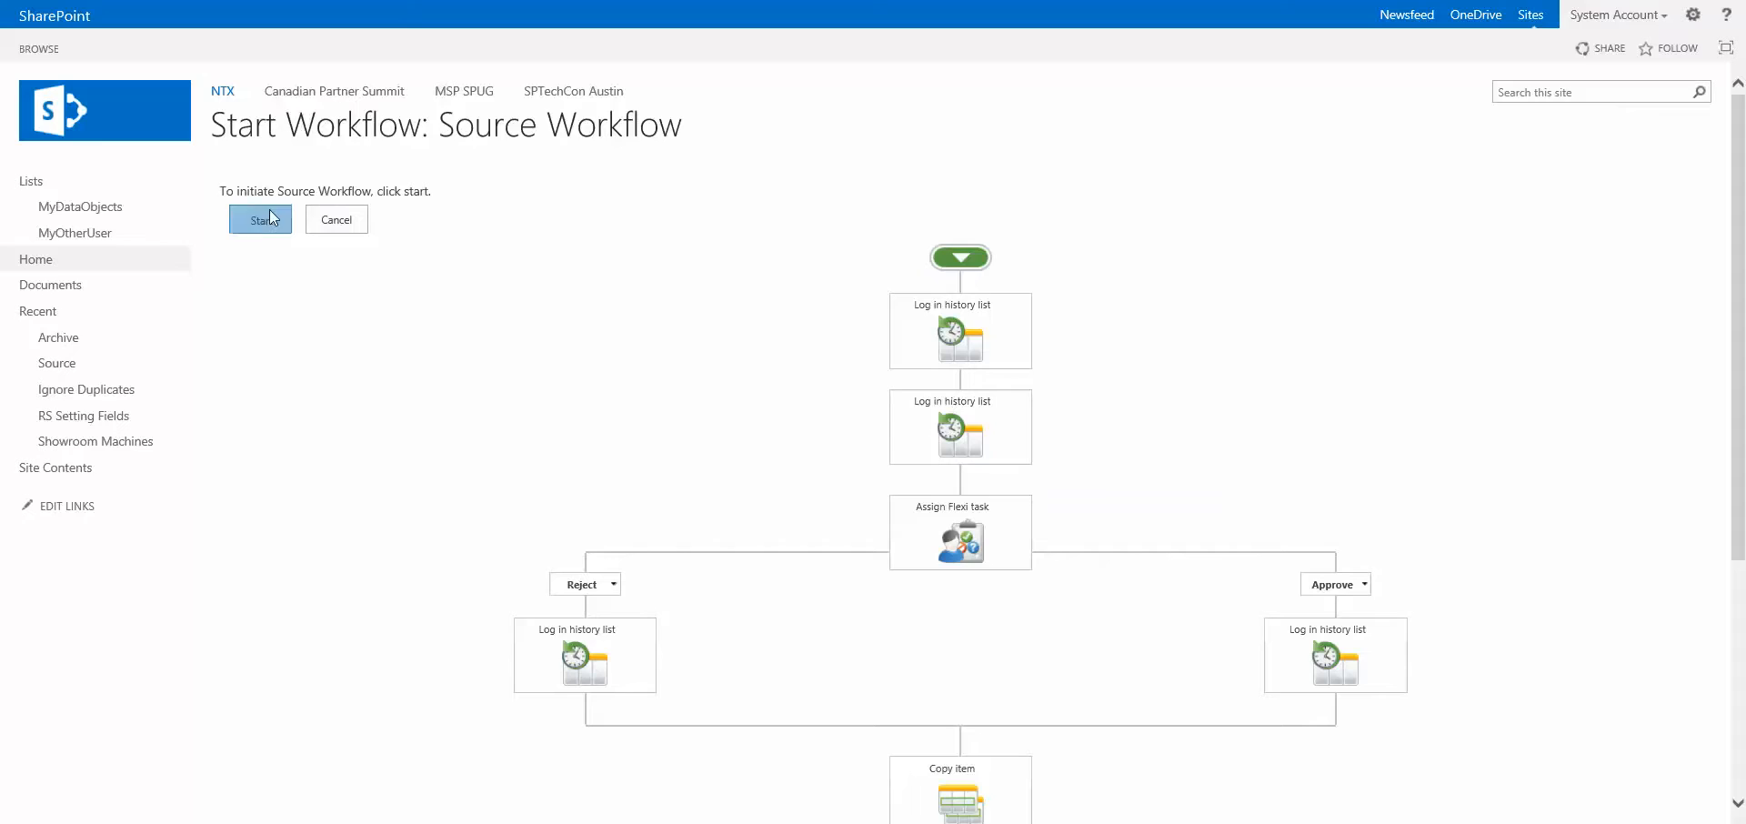
click(259, 218)
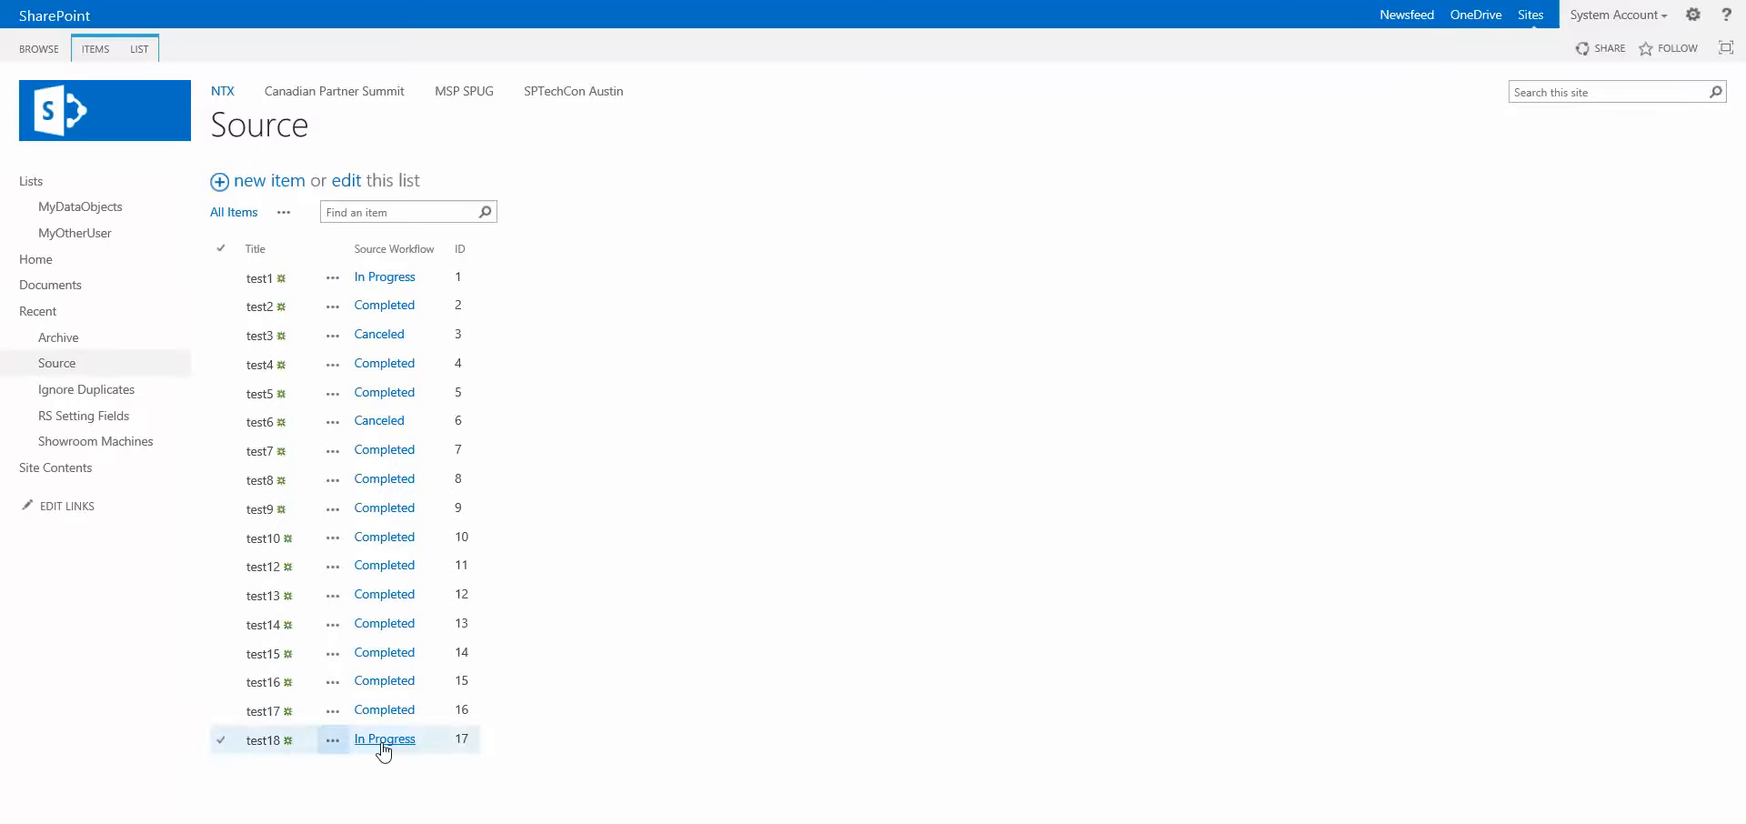
Step: Approve test18's workflow task with the comment 'asdf' 'fdas'
click(384, 738)
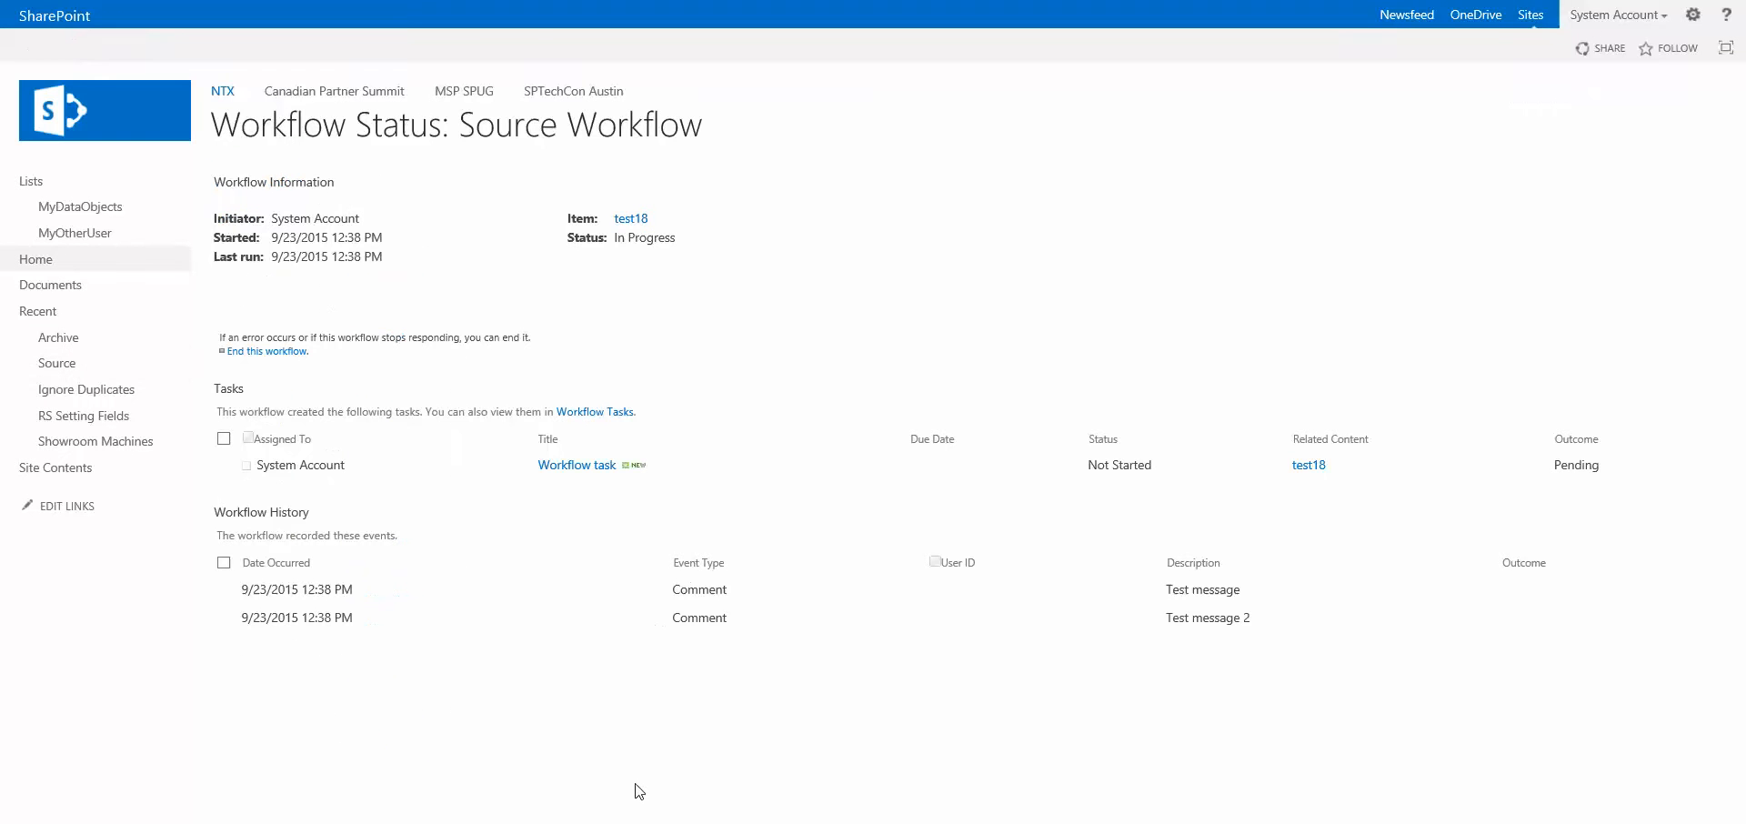
mouse_move(577, 465)
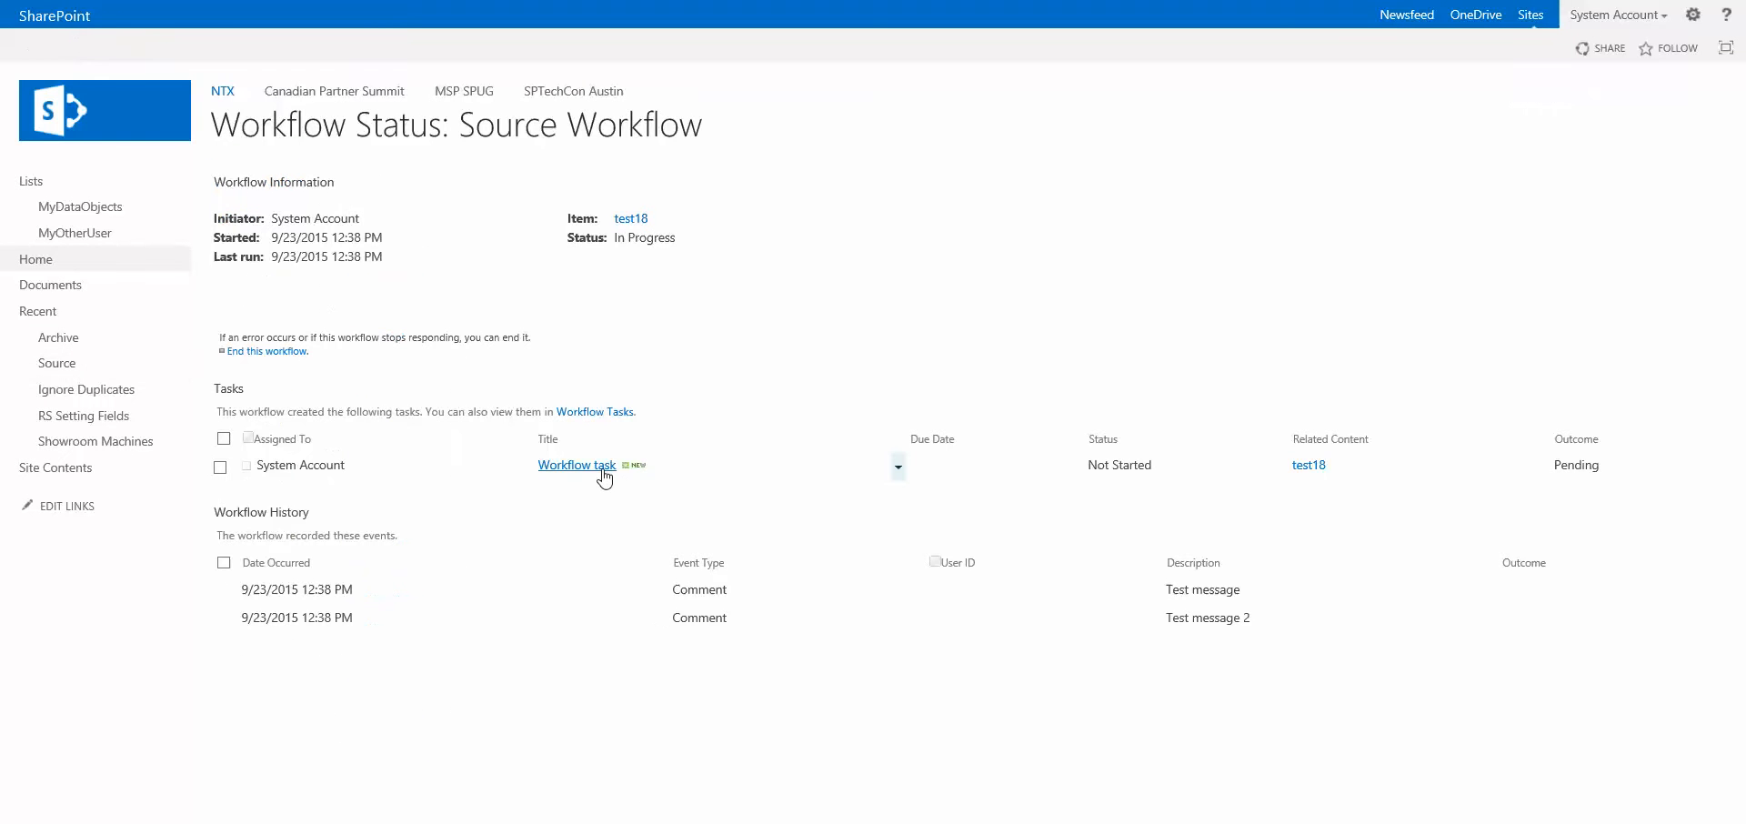
click(577, 465)
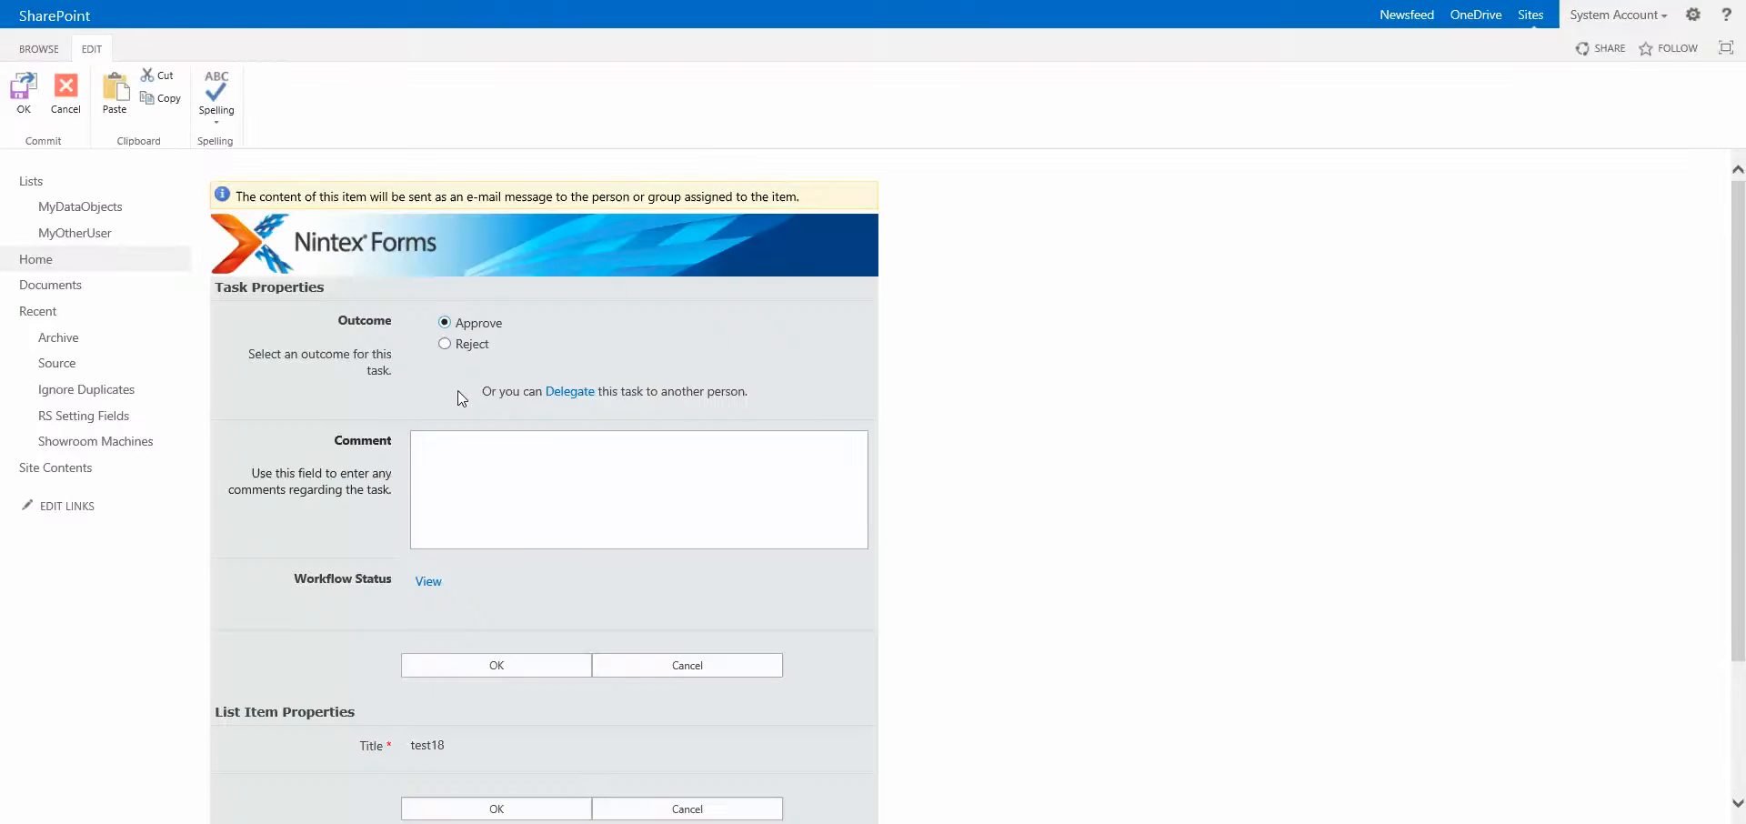
text(asdf)
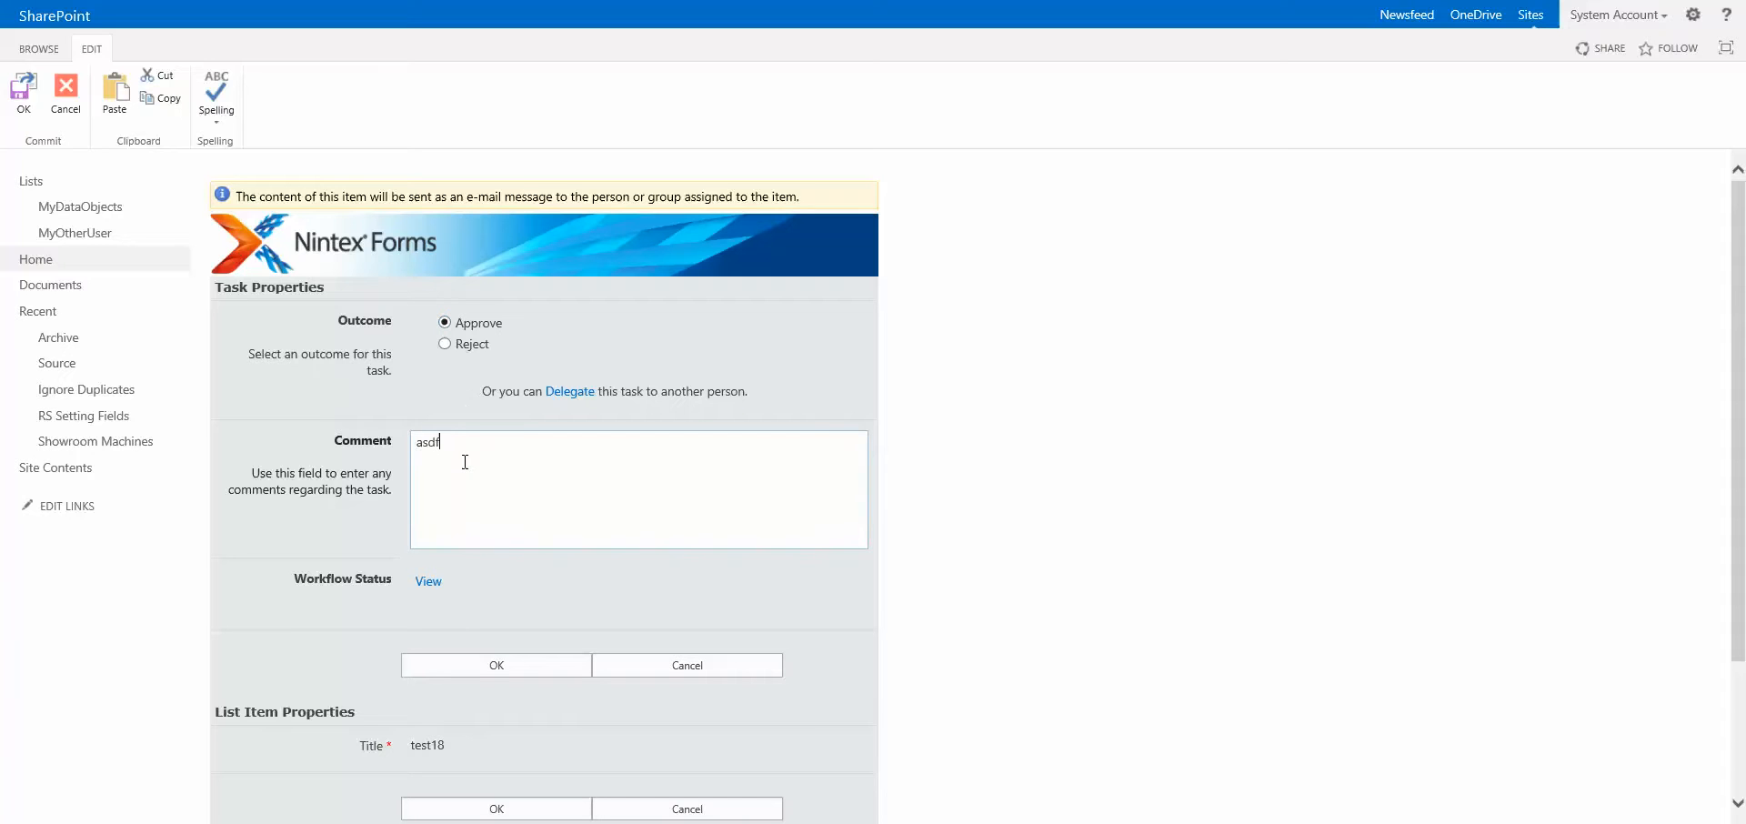
text(fdas)
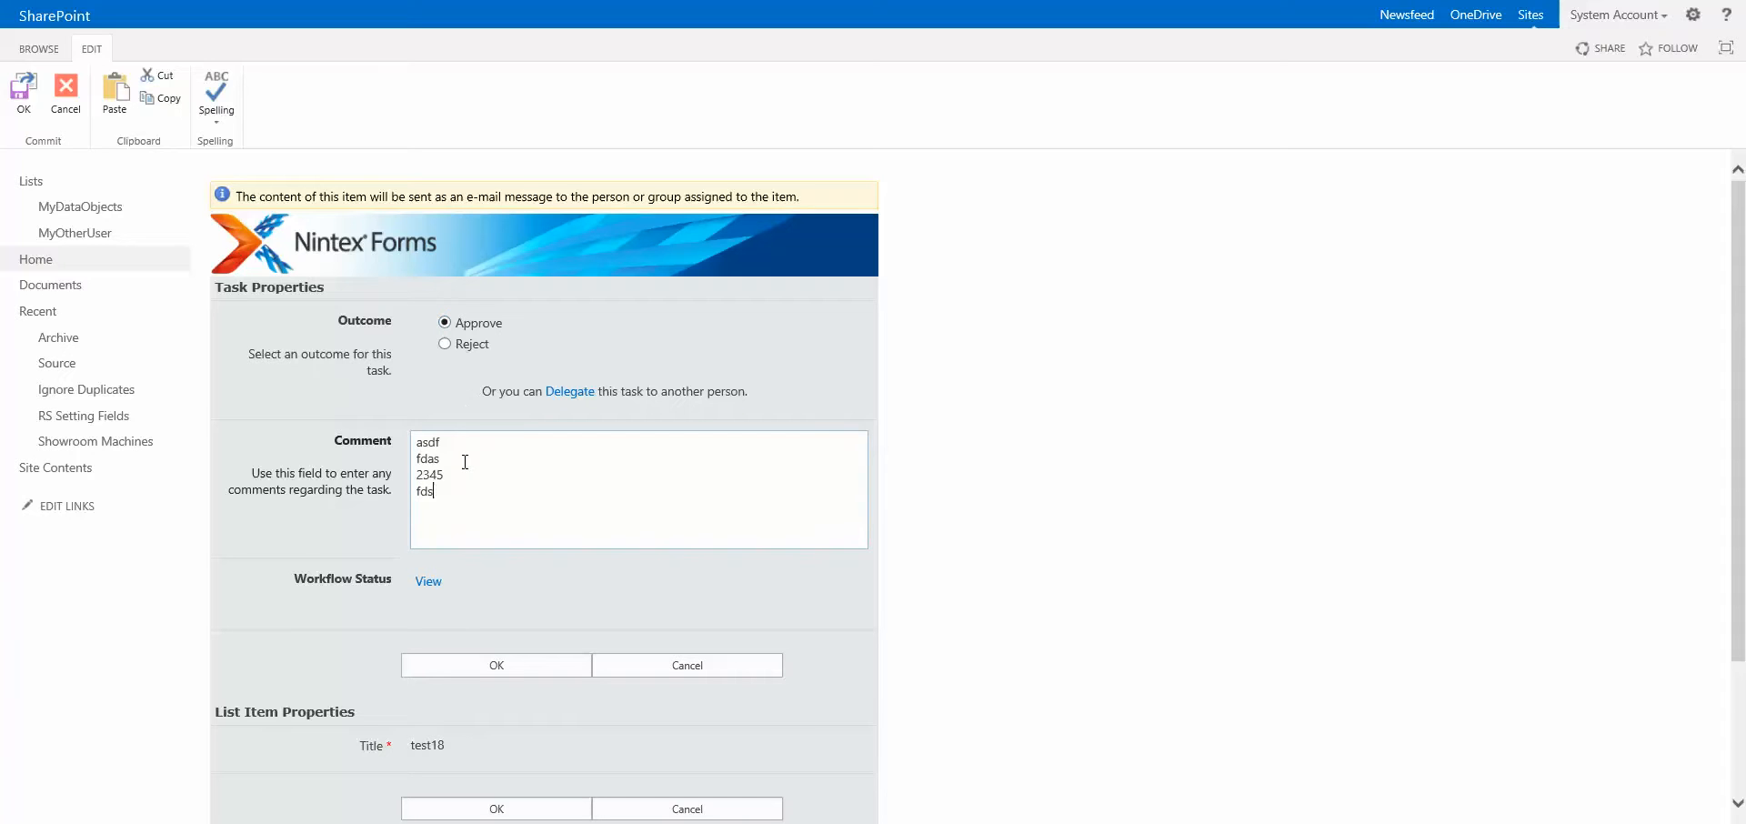
click(496, 664)
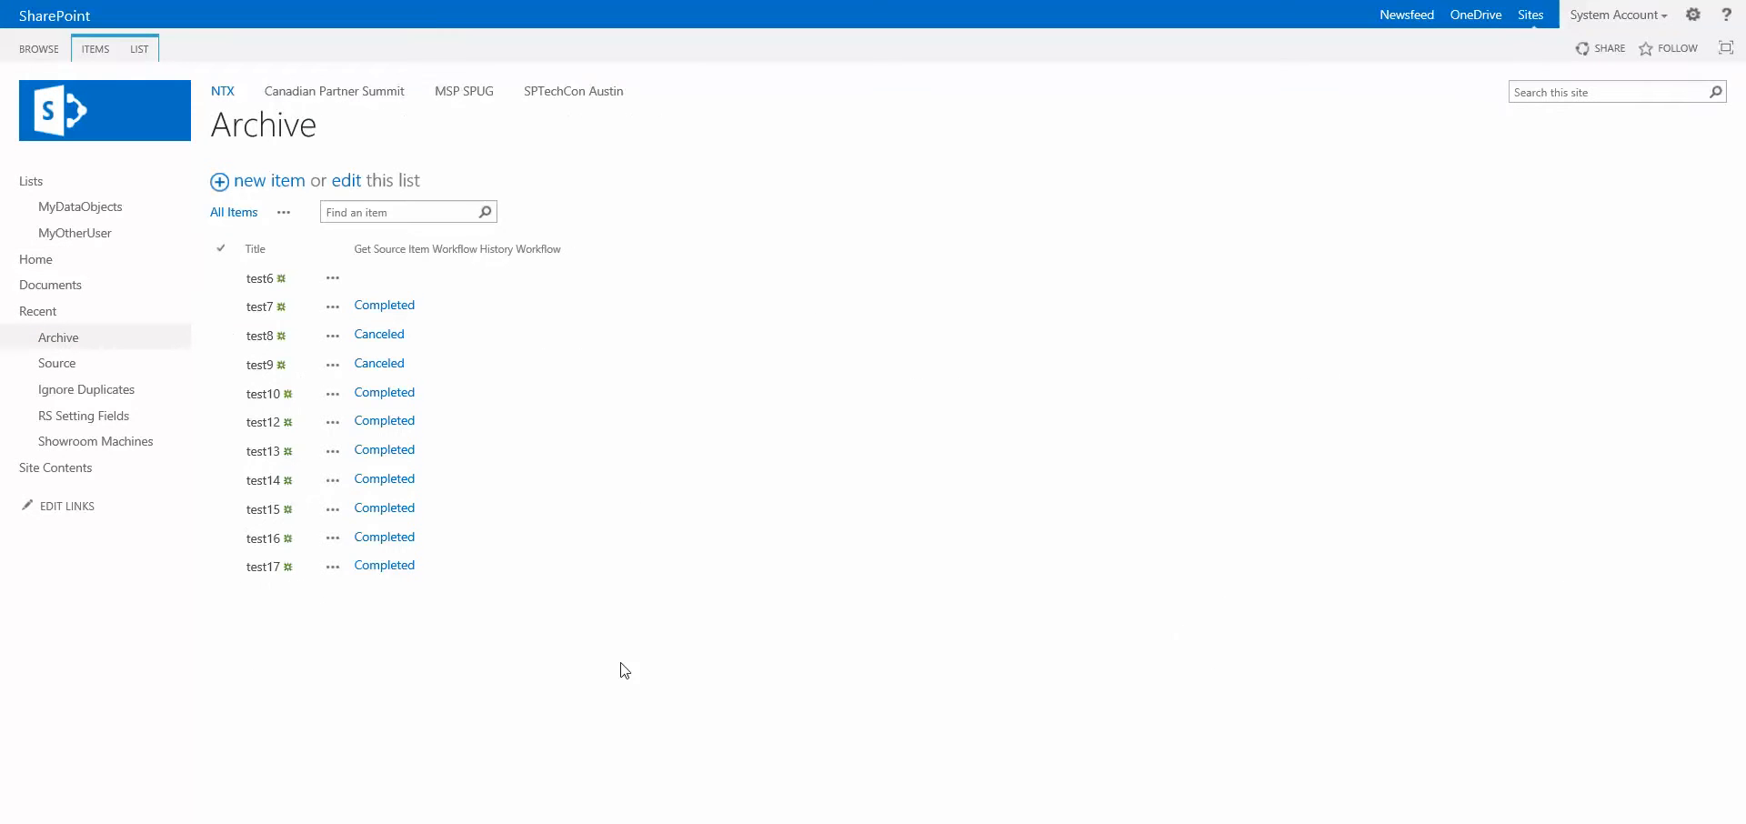
mouse_move(244, 615)
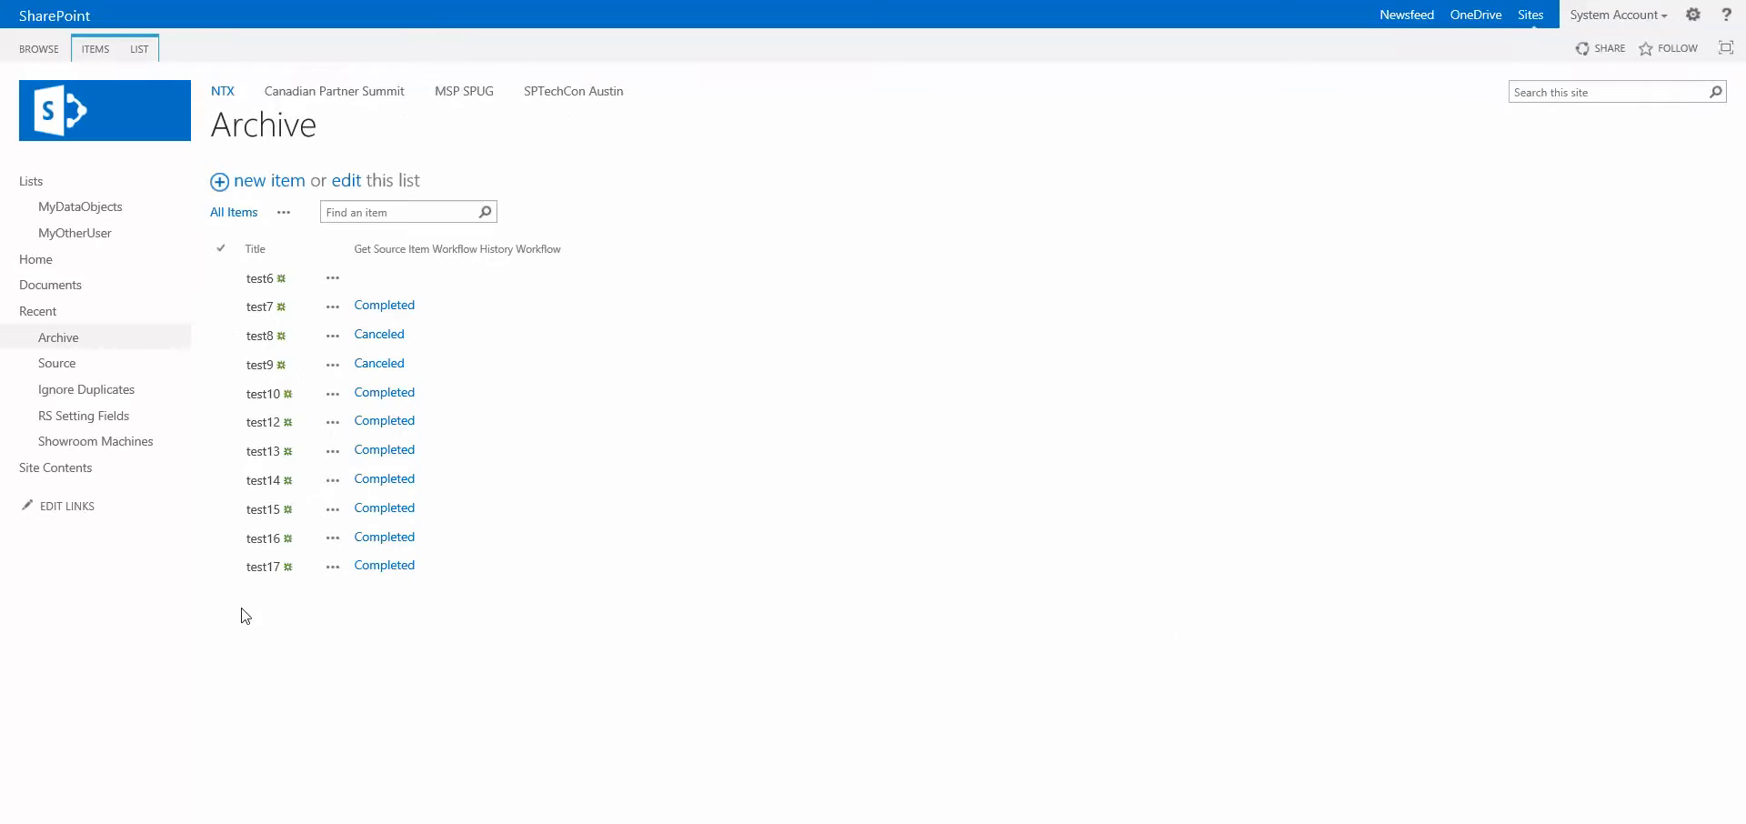
mouse_move(330, 696)
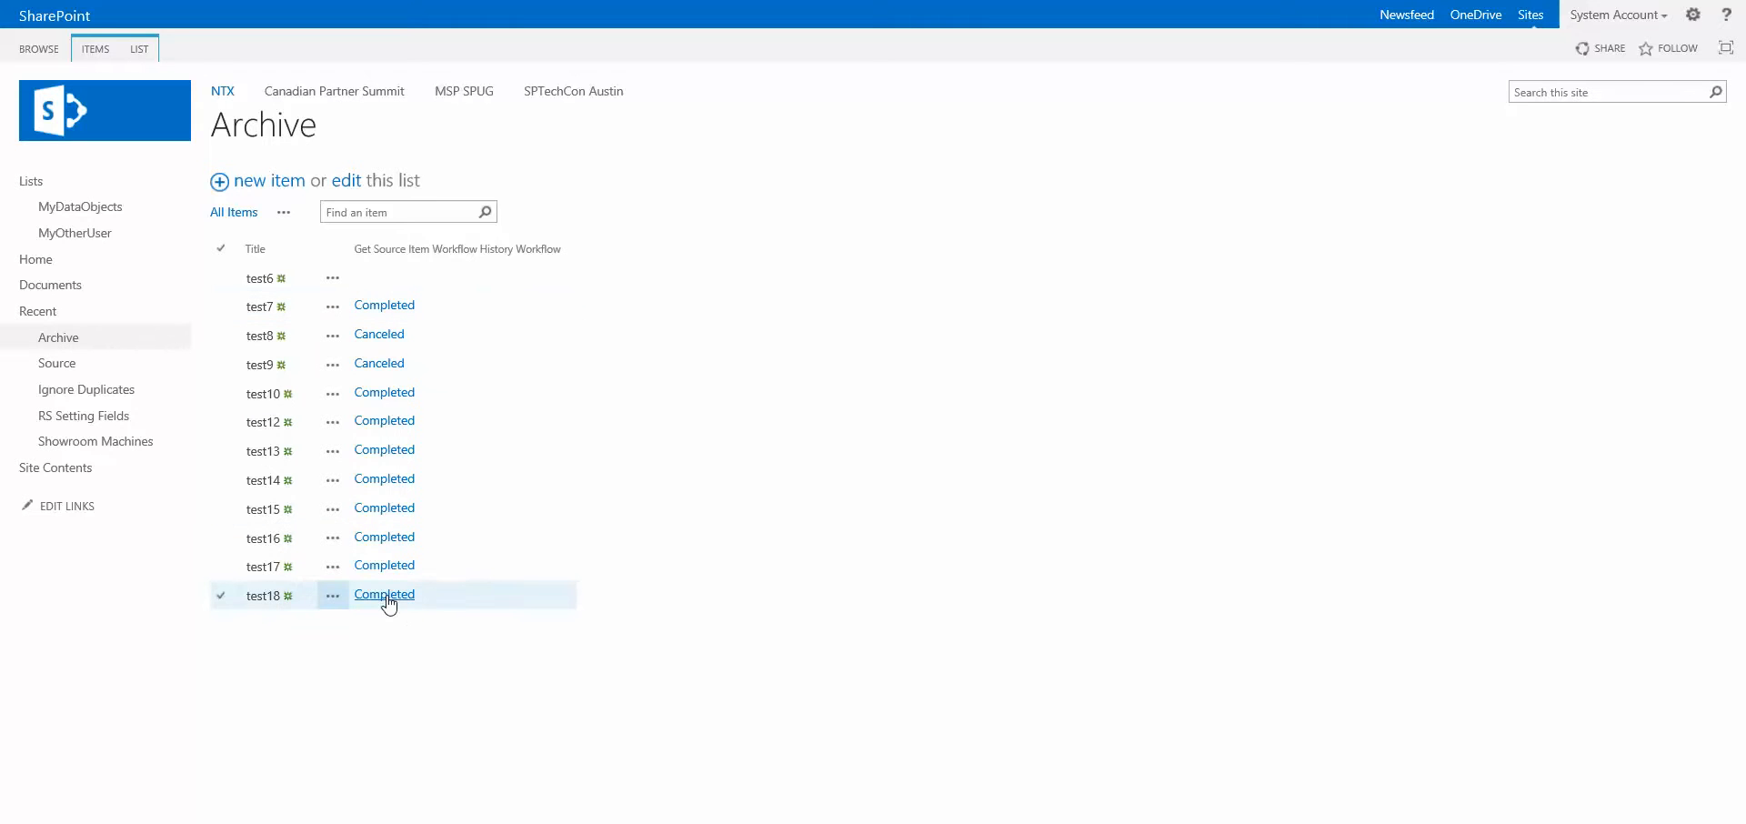
Step: Open the Completed workflow status page for test18 in the Archive list
click(384, 594)
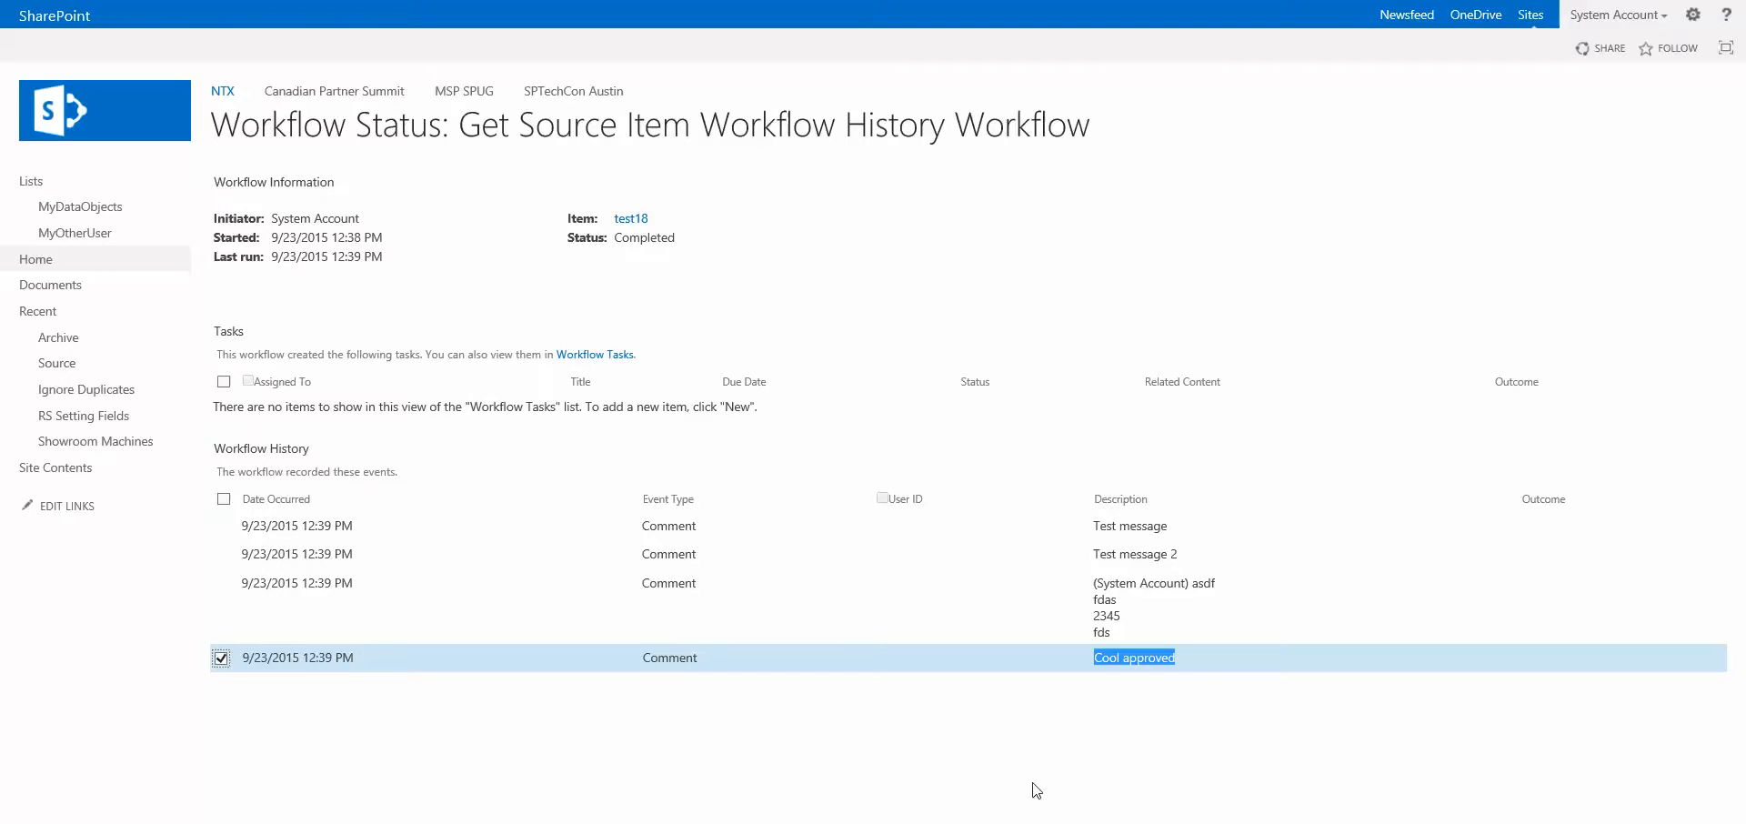
Step: Open the Source Workflow design and inspect the Copy item action's settings without saving
click(64, 94)
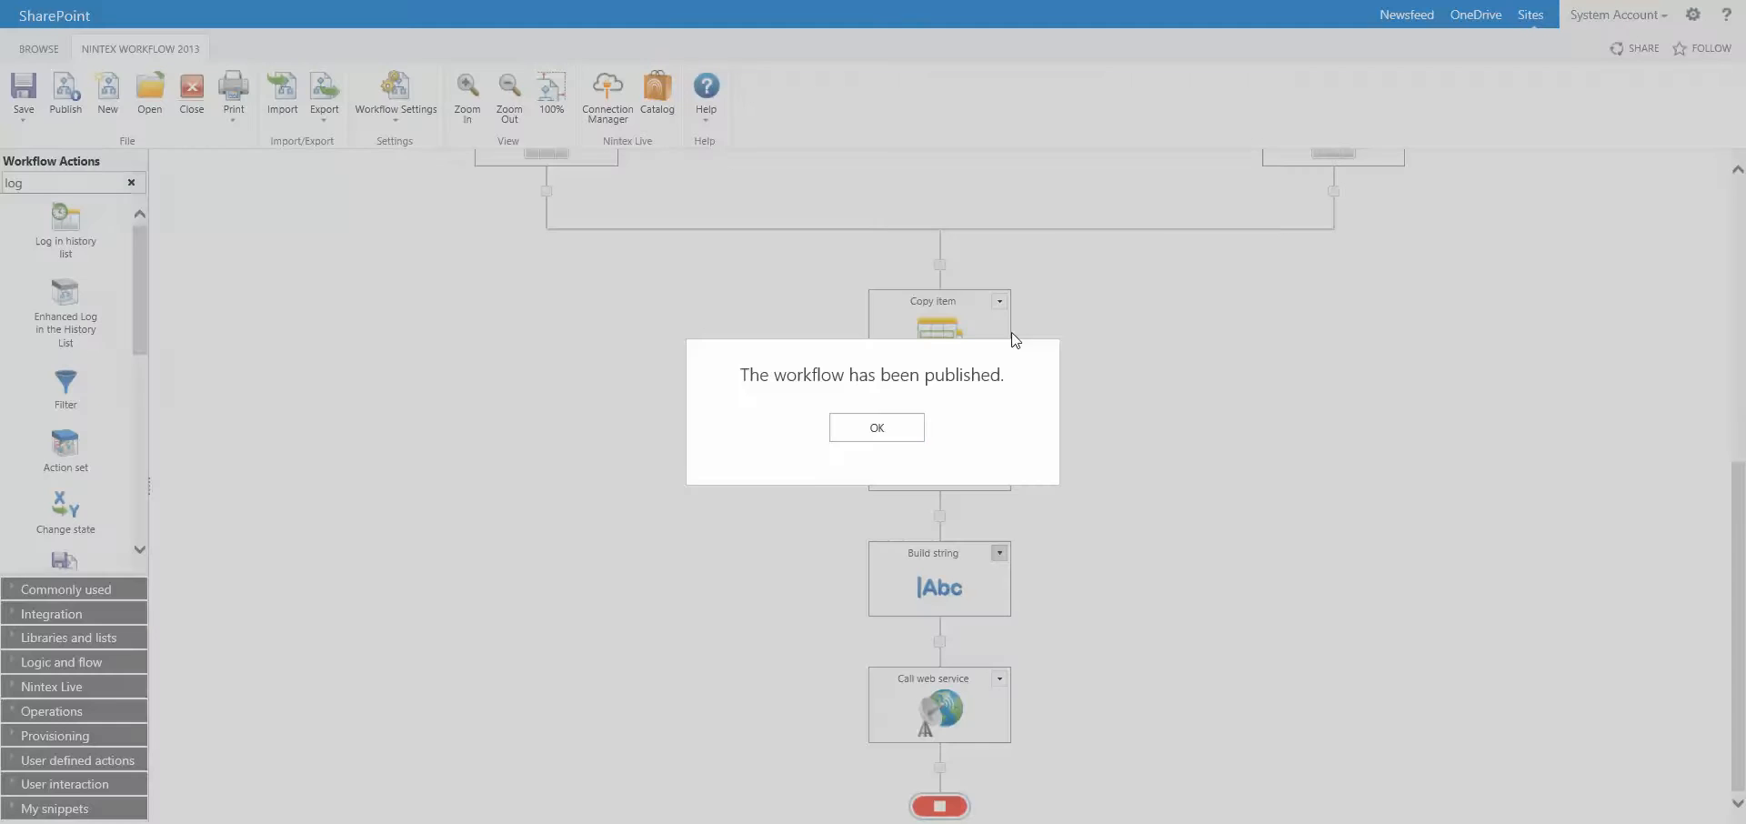
click(875, 428)
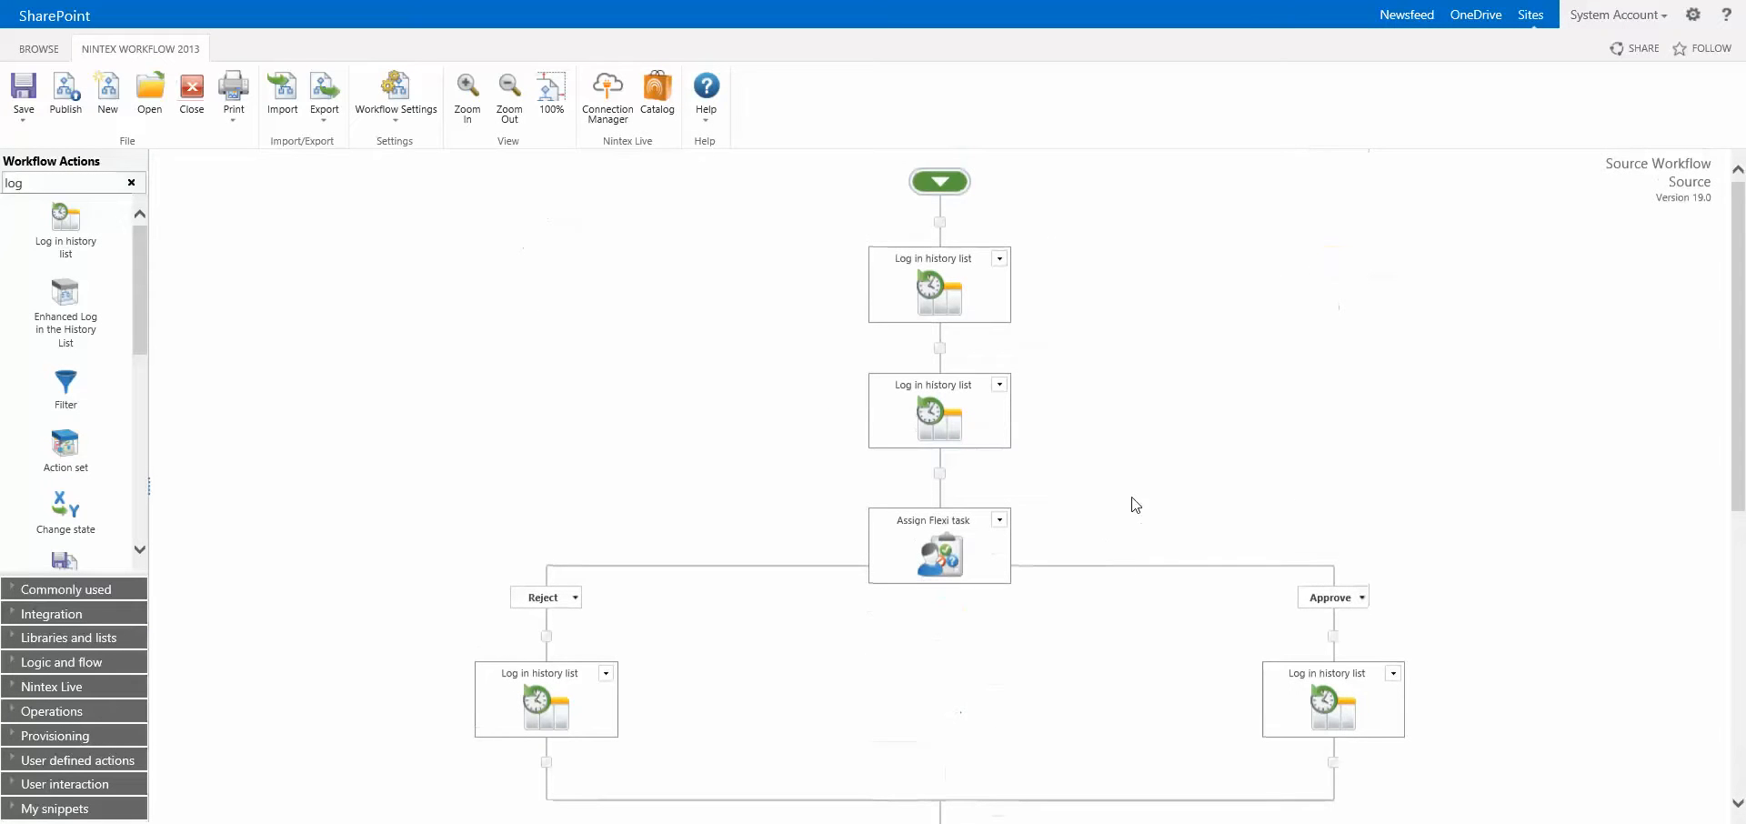
mouse_move(1566, 220)
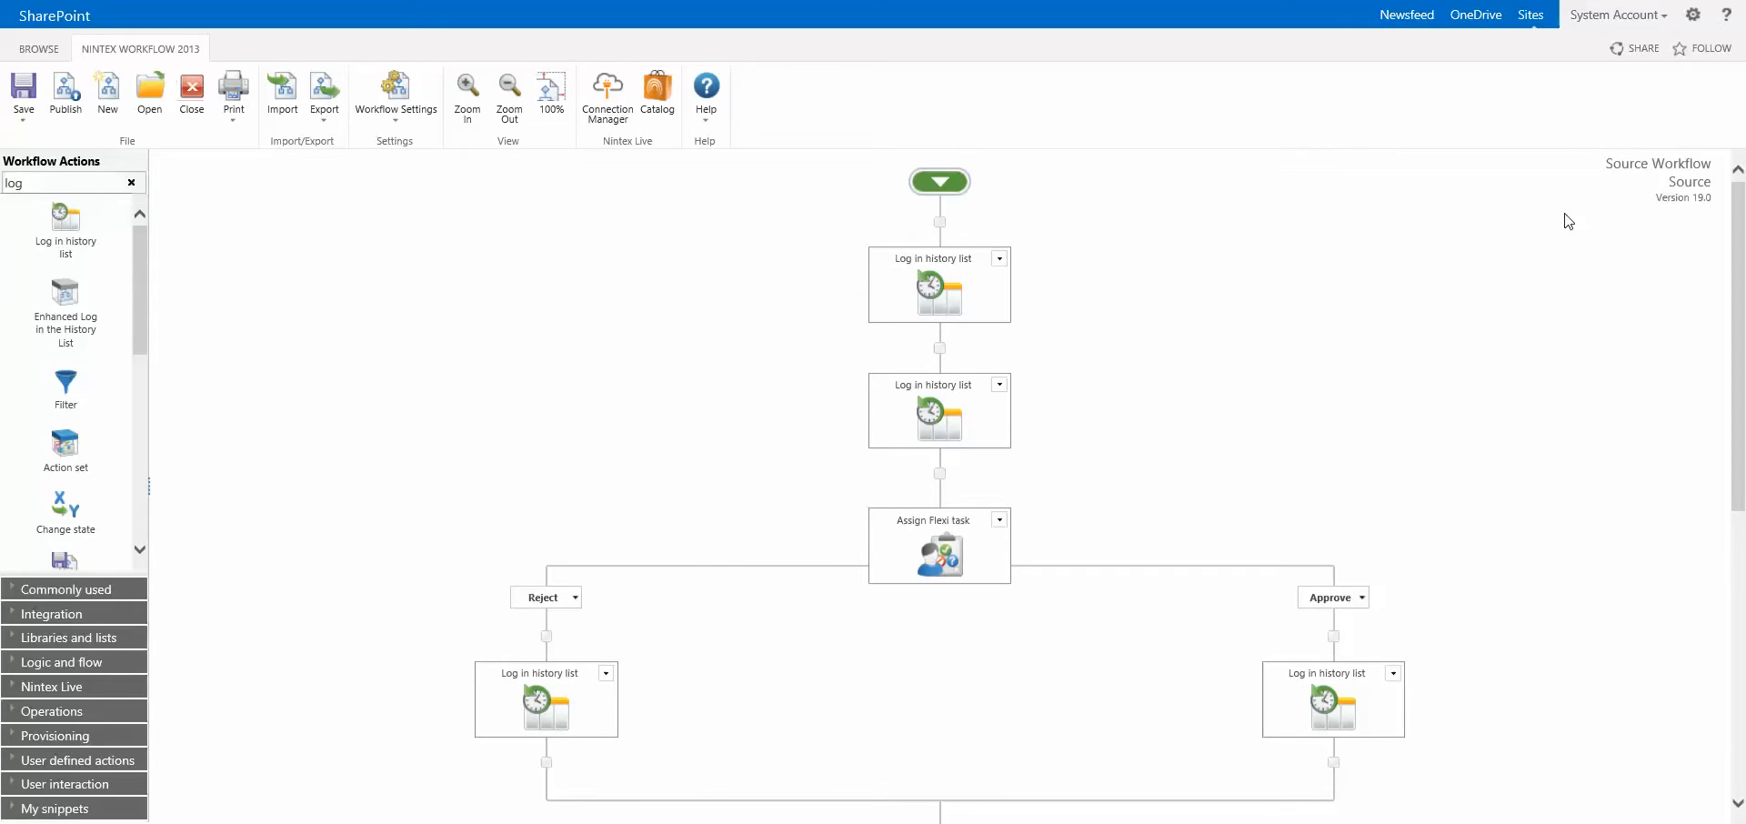
mouse_move(1111, 296)
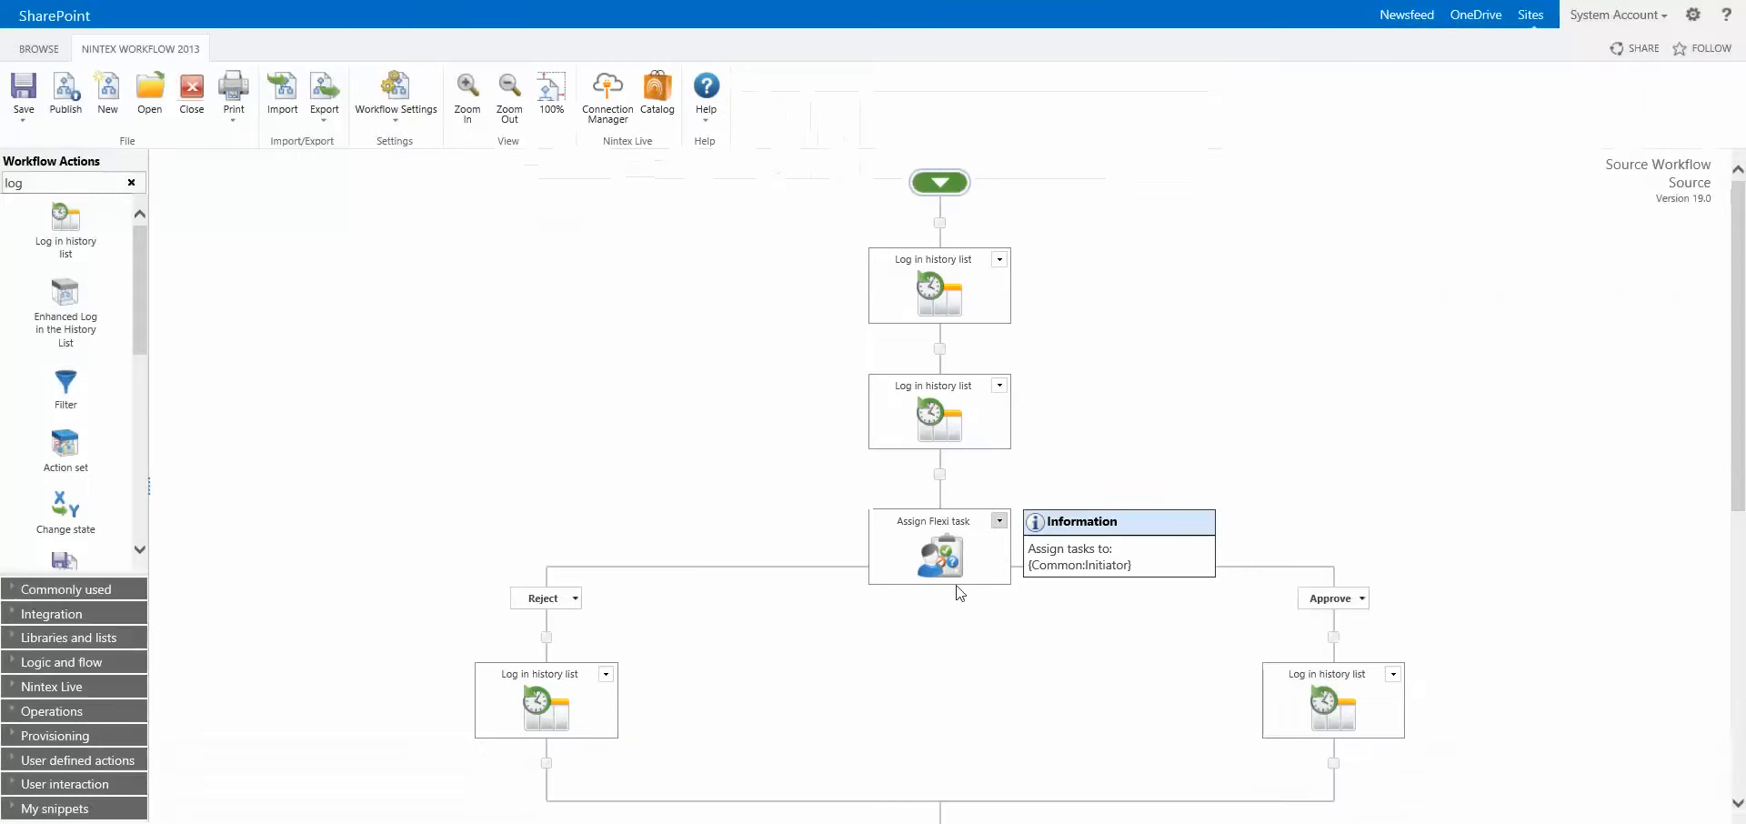
scroll(down, 3)
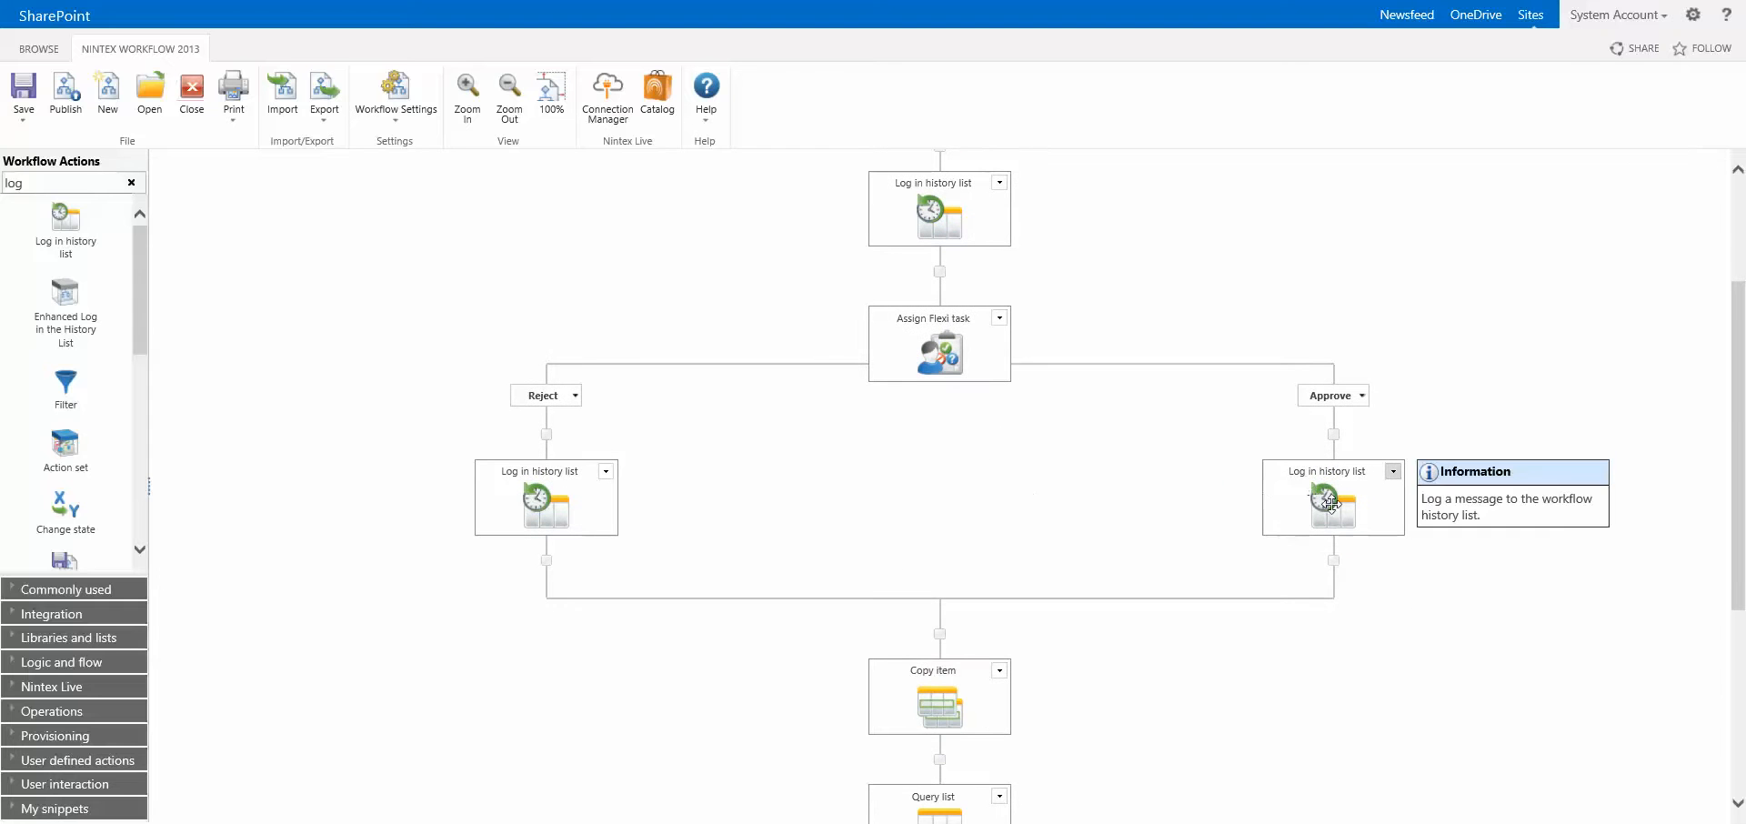
mouse_move(1239, 473)
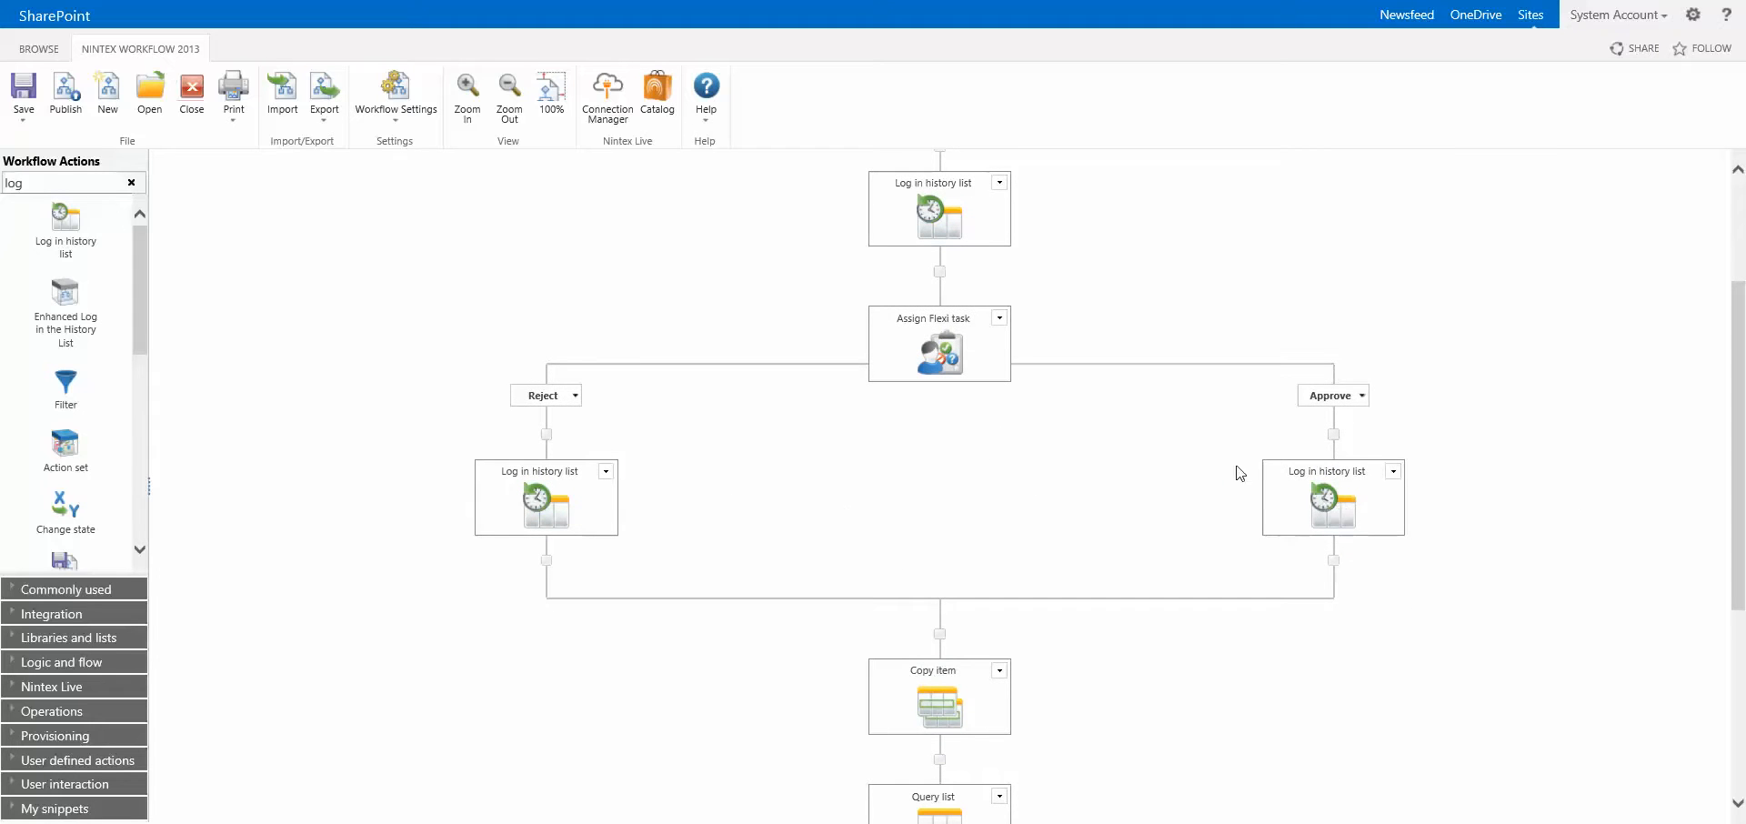
scroll(down, 3)
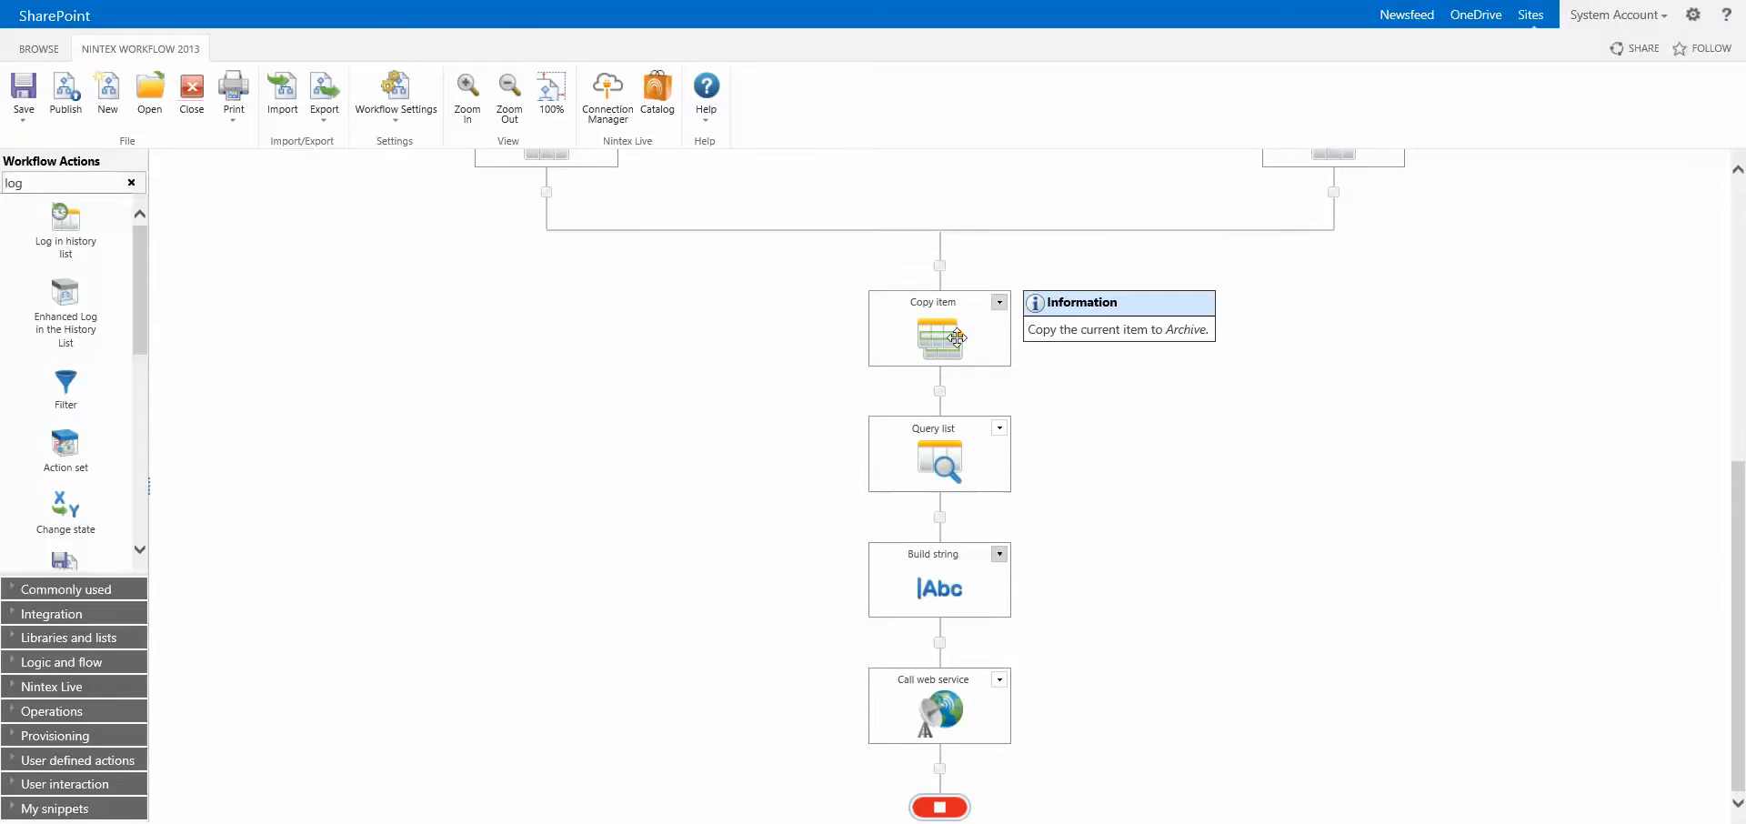
double_click(939, 334)
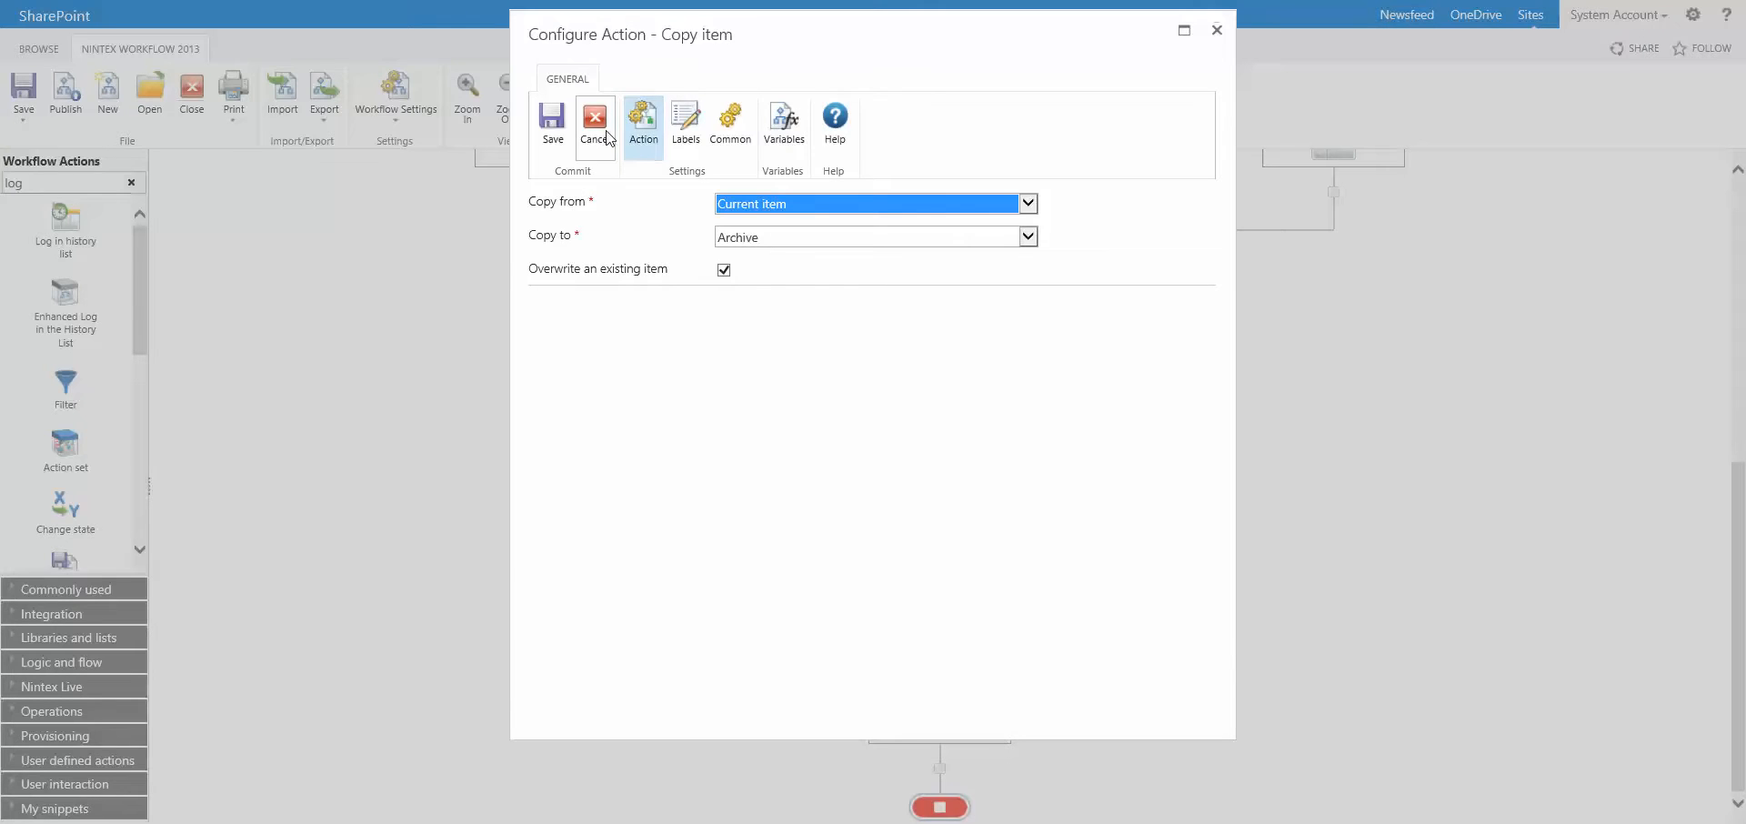
click(594, 123)
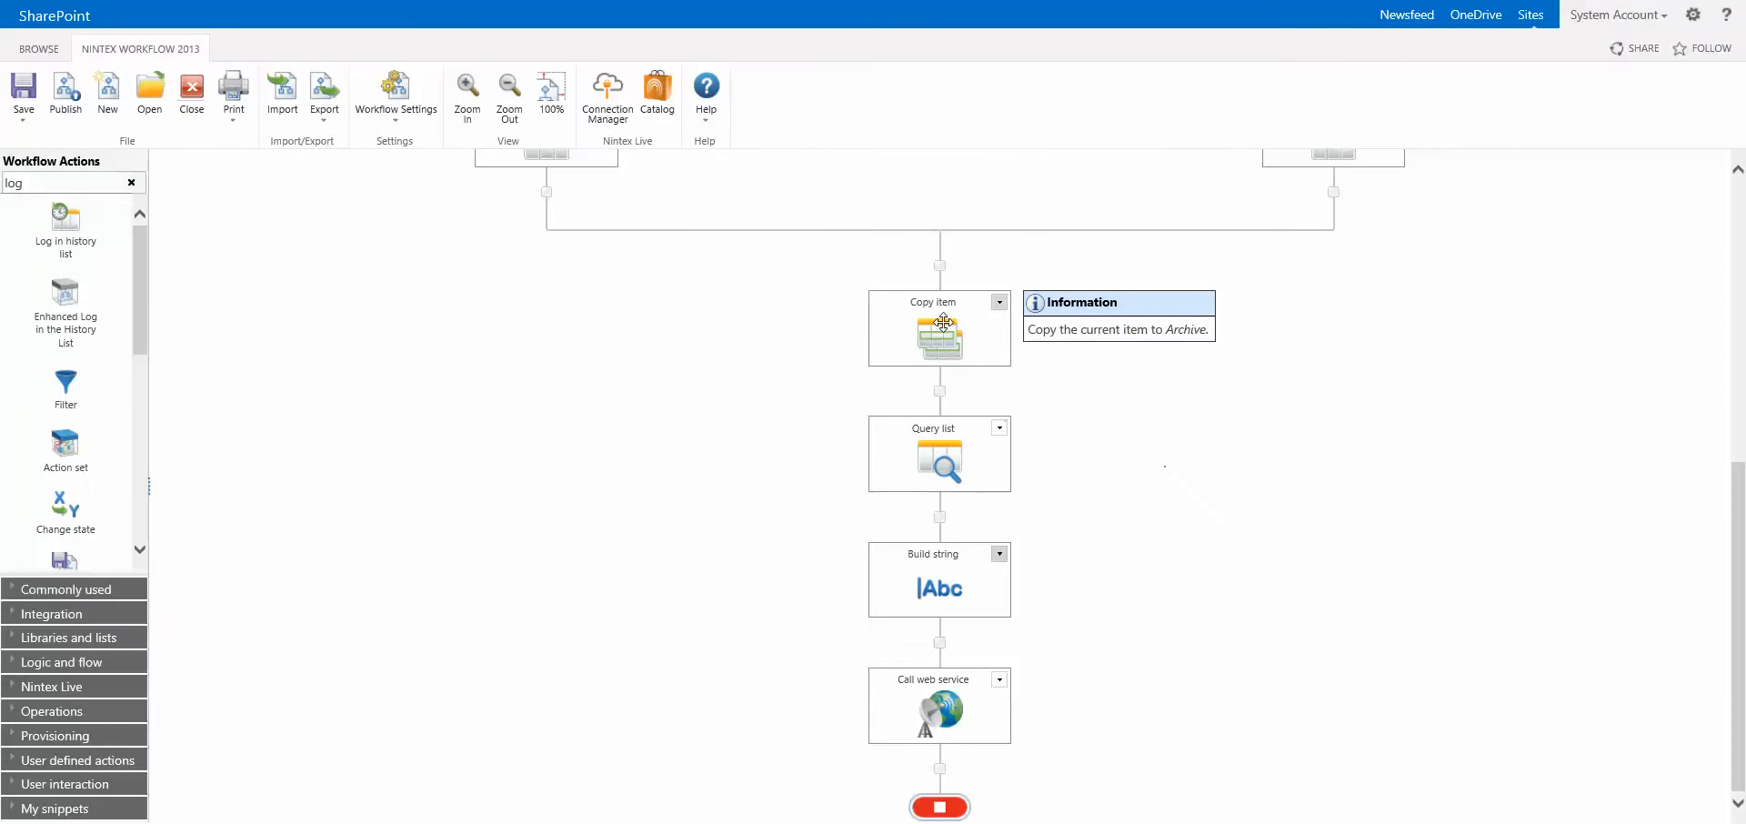
mouse_move(937, 458)
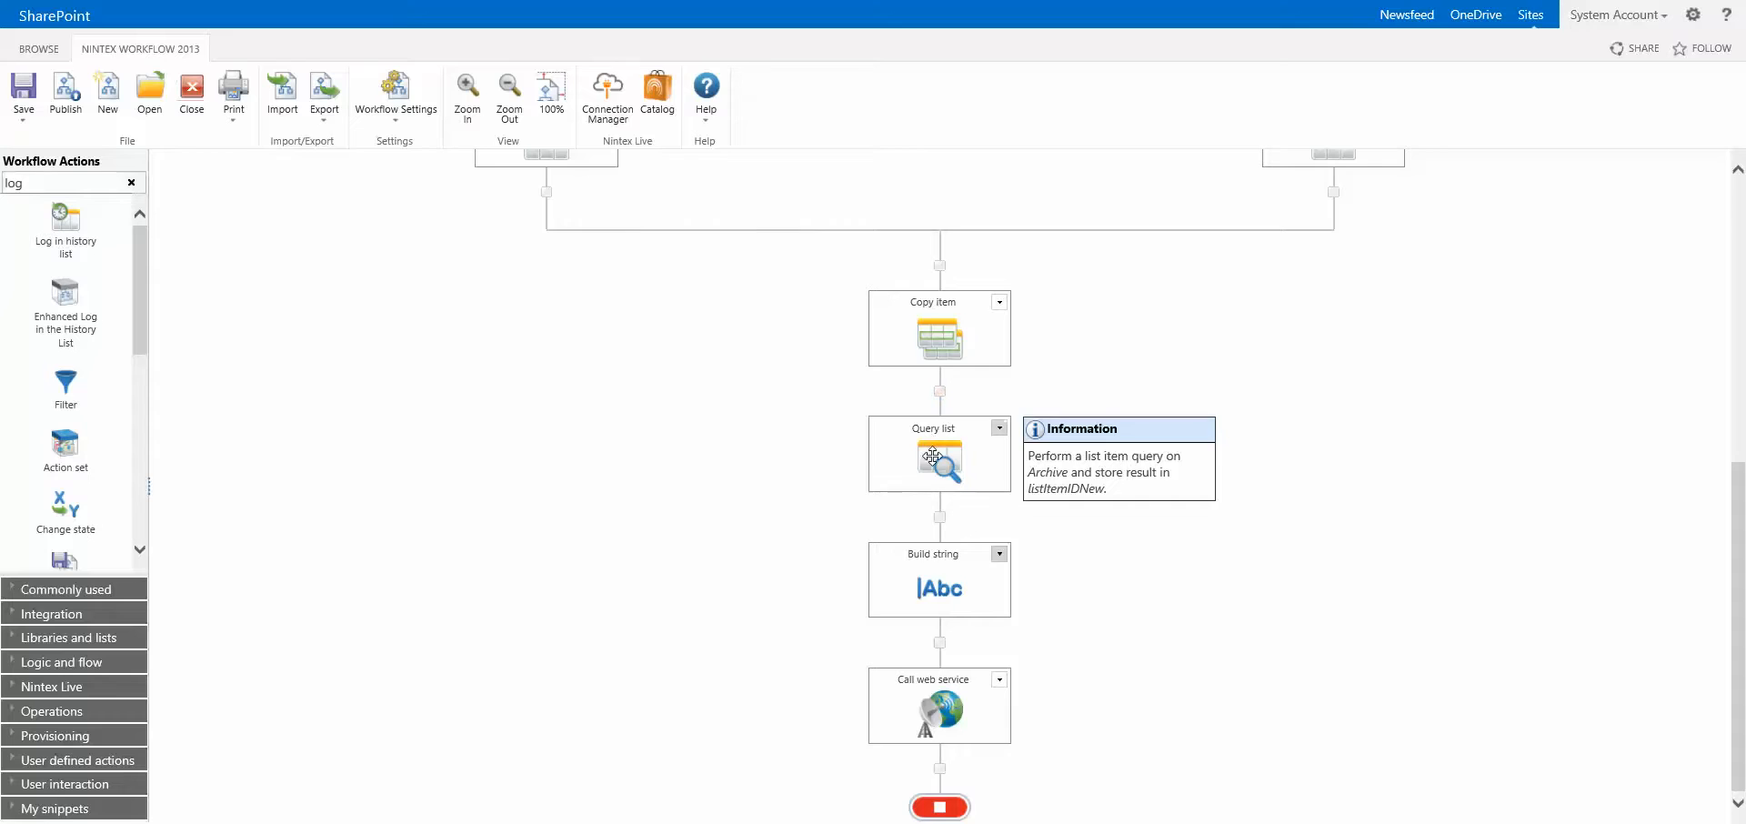
Step: Show the Query list filter on Archive Title and its listItemIDNew output
double_click(938, 456)
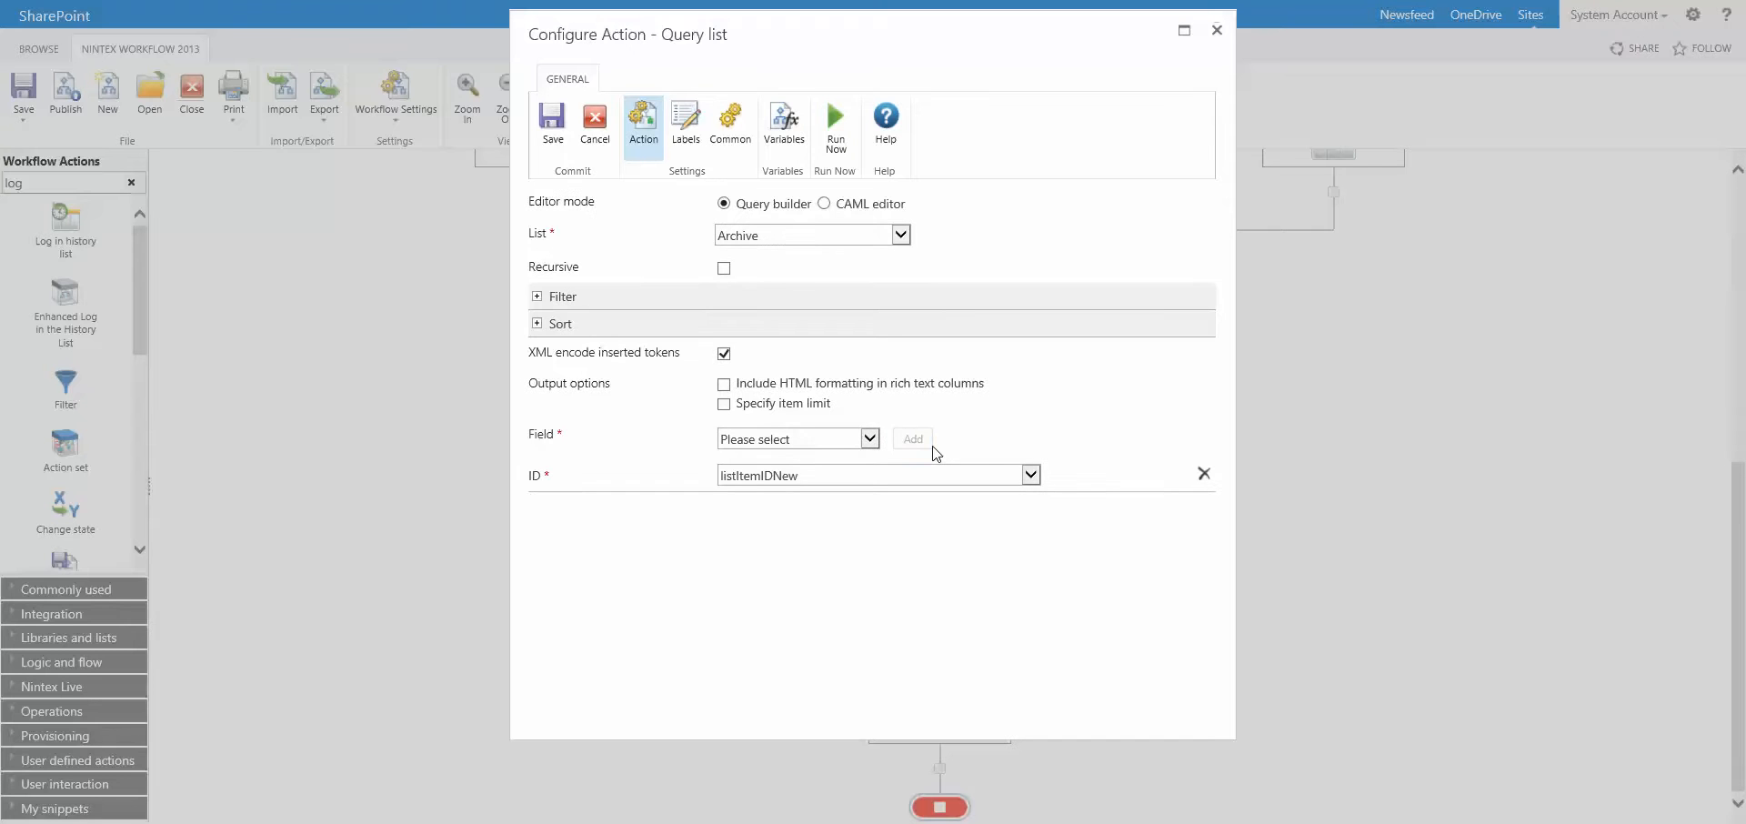
click(536, 297)
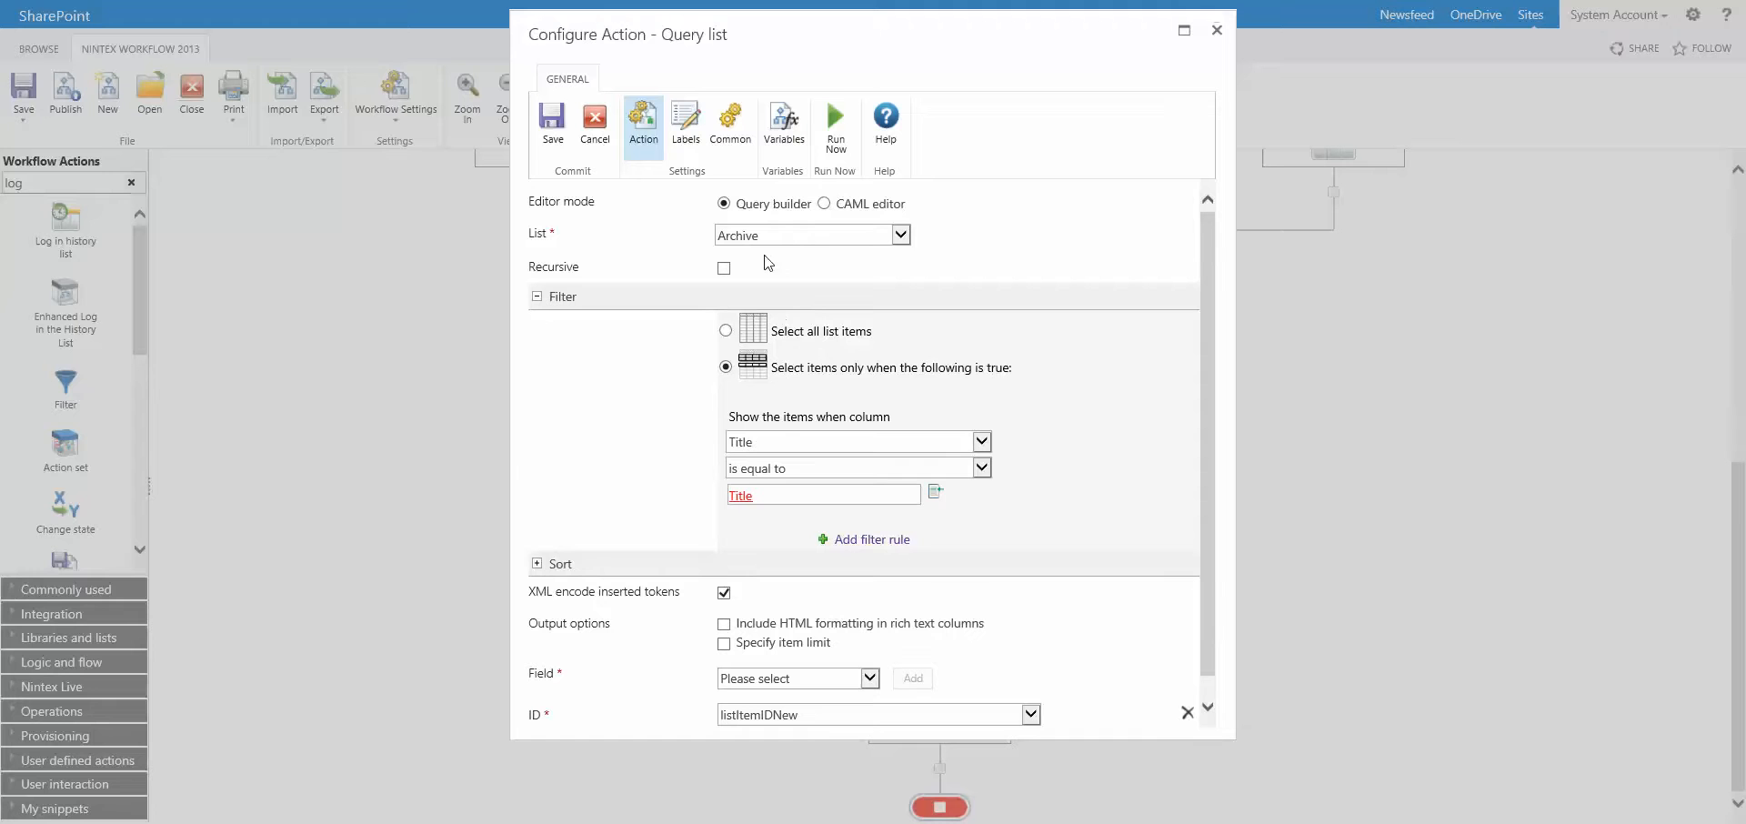
mouse_move(773, 471)
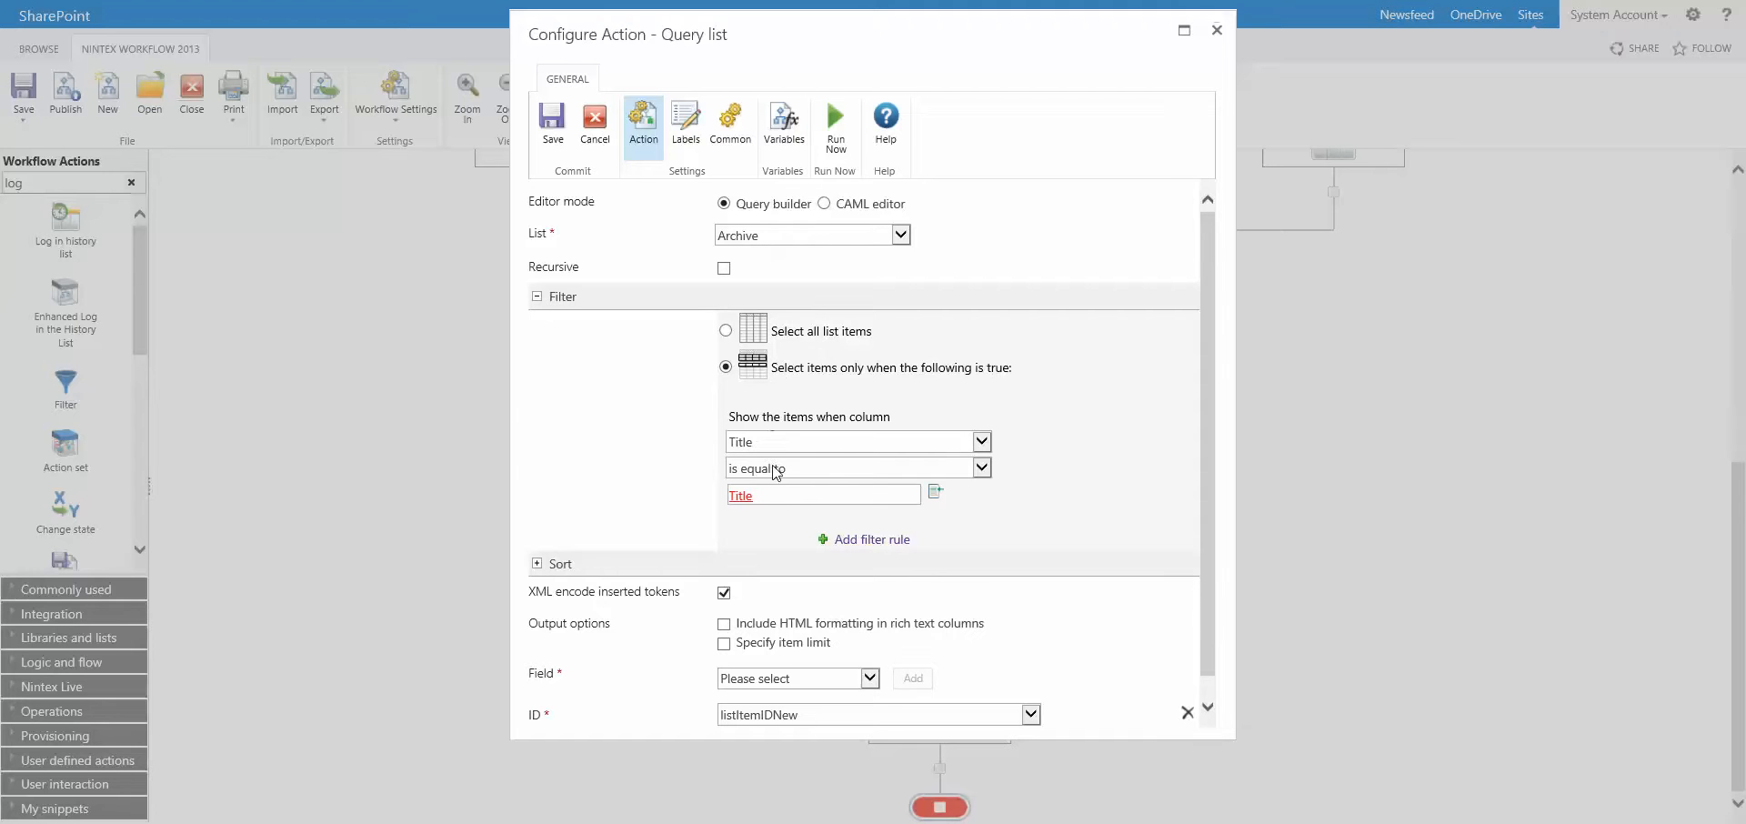
mouse_move(755, 450)
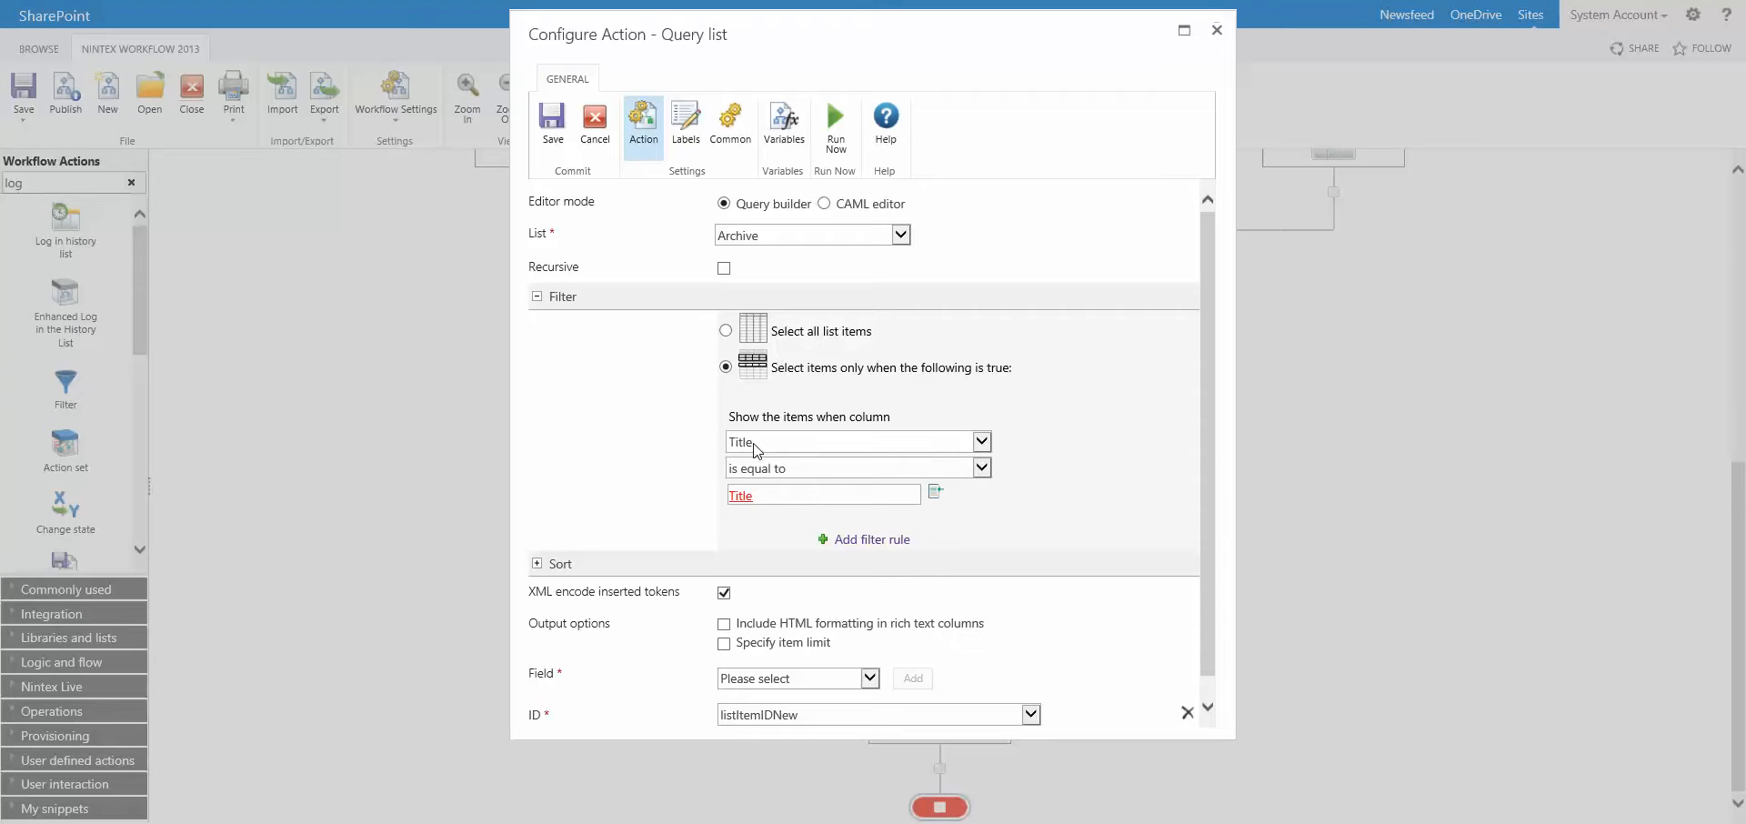
click(823, 495)
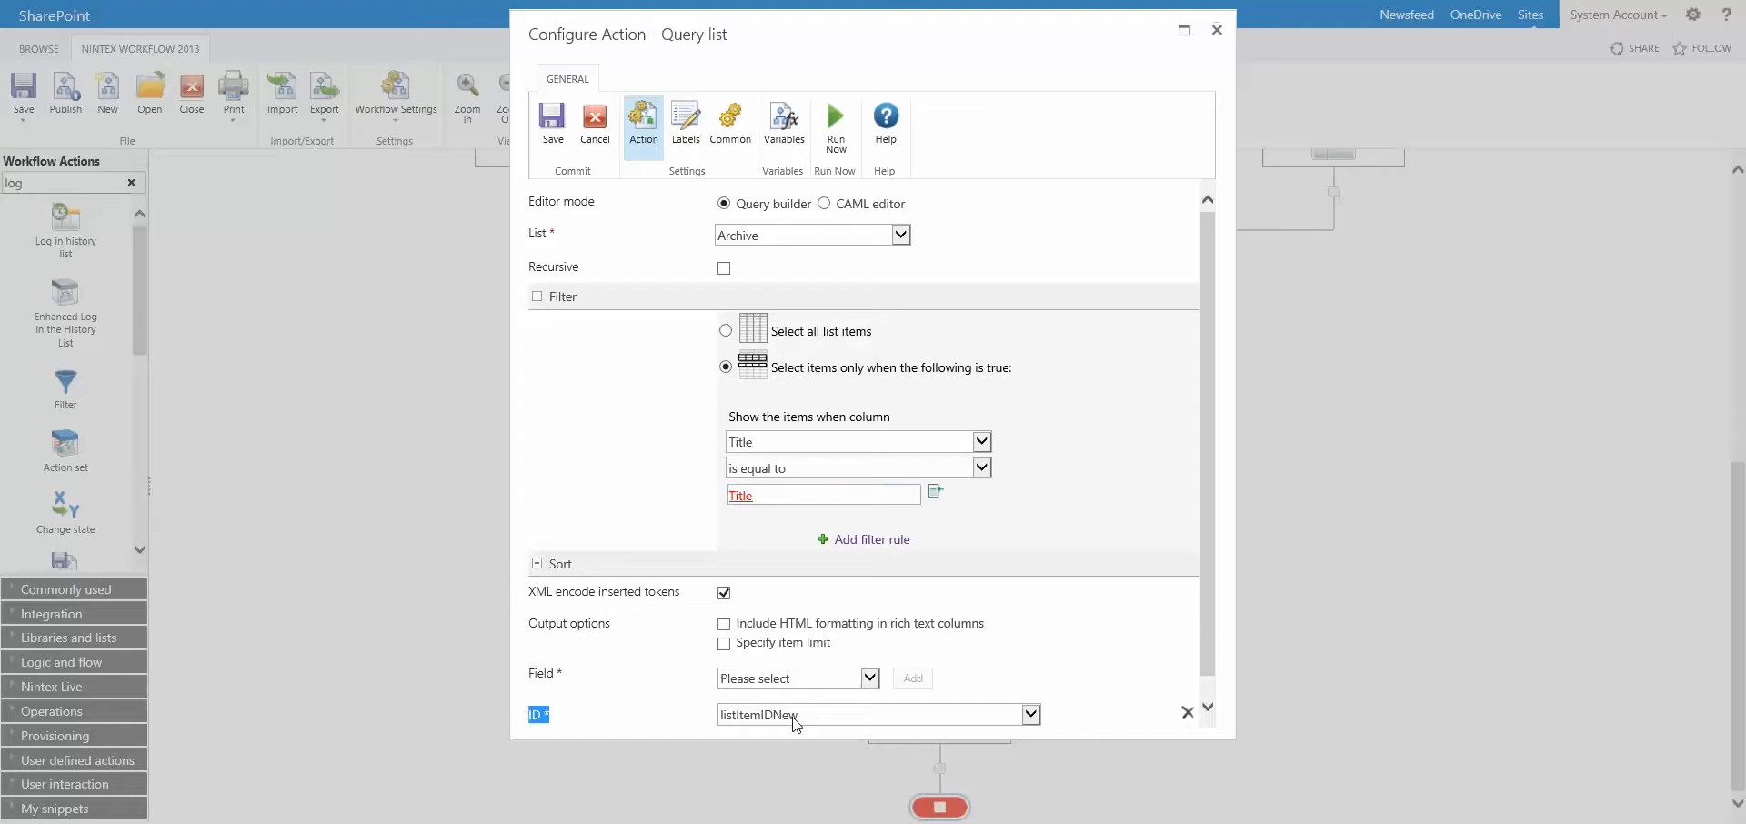
mouse_move(594, 122)
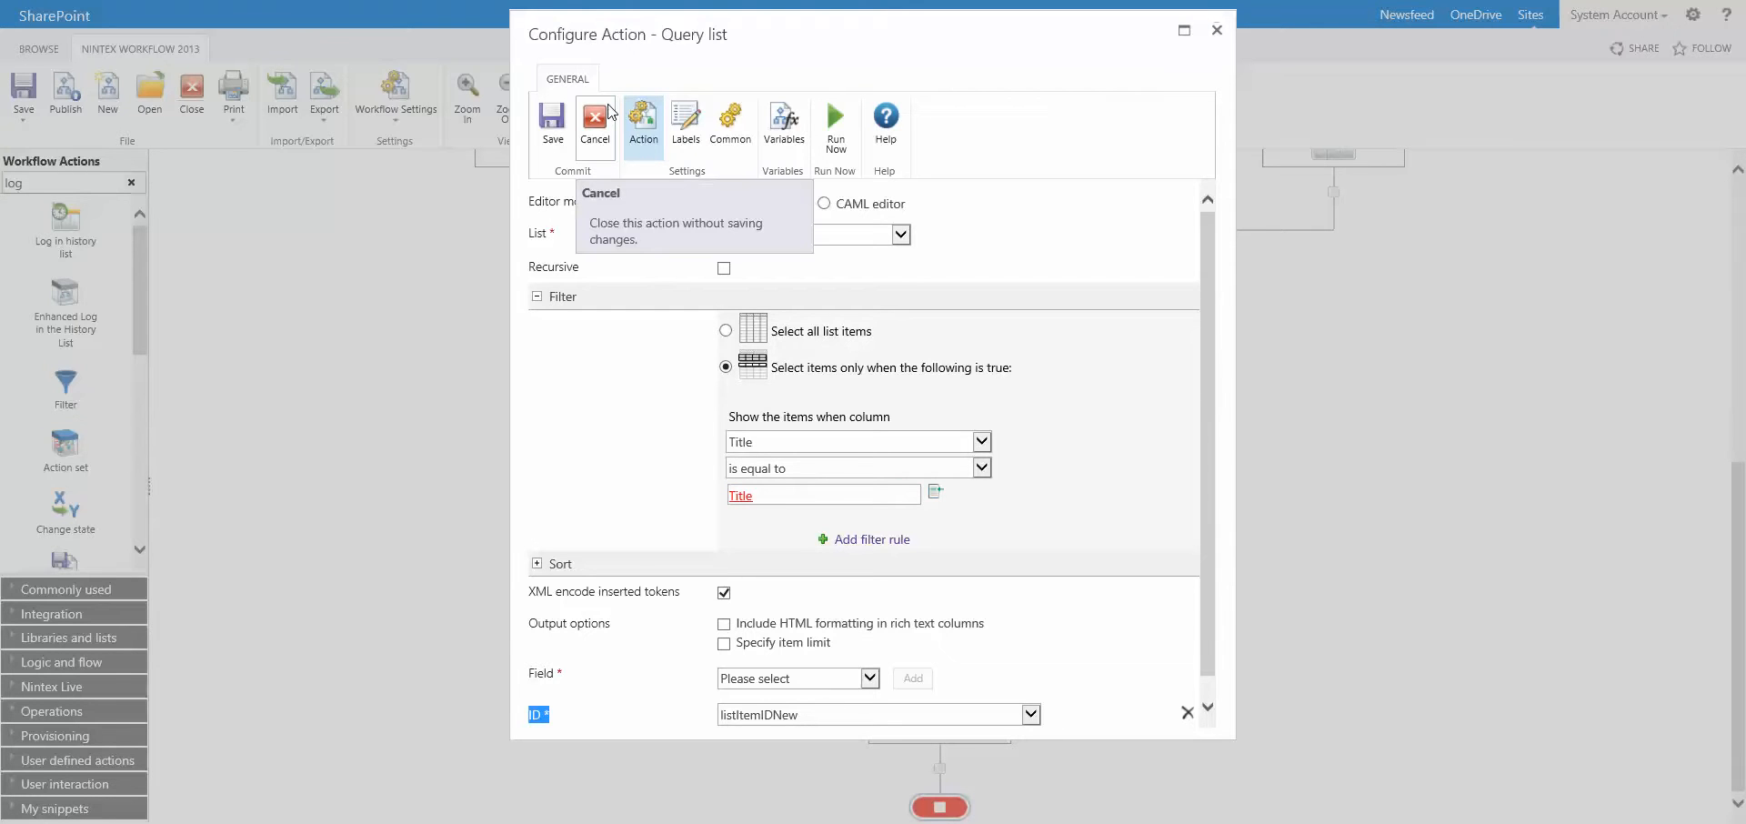
Step: Cancel the Query list settings without saving
click(595, 123)
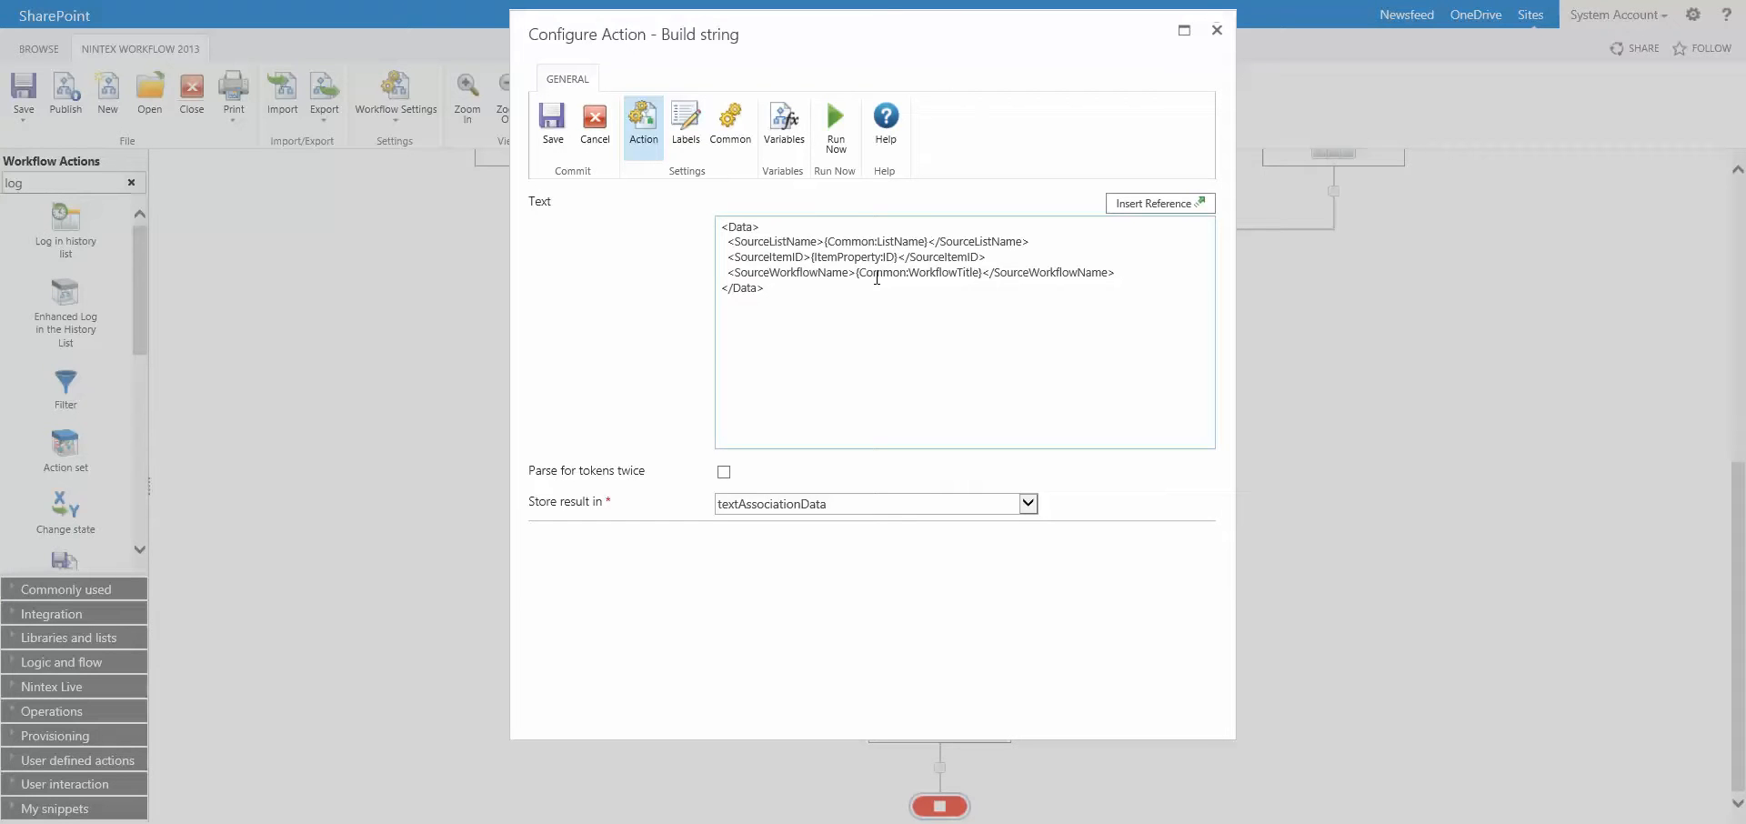
mouse_move(824, 219)
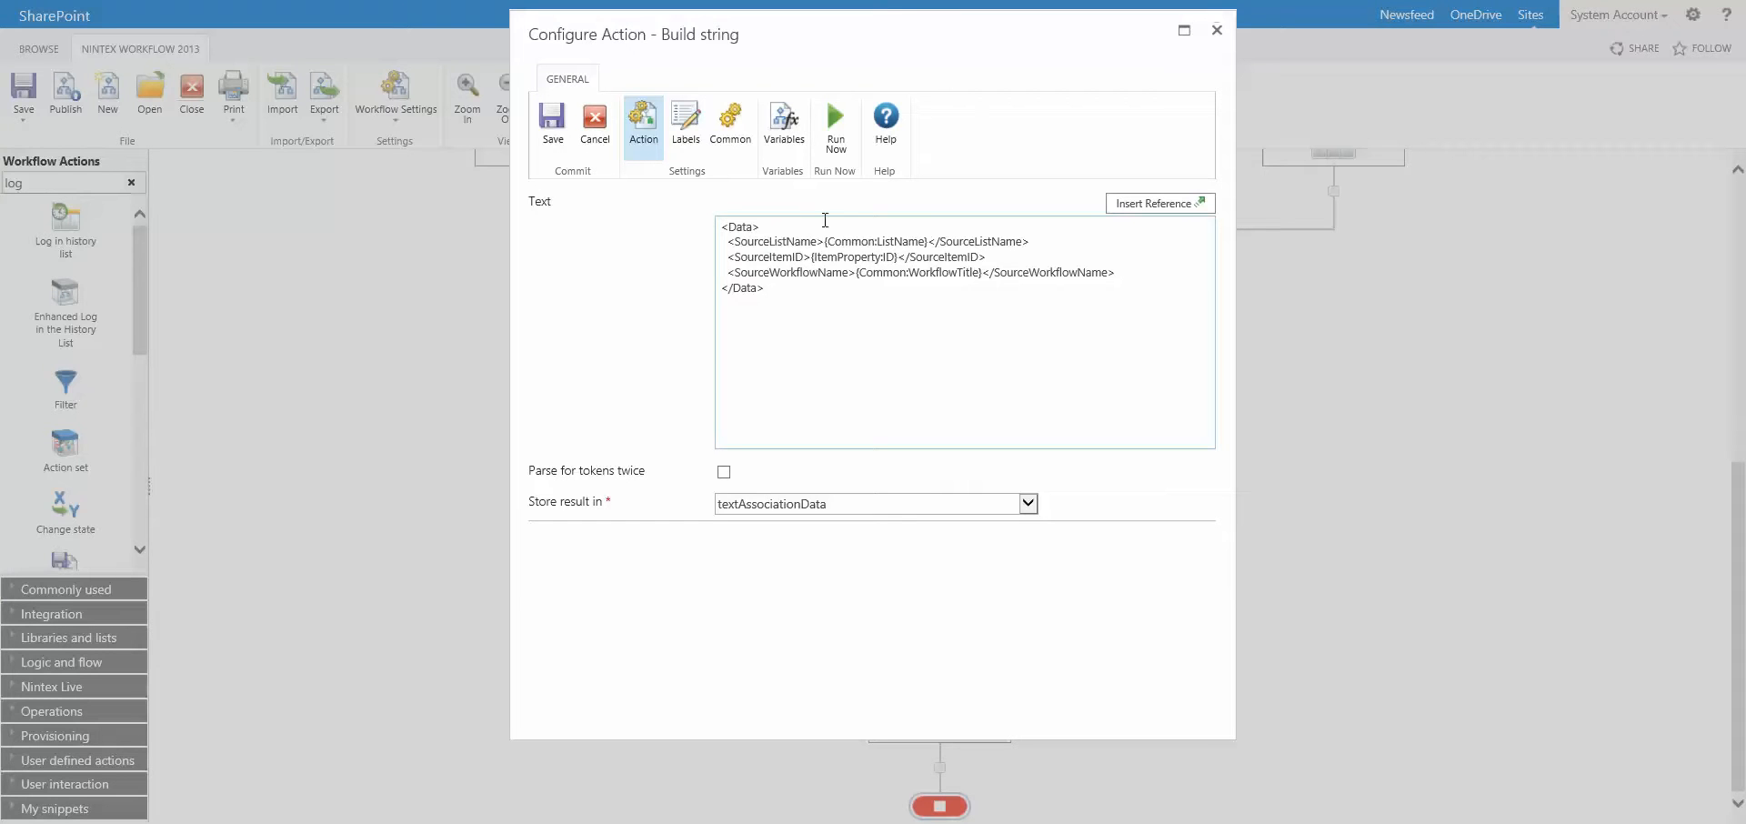
mouse_move(858, 366)
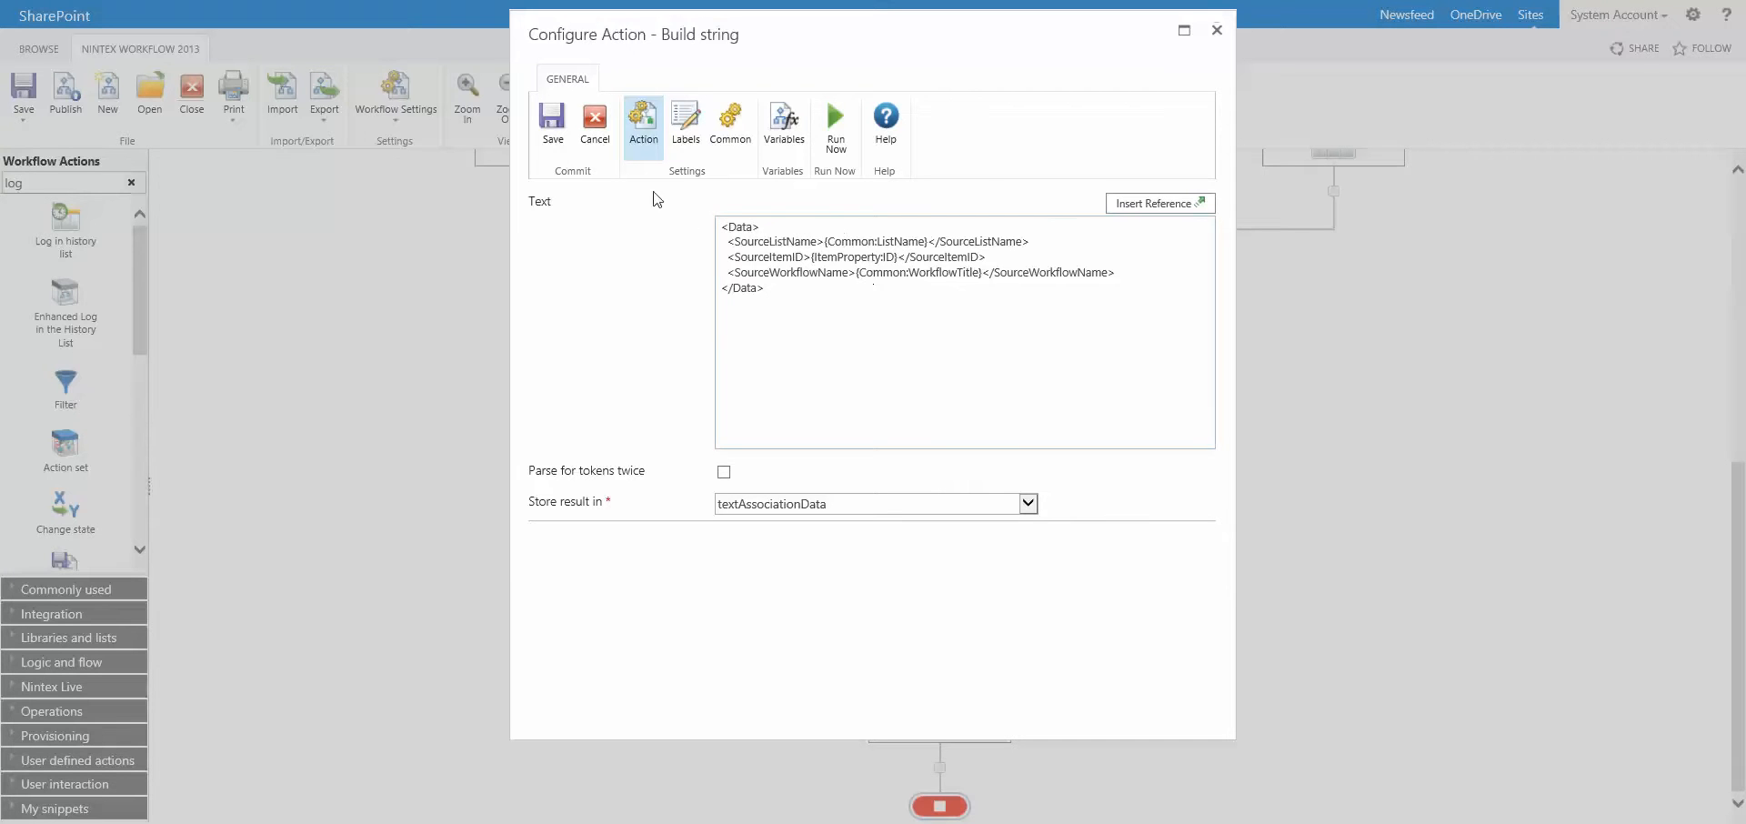
Step: Review Call web service inputs itemId, listName, workflowName, associationData, then cancel unchanged
click(595, 123)
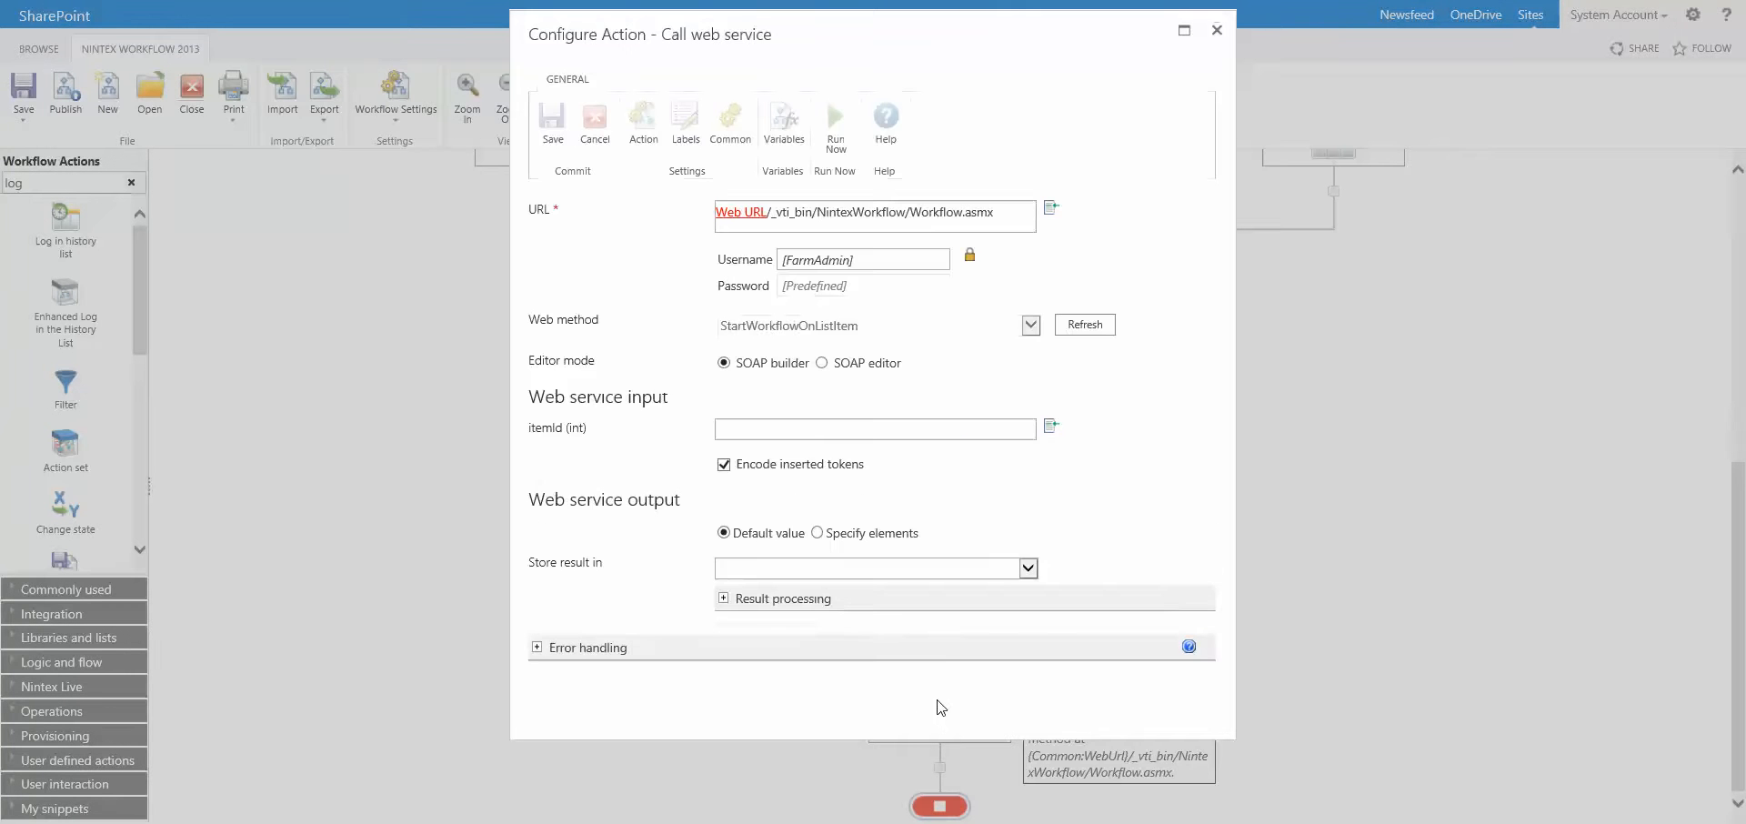
click(1082, 323)
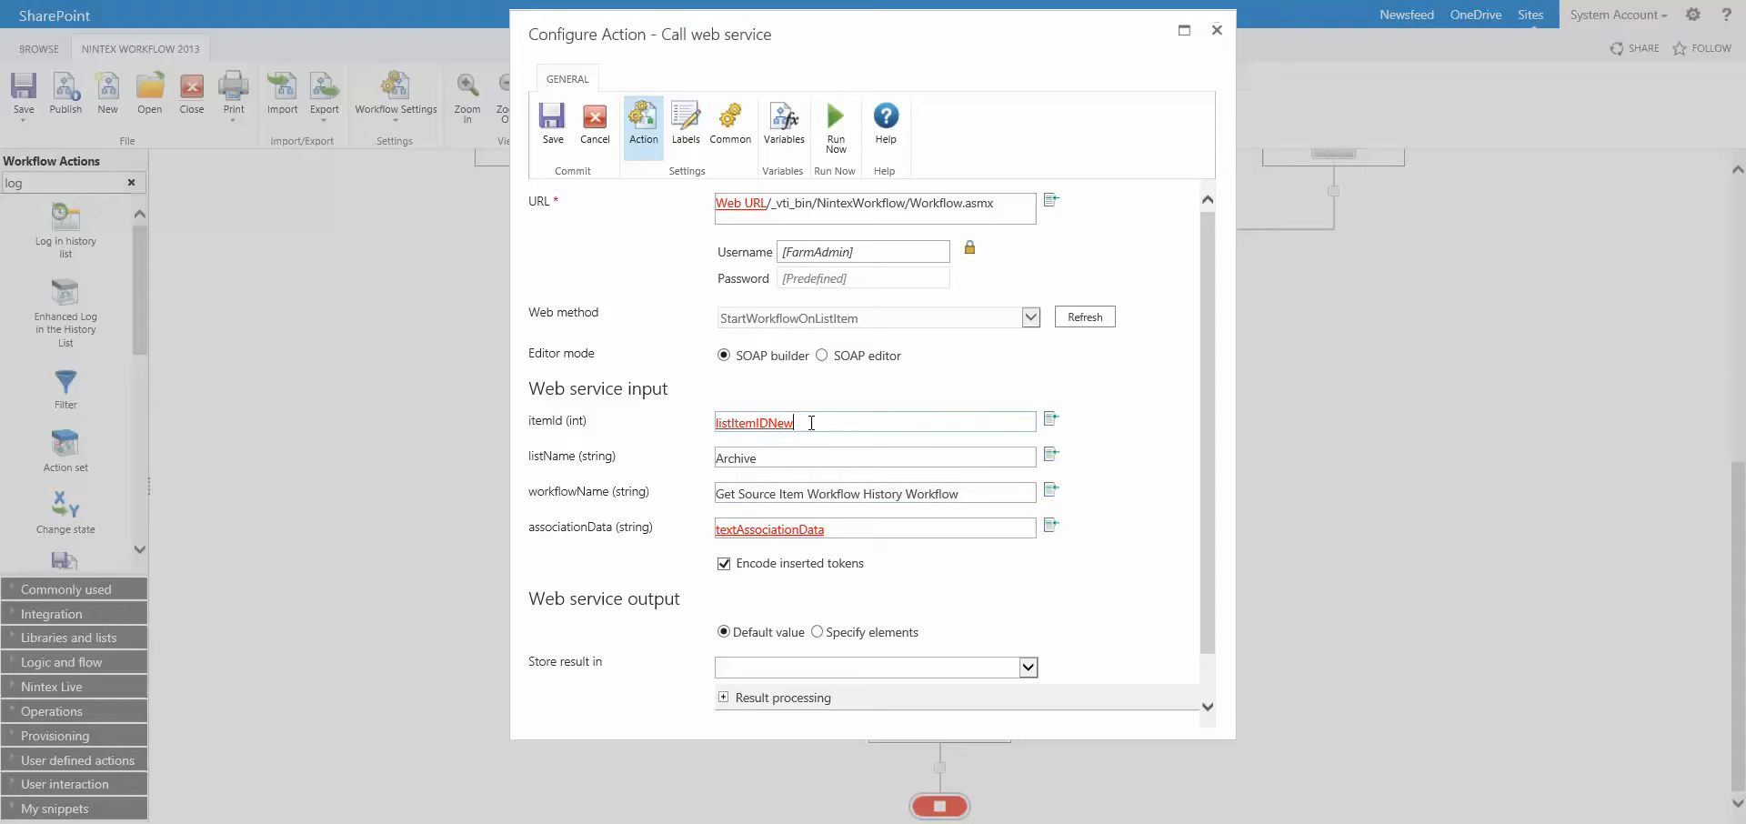
double_click(754, 422)
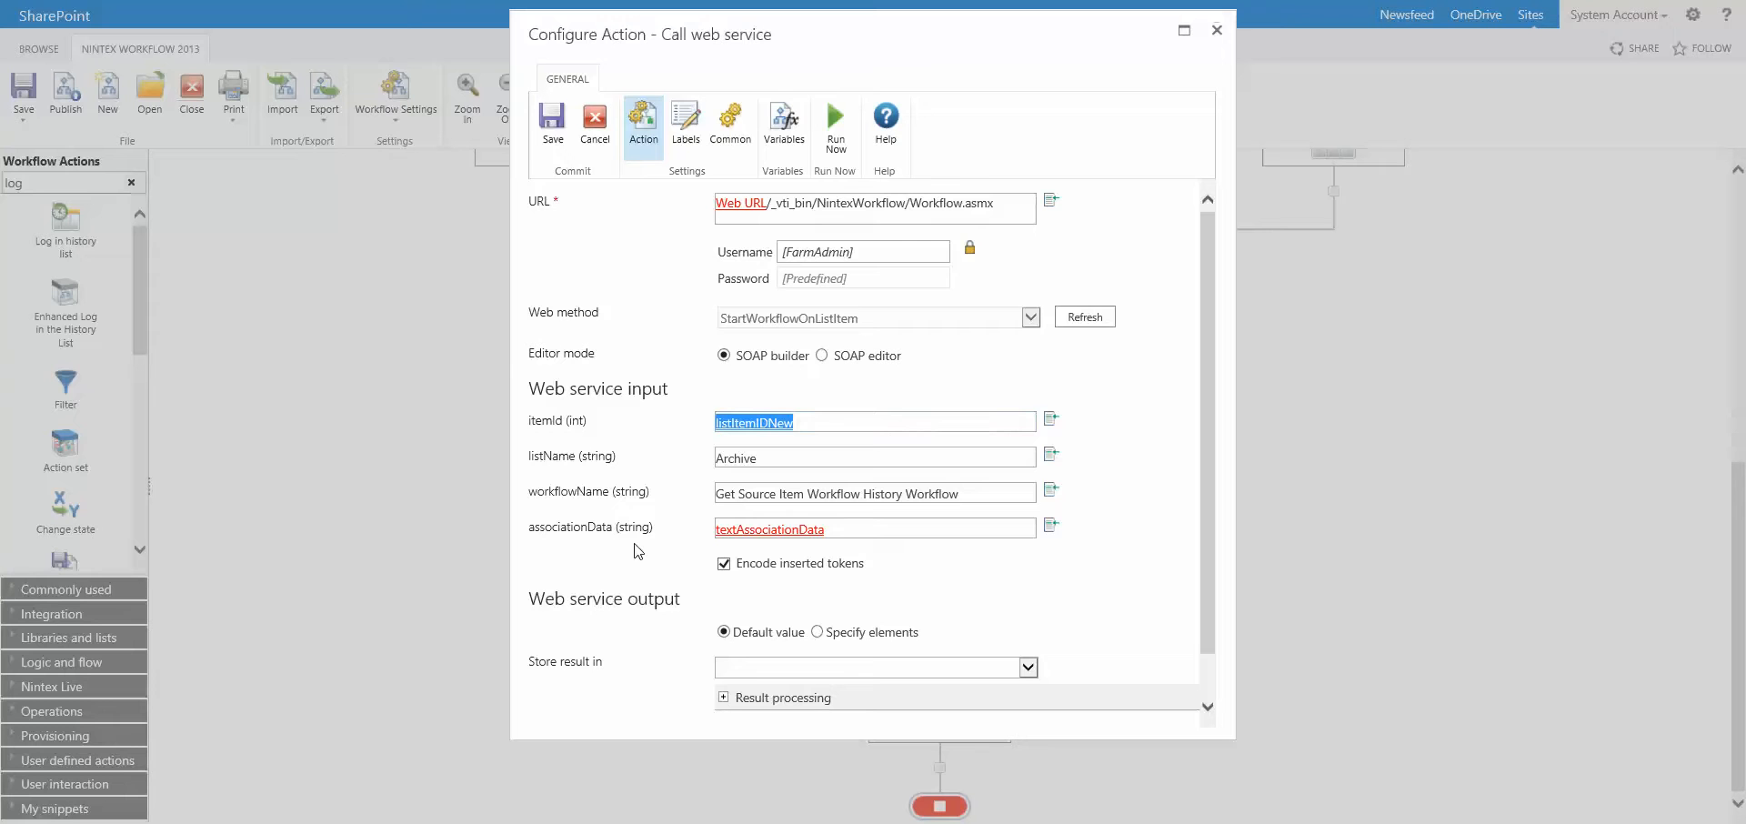
mouse_move(634, 545)
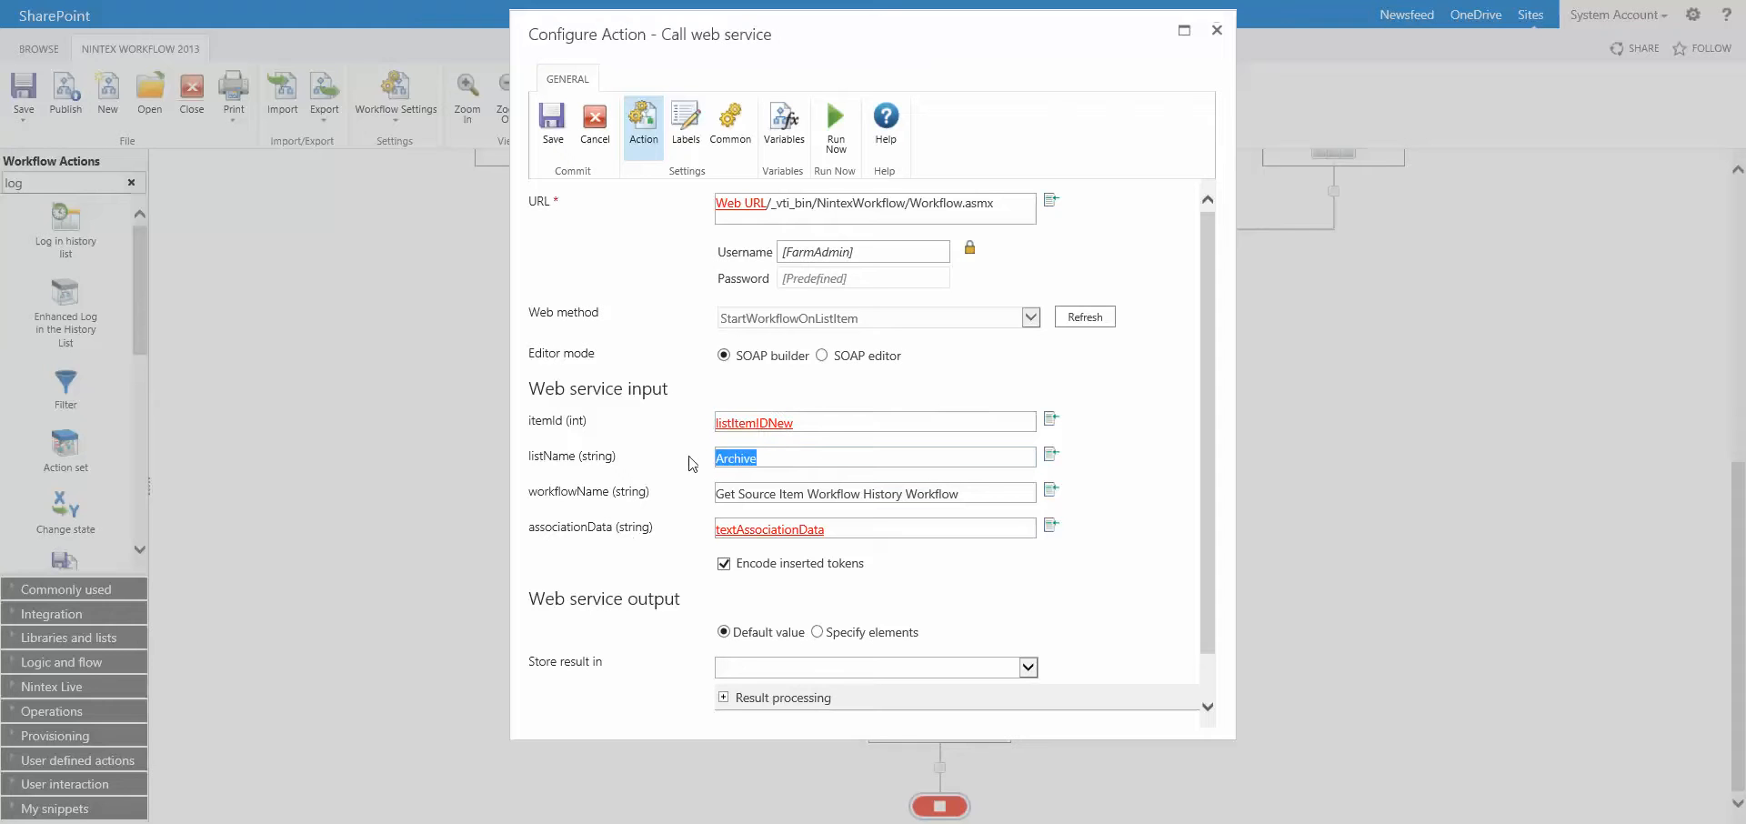
click(763, 457)
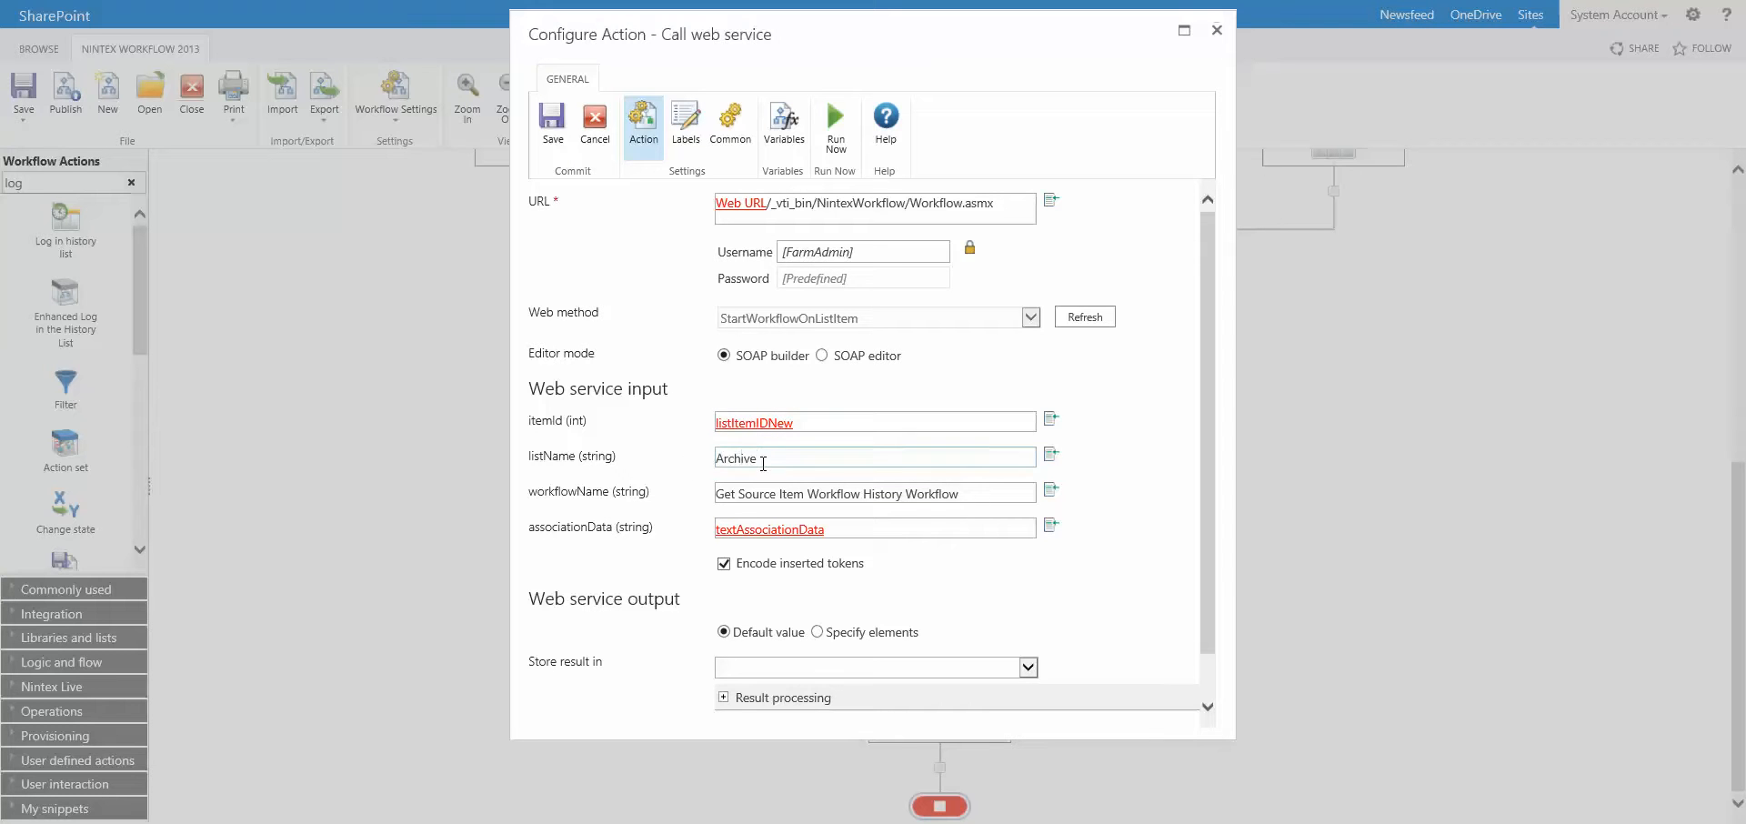
triple_click(874, 493)
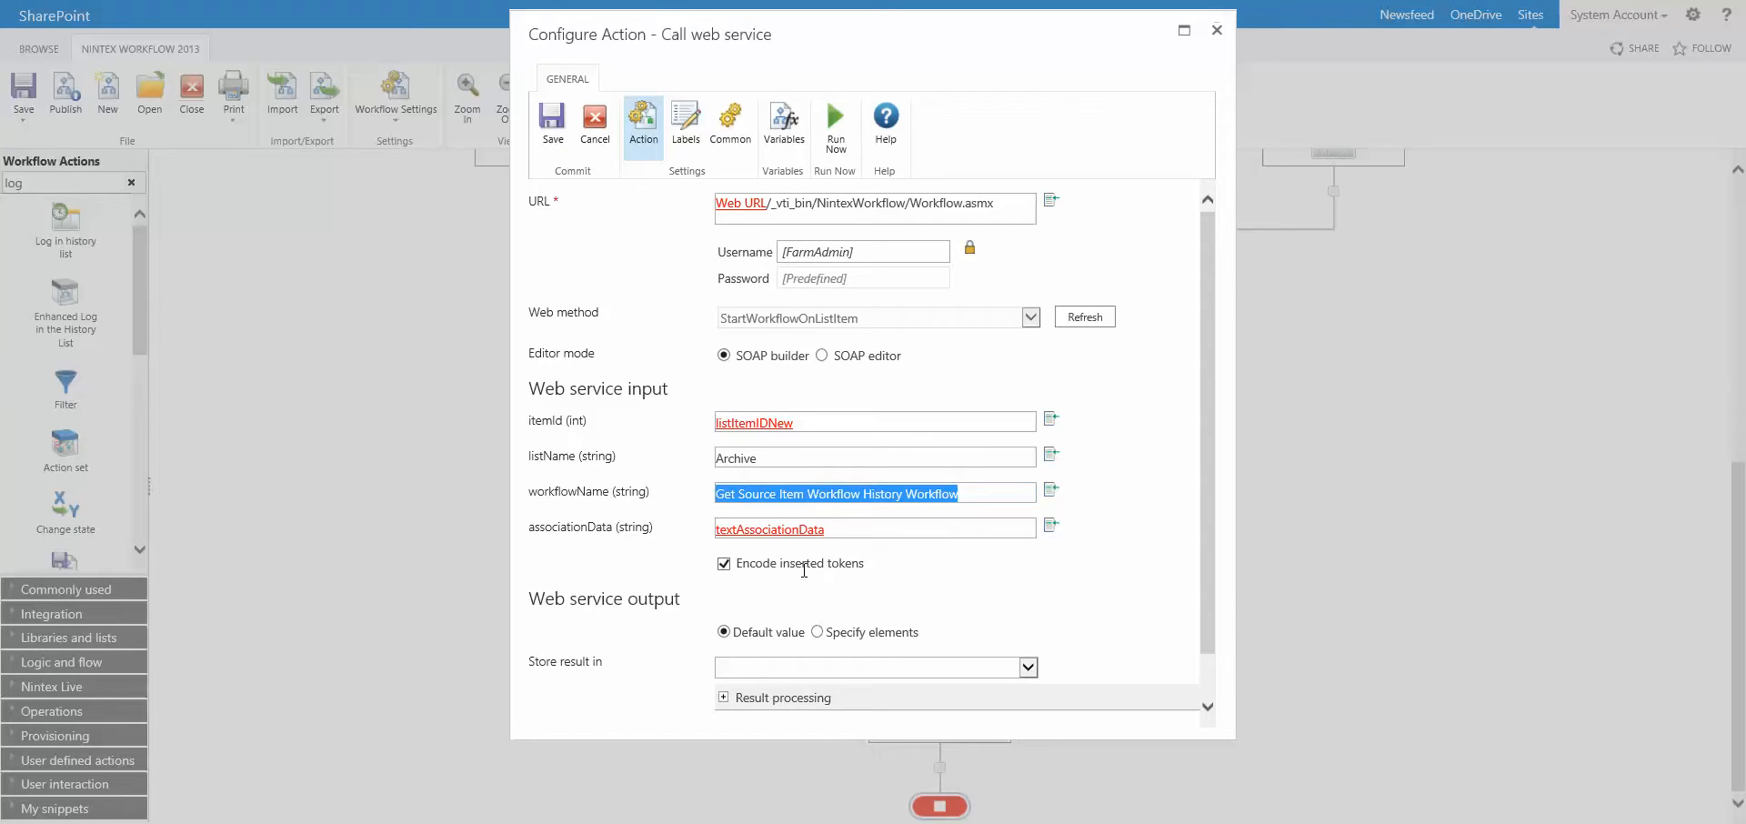
click(833, 529)
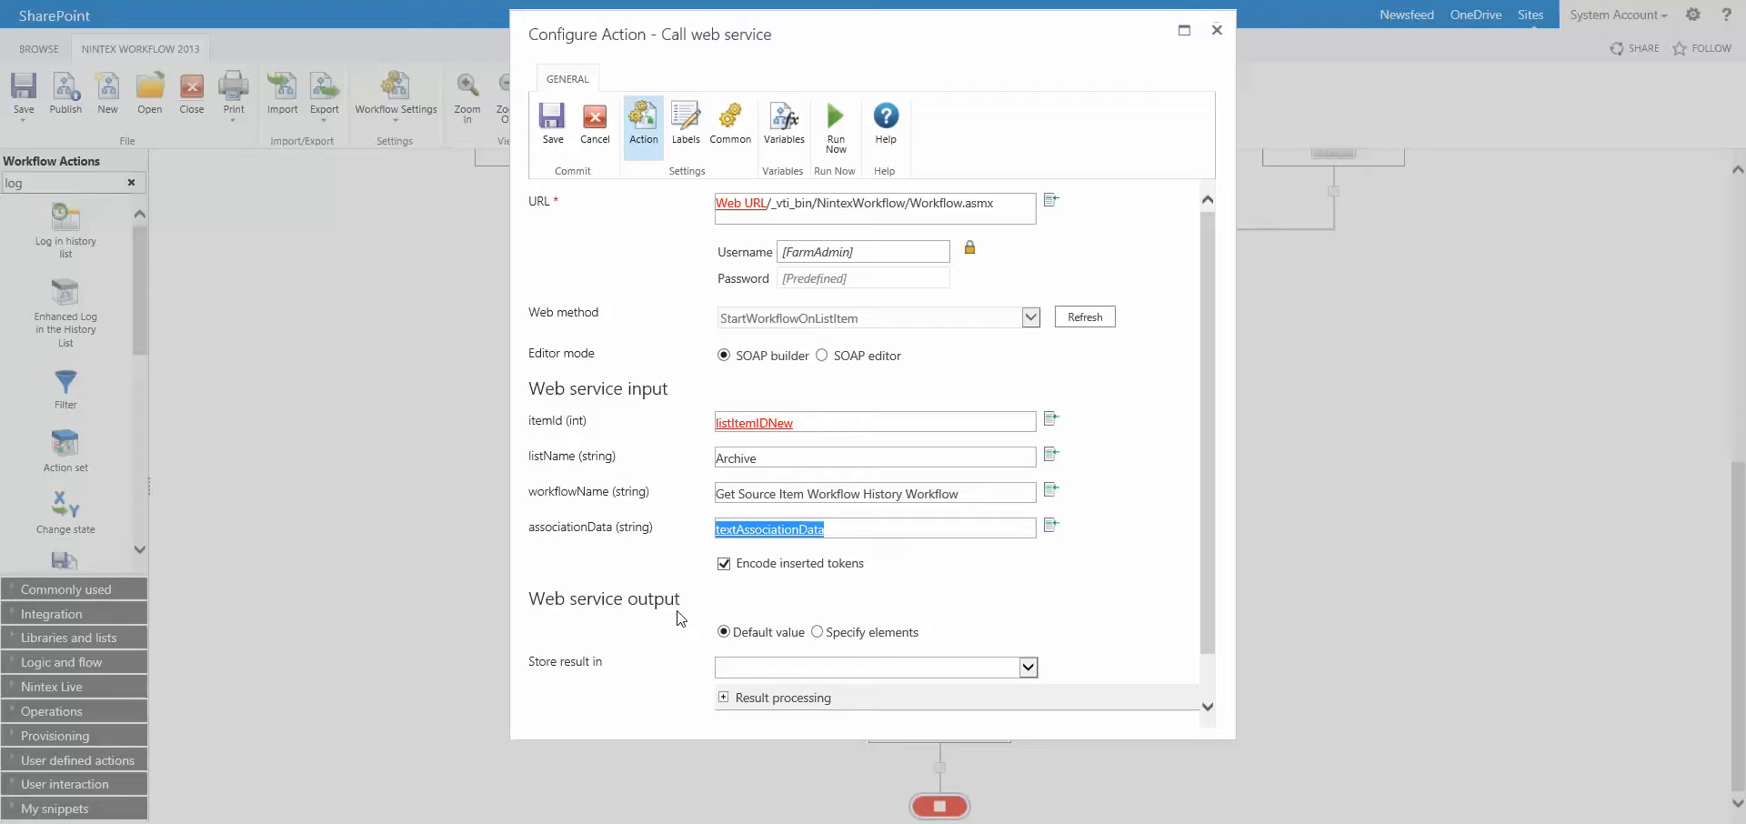
mouse_move(754, 616)
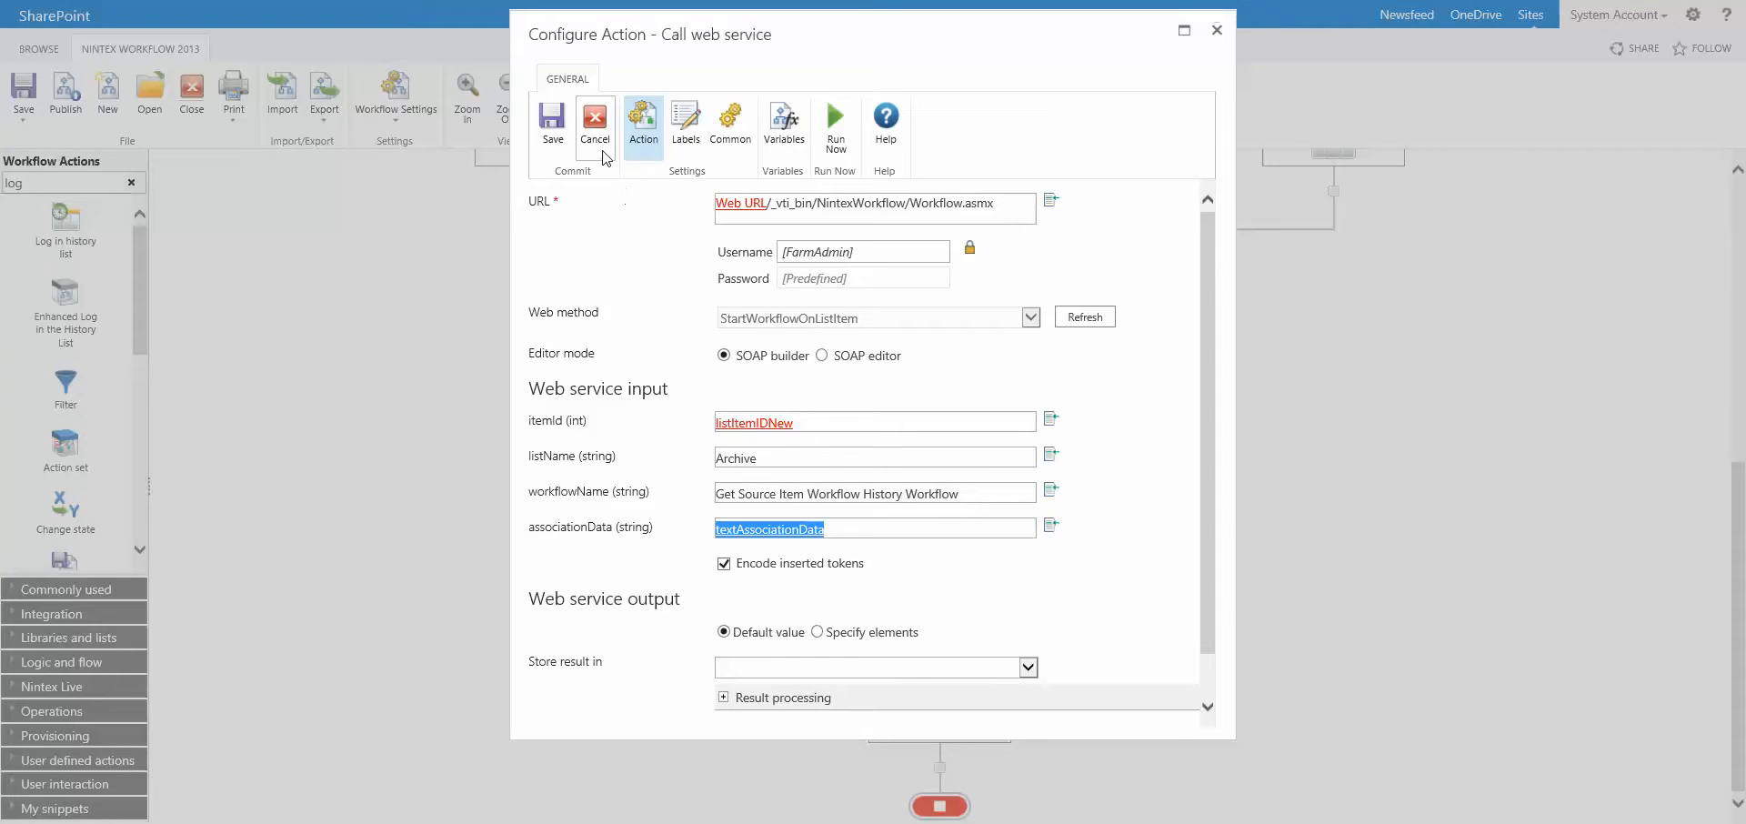
click(595, 123)
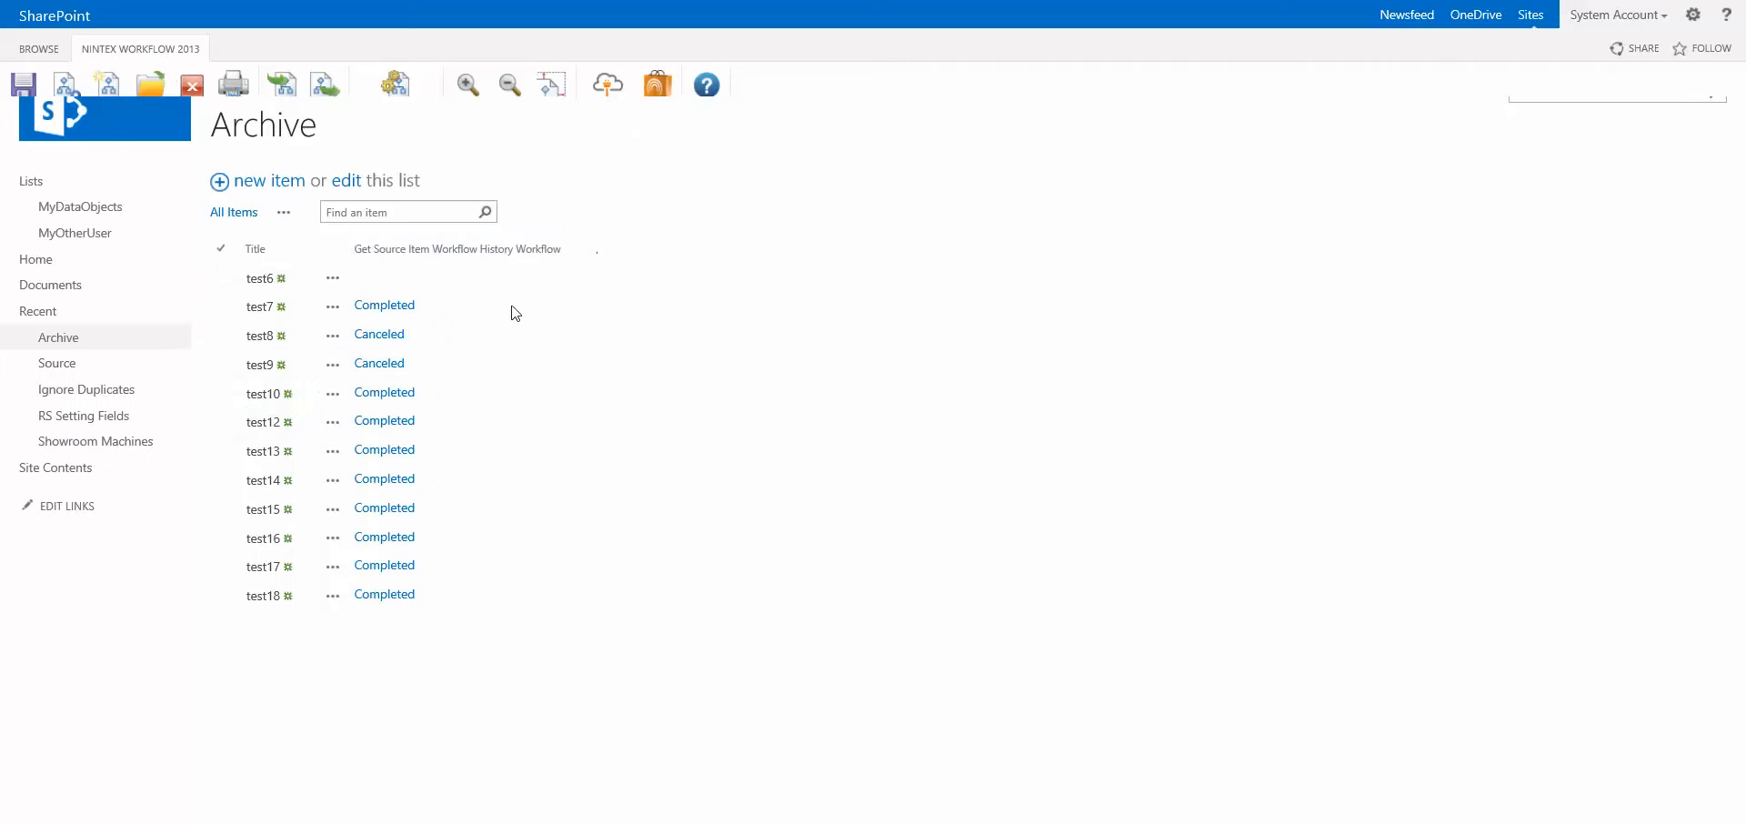
Step: View the Archive list and toggle the Get Source Item Workflow History Workflow column menu
click(457, 248)
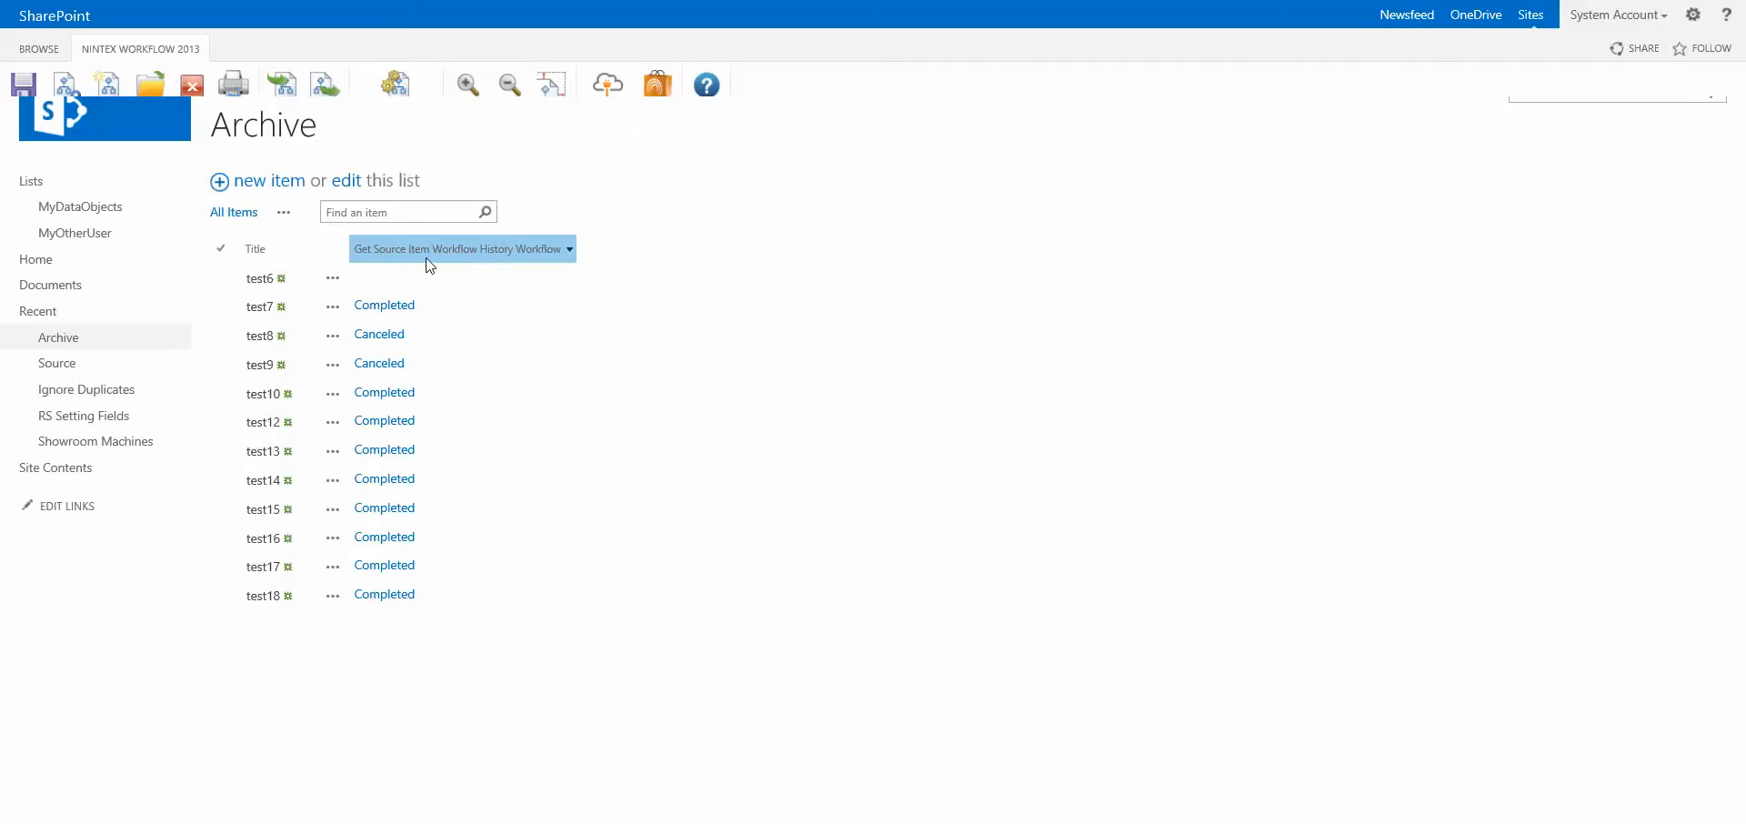
click(259, 278)
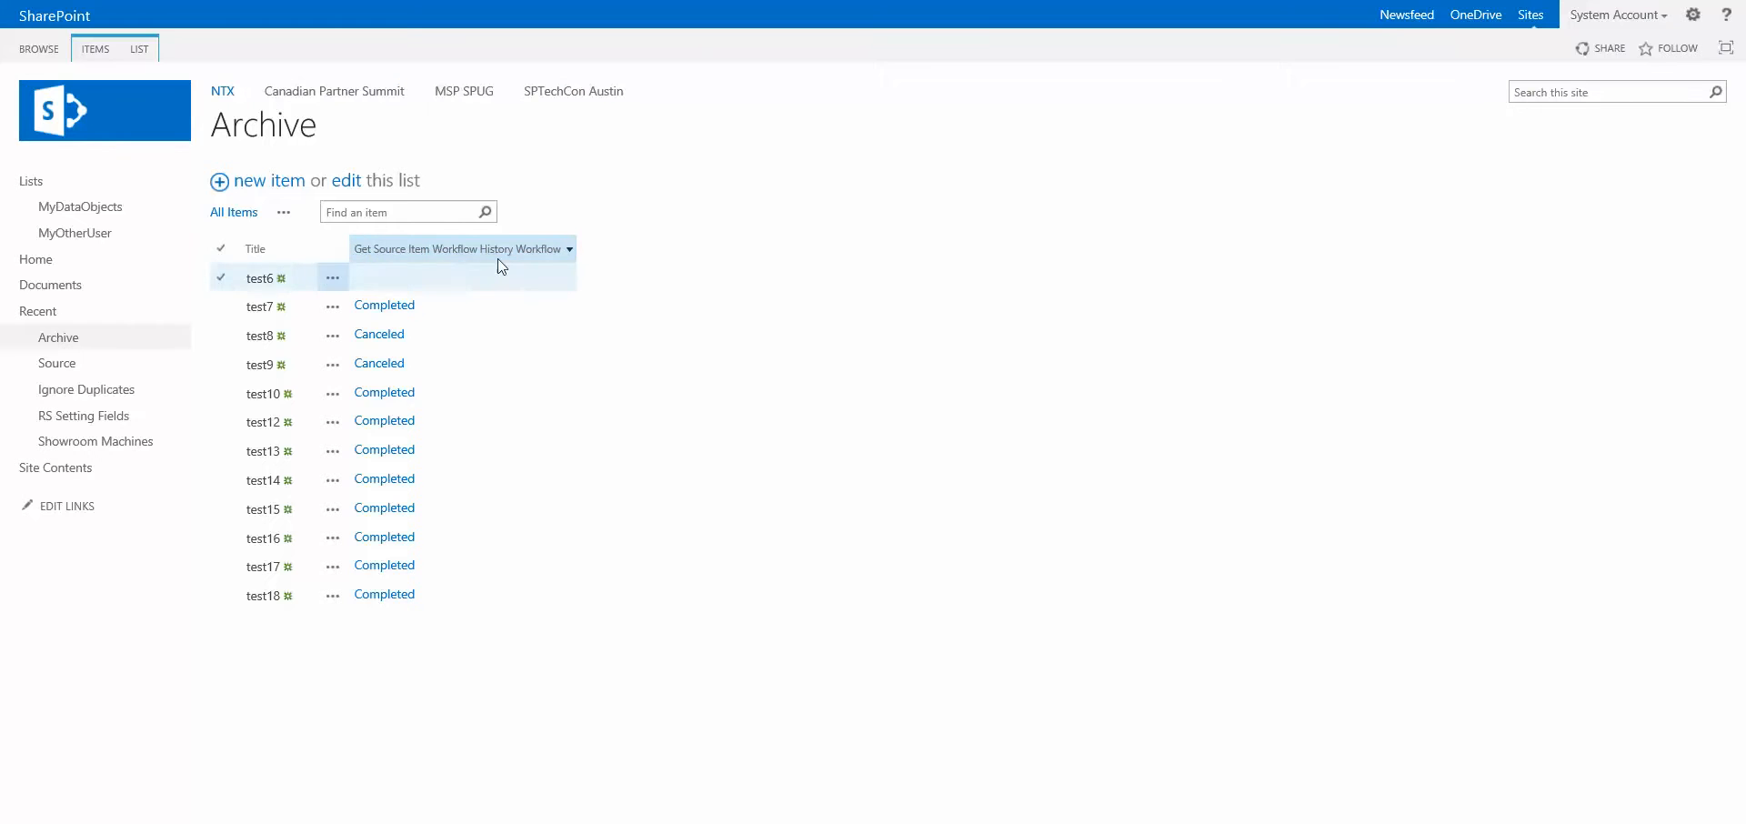
click(569, 248)
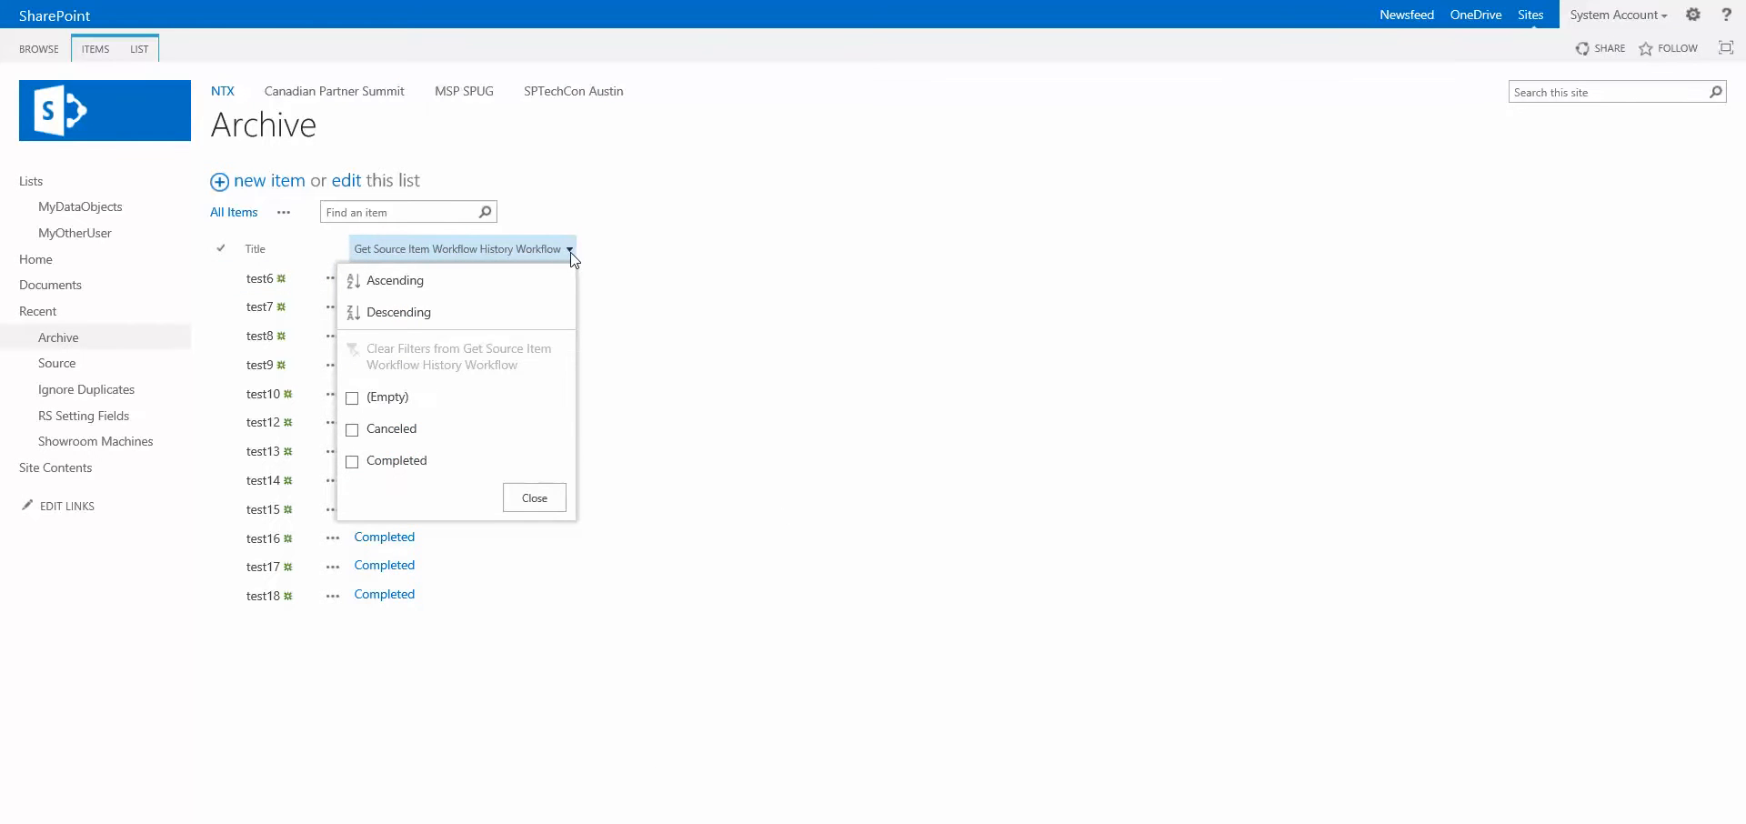
click(534, 498)
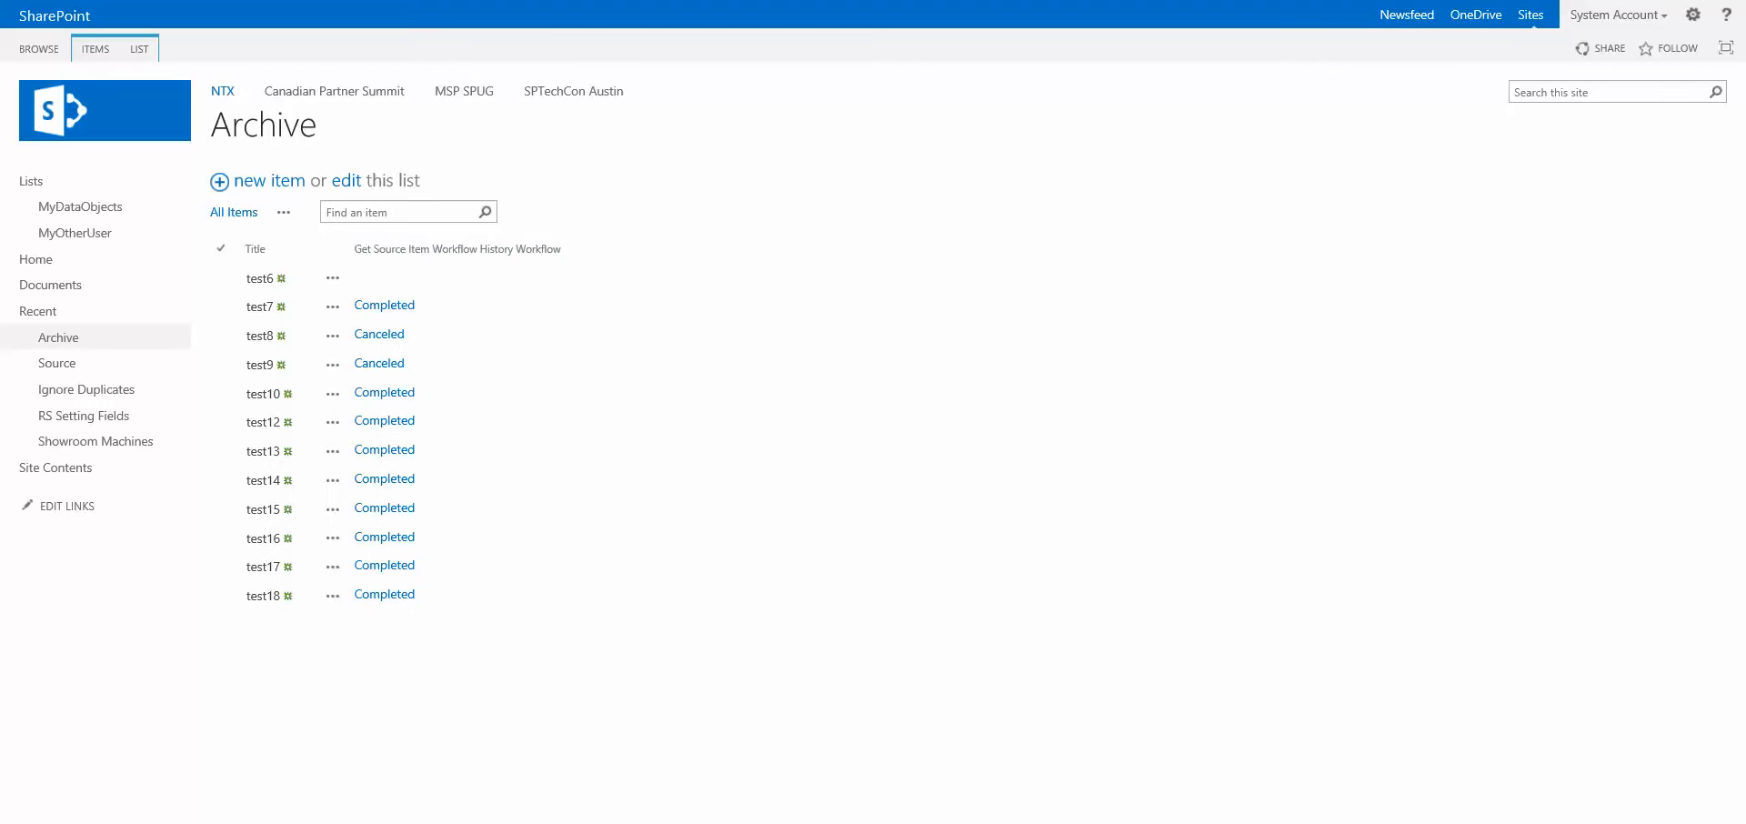
Step: Open the Archive workflow's variables SourceListName, SourceItemID and SourceWorkflowName
click(64, 94)
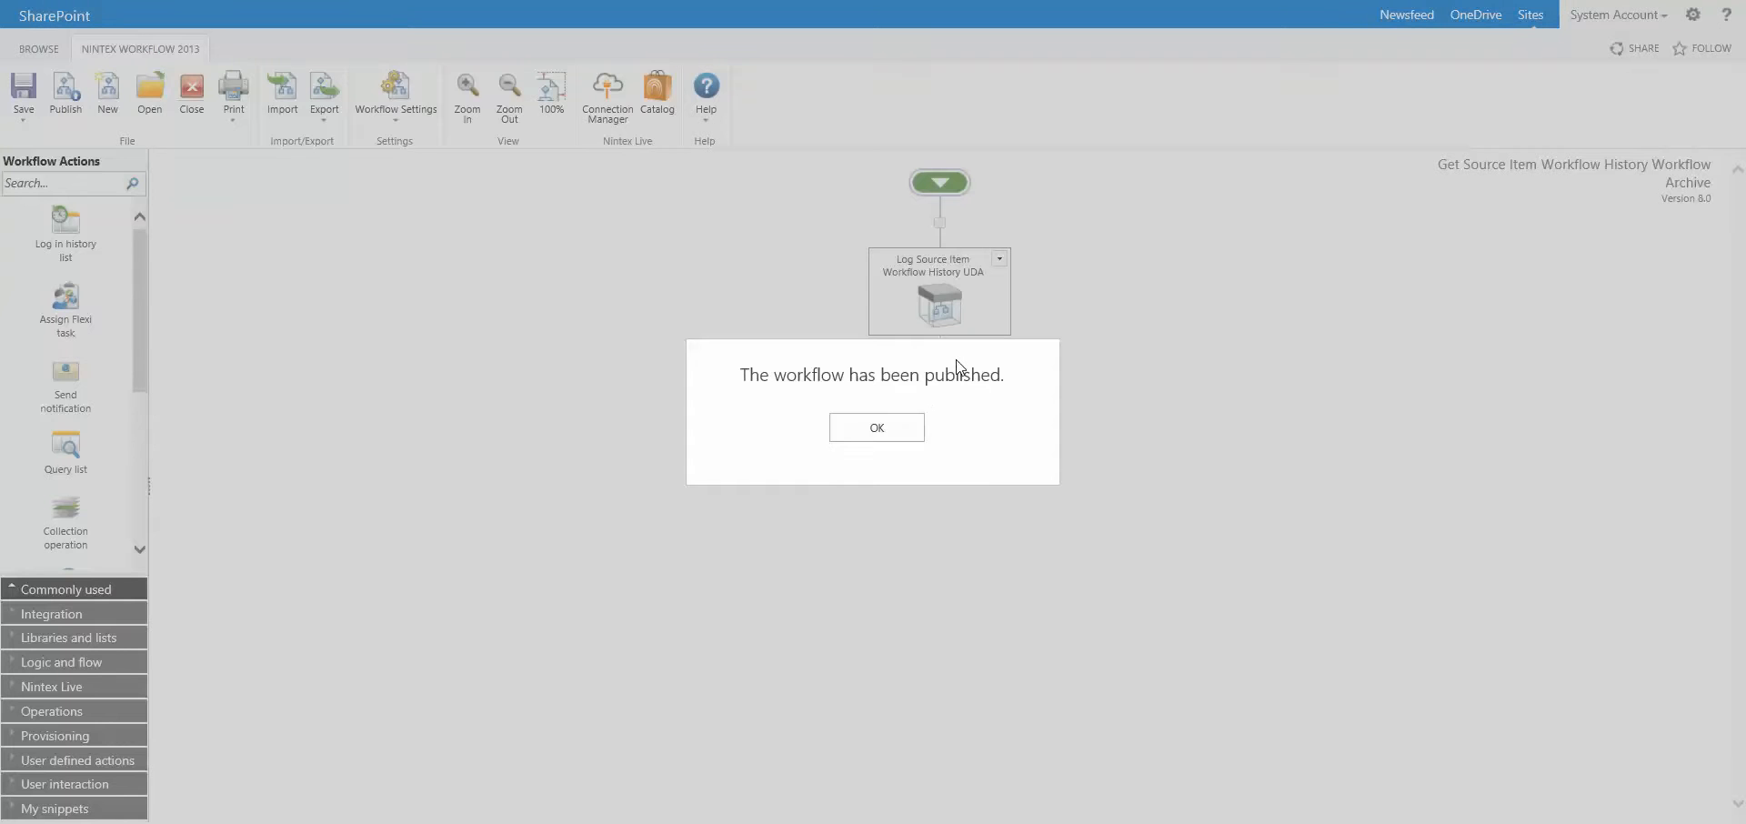
click(875, 427)
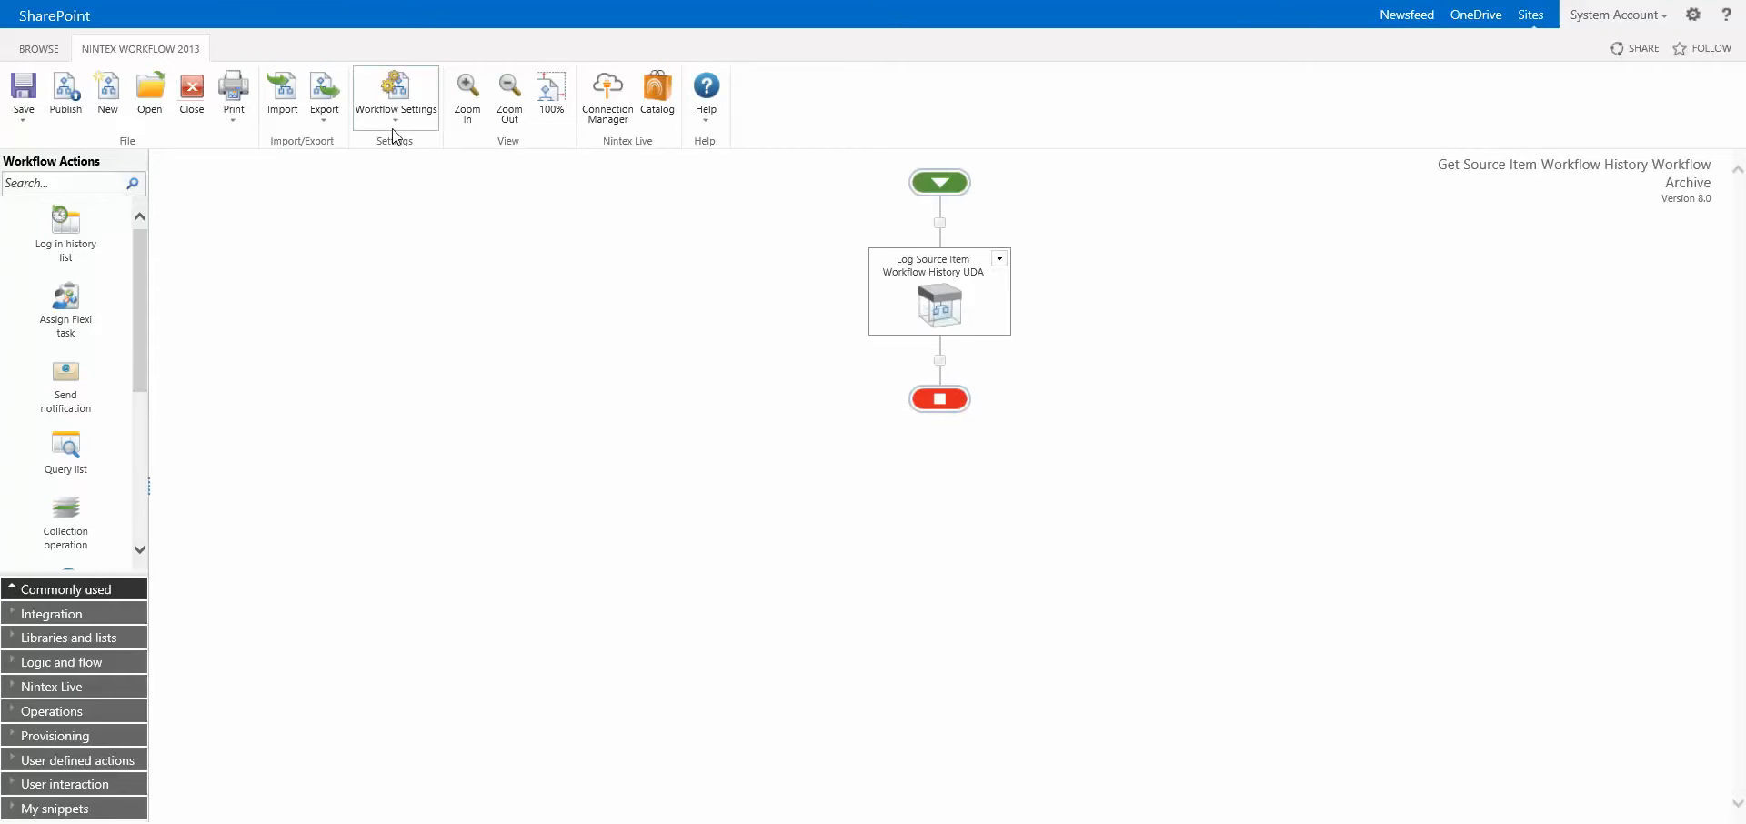
click(394, 95)
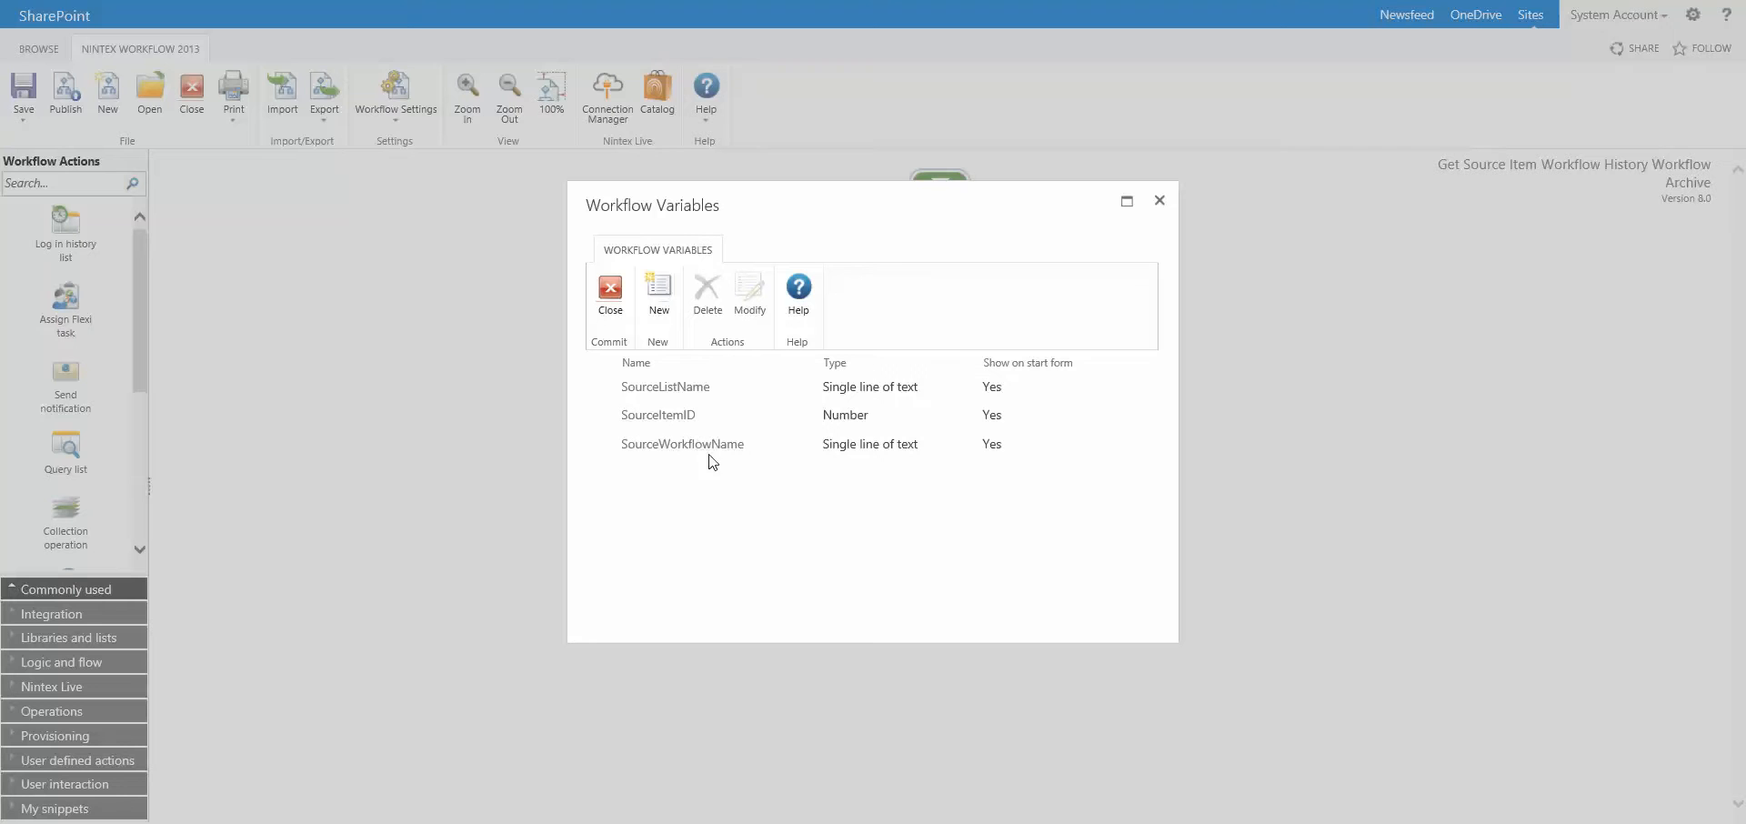
mouse_move(1029, 427)
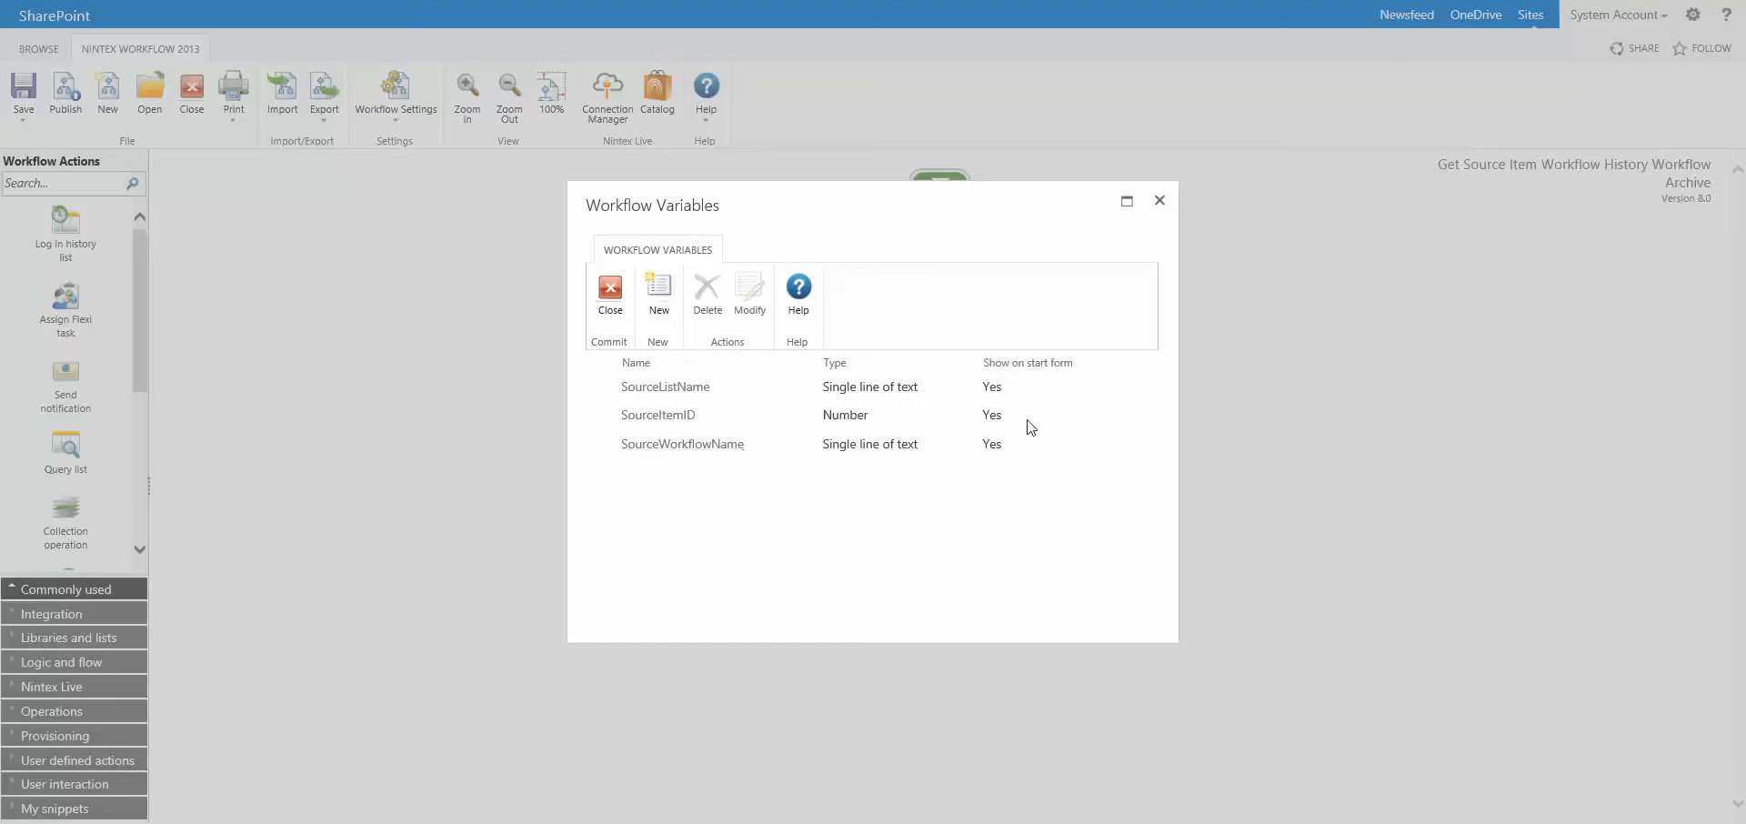
mouse_move(1005, 426)
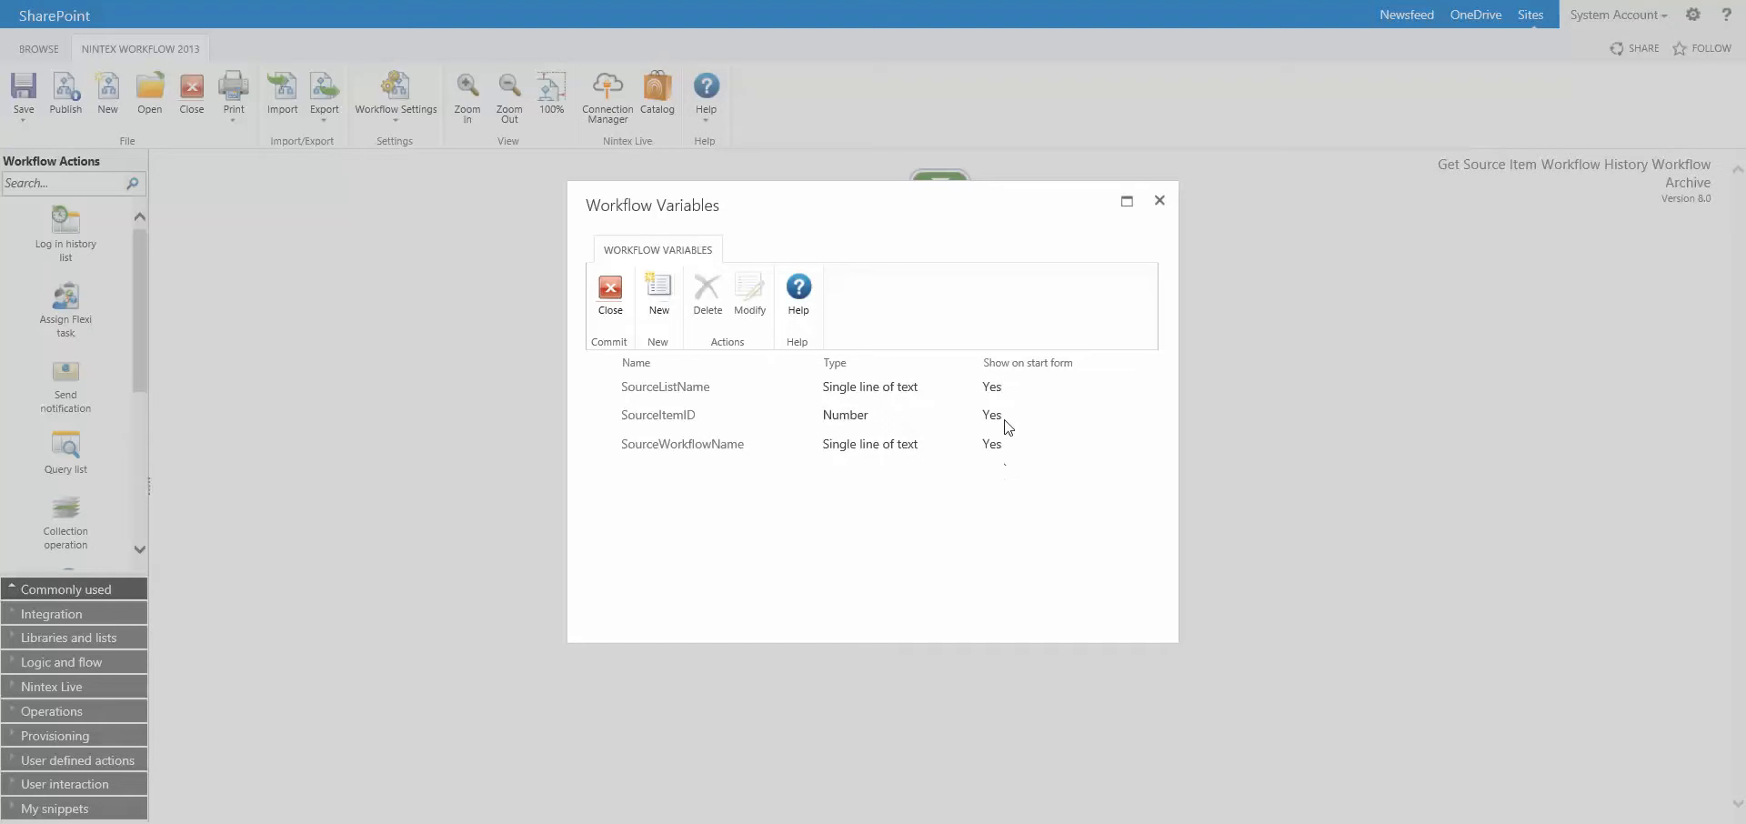
mouse_move(999, 404)
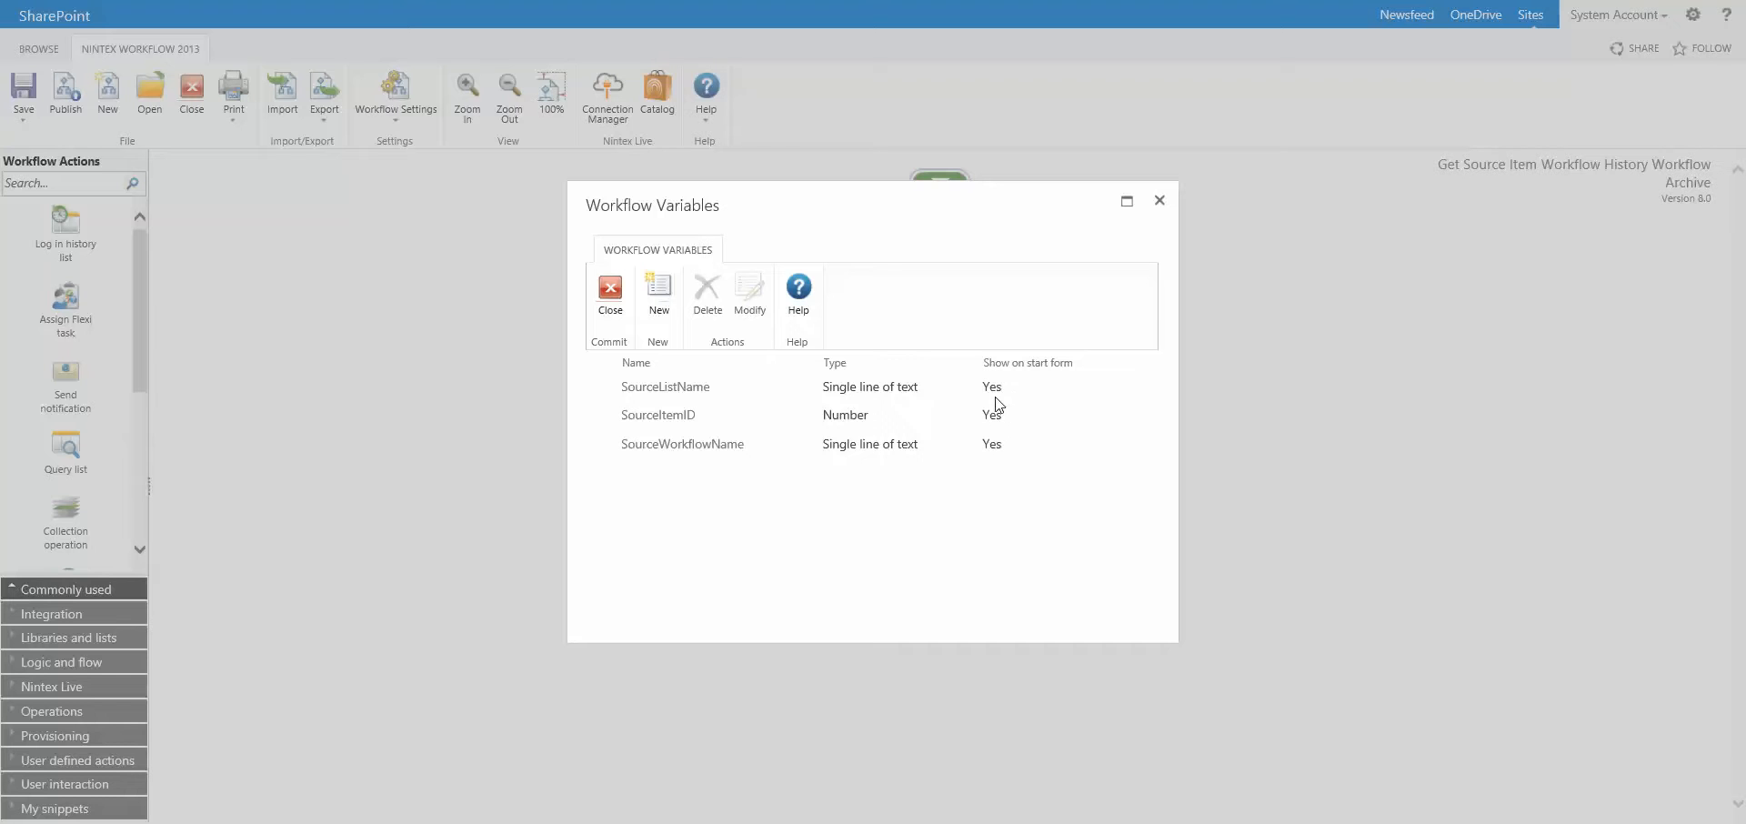
mouse_move(668, 408)
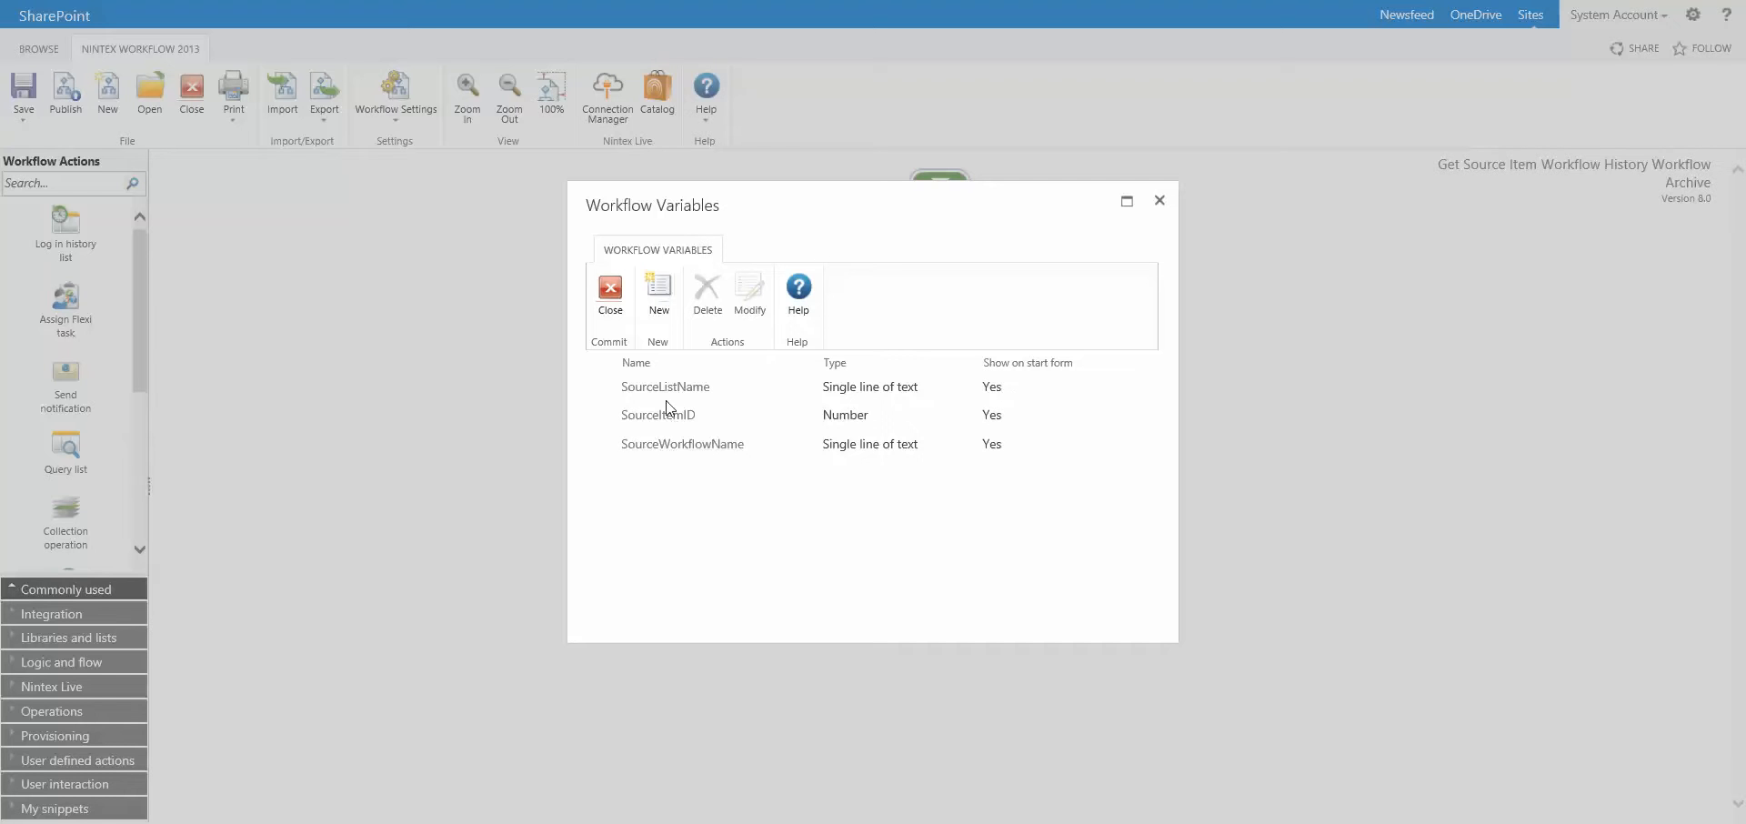
Step: View the source Build string XML, then return to the Archive workflow's variables
click(610, 295)
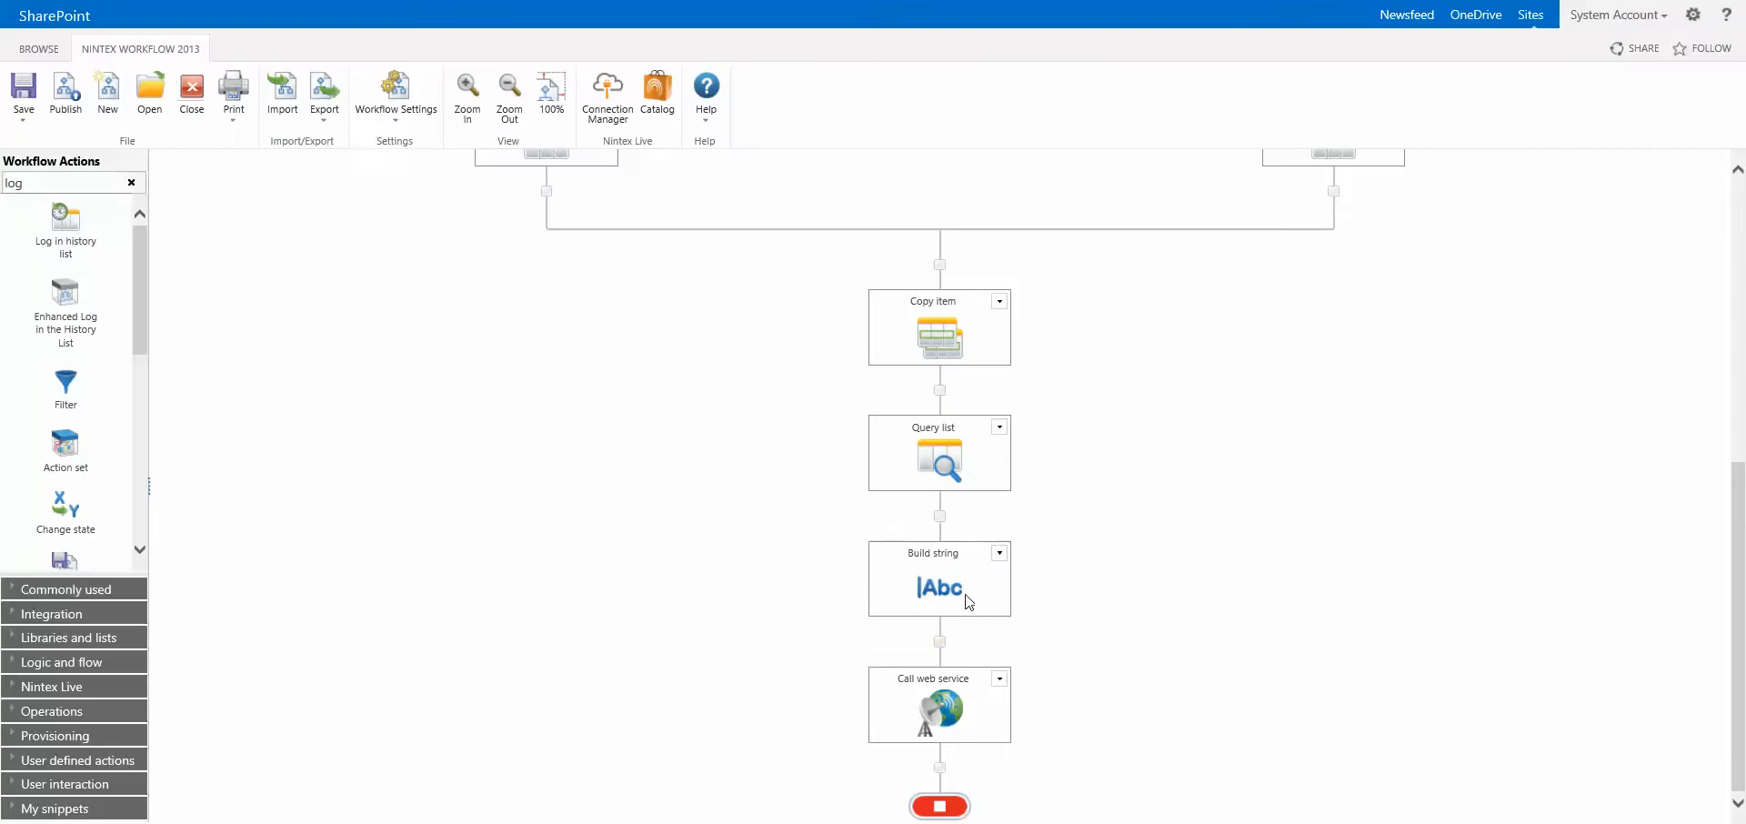
double_click(939, 579)
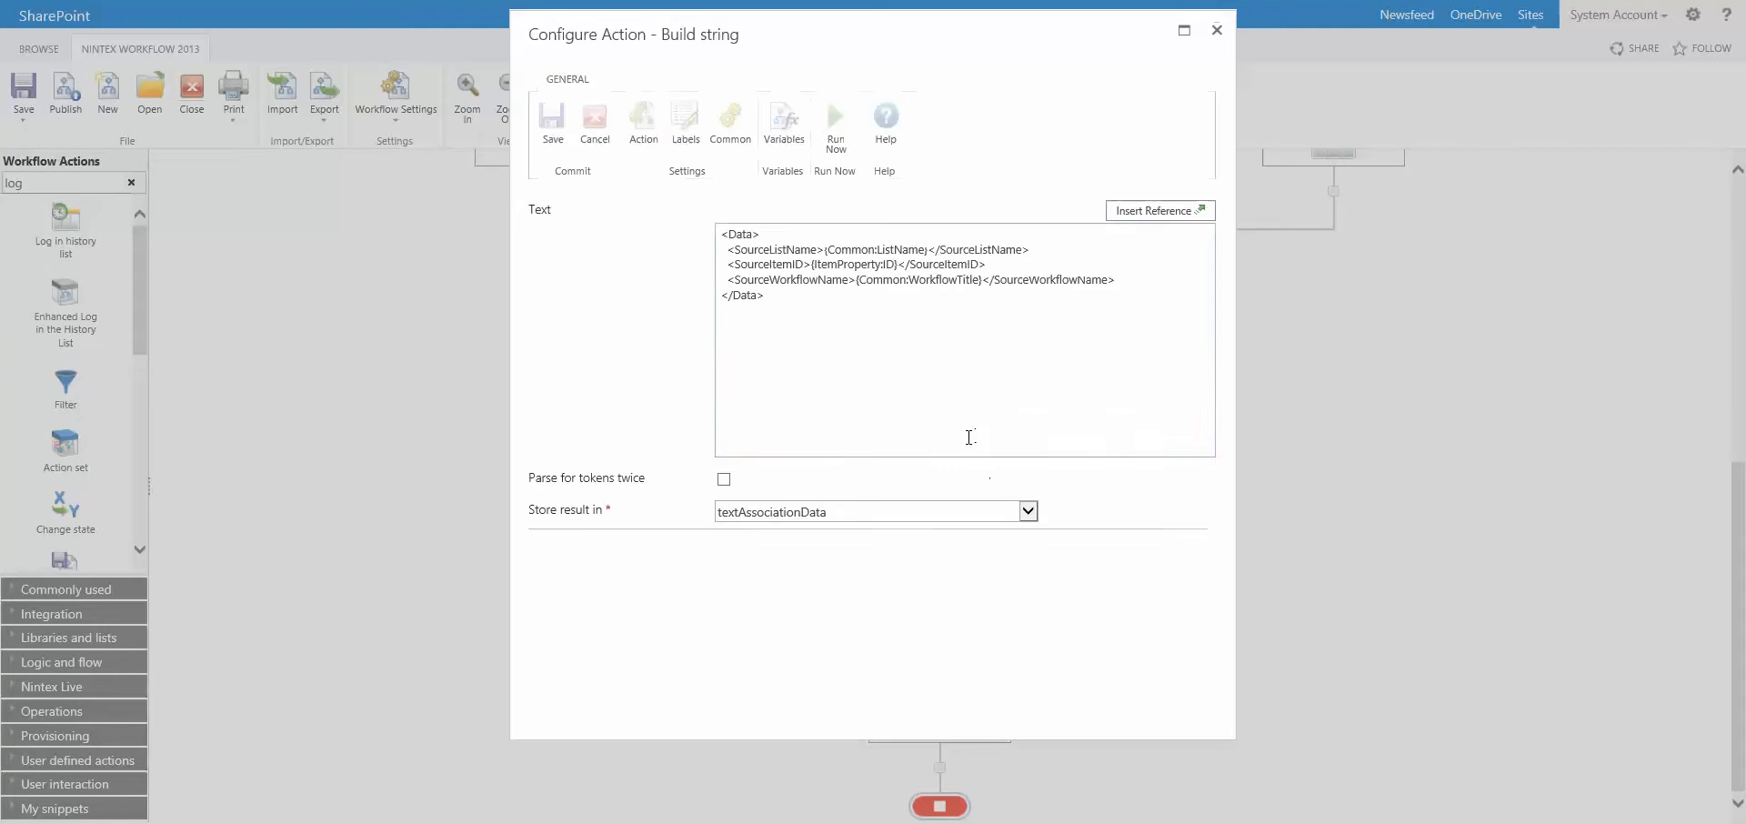
click(643, 123)
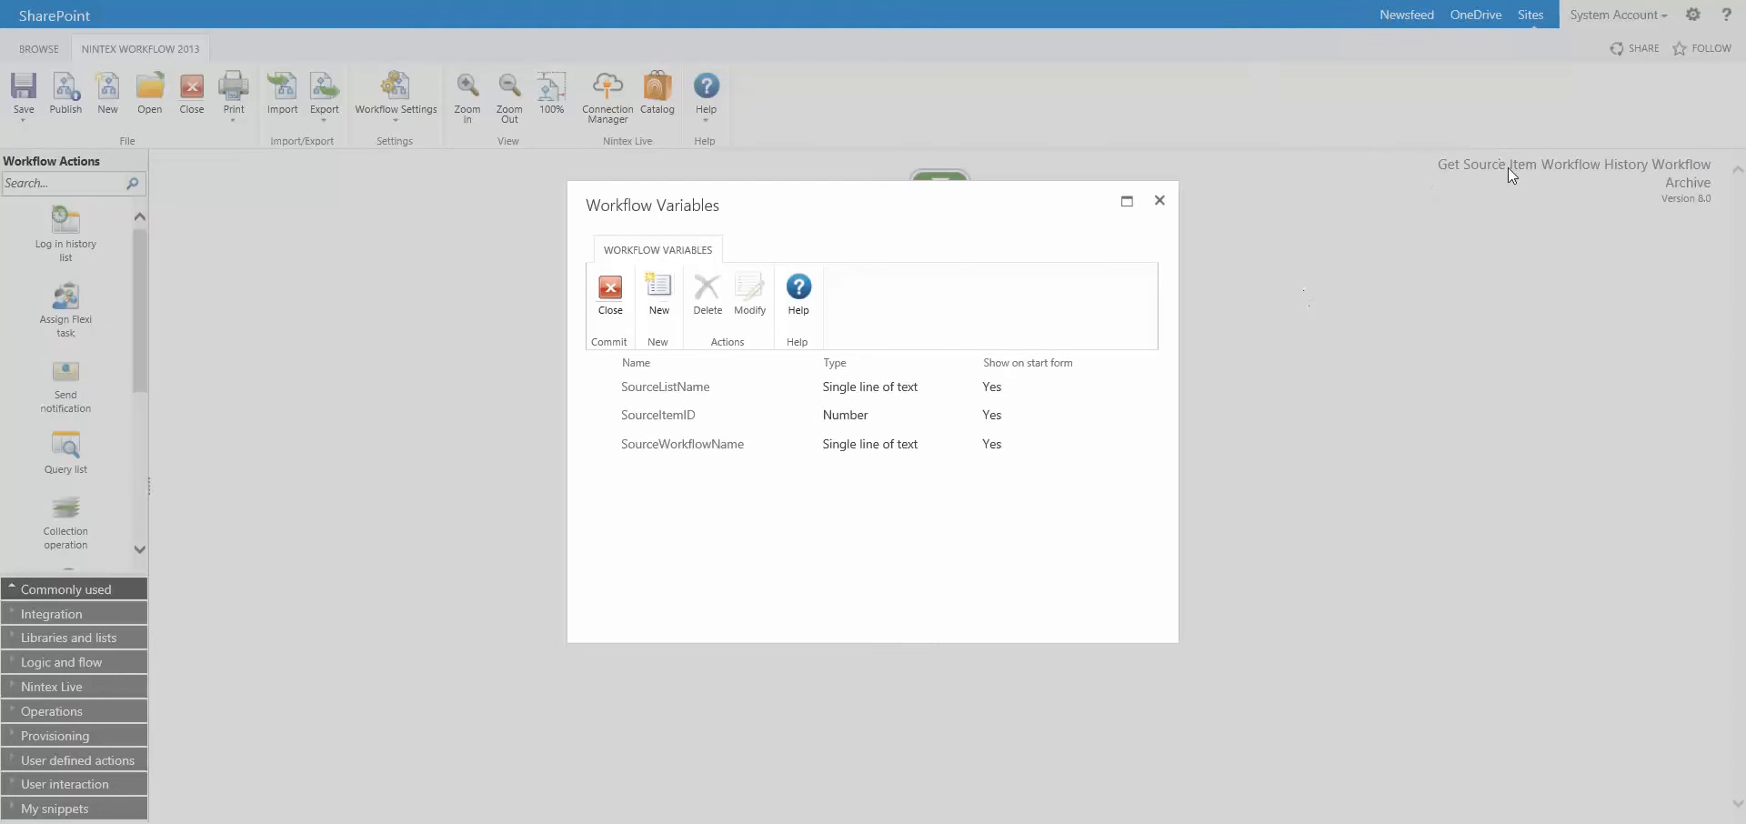
mouse_move(712, 414)
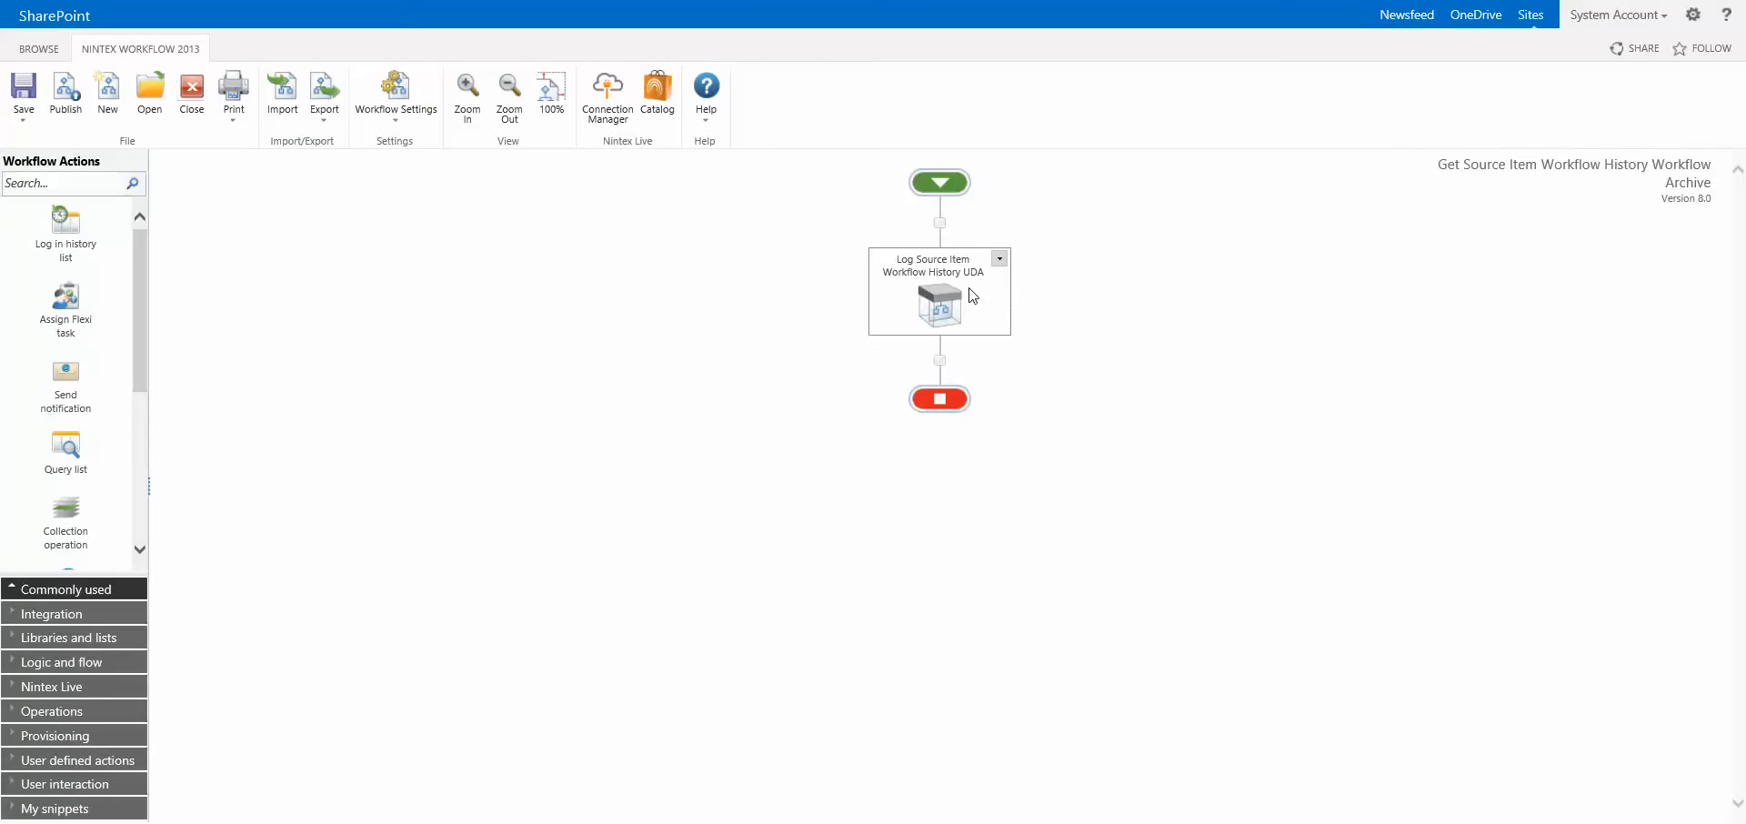
Step: Review the UDA action's three inputs mapped to matching variables, then open the Log Source Item Workflow History UDA
double_click(939, 291)
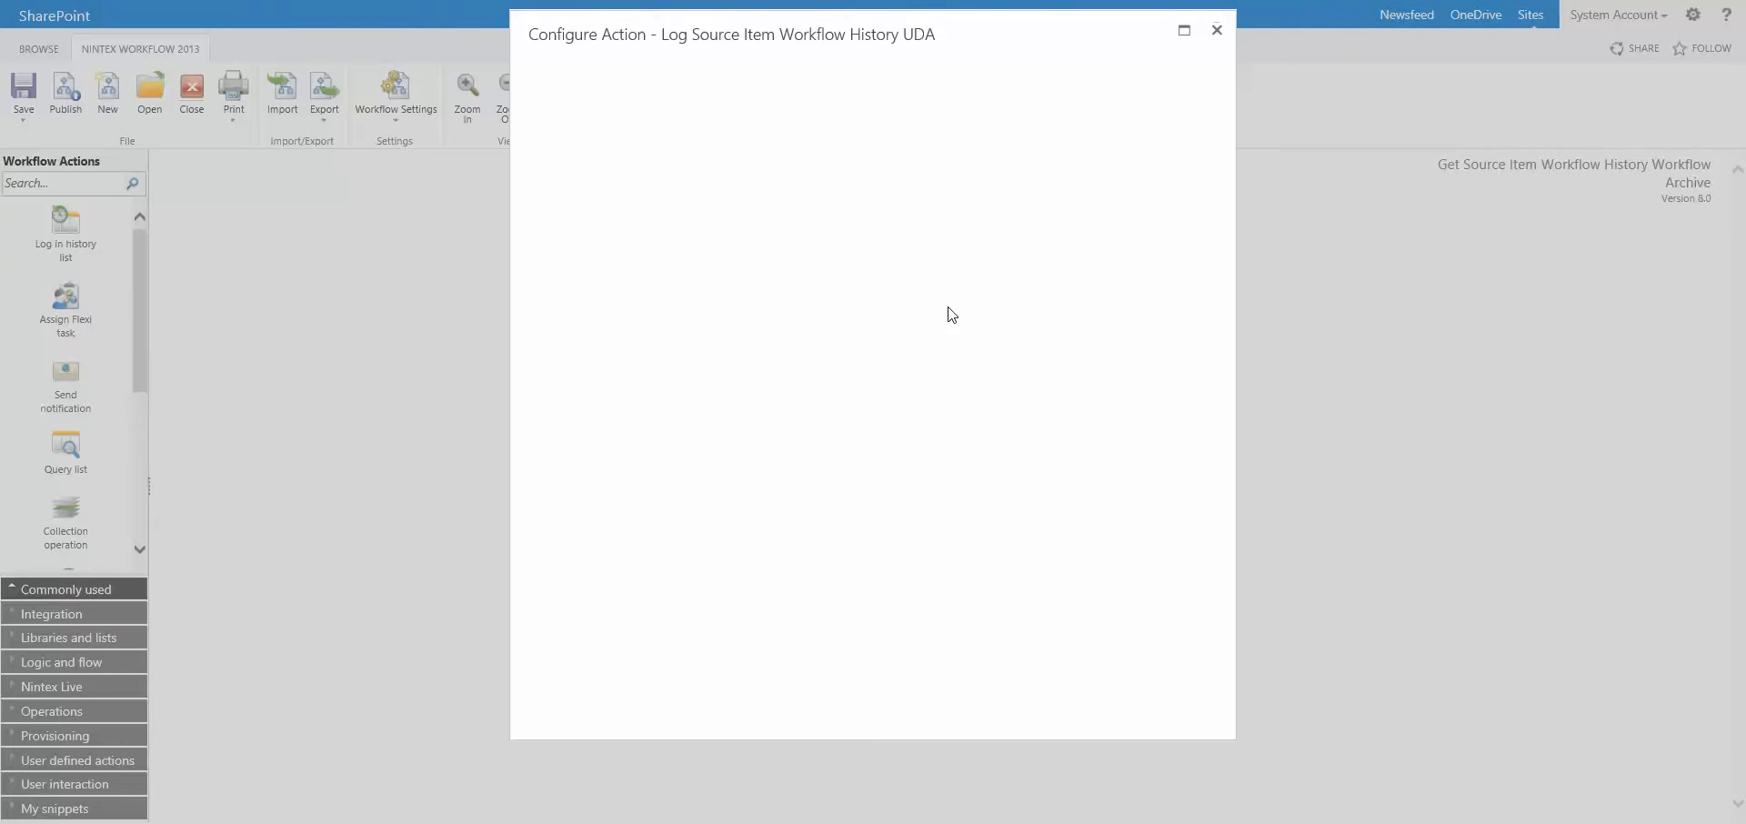
mouse_move(949, 308)
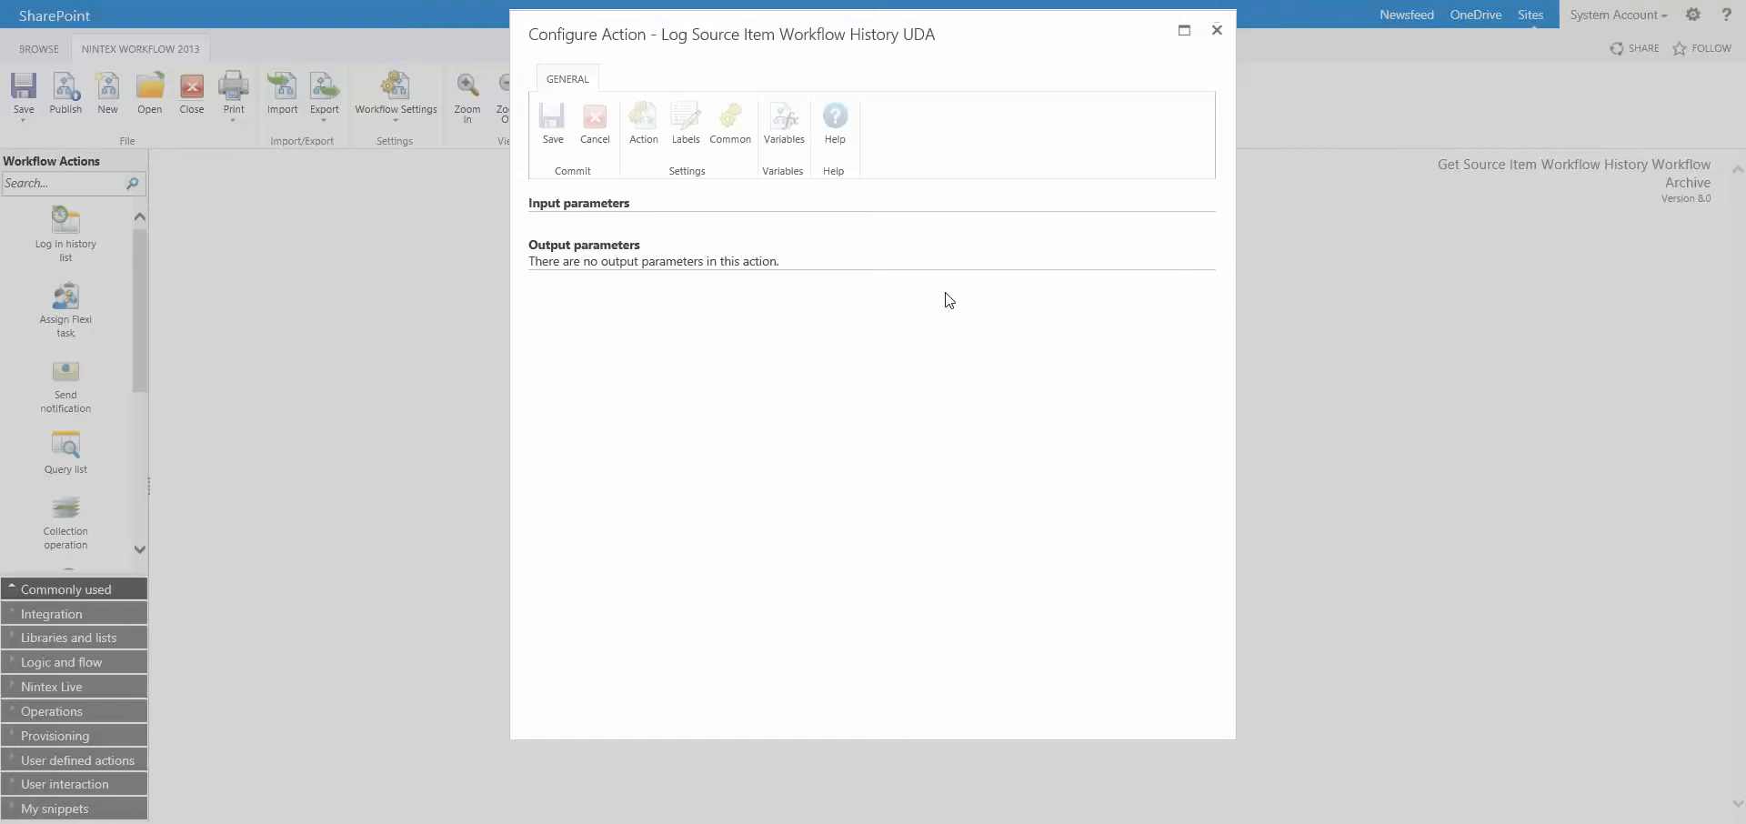
click(642, 123)
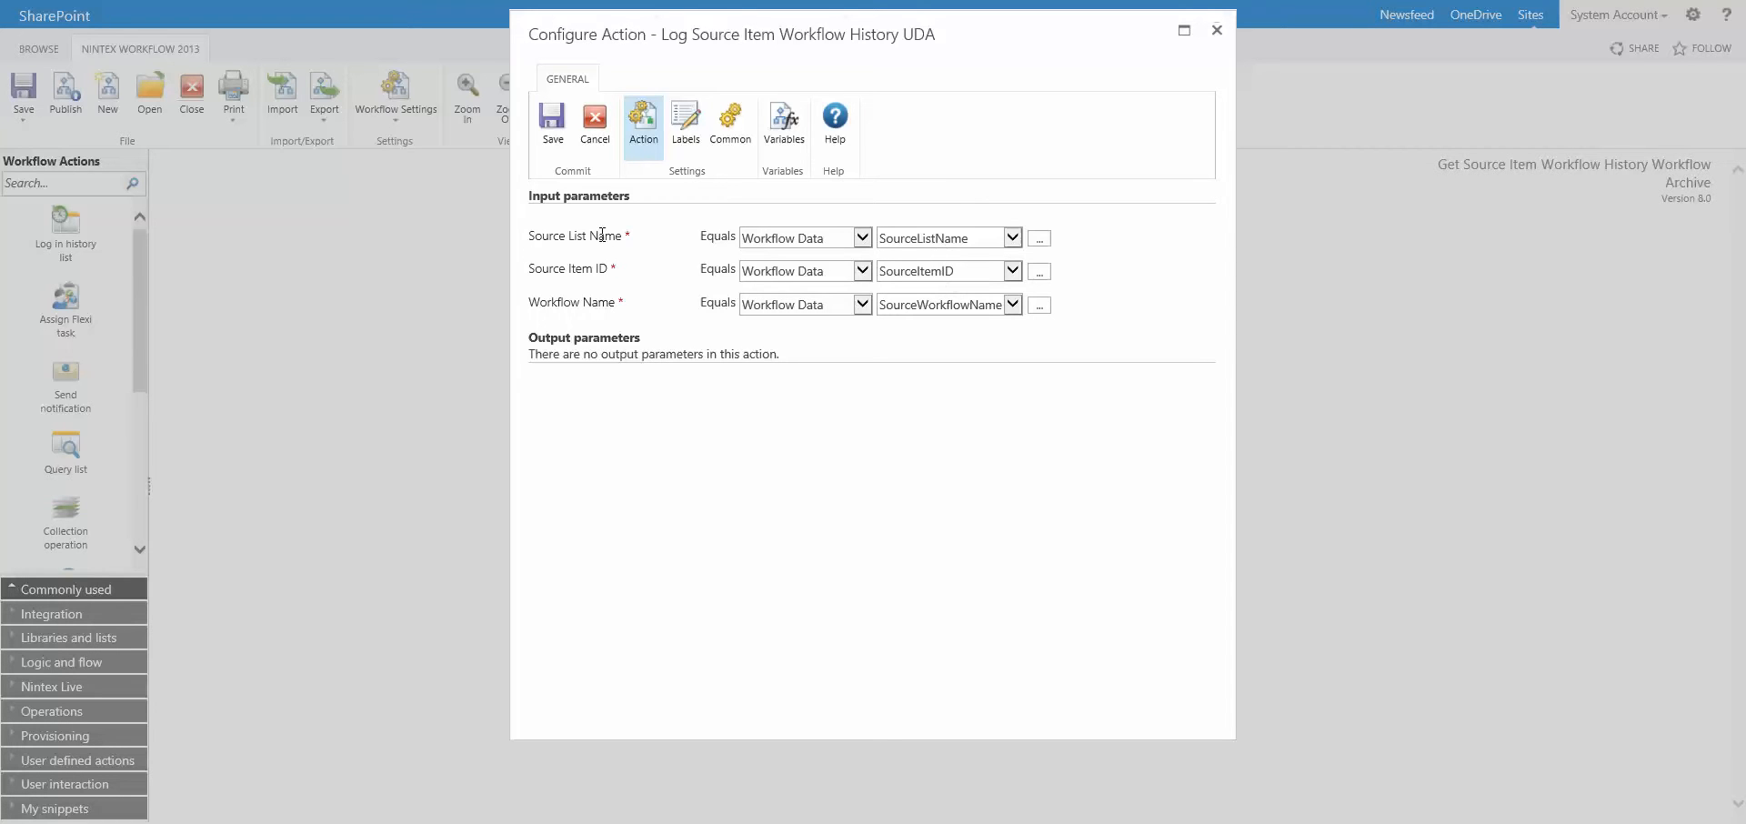
mouse_move(615, 232)
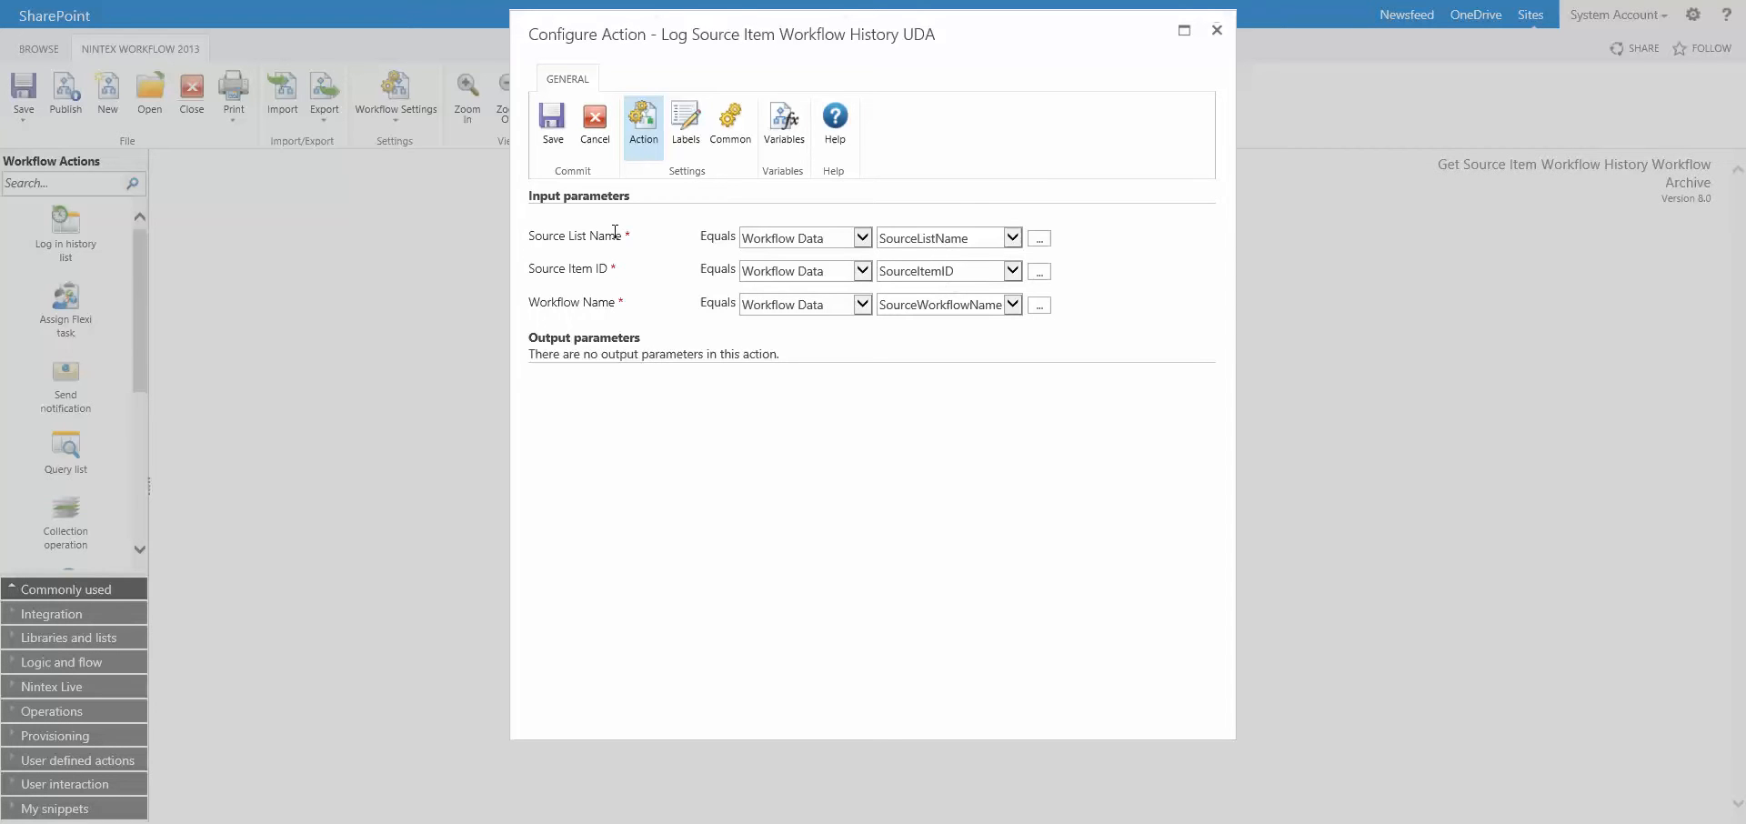
mouse_move(1275, 99)
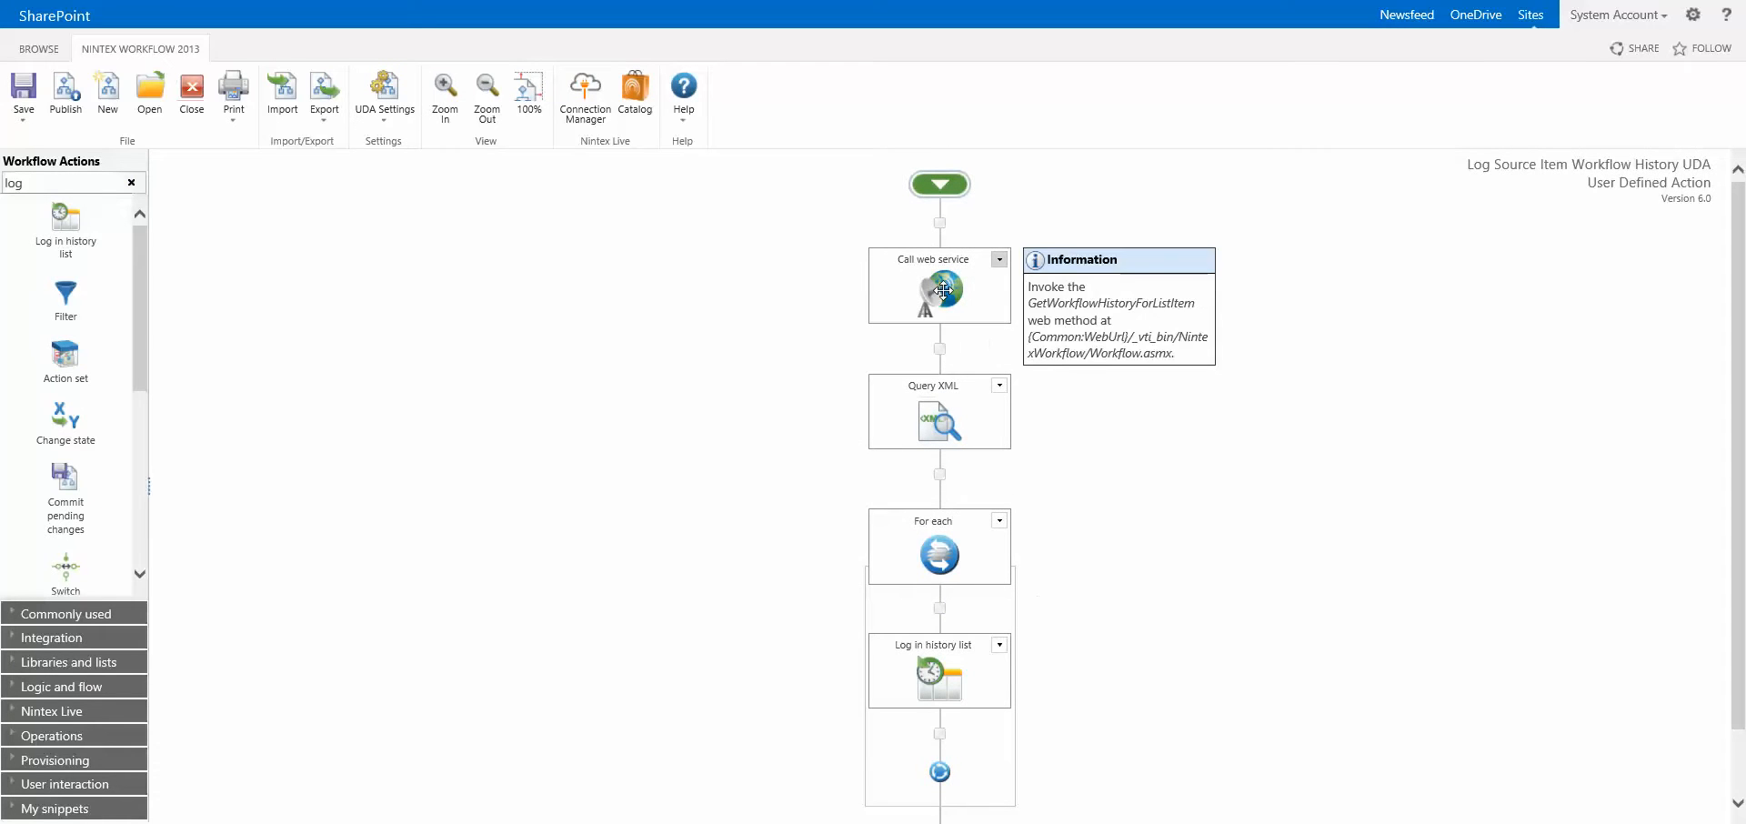
Step: Open the Call web service action requesting GetWorkflowHistoryForListItem with the source item variables
double_click(938, 291)
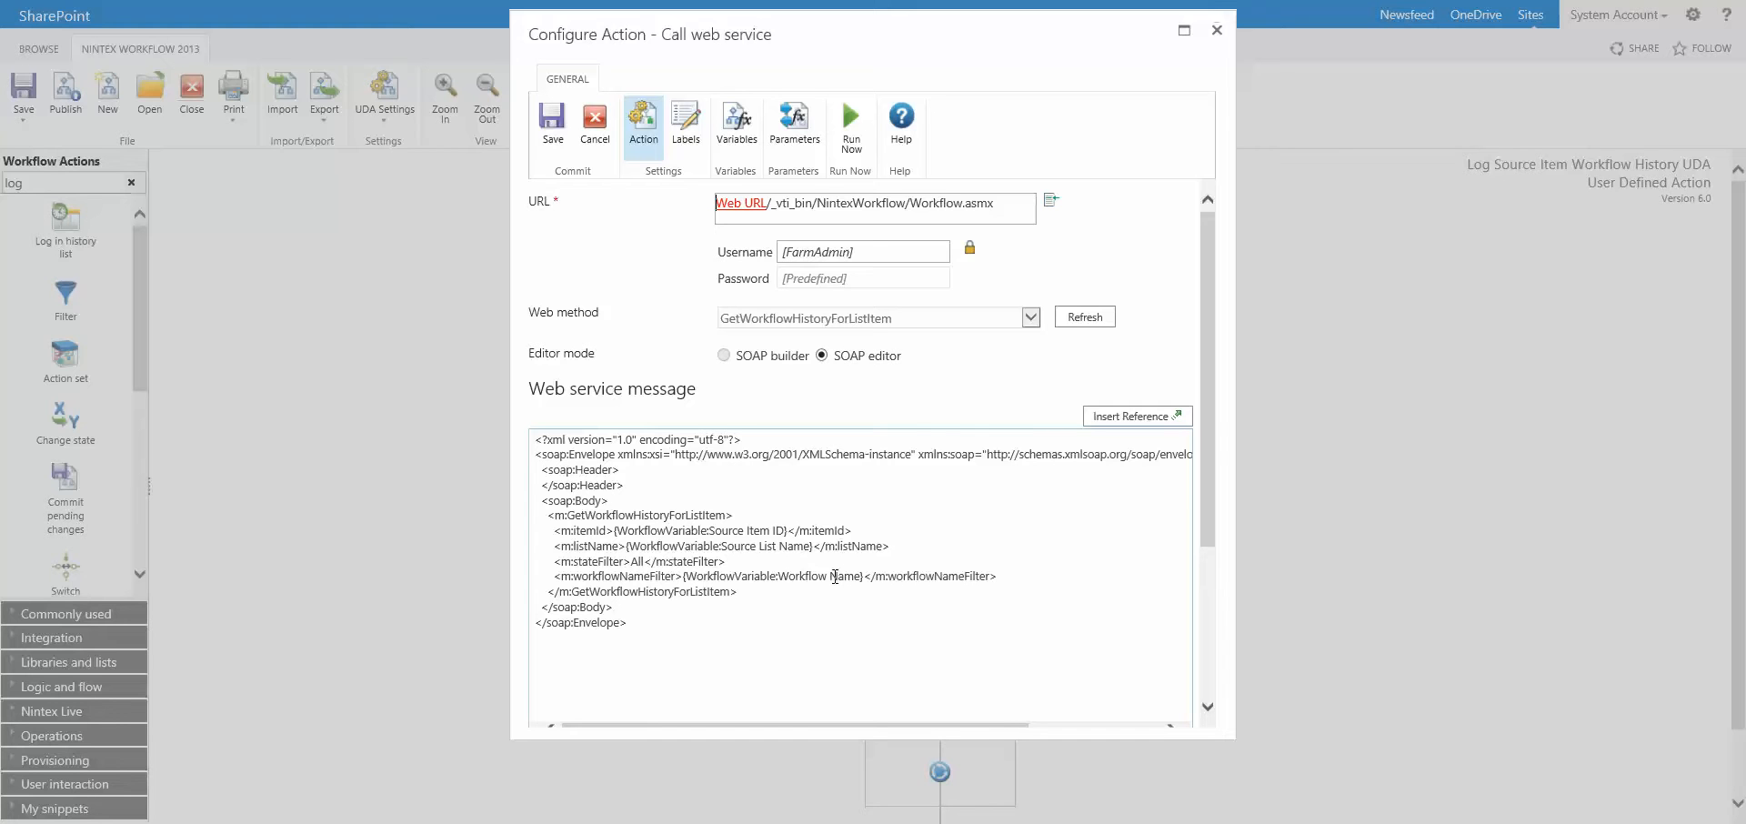
mouse_move(552, 324)
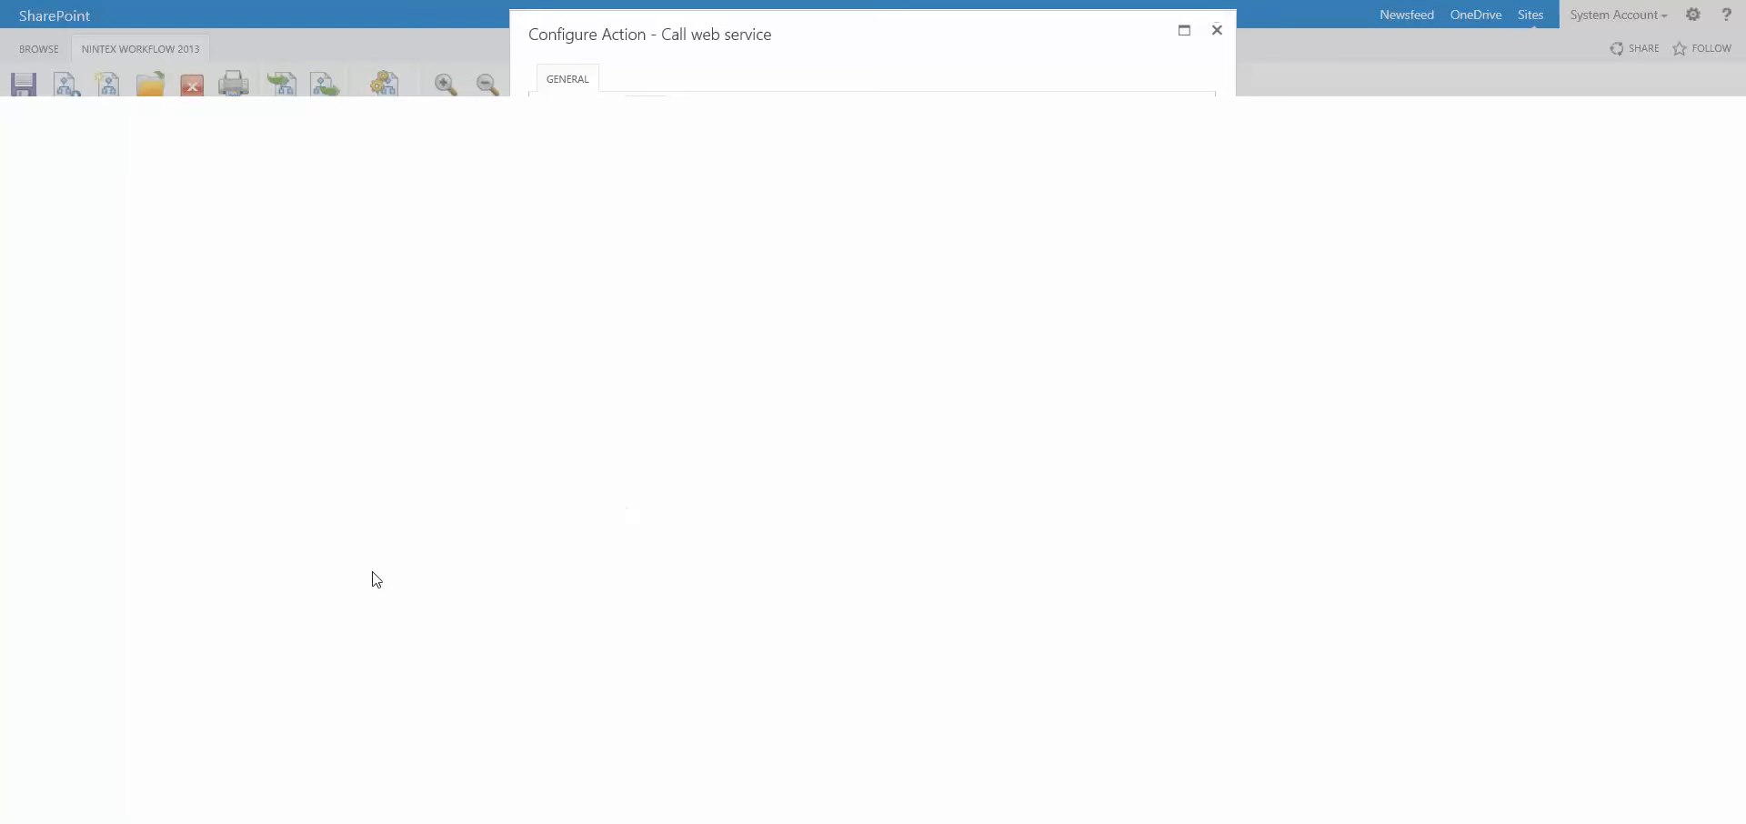
mouse_move(352, 701)
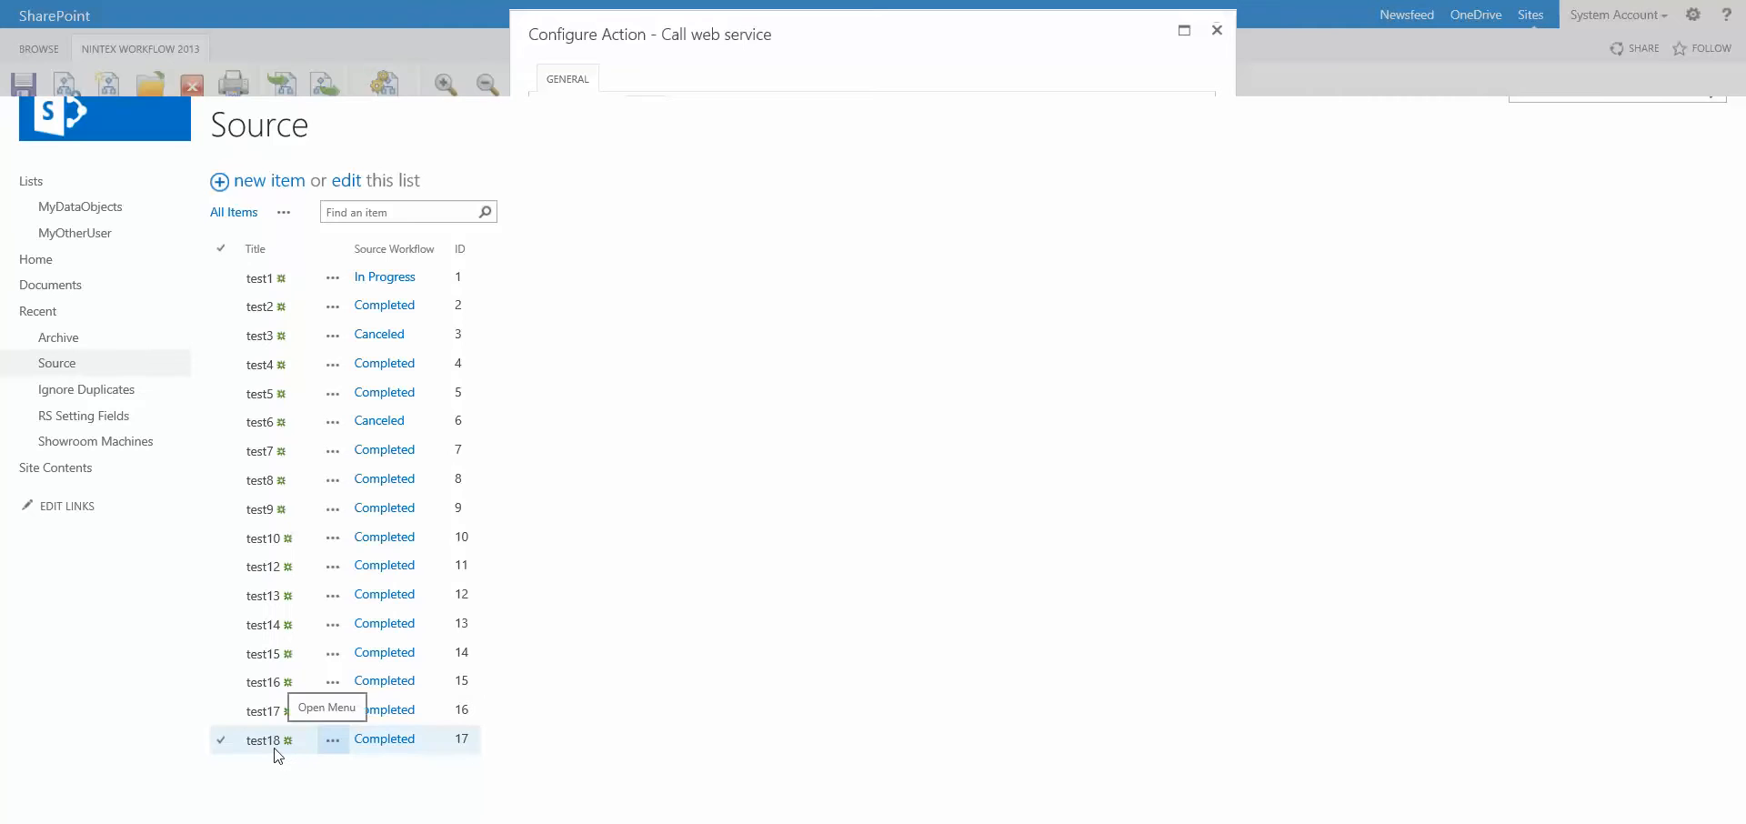
Step: Switch to the Source list tab showing test18 and its Source Workflow status
click(1215, 30)
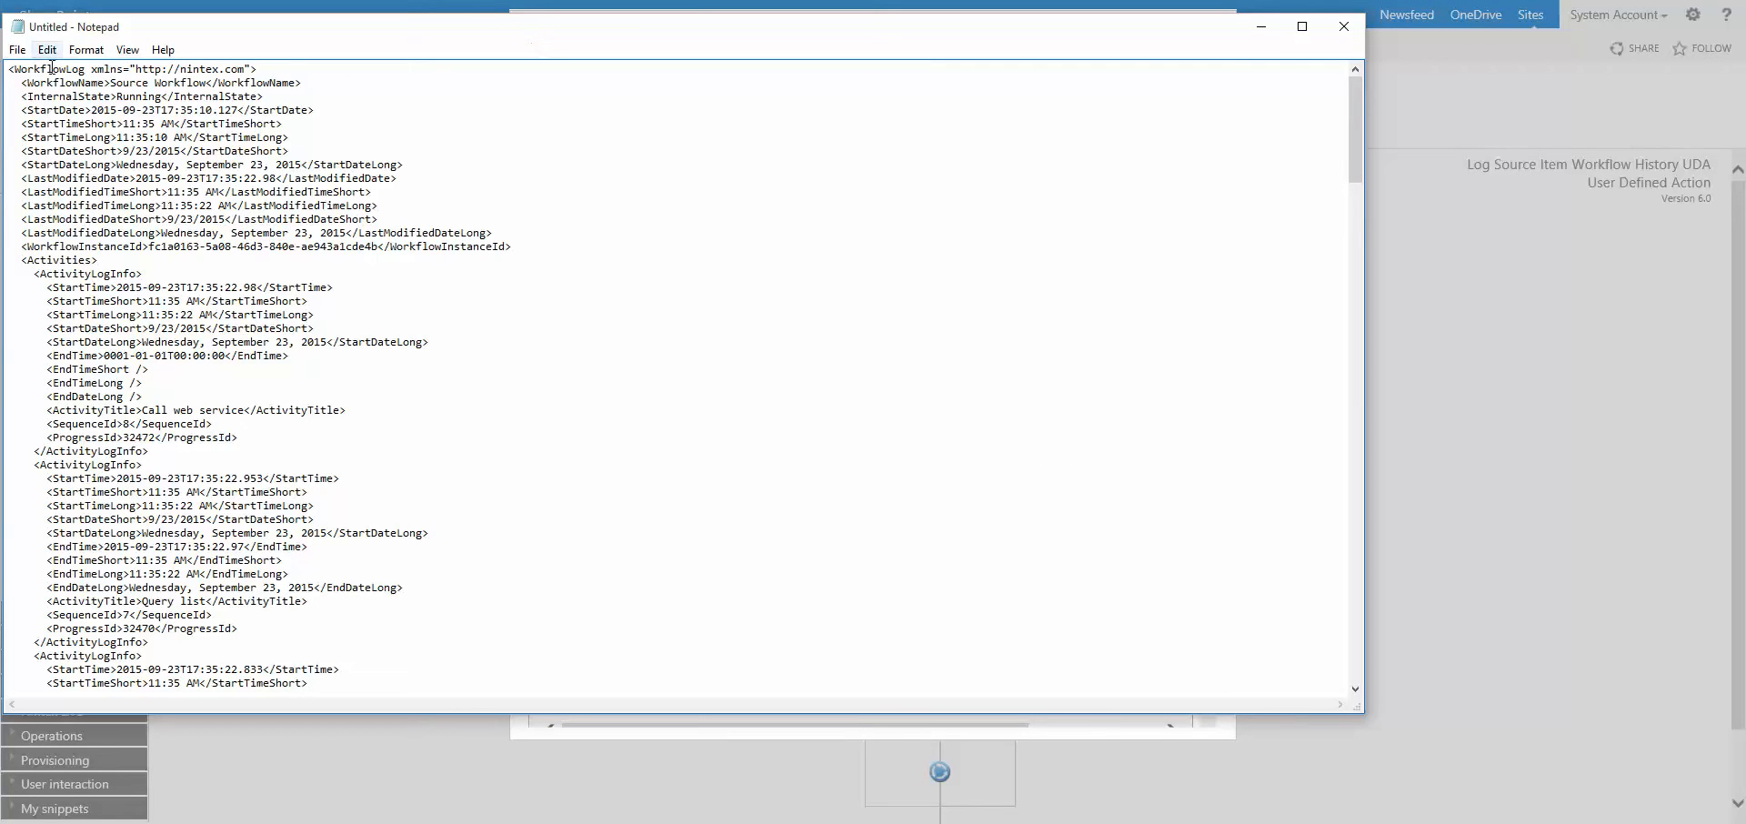
mouse_move(457, 566)
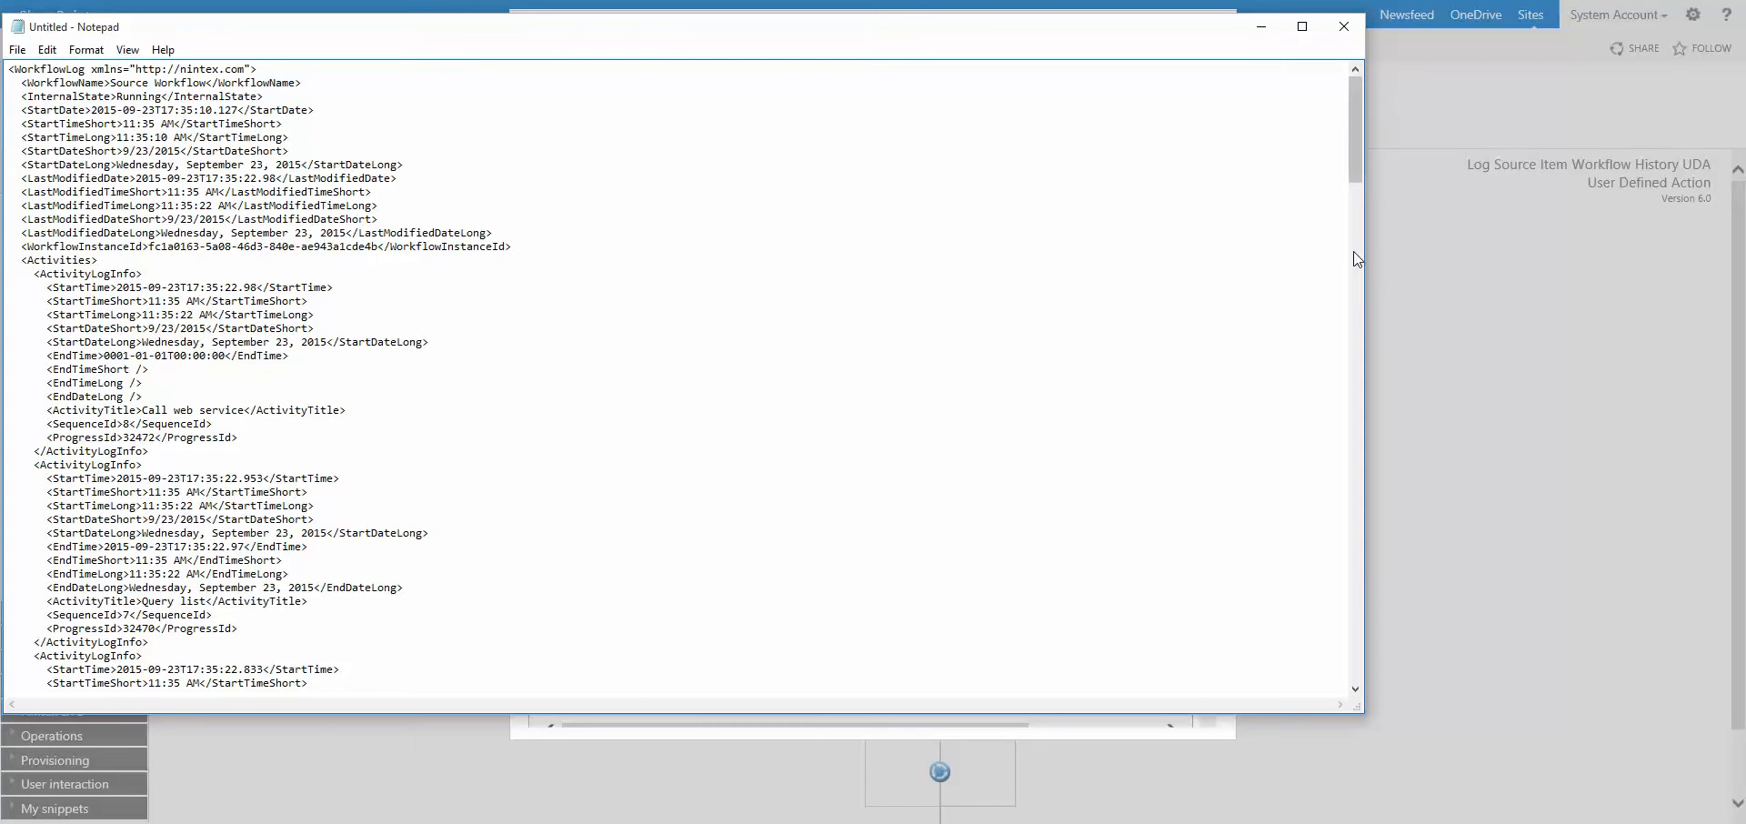
Step: Scroll the Notepad XML log to the 'Test message' Description values, then return to the designer
scroll(down, 3)
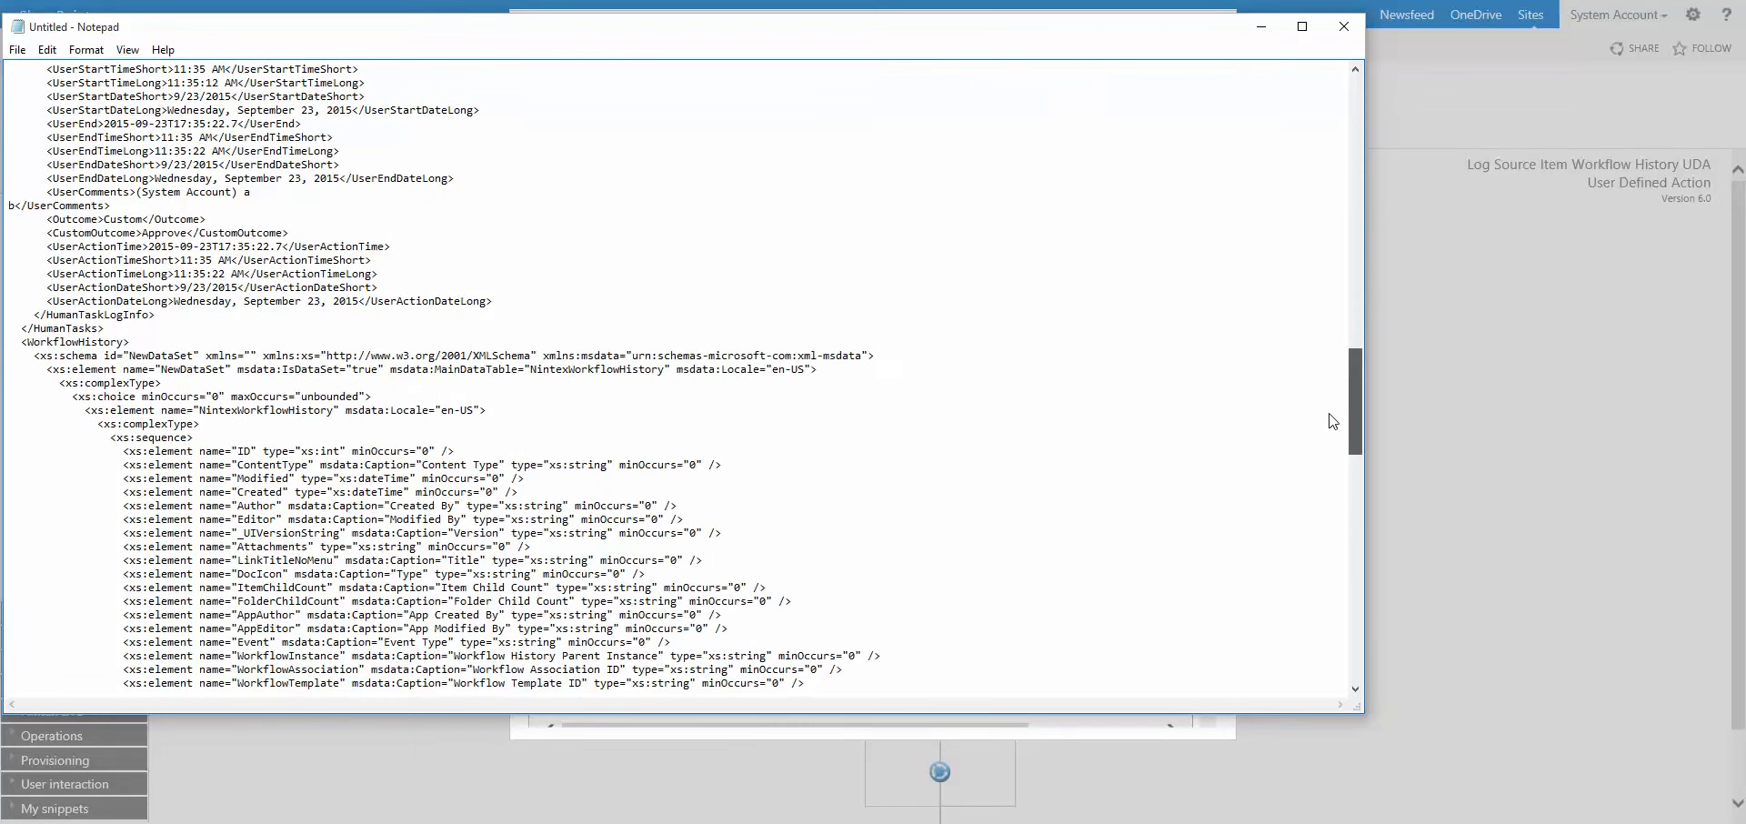
scroll(down, 3)
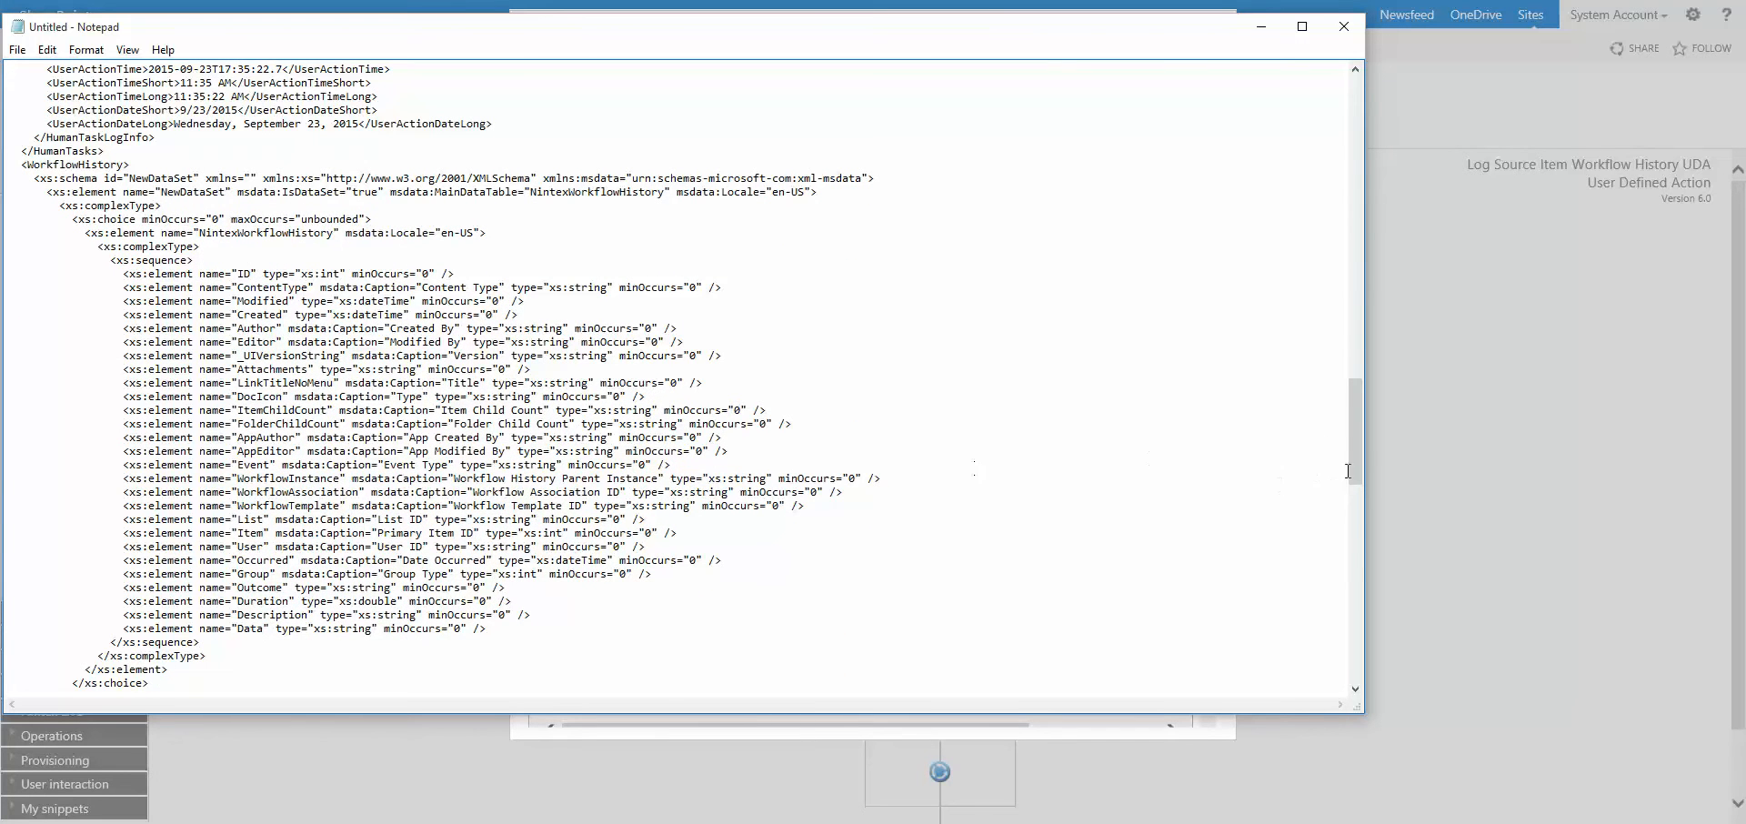
scroll(down, 3)
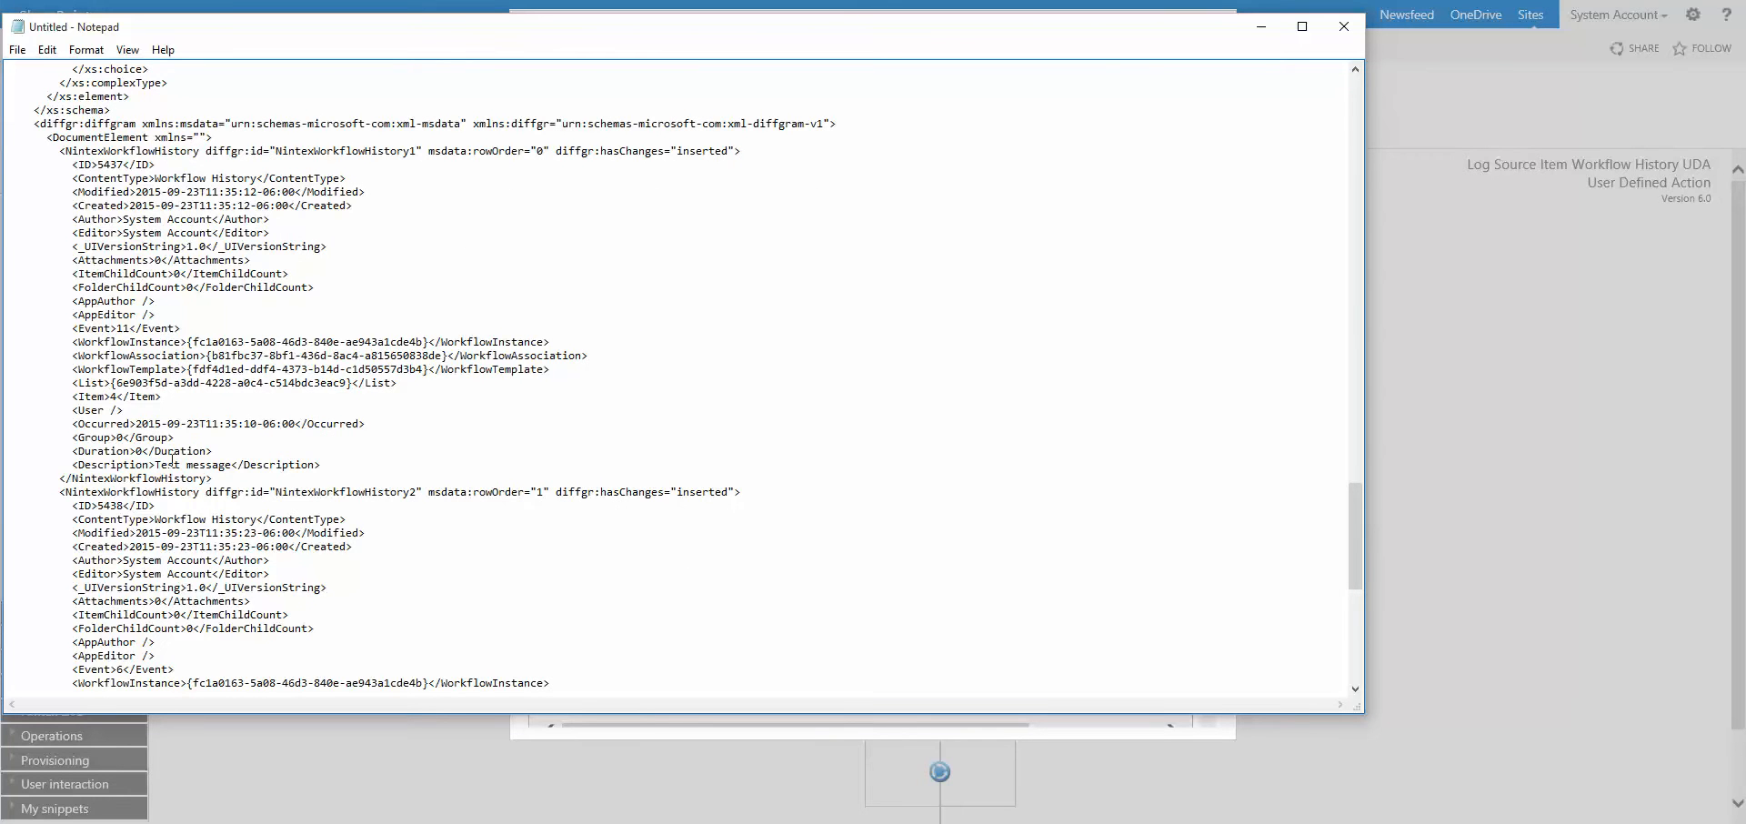
double_click(178, 465)
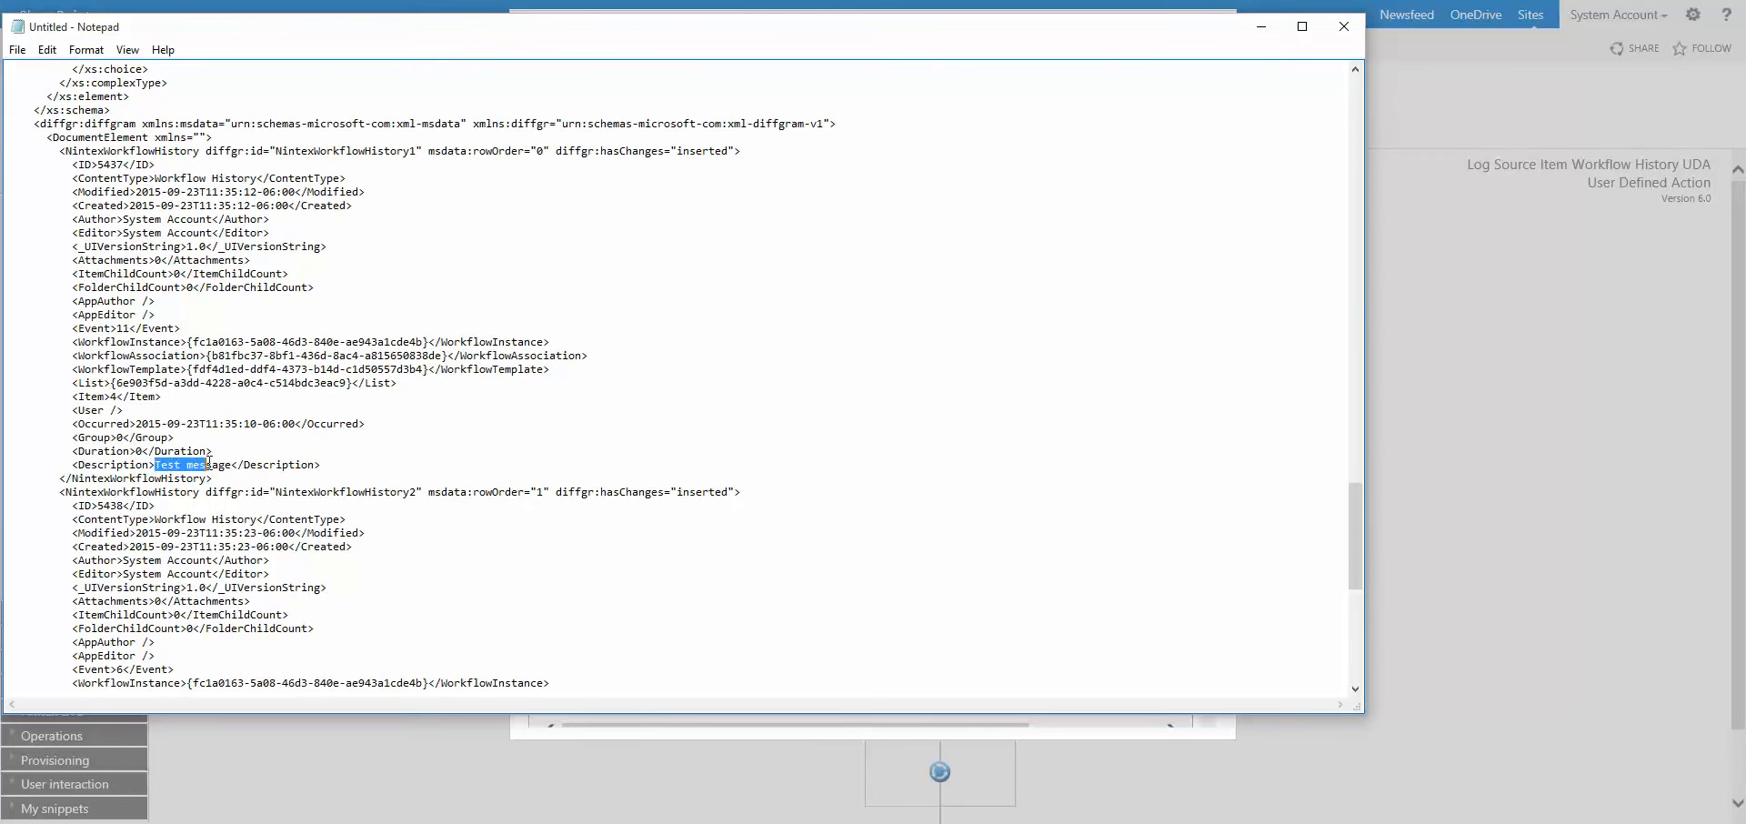
scroll(down, 3)
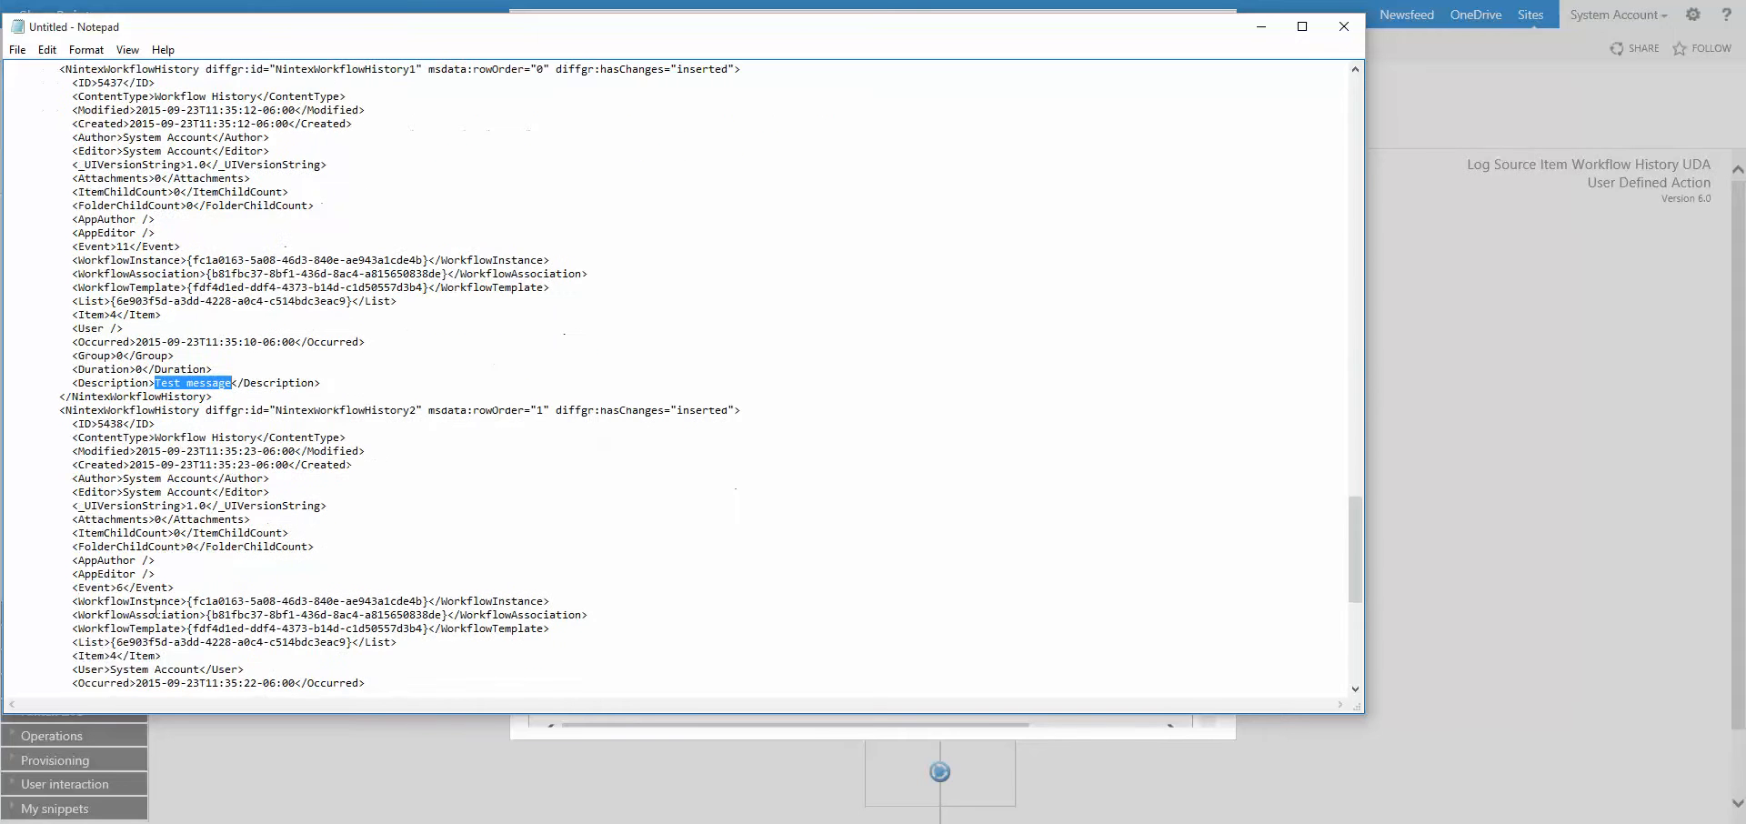
scroll(down, 3)
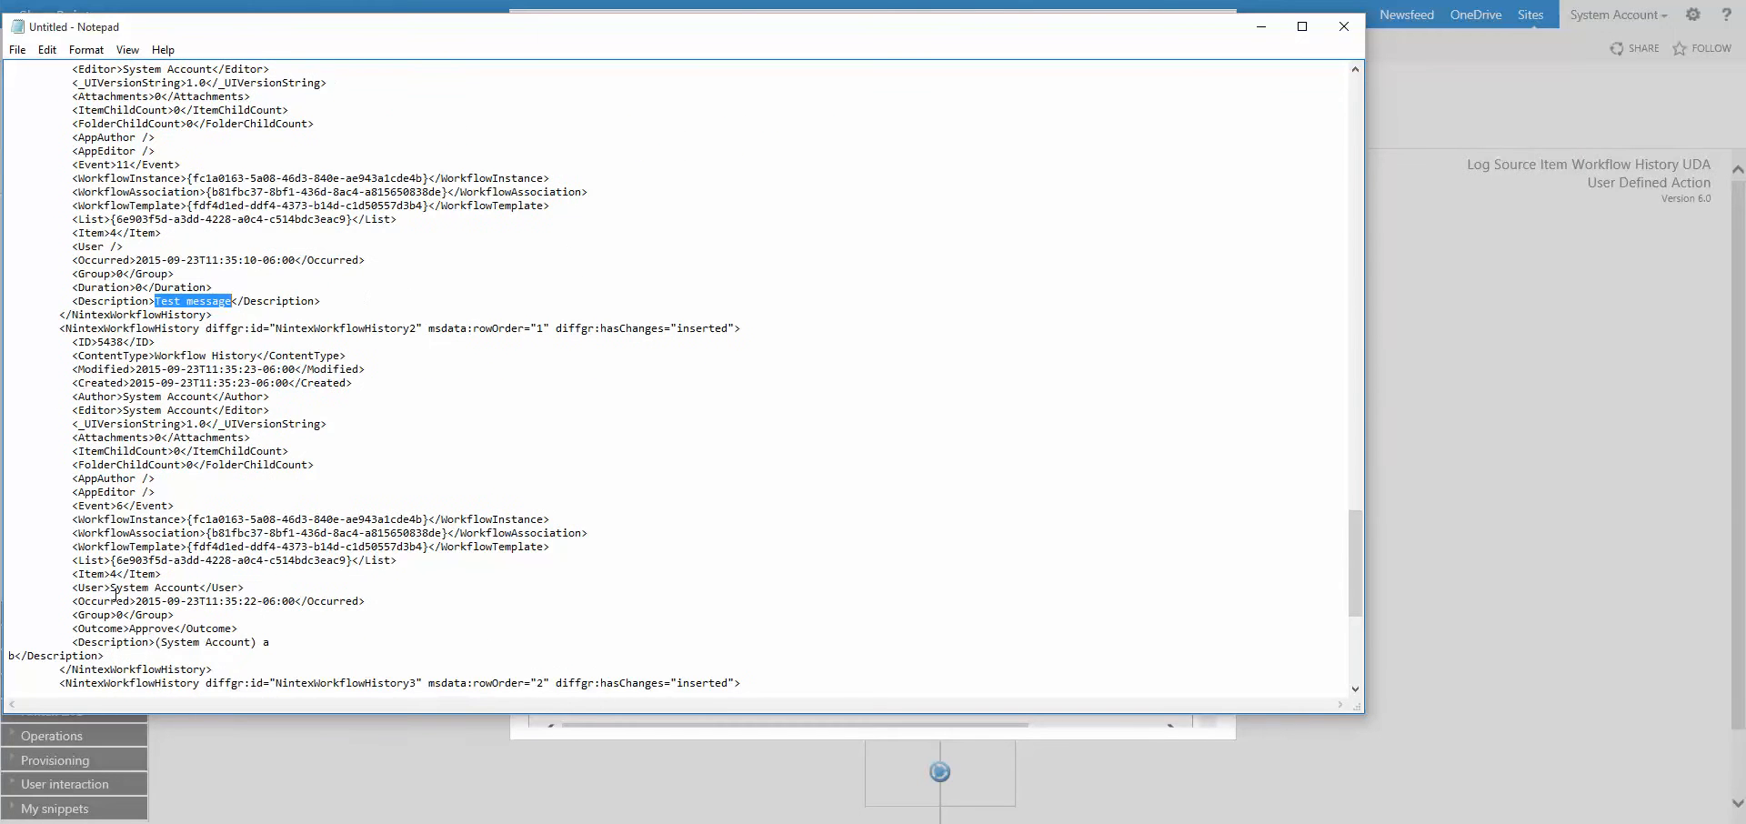
scroll(down, 3)
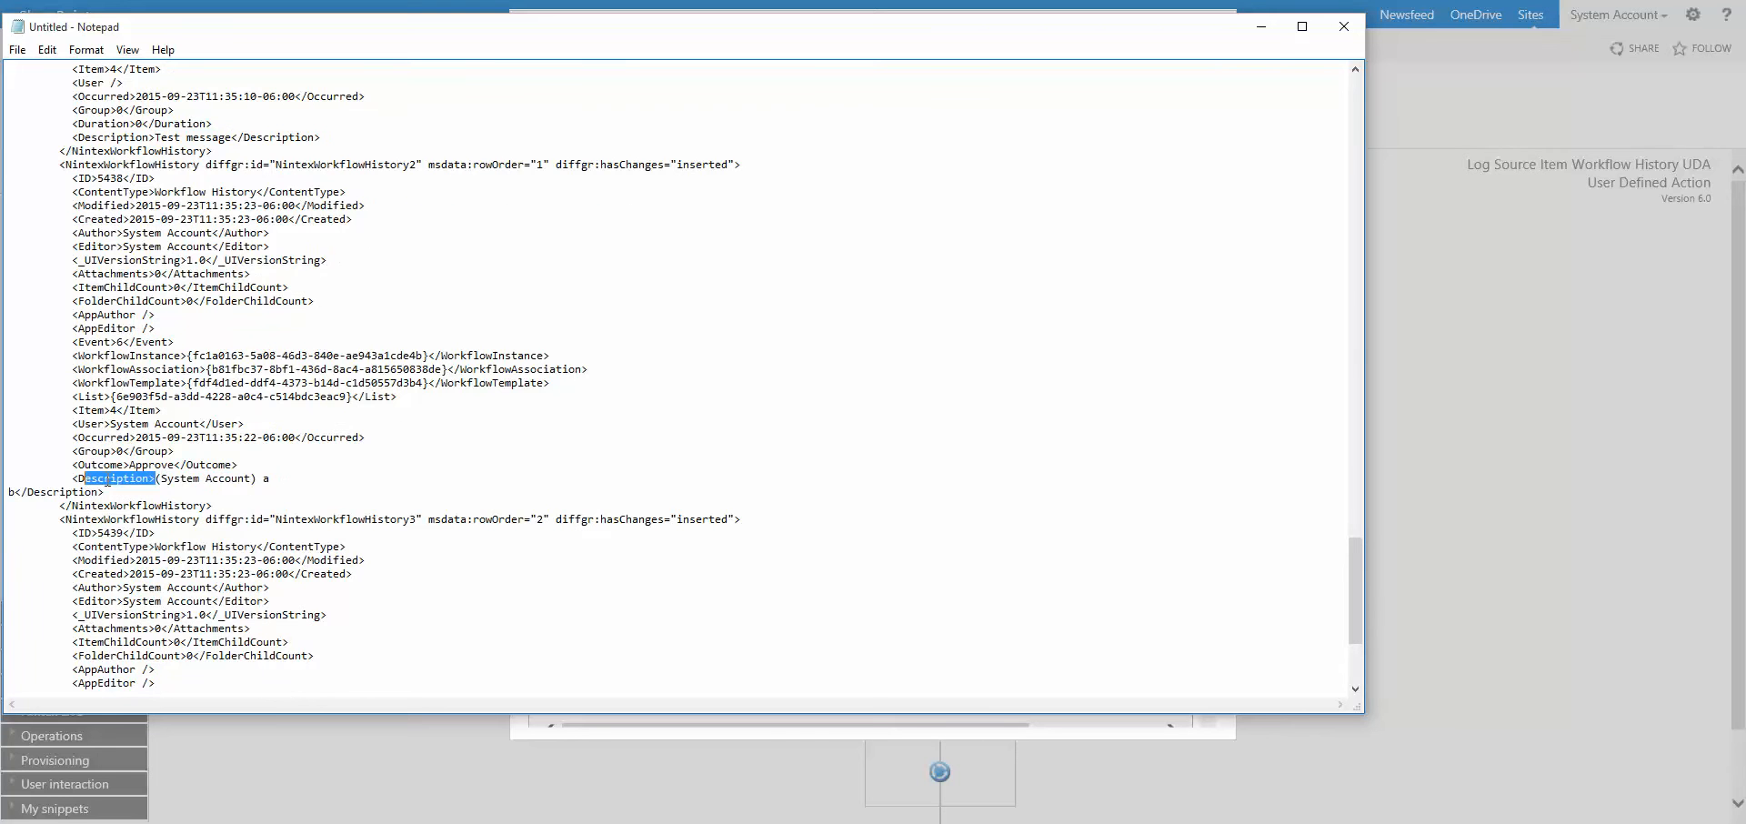
scroll(down, 3)
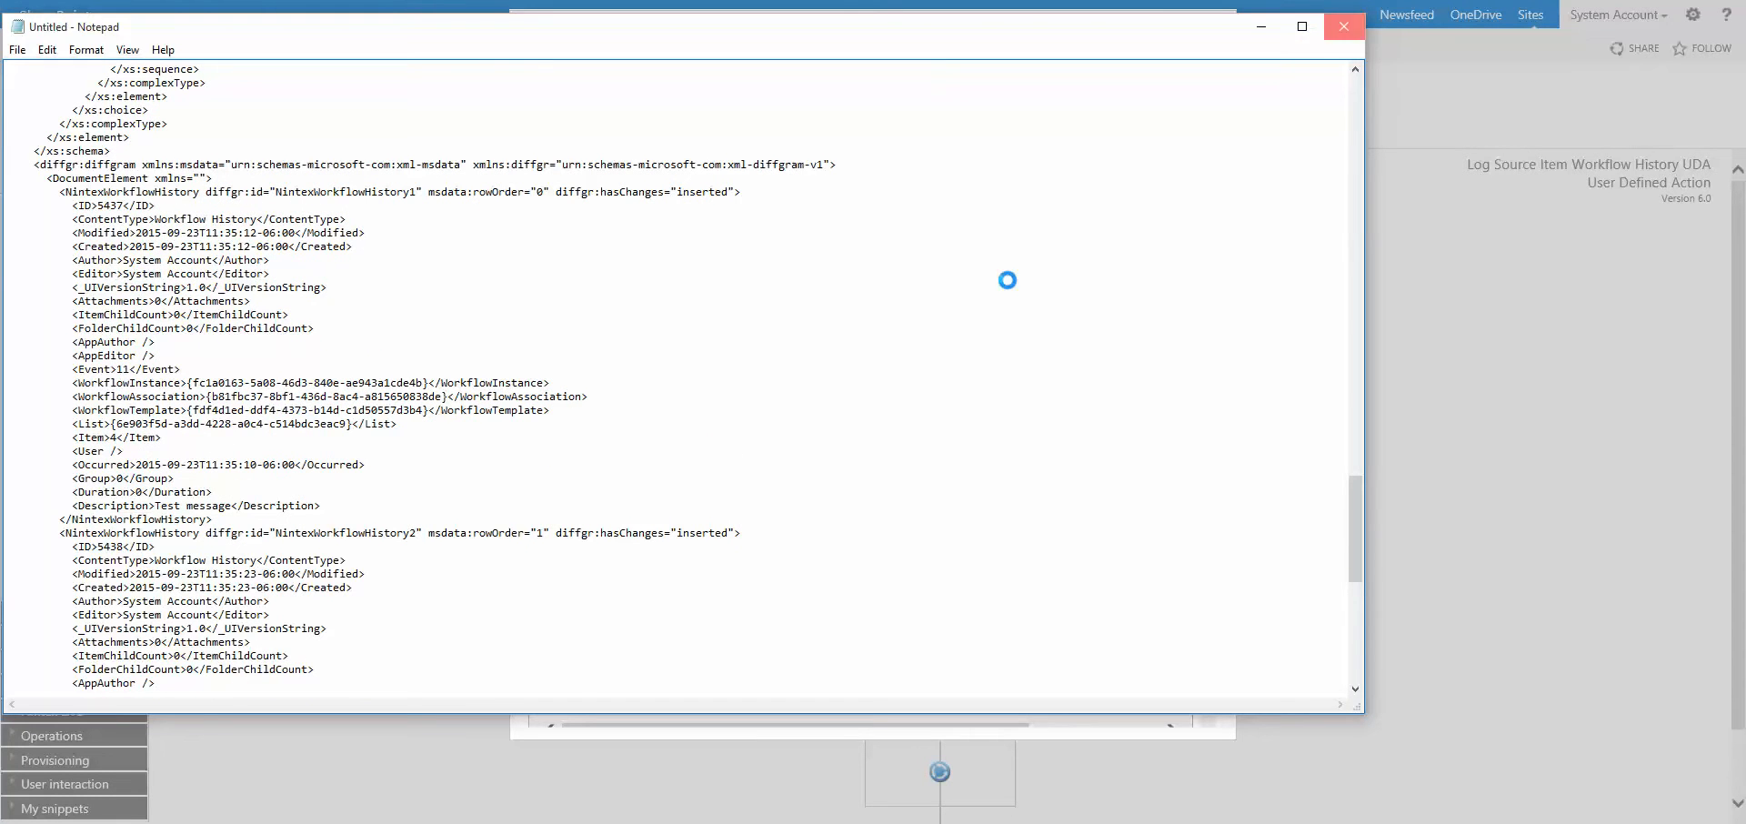
click(1343, 25)
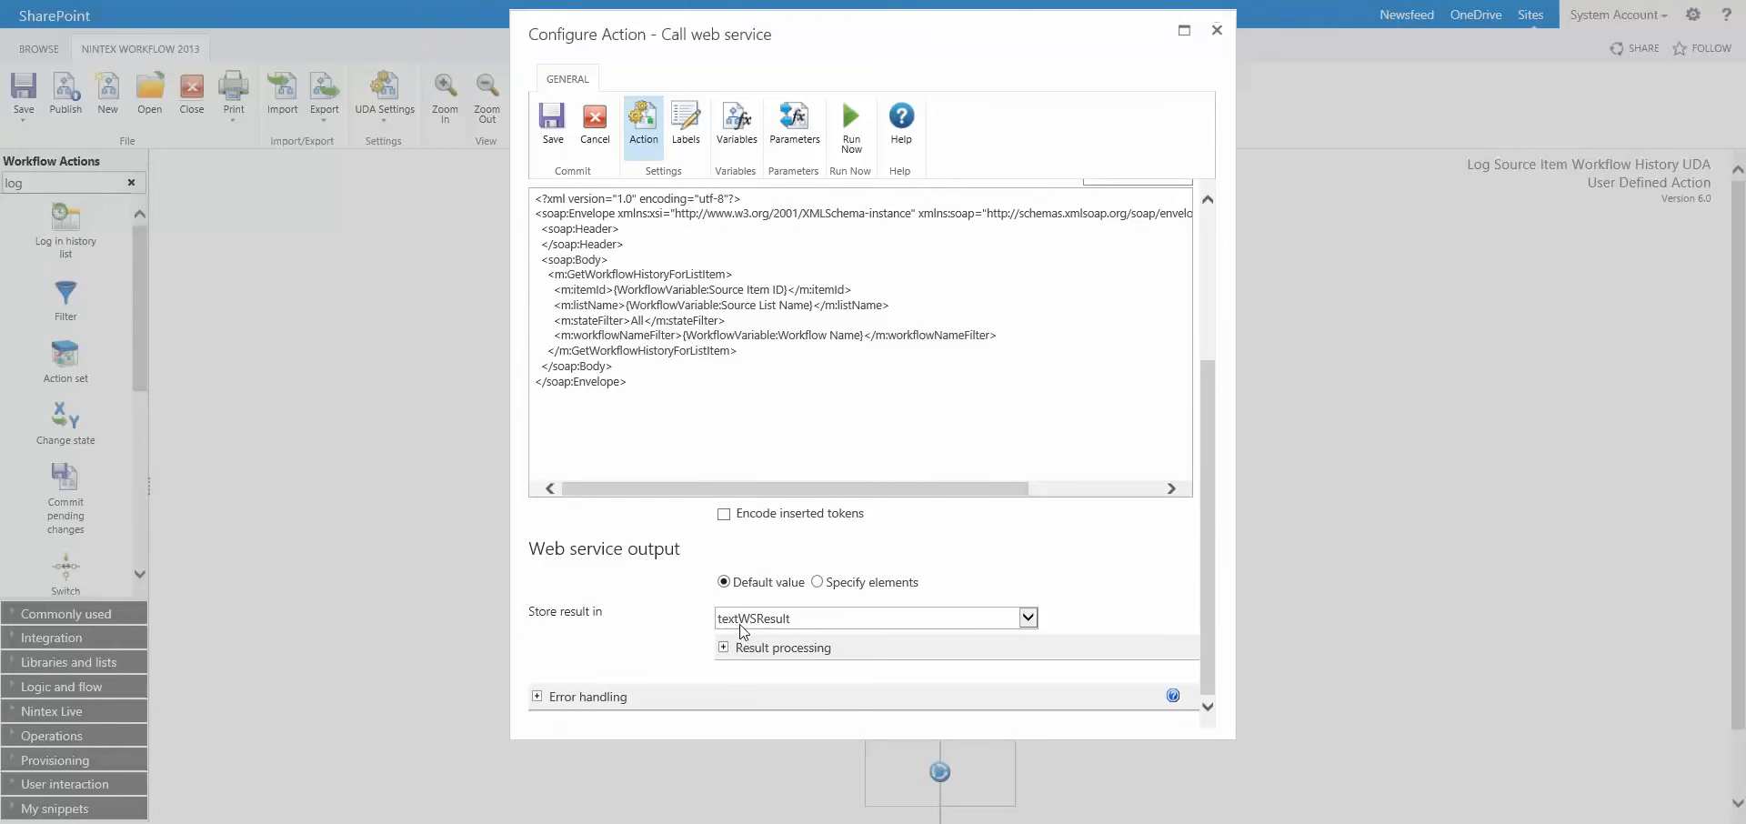
mouse_move(584, 150)
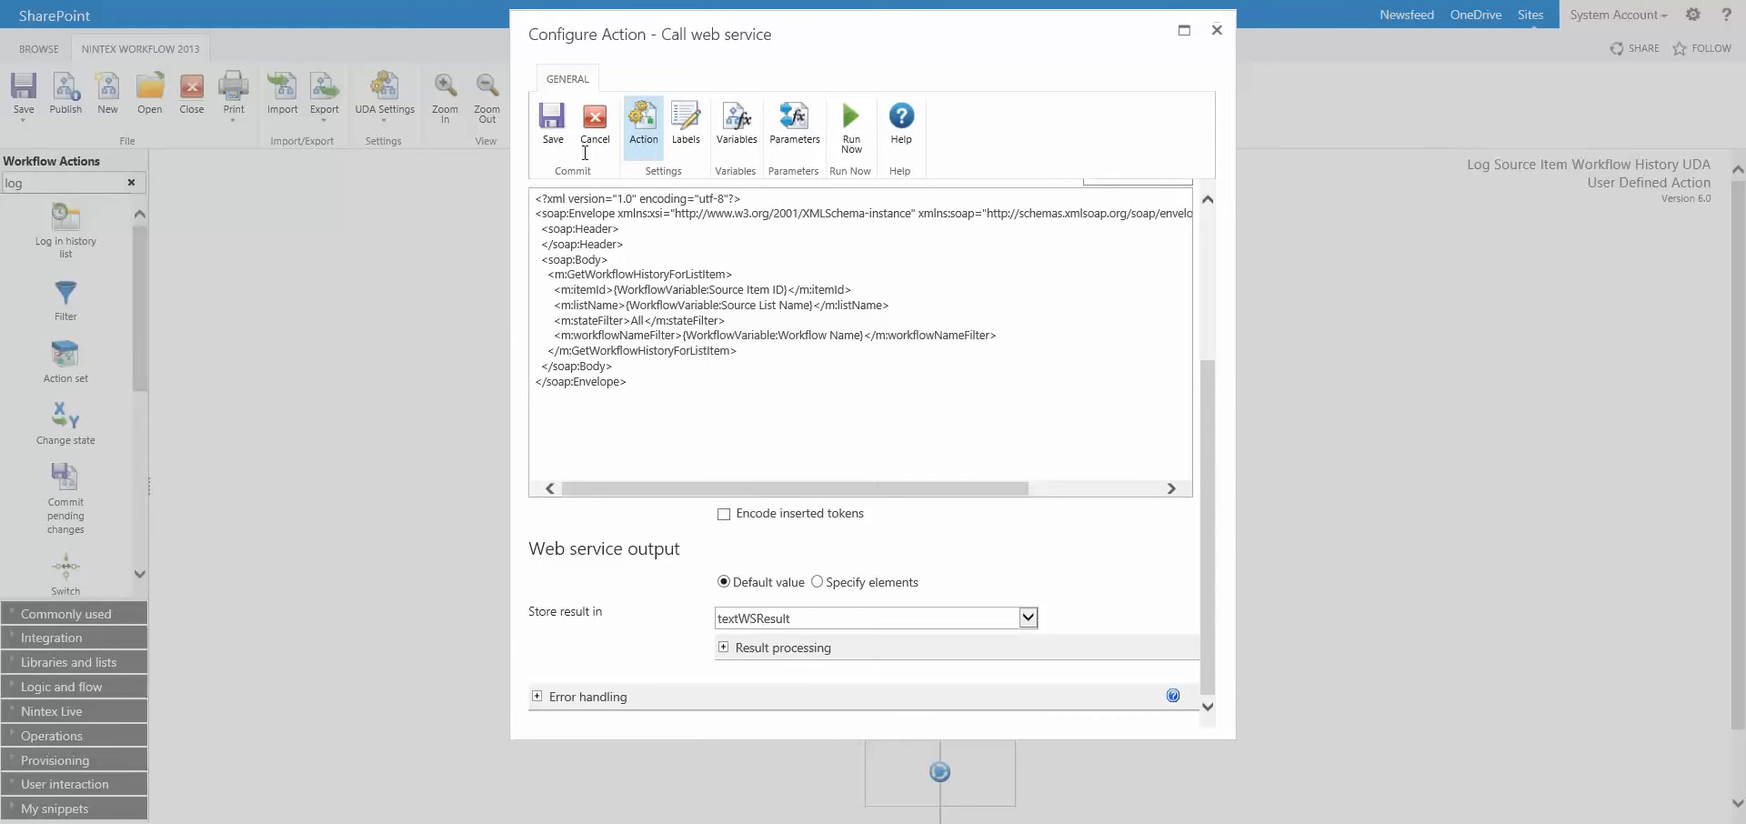
Step: Confirm the result is stored in textWSResult and cancel the web service settings
click(595, 122)
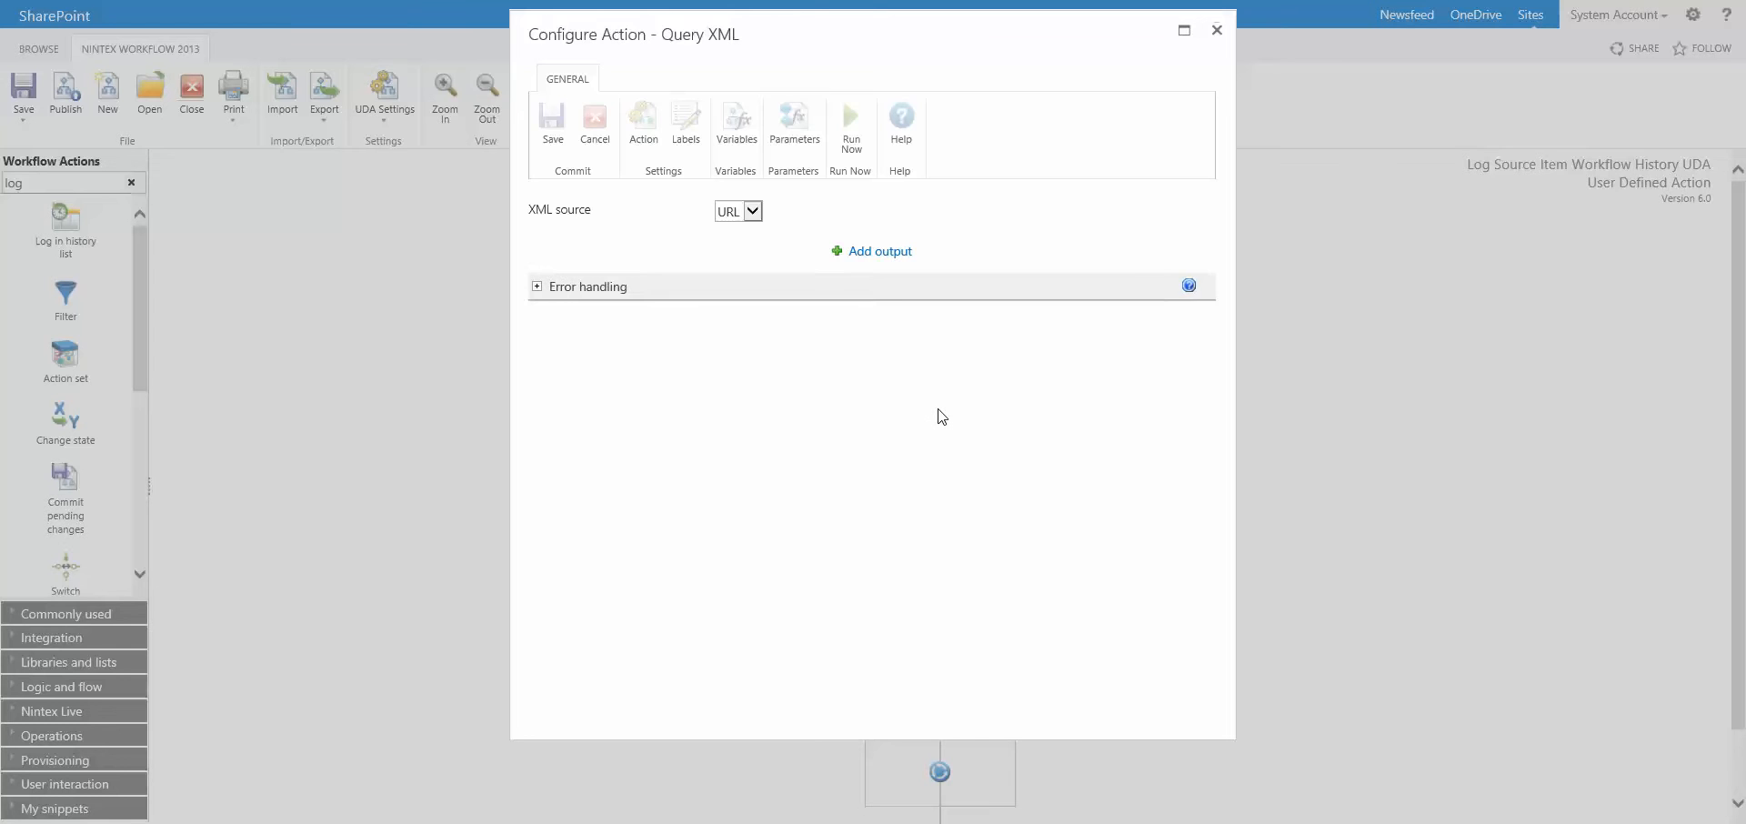
Step: Review the Query XML XPath expression storing Descriptions in collWorkflowHistoryMessages, then close it
click(737, 210)
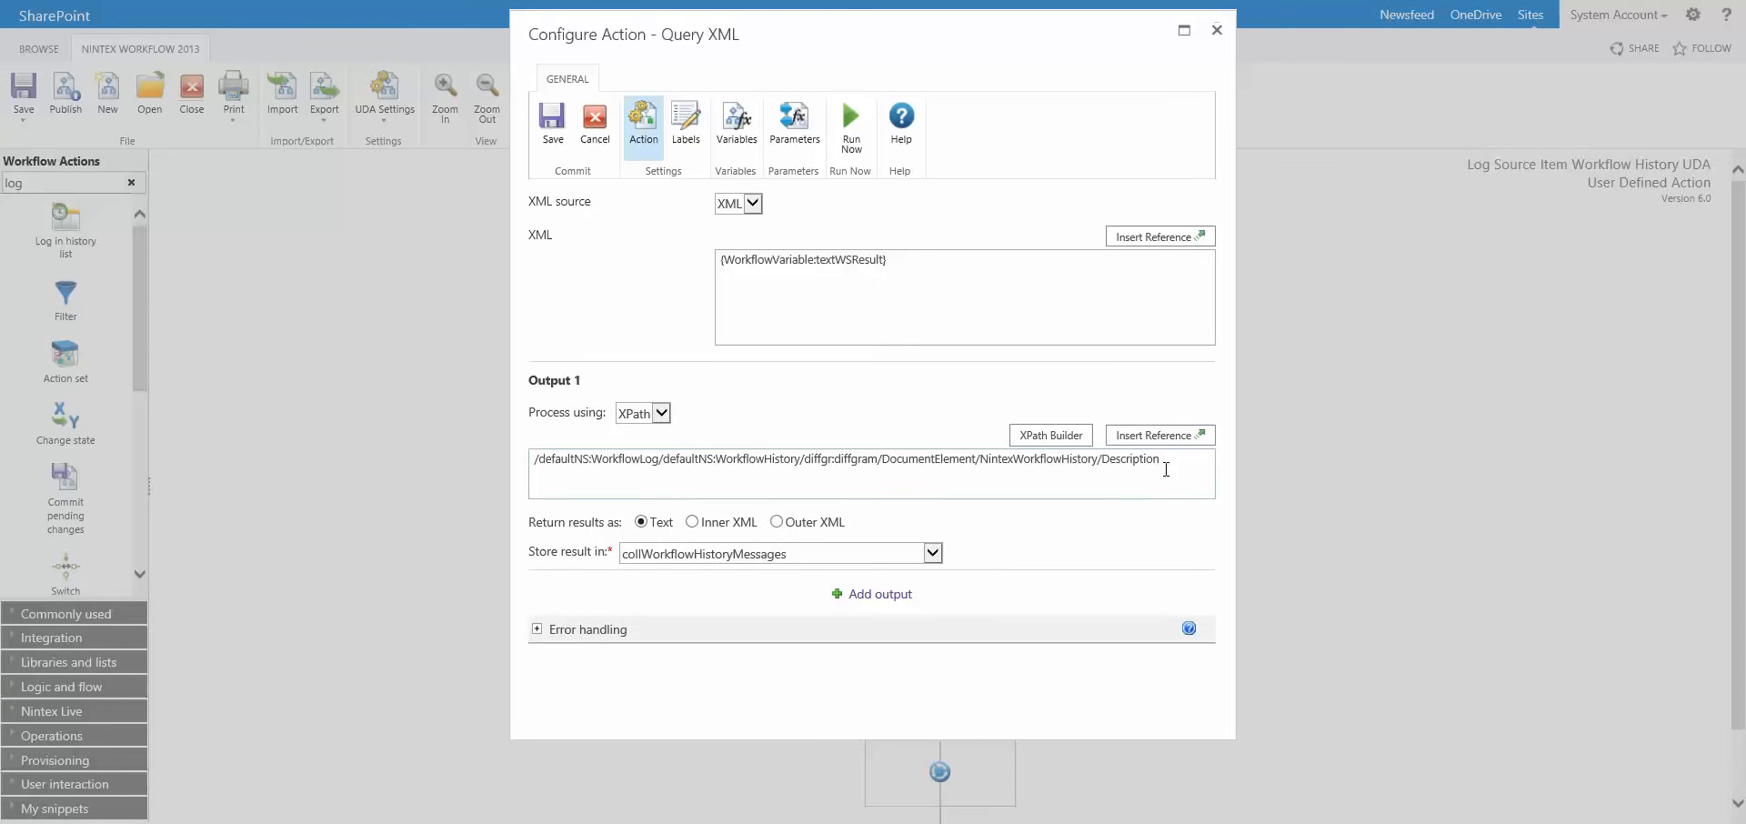
triple_click(846, 459)
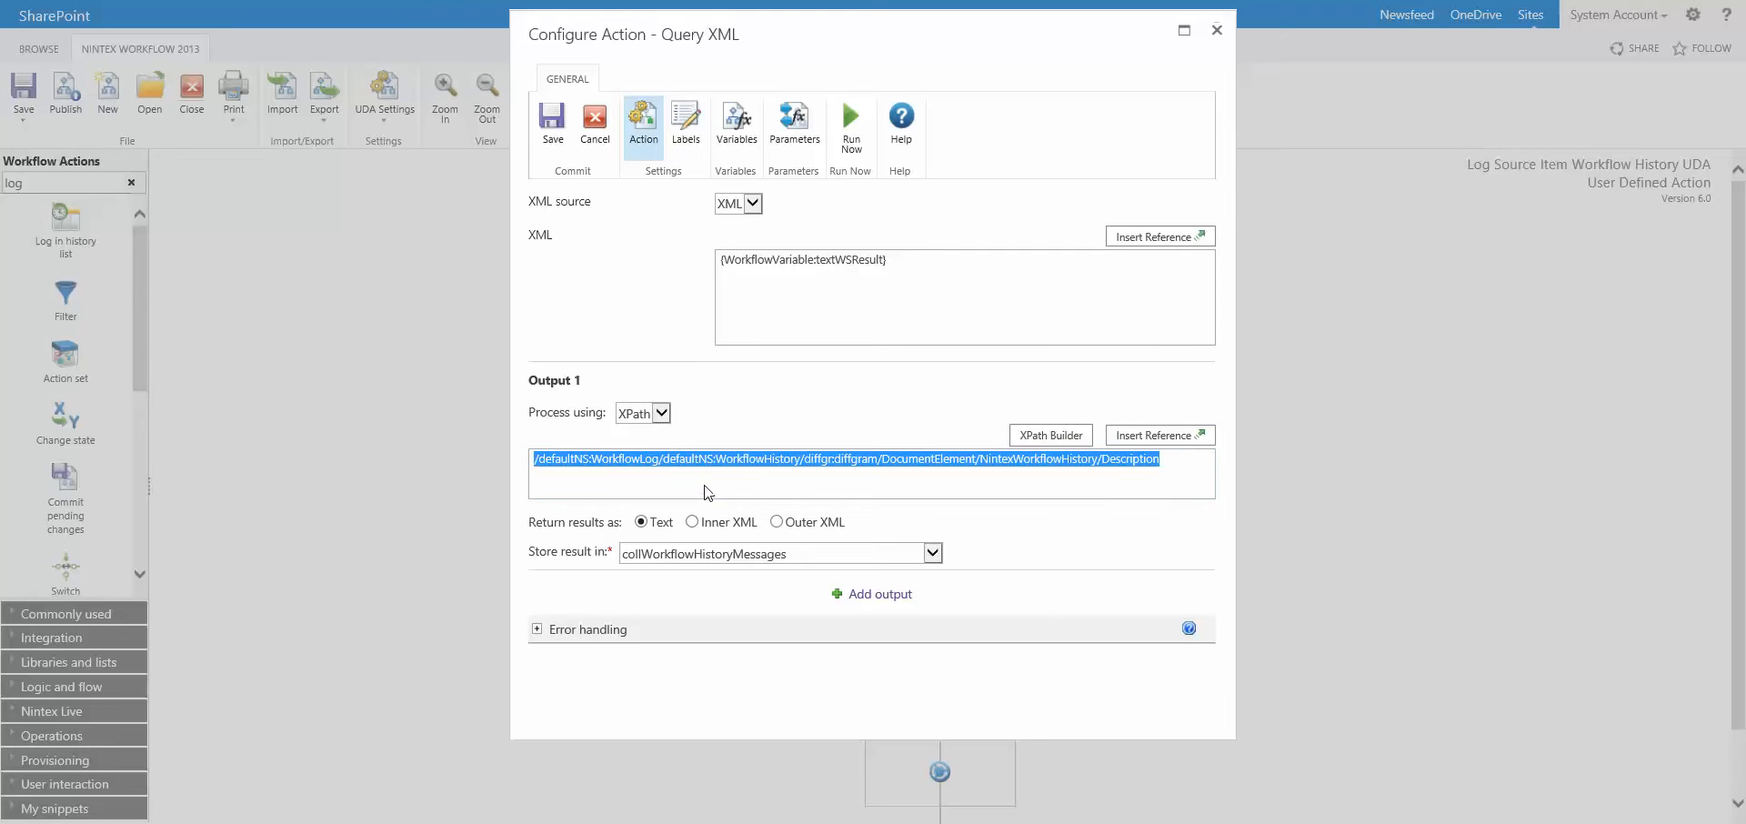
mouse_move(682, 507)
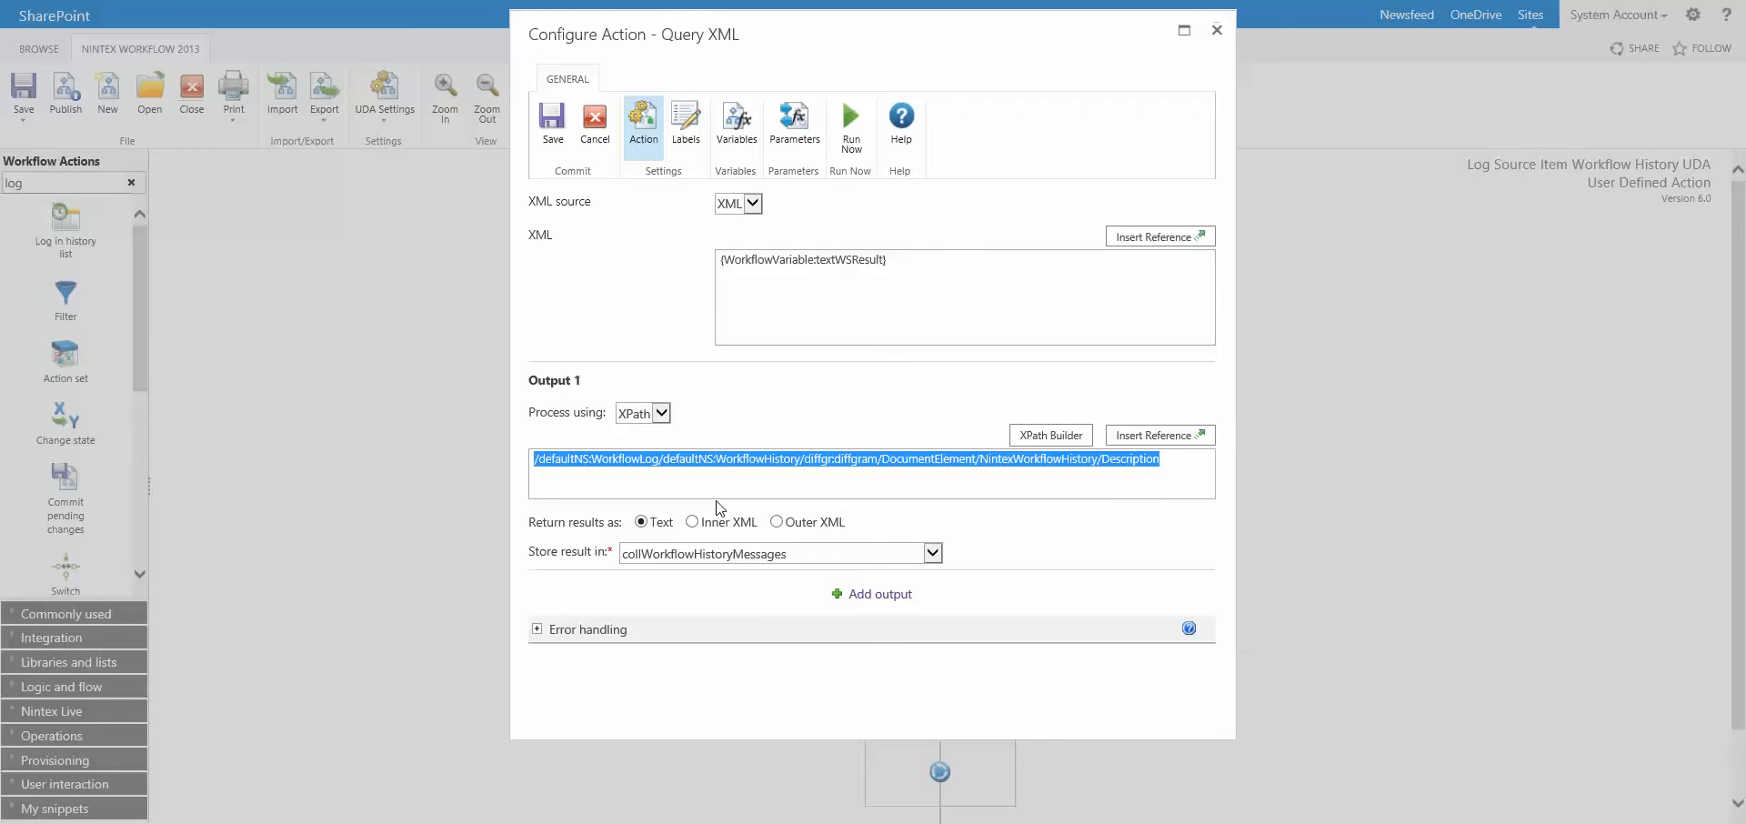
mouse_move(685, 576)
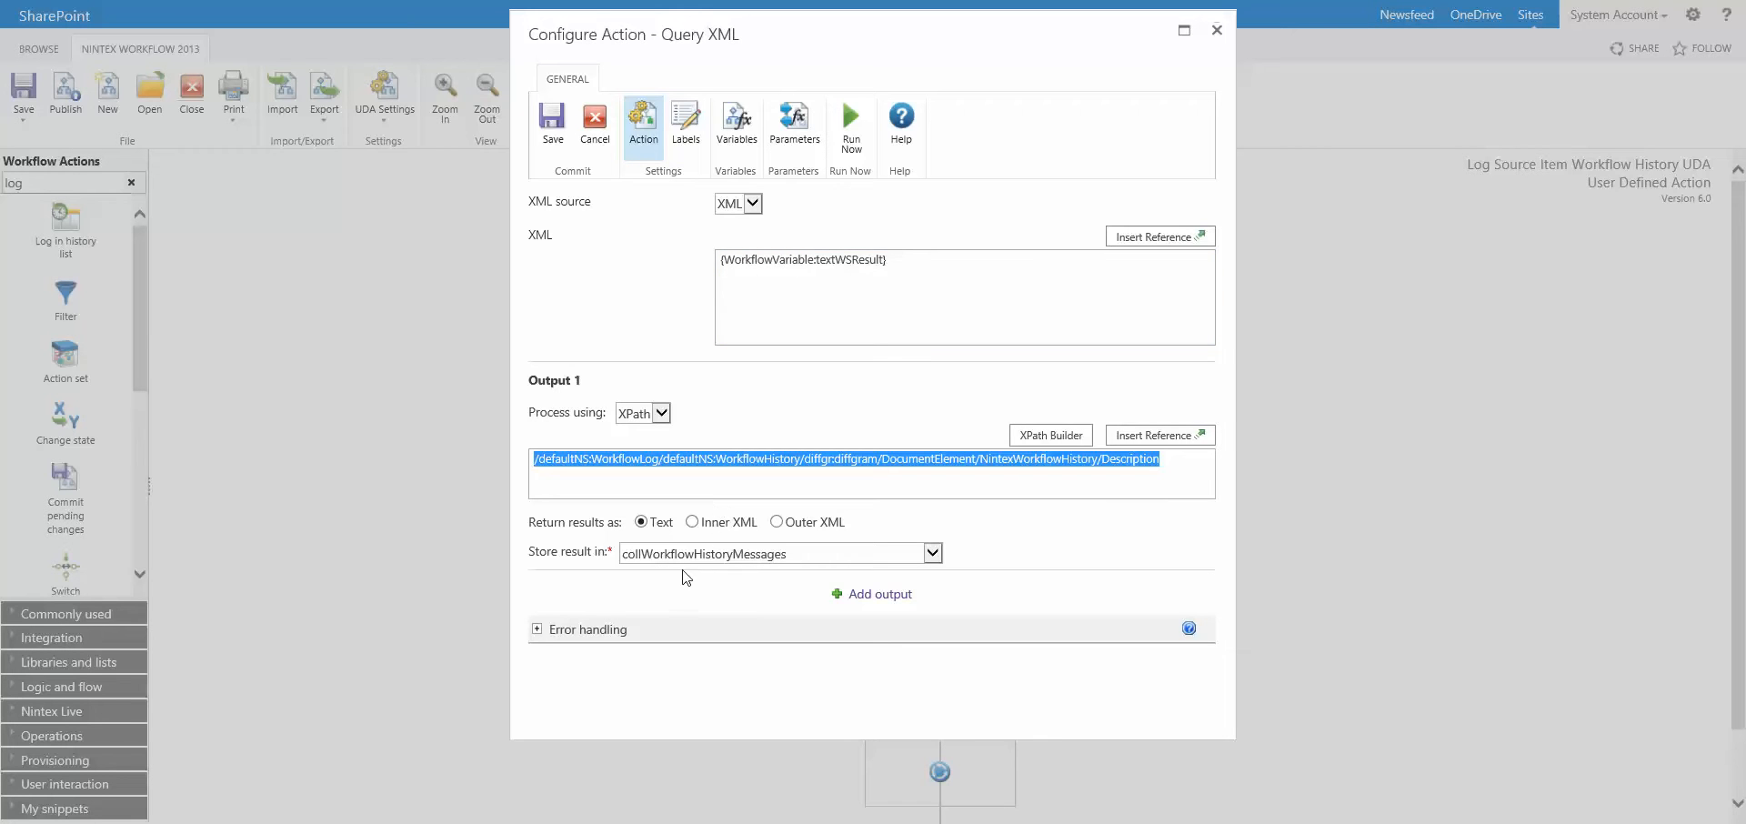
mouse_move(743, 561)
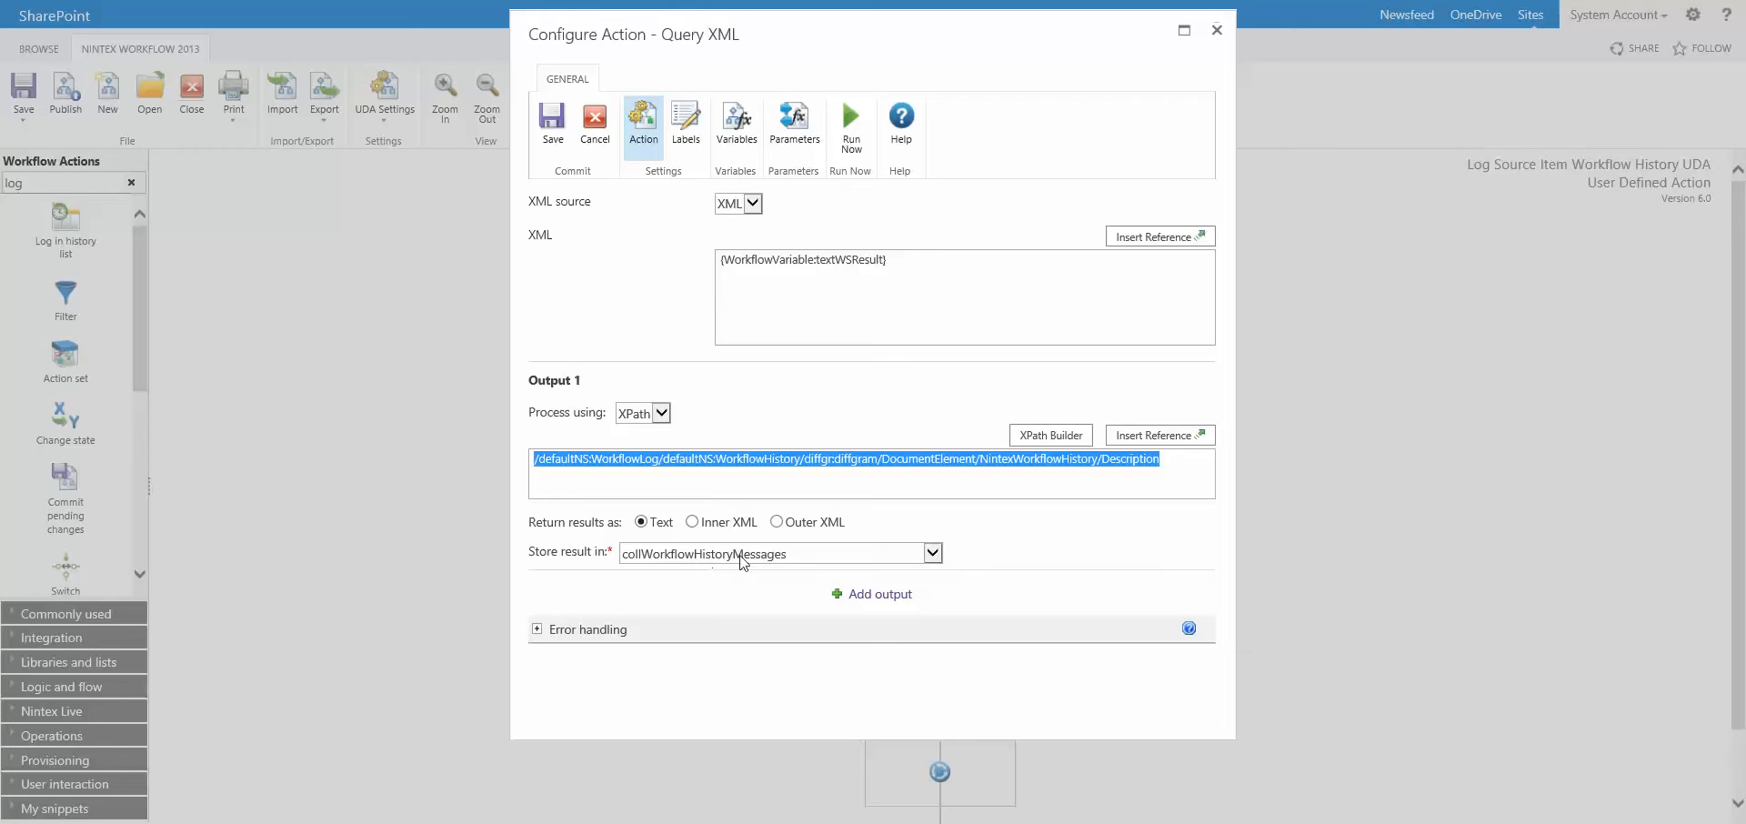
mouse_move(1224, 43)
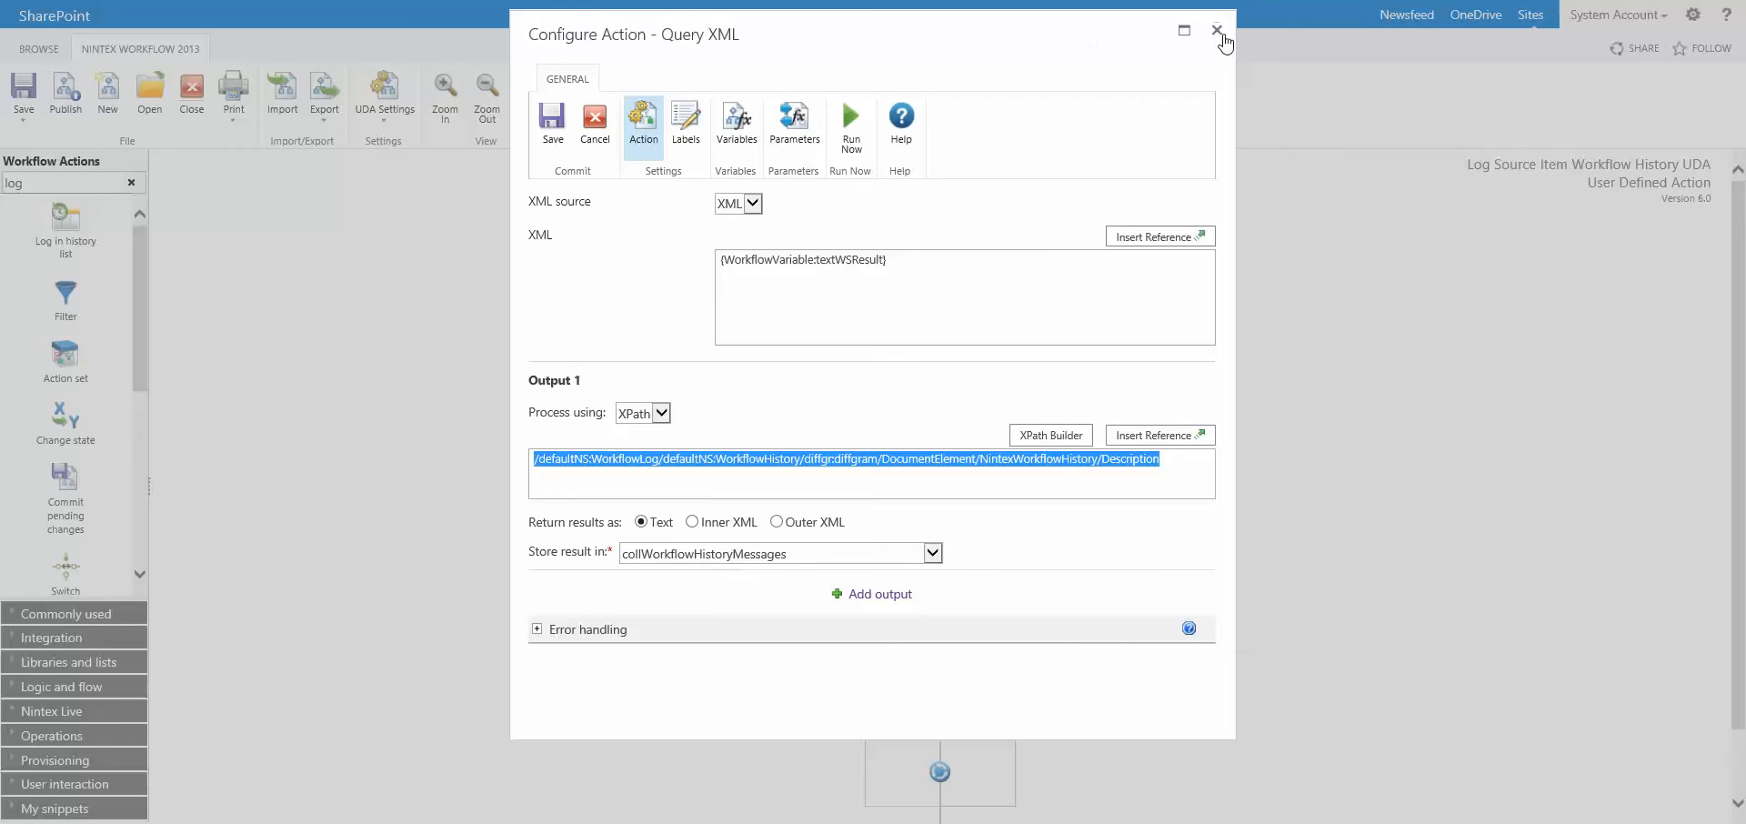
click(1218, 30)
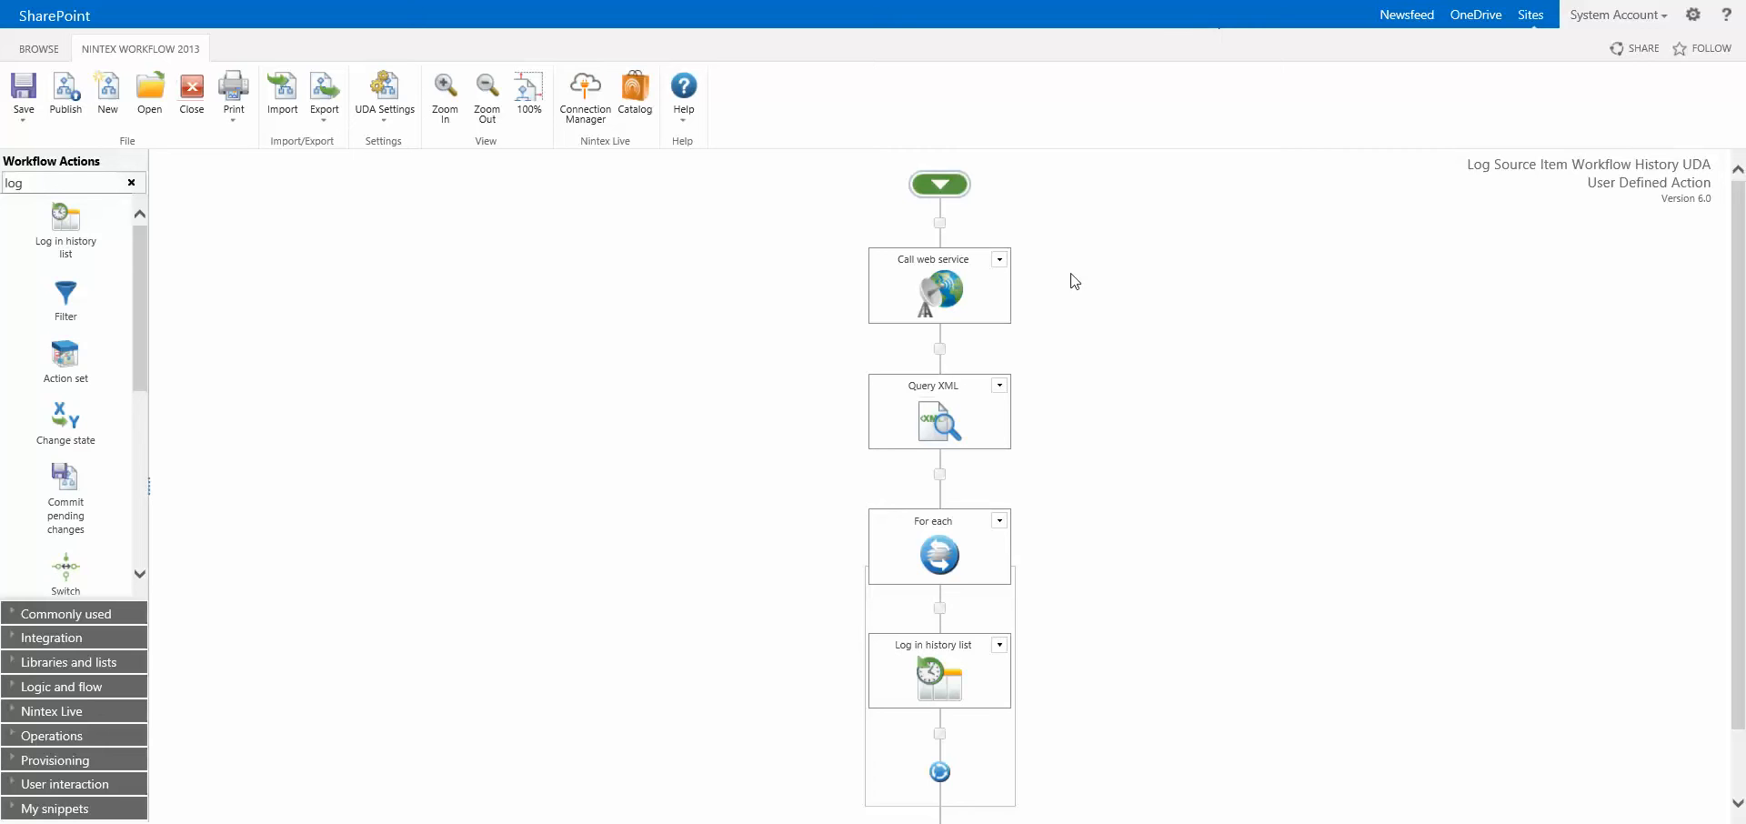
mouse_move(938, 555)
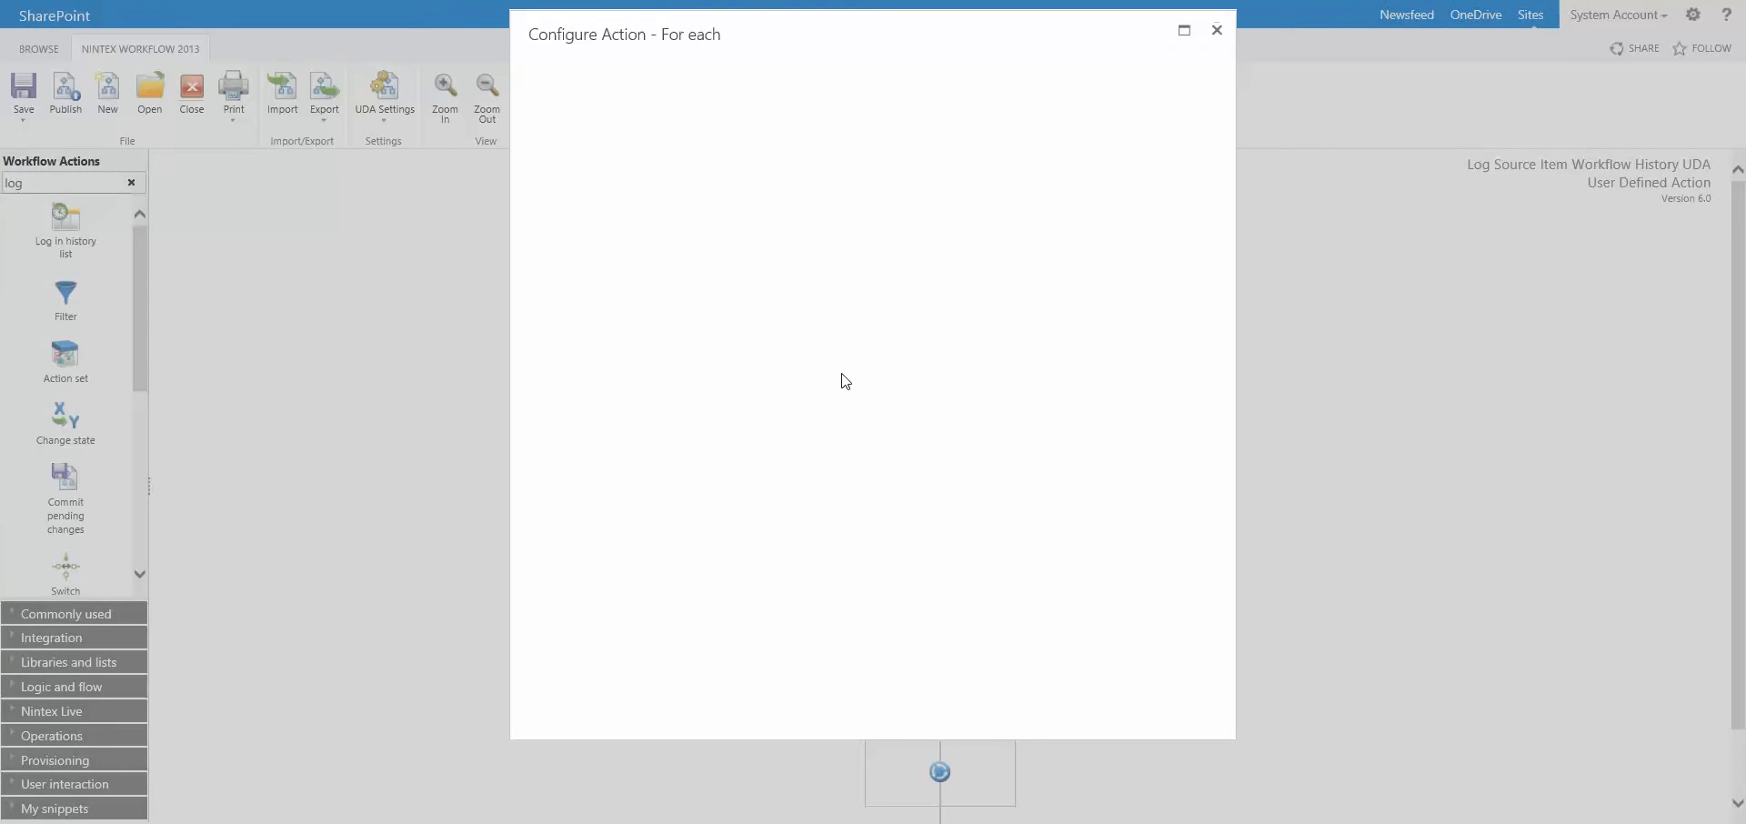
mouse_move(622, 291)
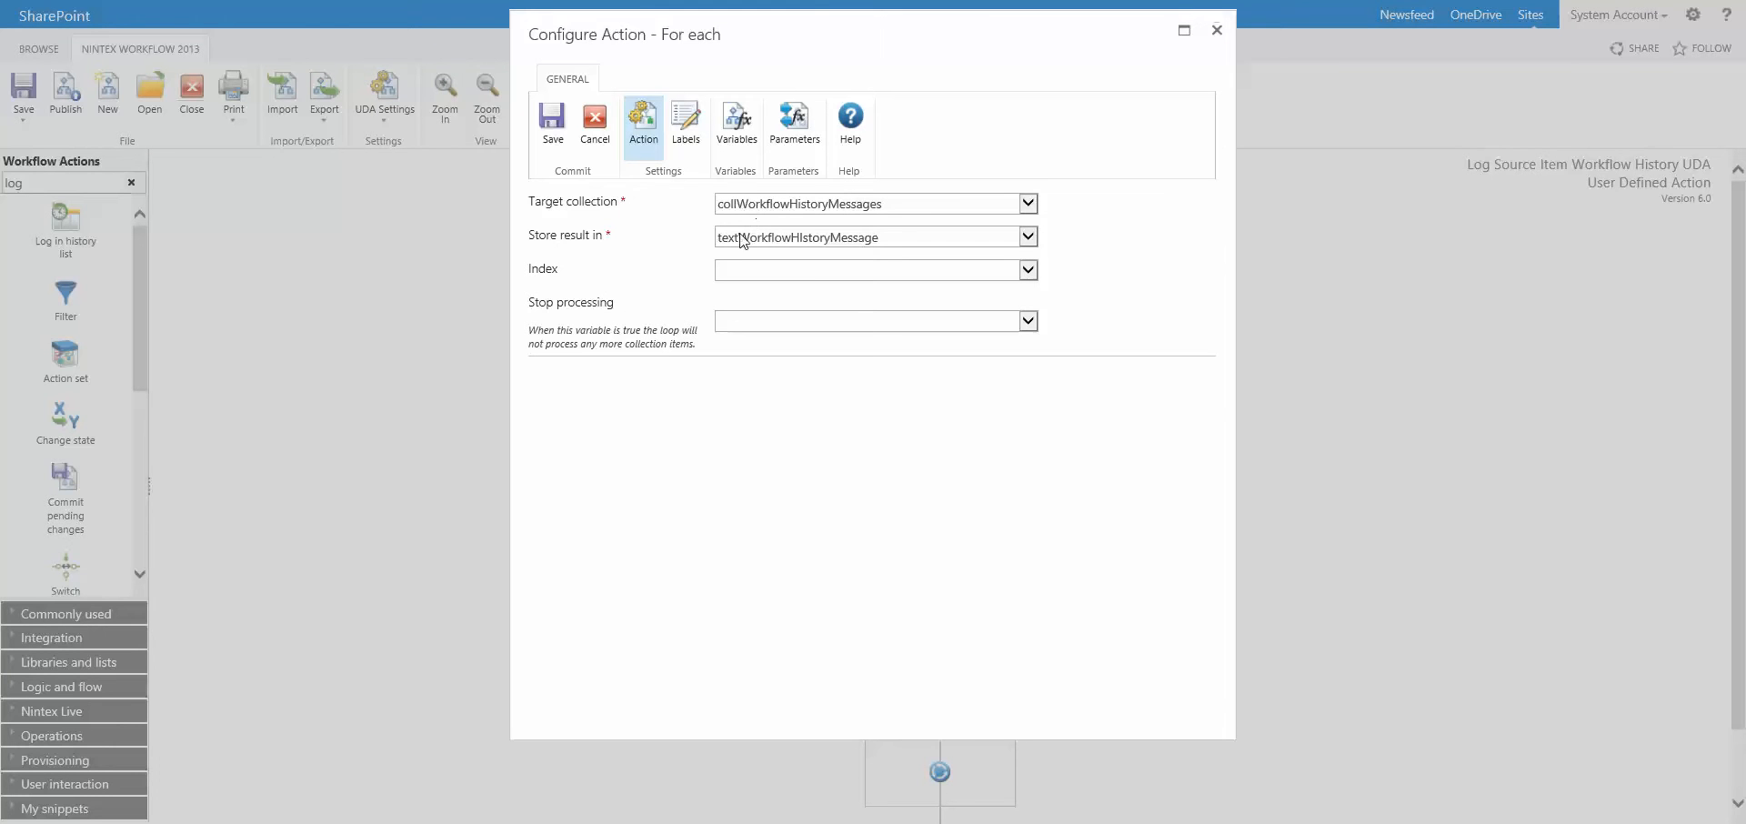
mouse_move(820, 249)
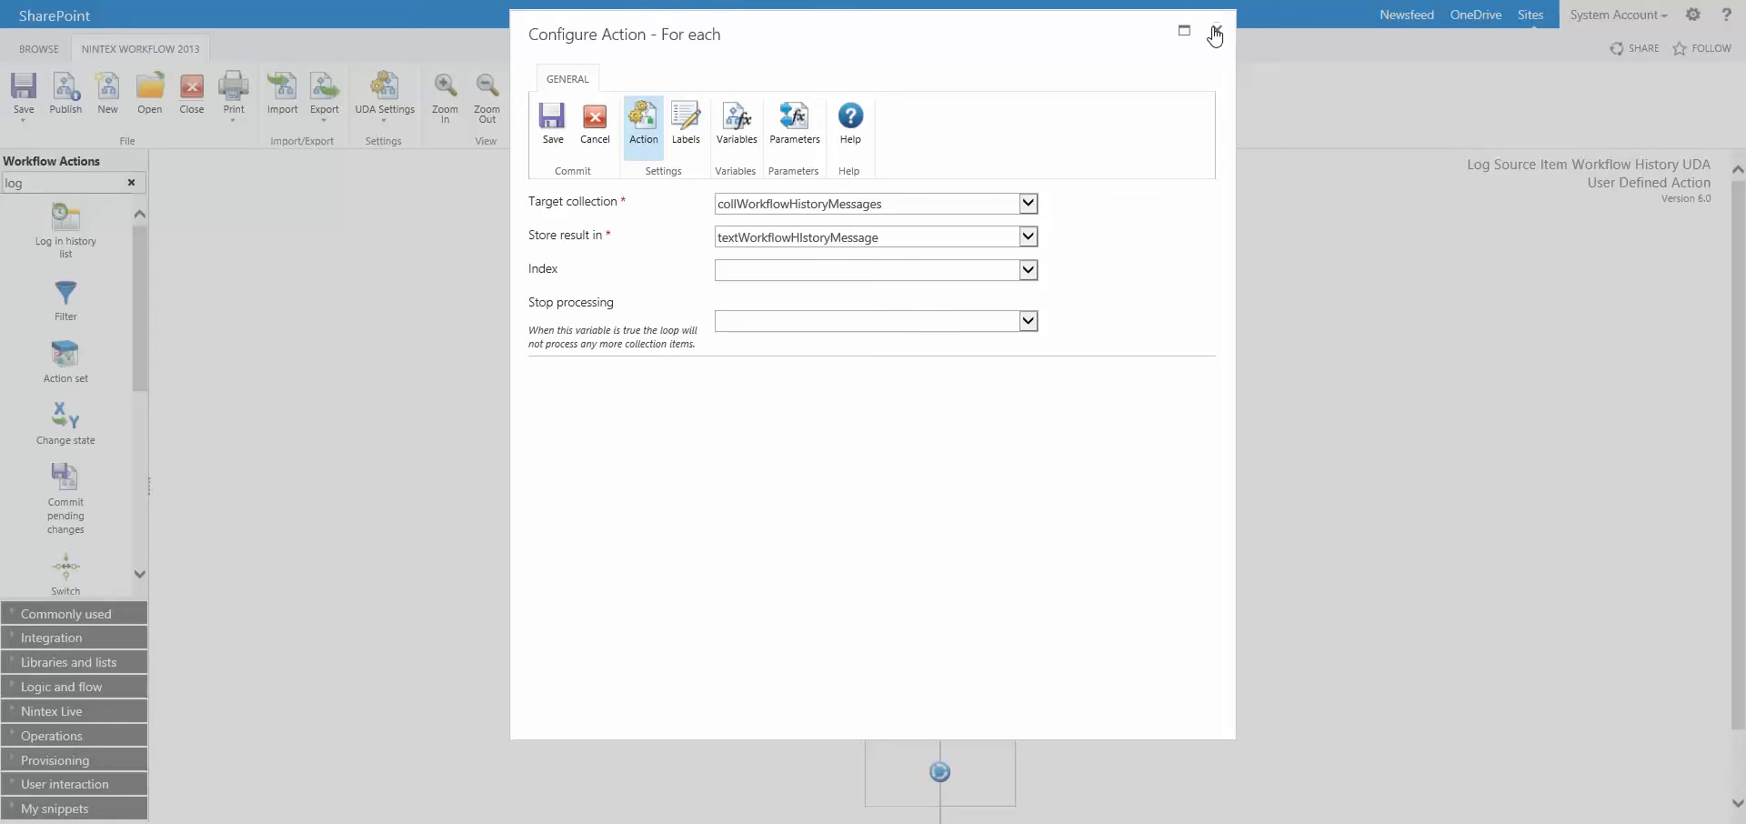
click(1212, 35)
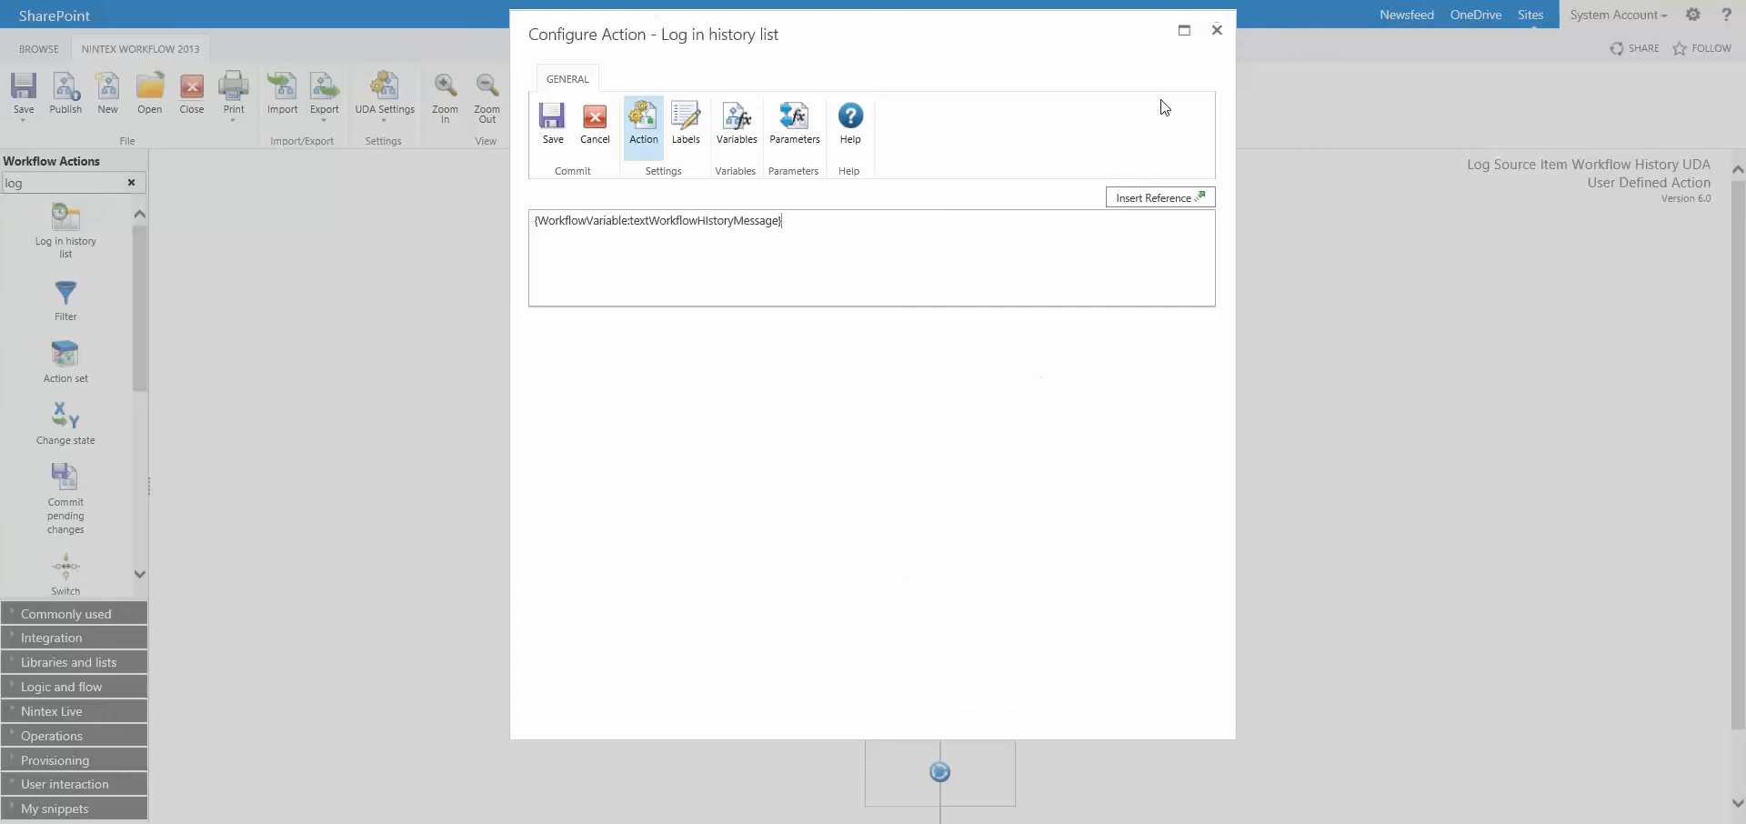
Step: Close the Log in history list settings recording textWorkflowHistoryMessage
click(552, 122)
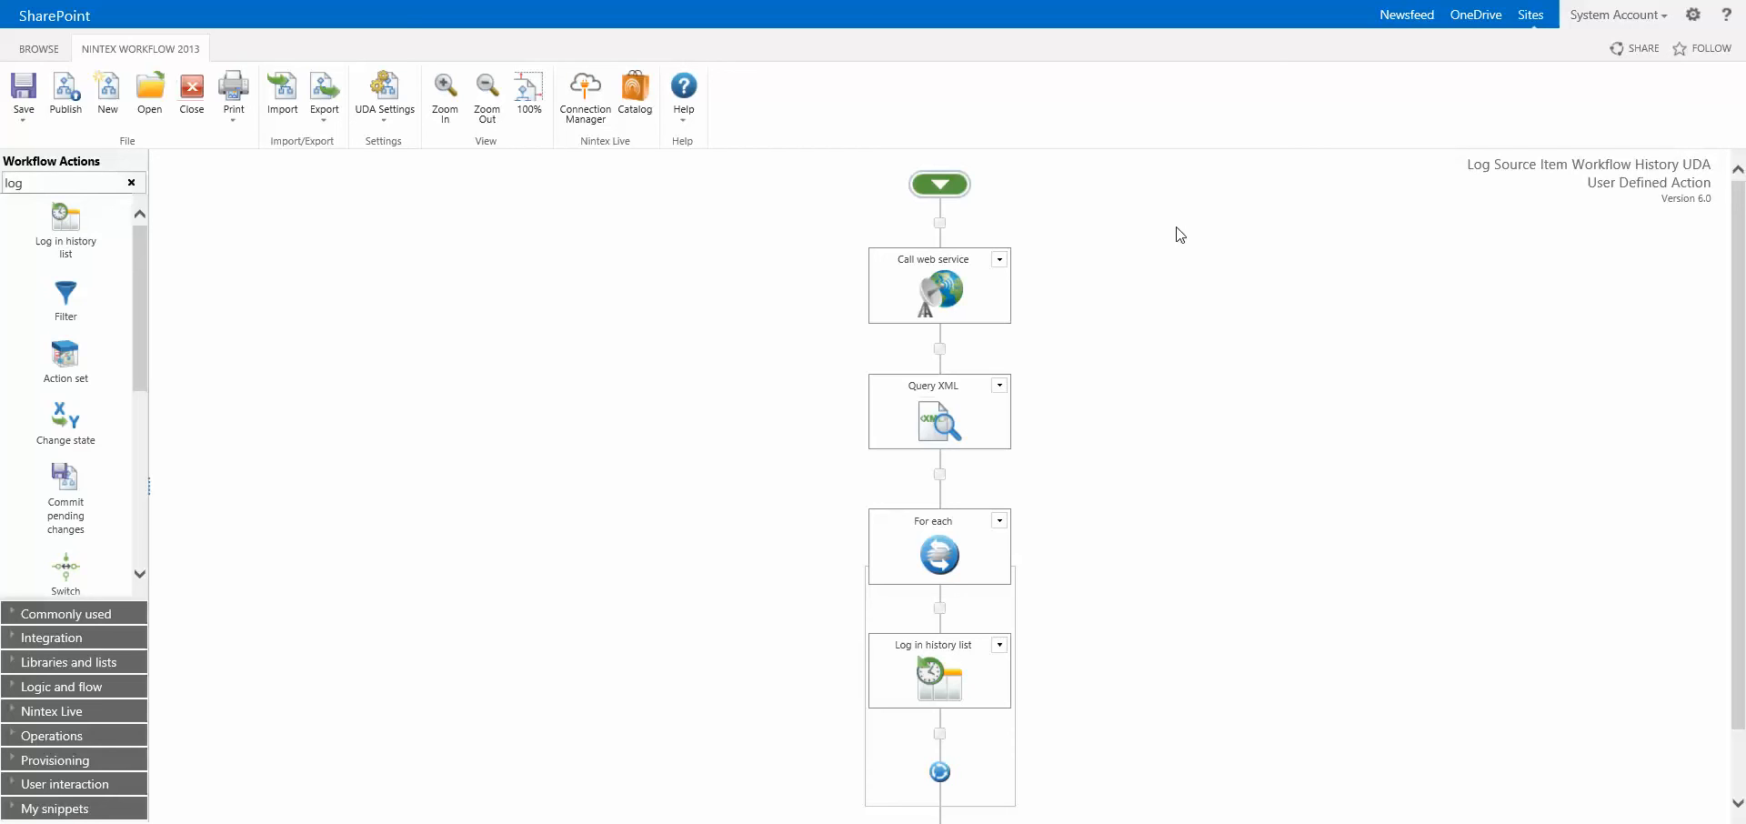
mouse_move(945, 237)
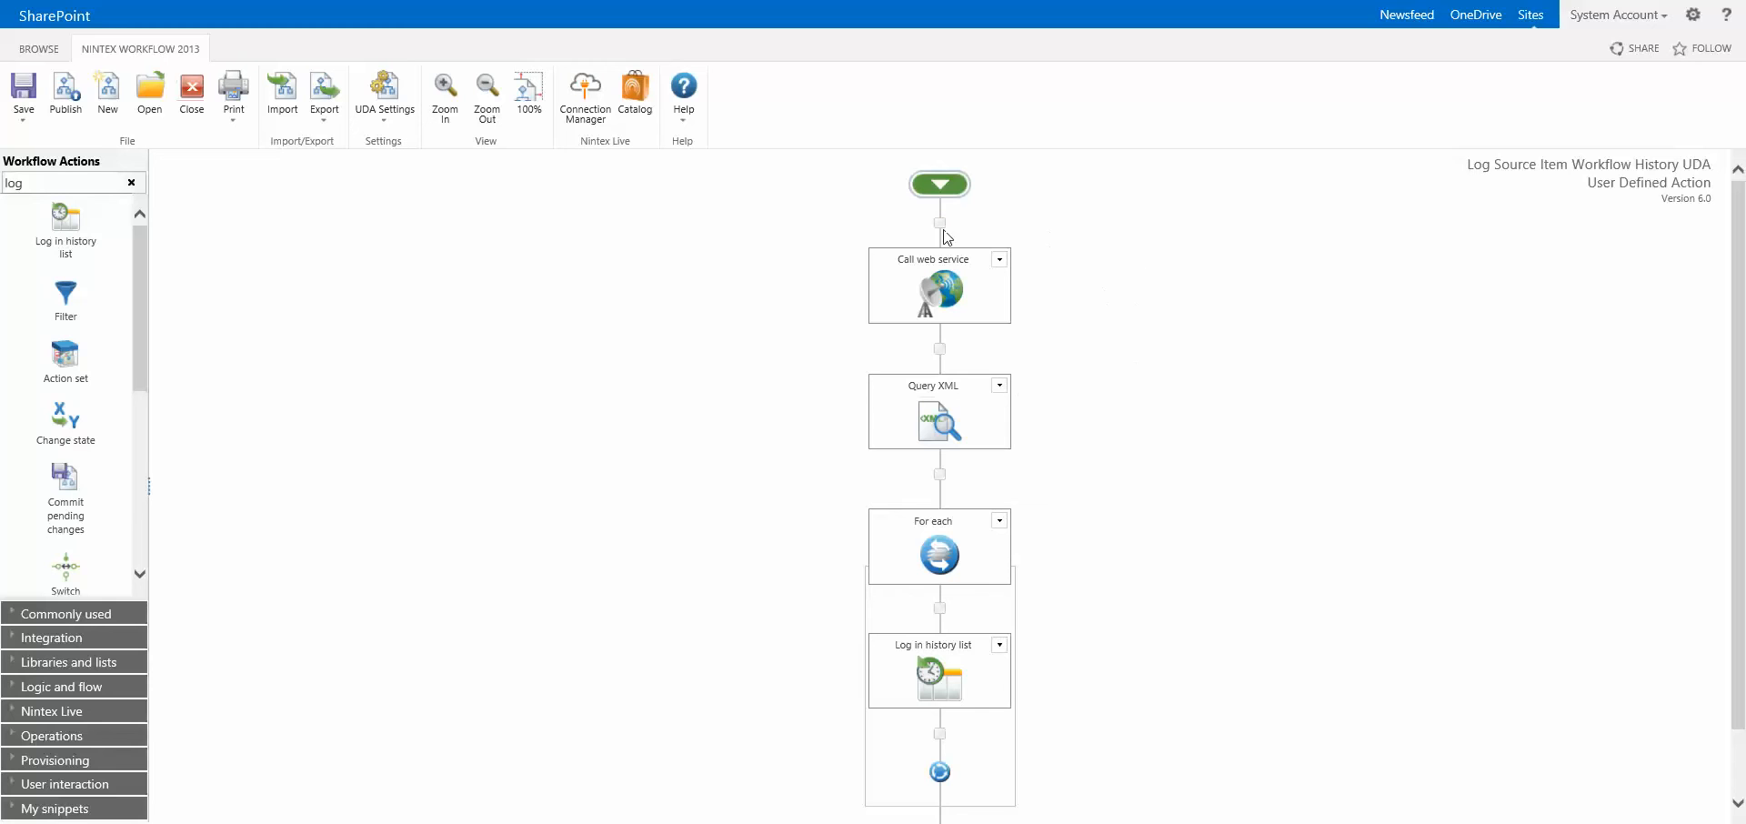
mouse_move(1100, 551)
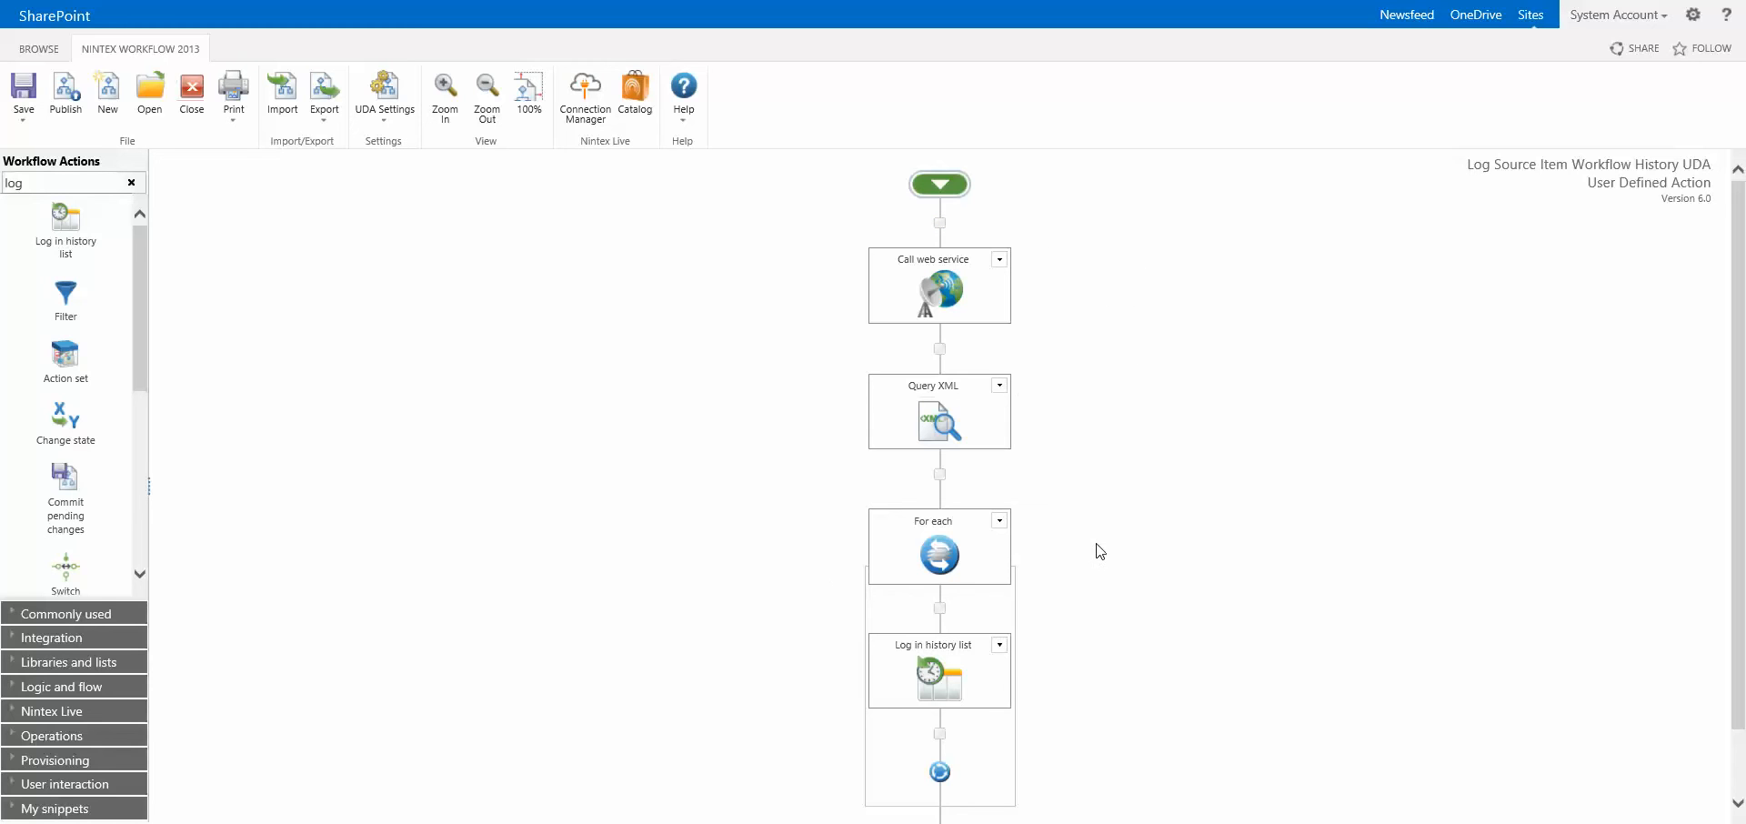
mouse_move(974, 570)
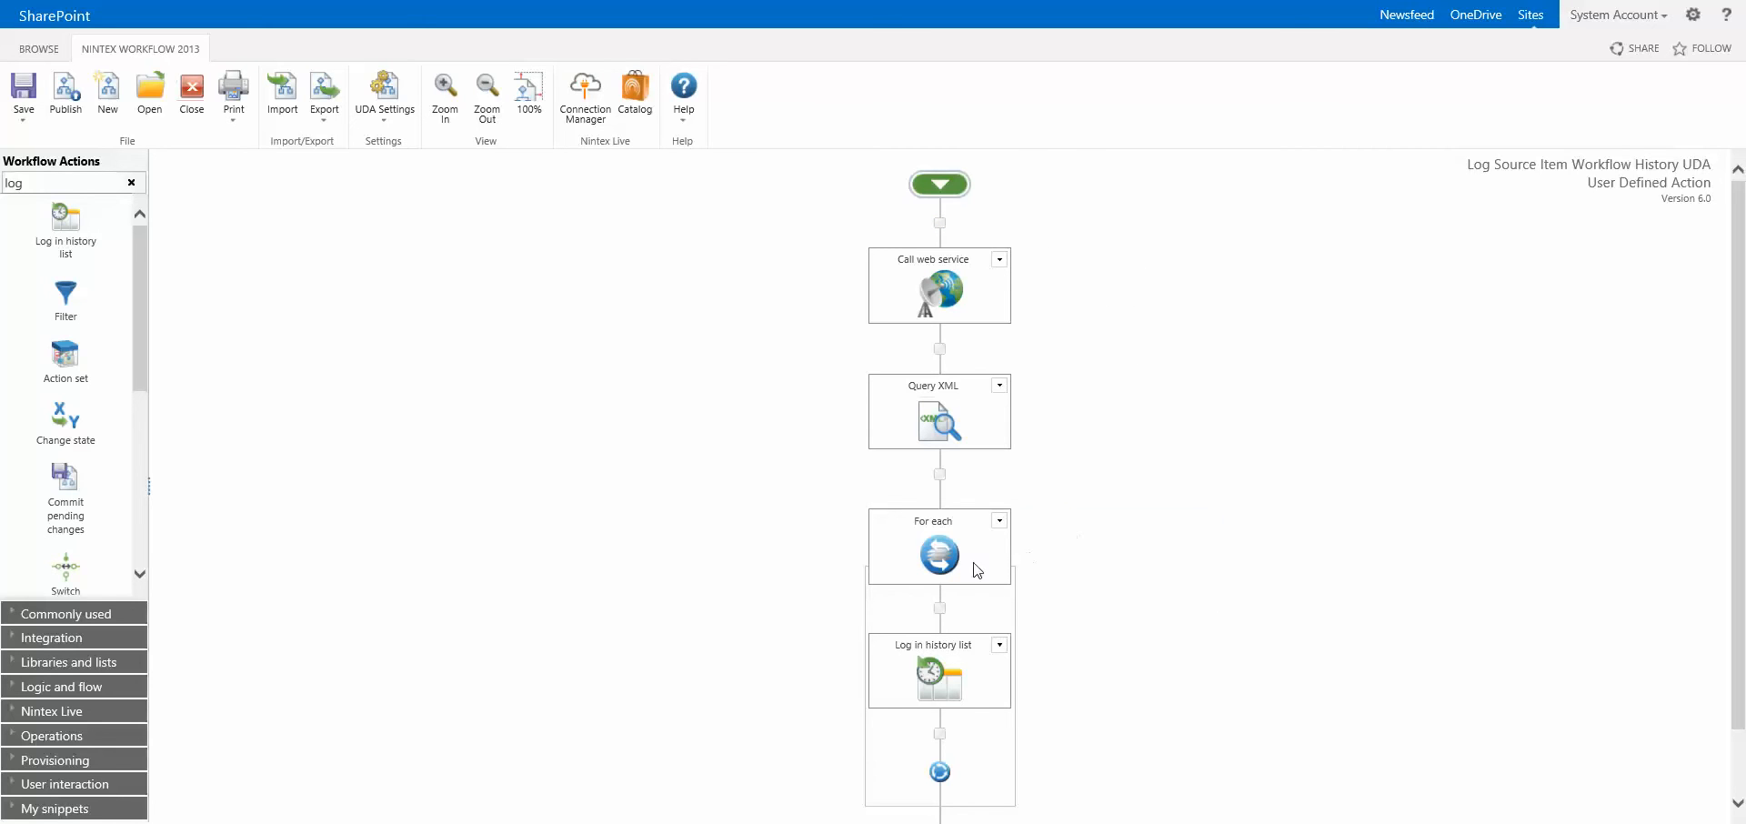
mouse_move(908, 312)
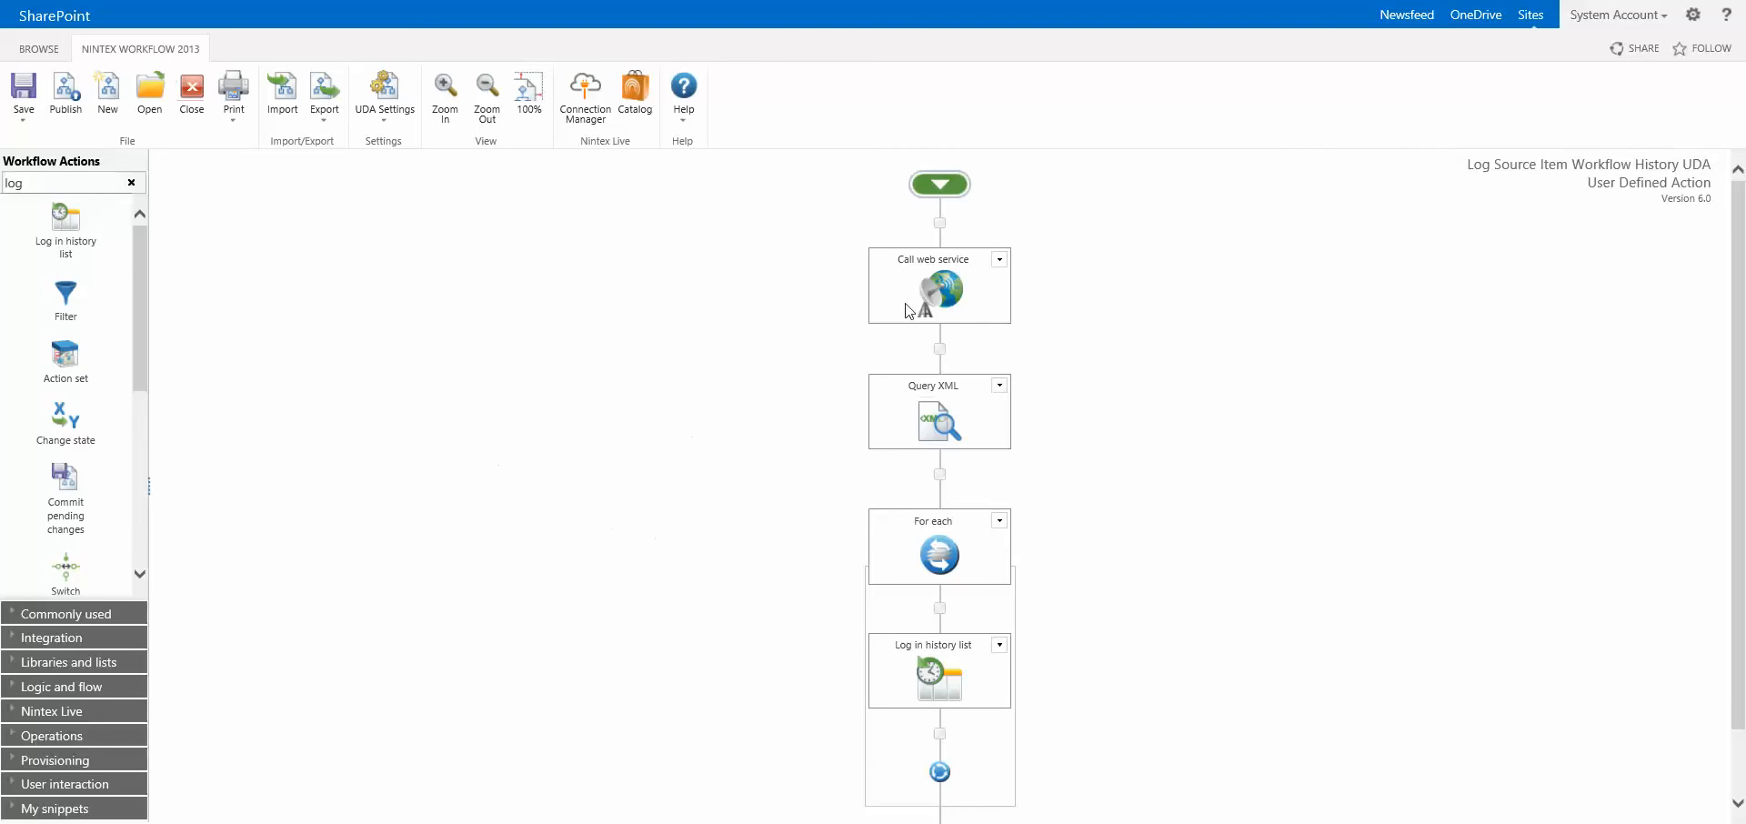
mouse_move(939, 292)
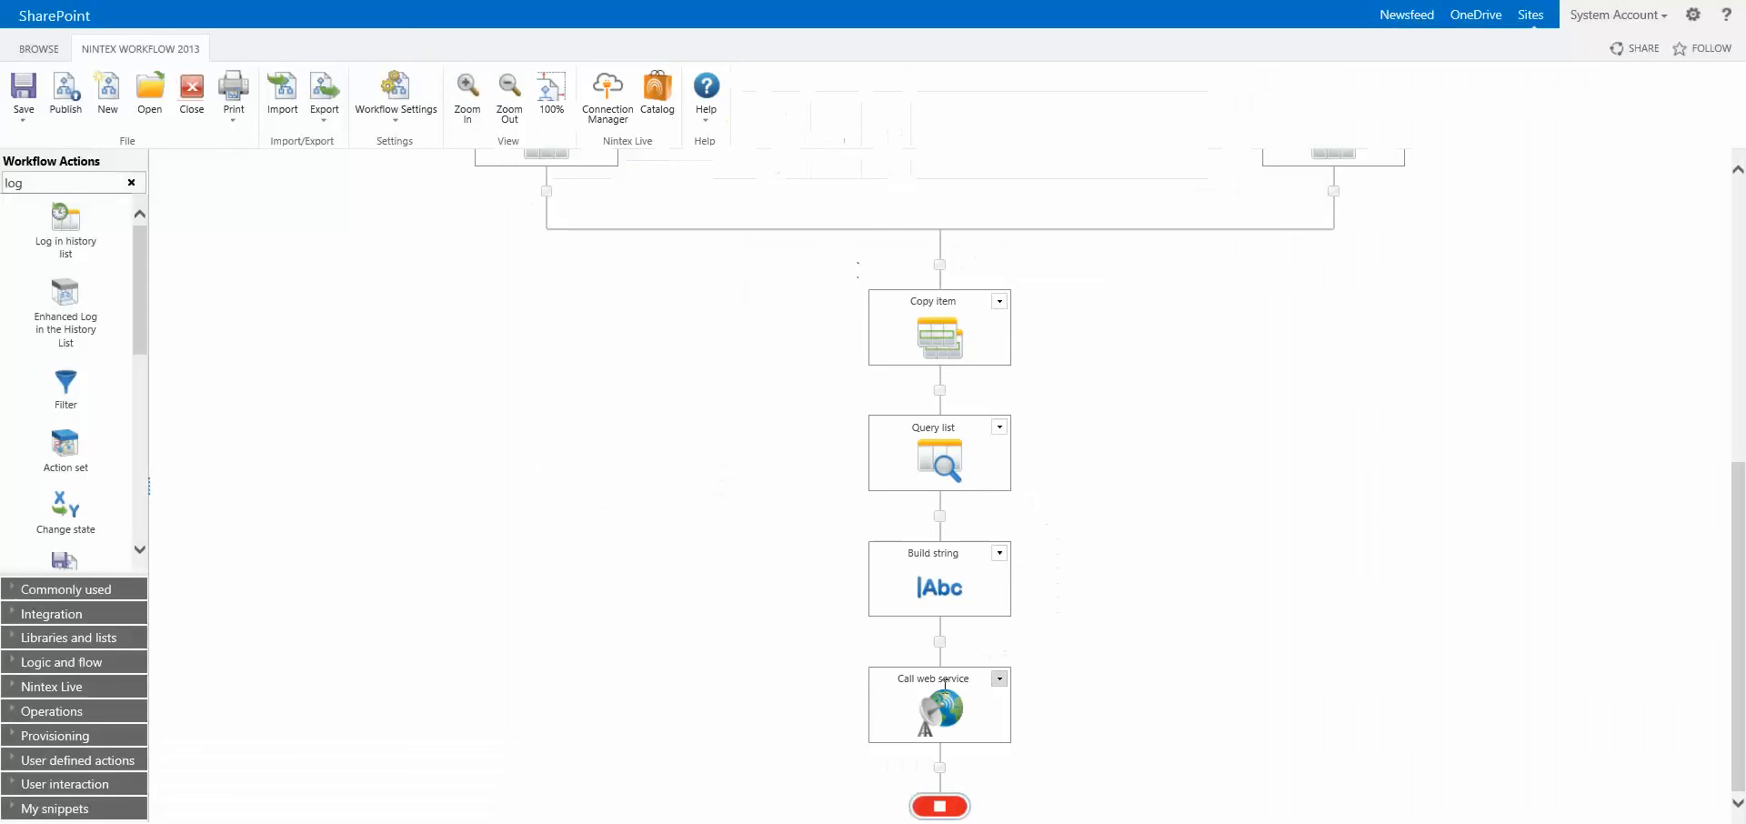
mouse_move(938, 704)
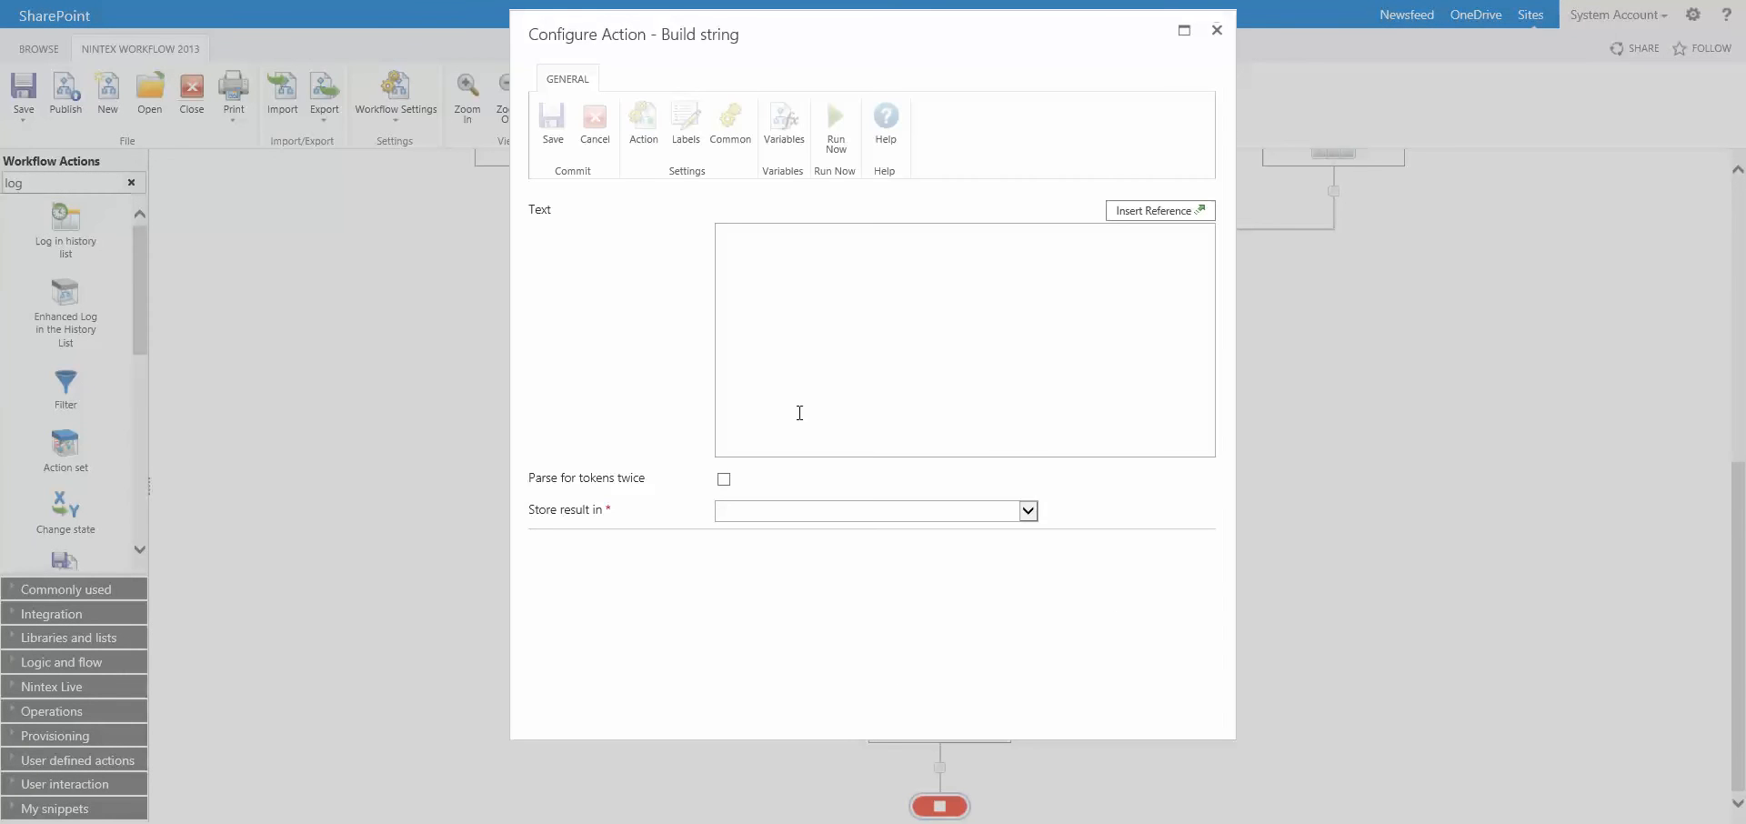
Step: Review the <Data> XML stored in textAssociationData, then close the Build string settings
text(<Data>)
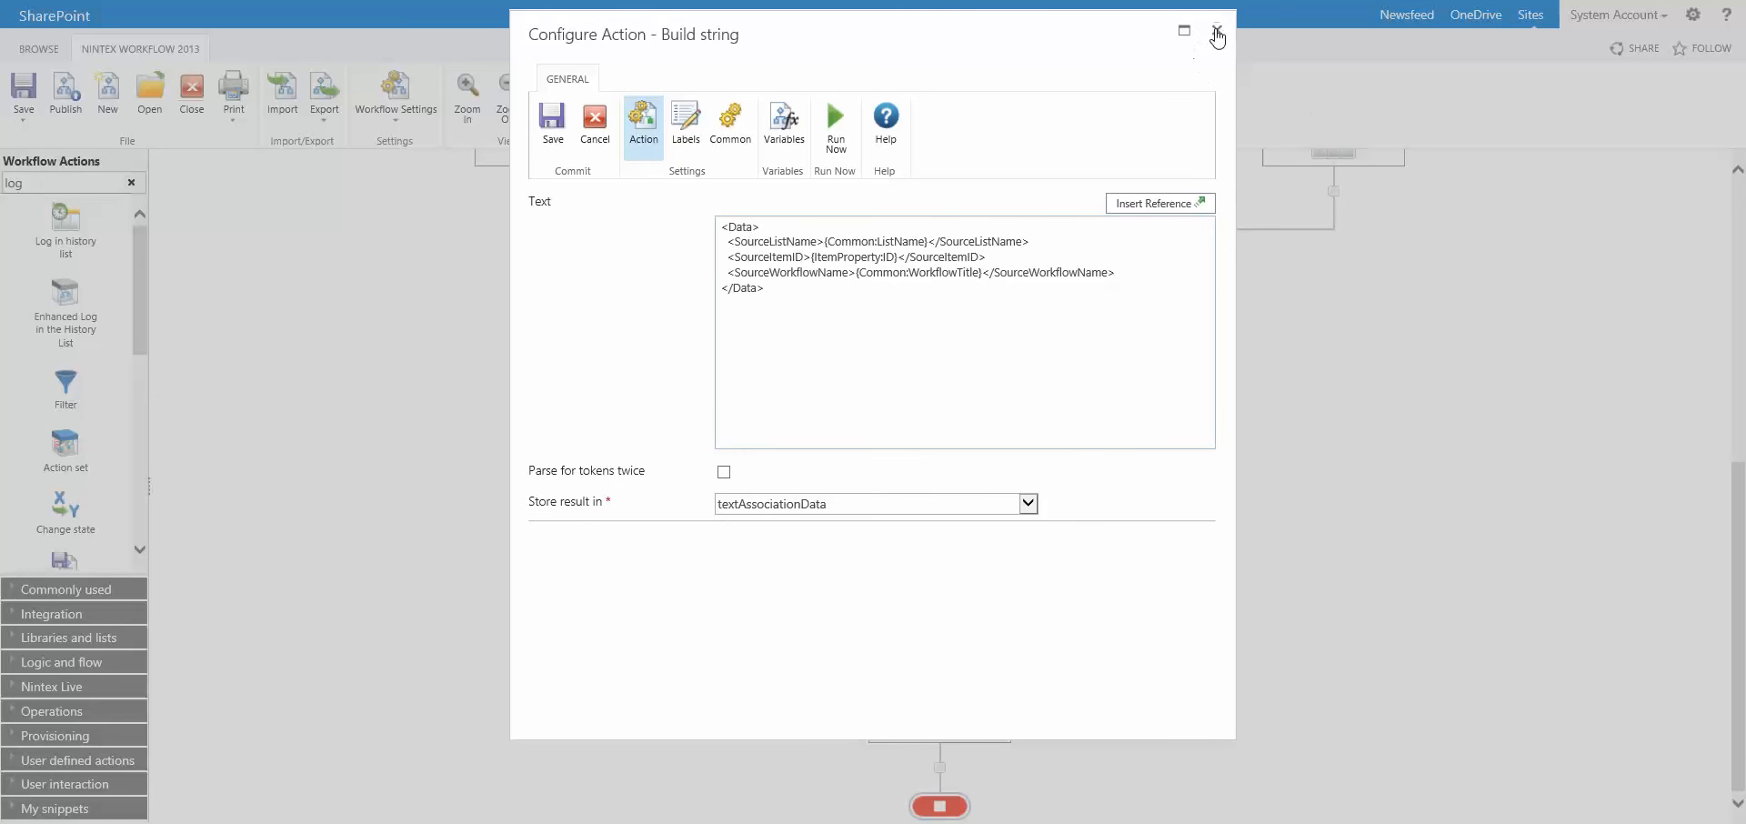
click(1216, 30)
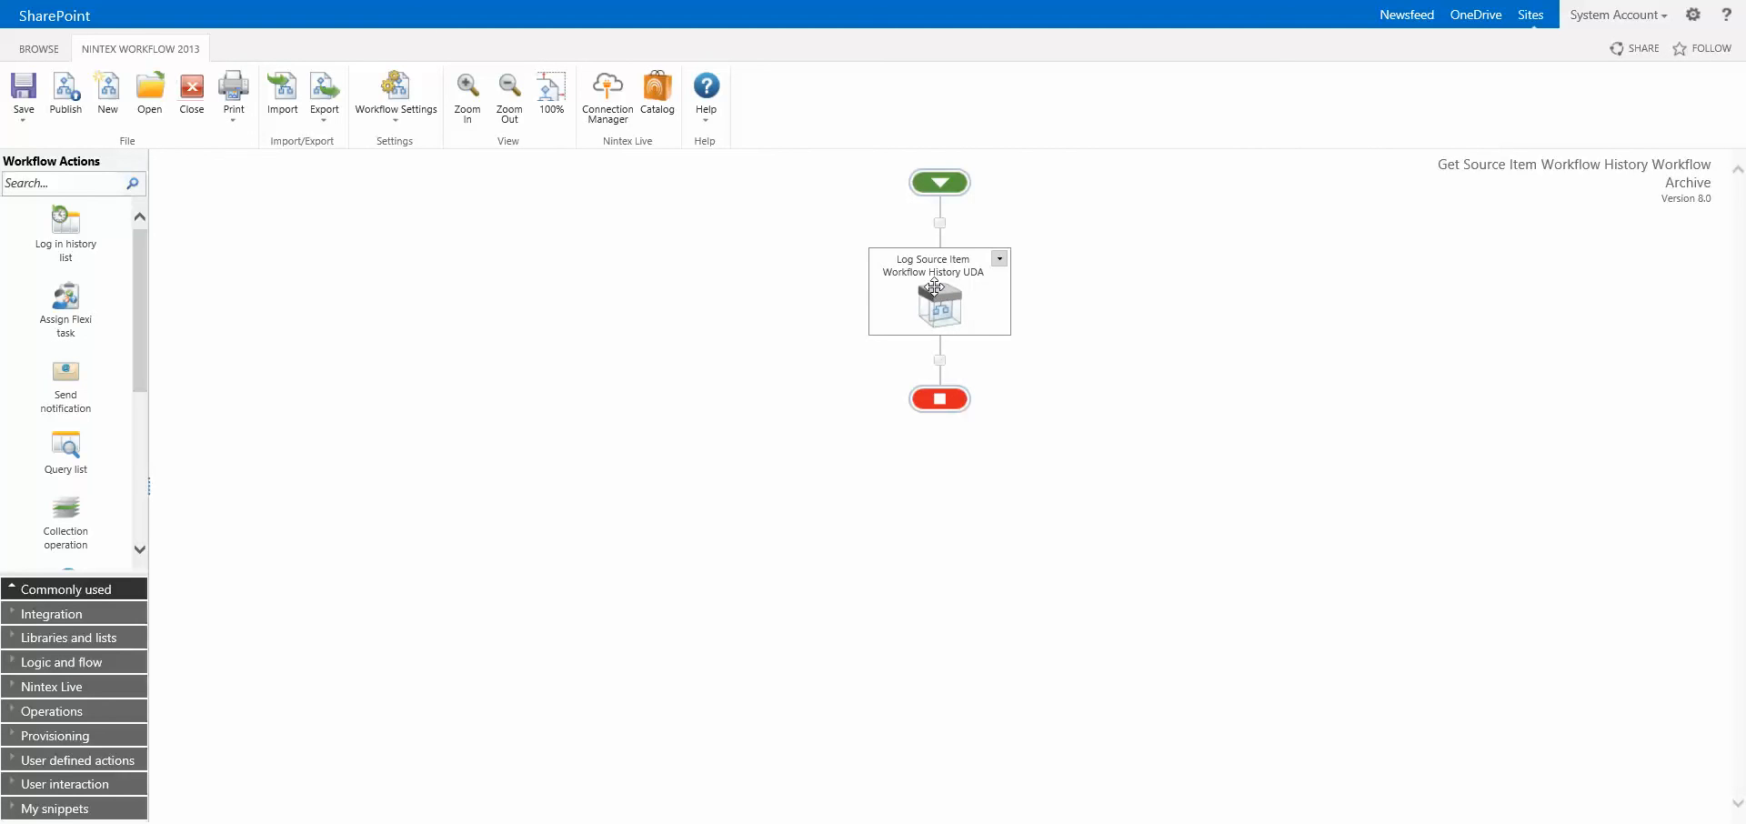
mouse_move(933, 259)
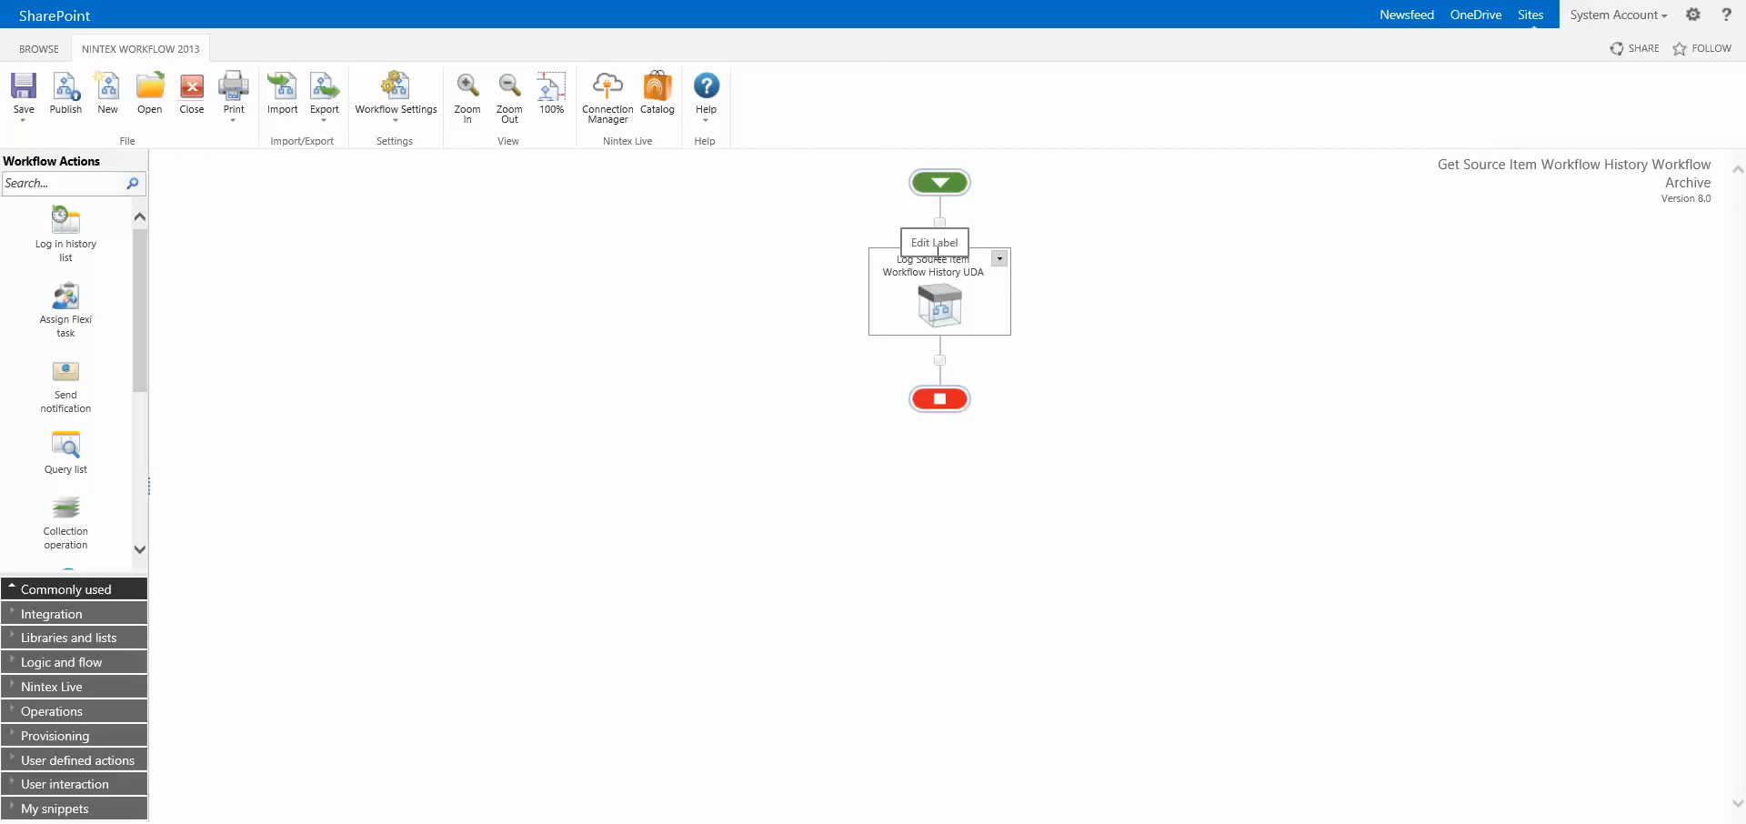
mouse_move(919, 314)
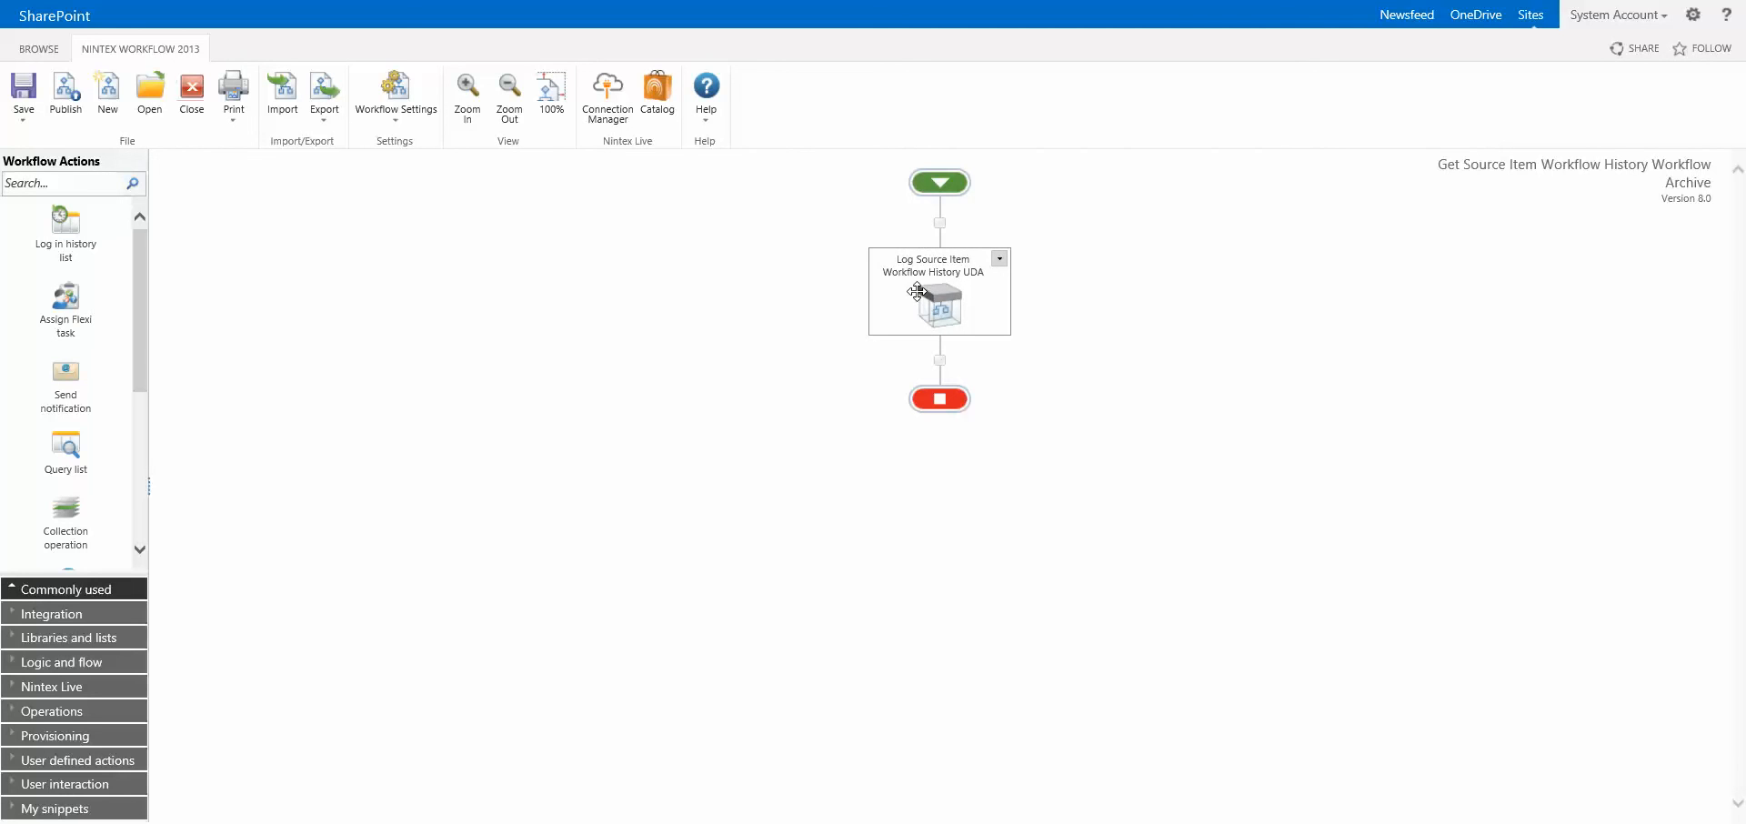
mouse_move(956, 453)
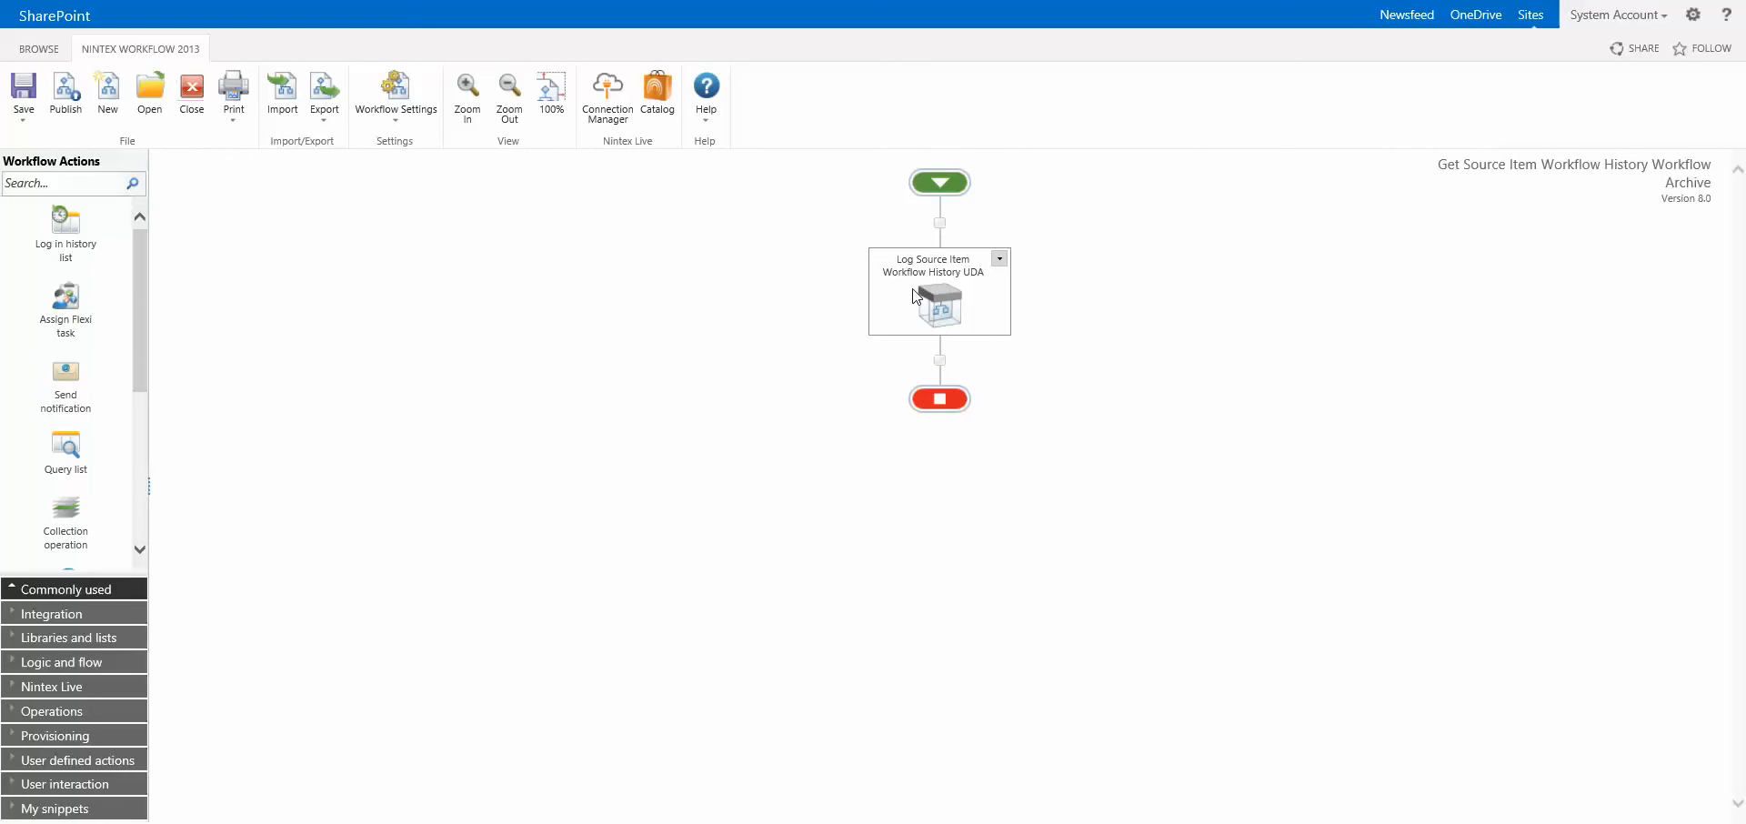
mouse_move(923, 264)
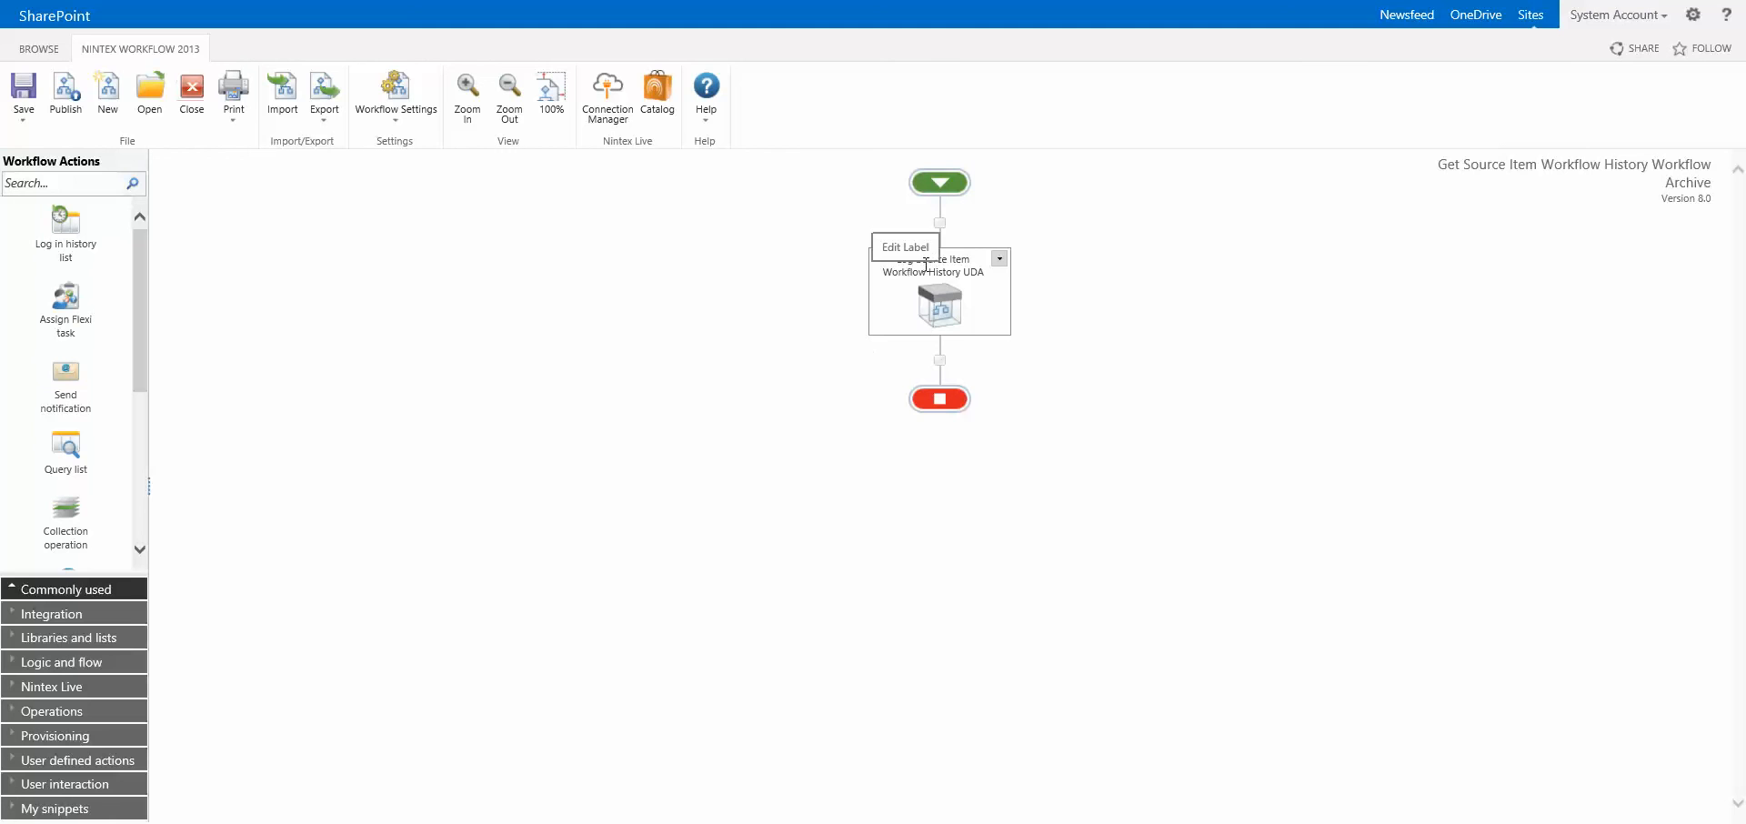
mouse_move(852, 212)
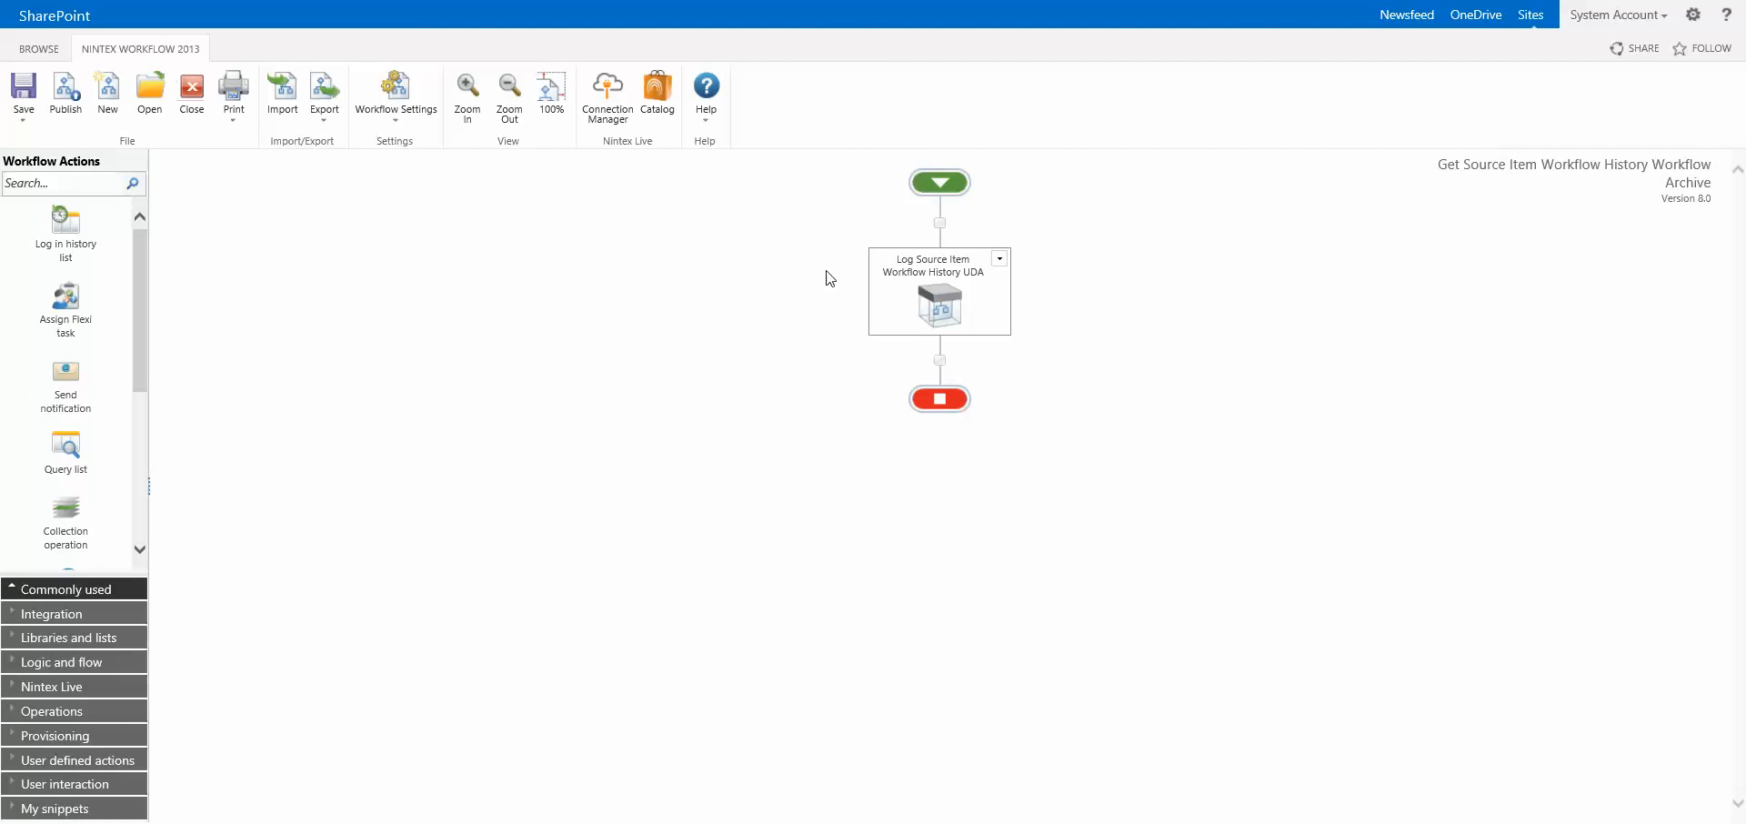
mouse_move(832, 274)
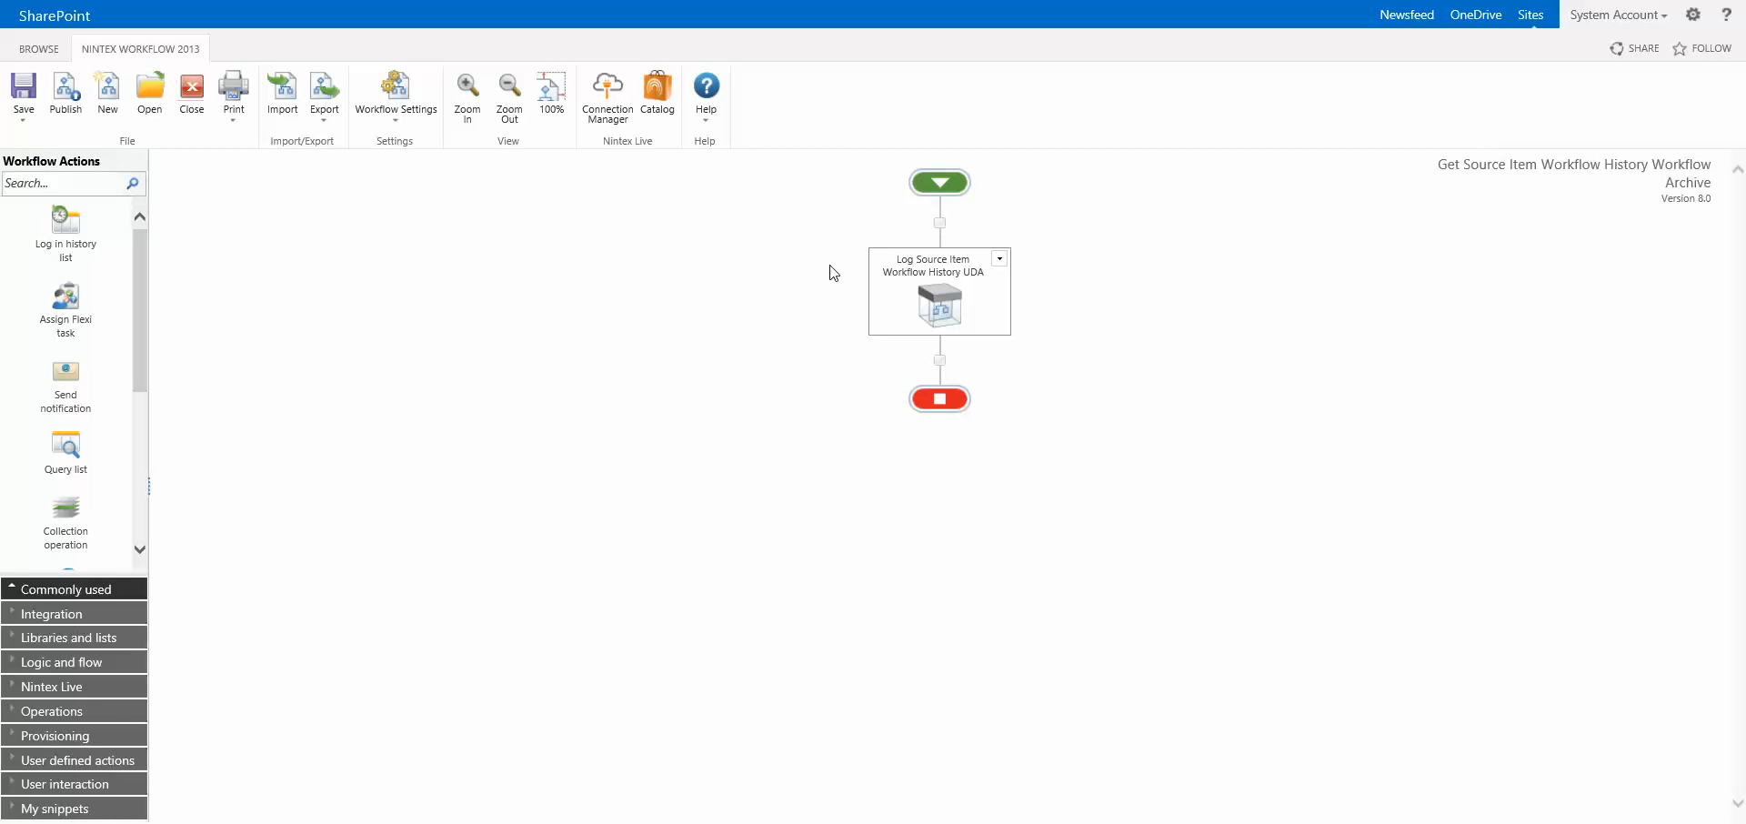
mouse_move(1179, 154)
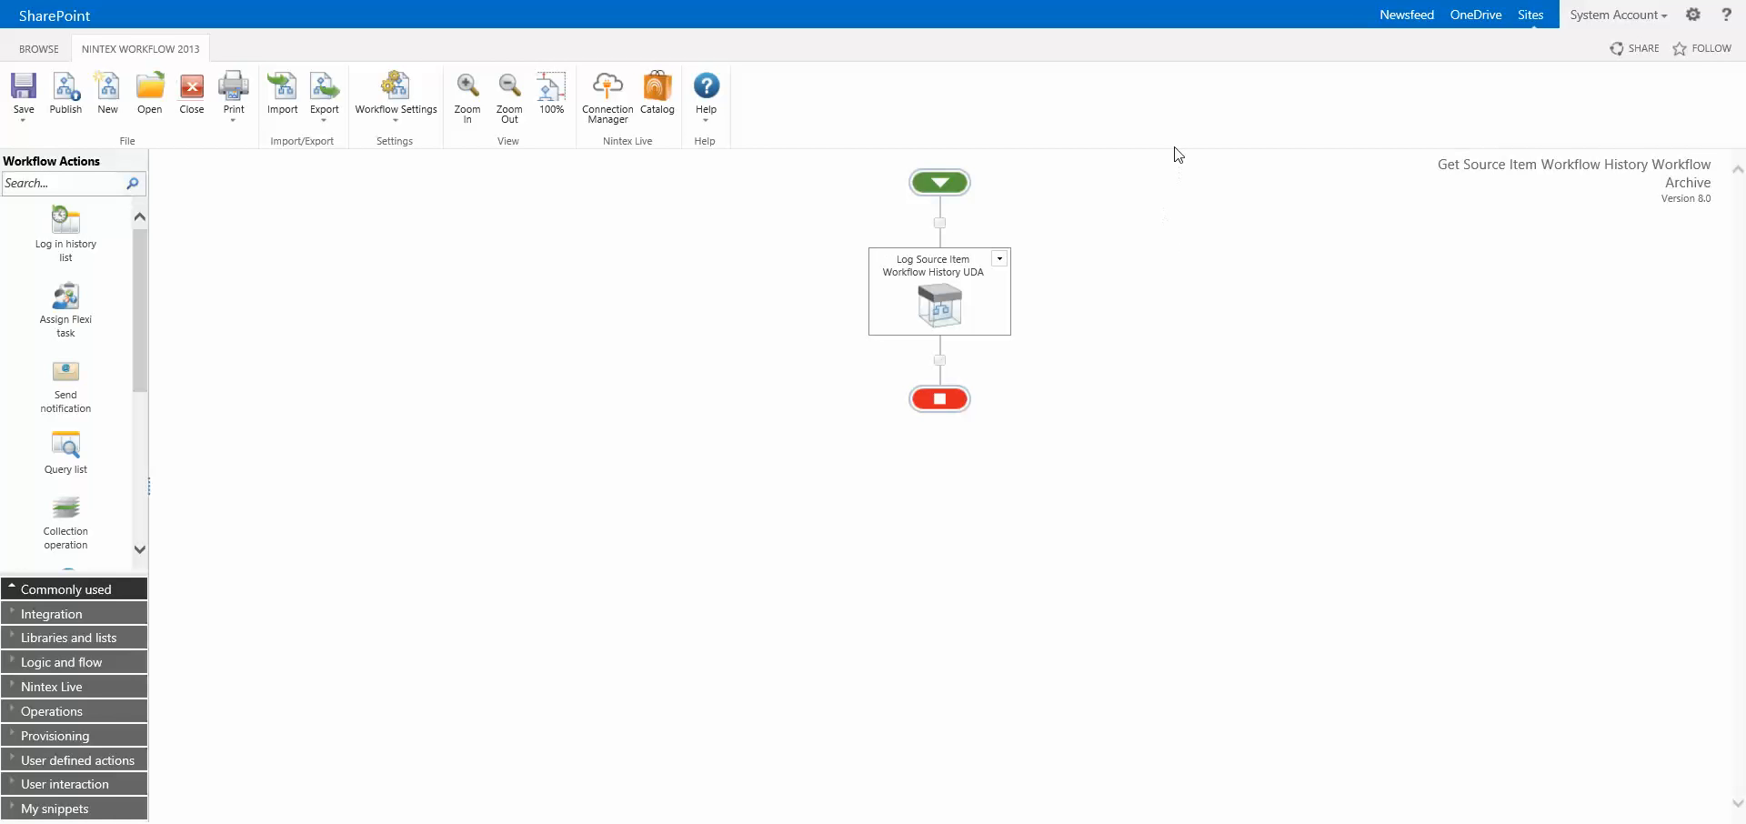